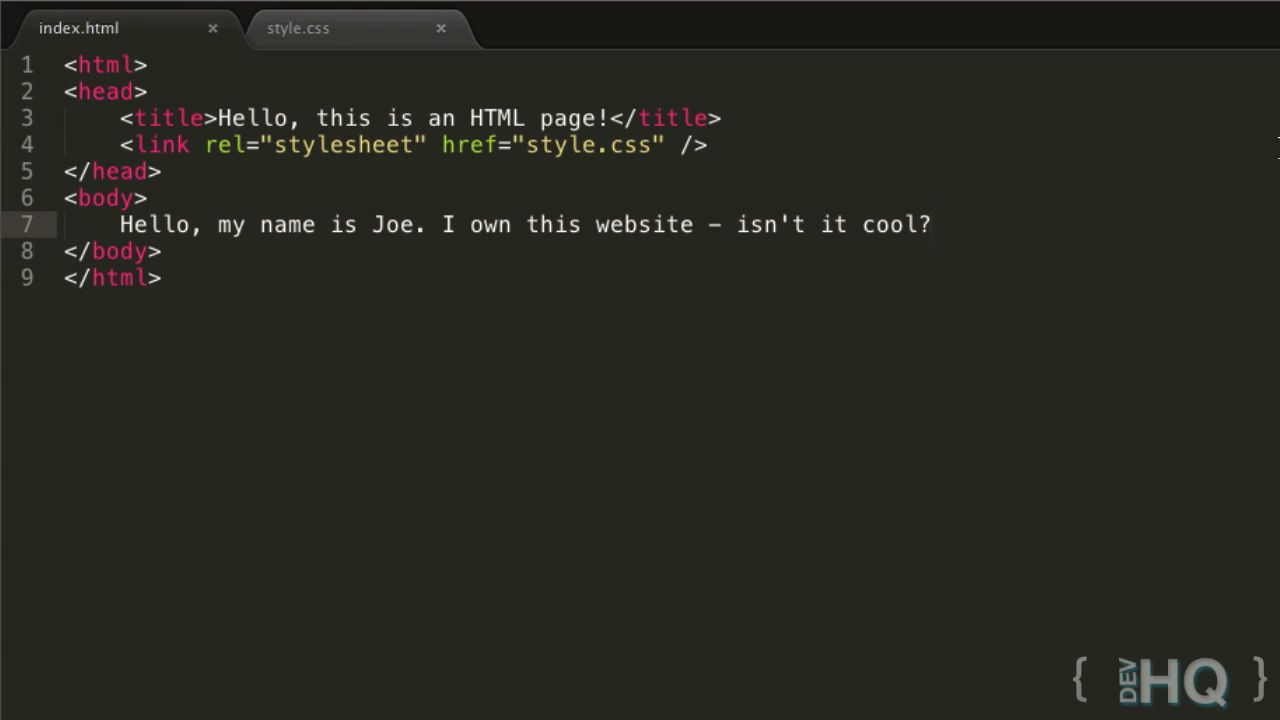
pyautogui.moveTo(808, 596)
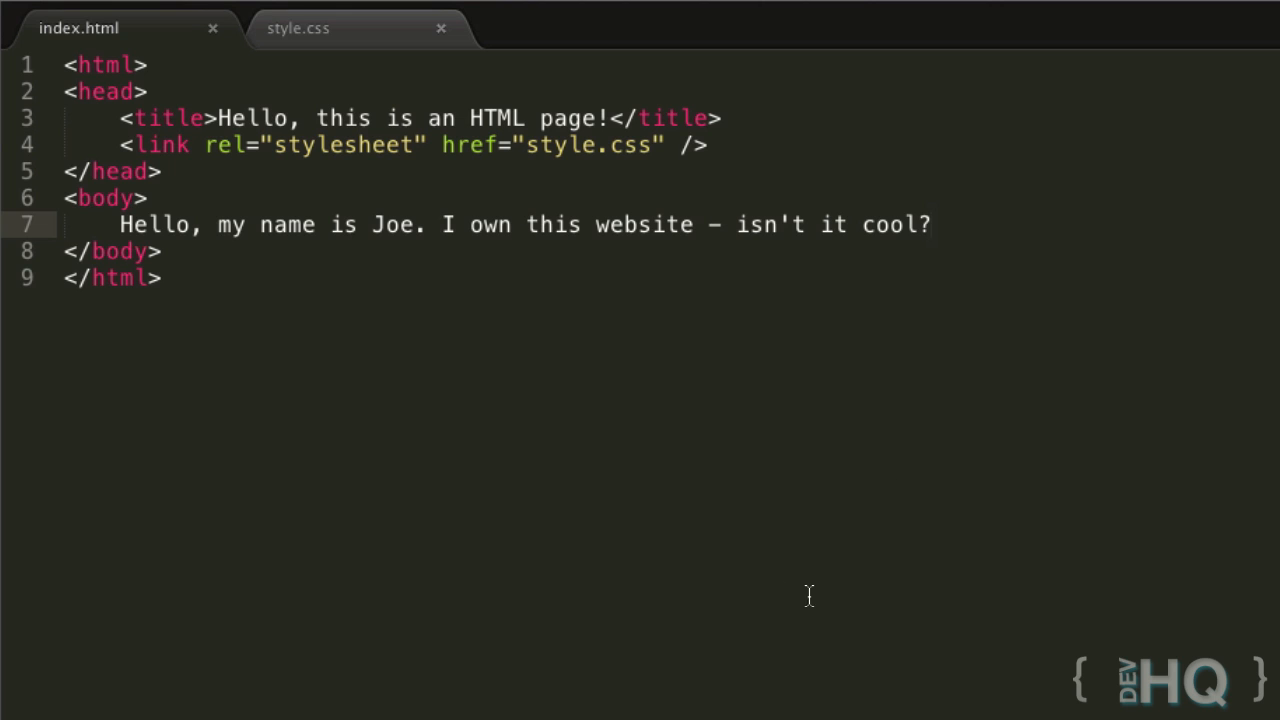
pyautogui.moveTo(936, 163)
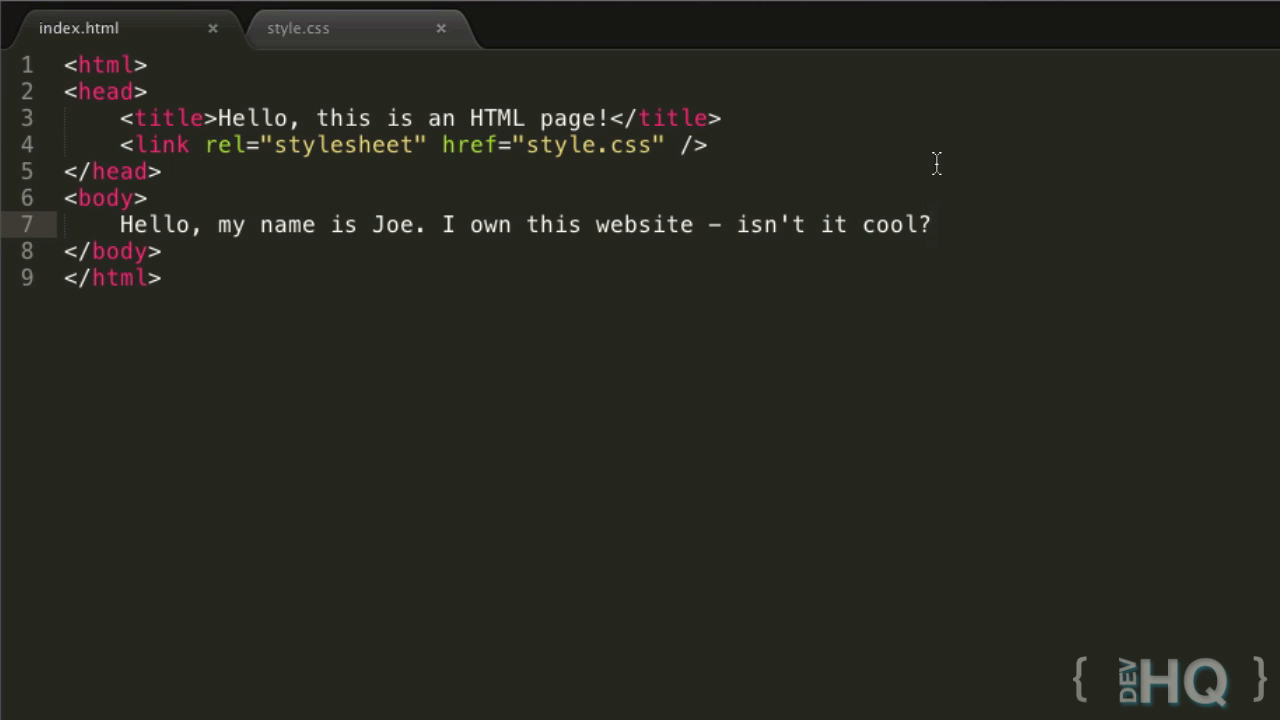
pyautogui.moveTo(950, 105)
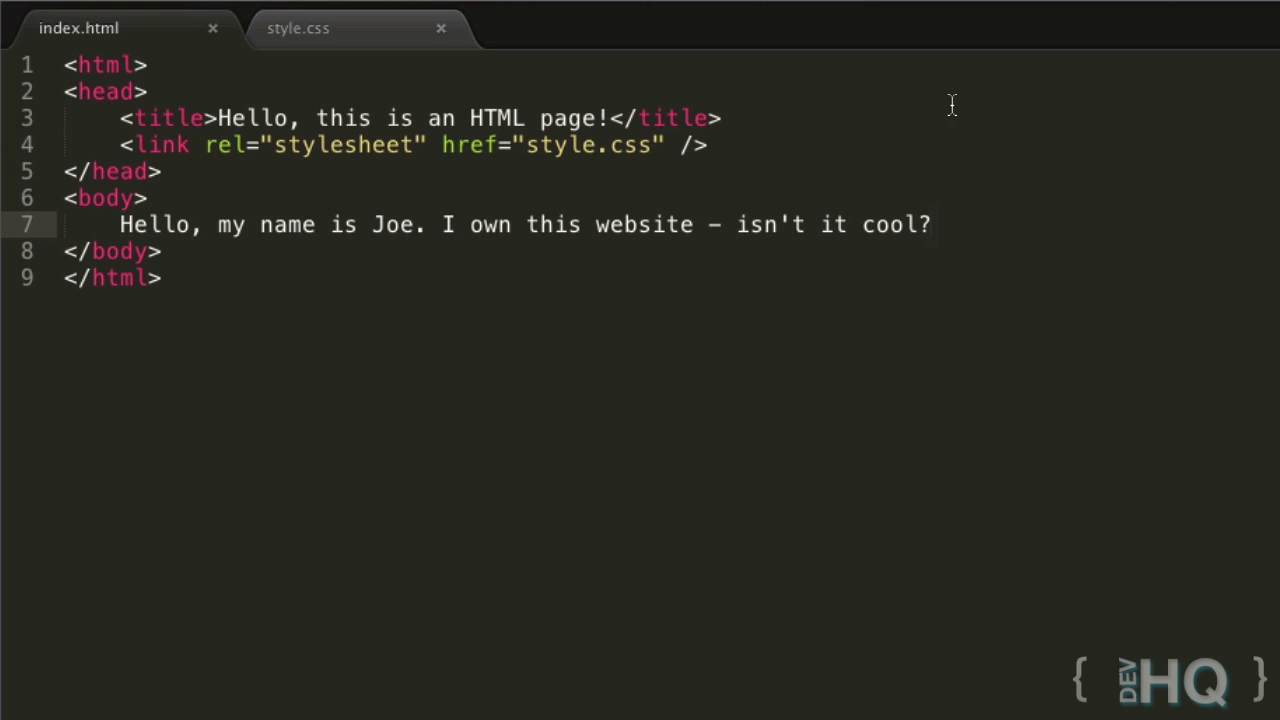
pyautogui.moveTo(786, 148)
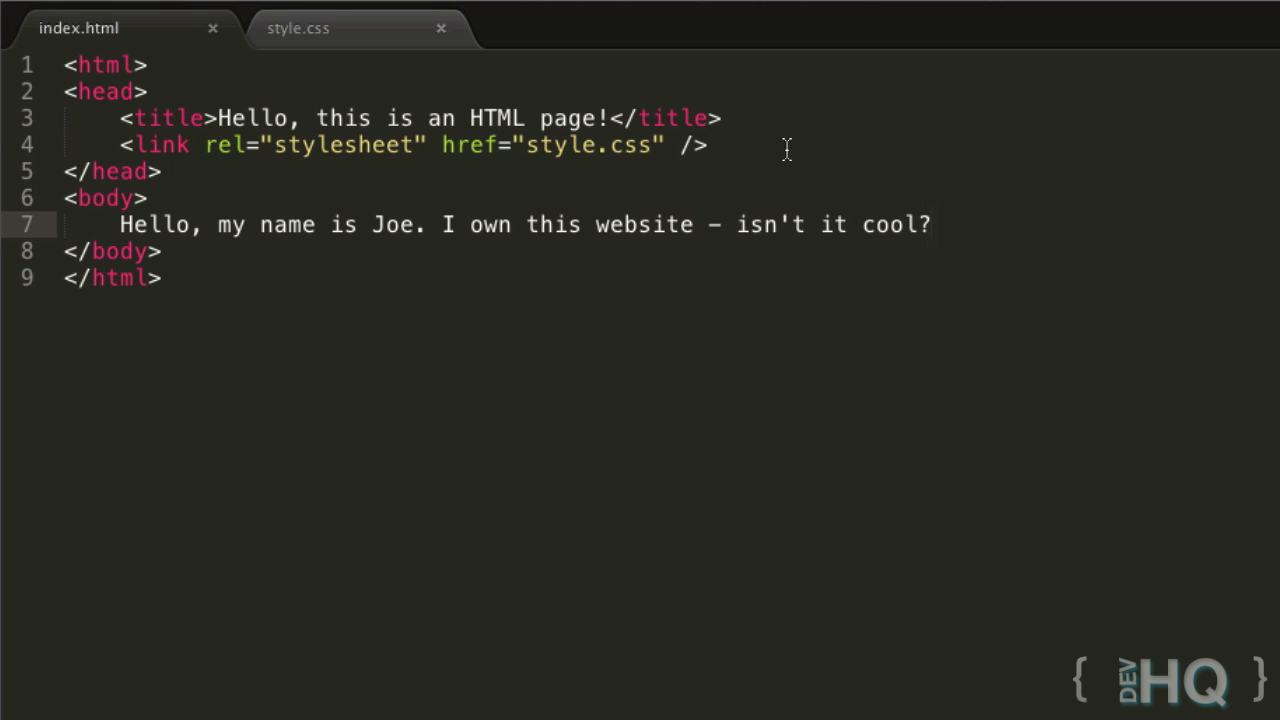
# In style.css, type the test word 'comment' after the red color rule, then select it
pyautogui.click(297, 28)
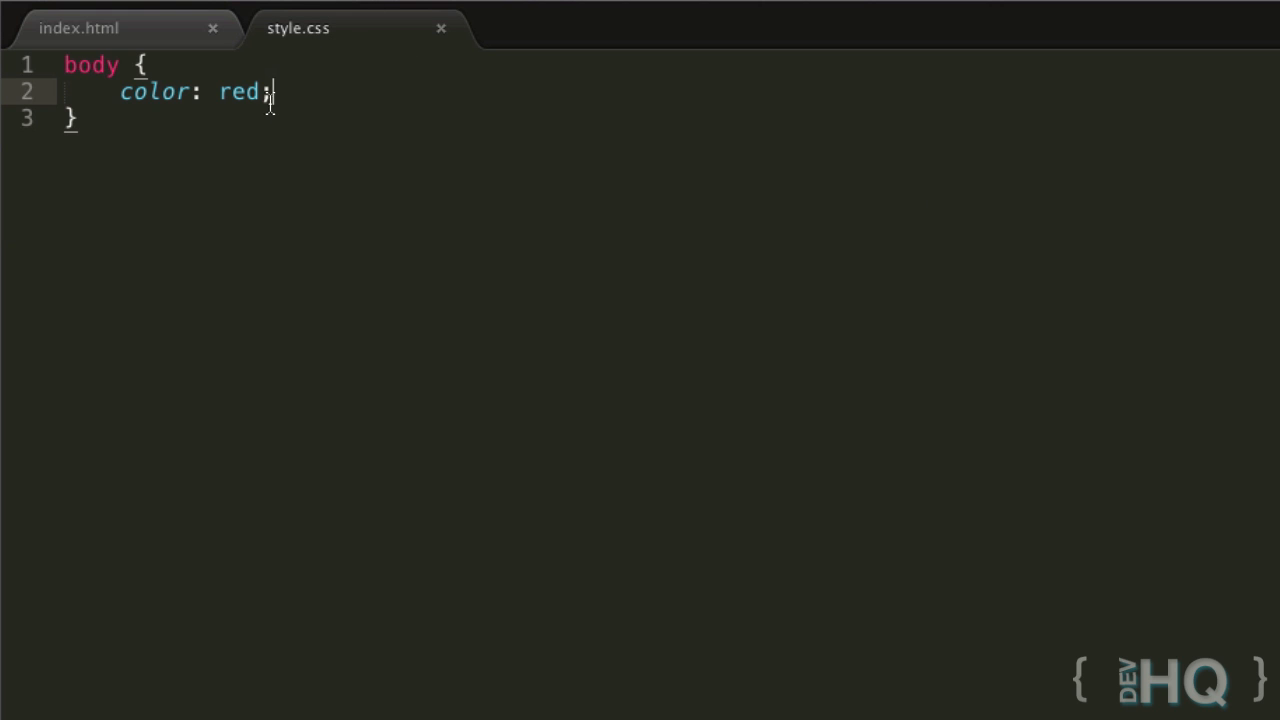
pyautogui.moveTo(340, 93)
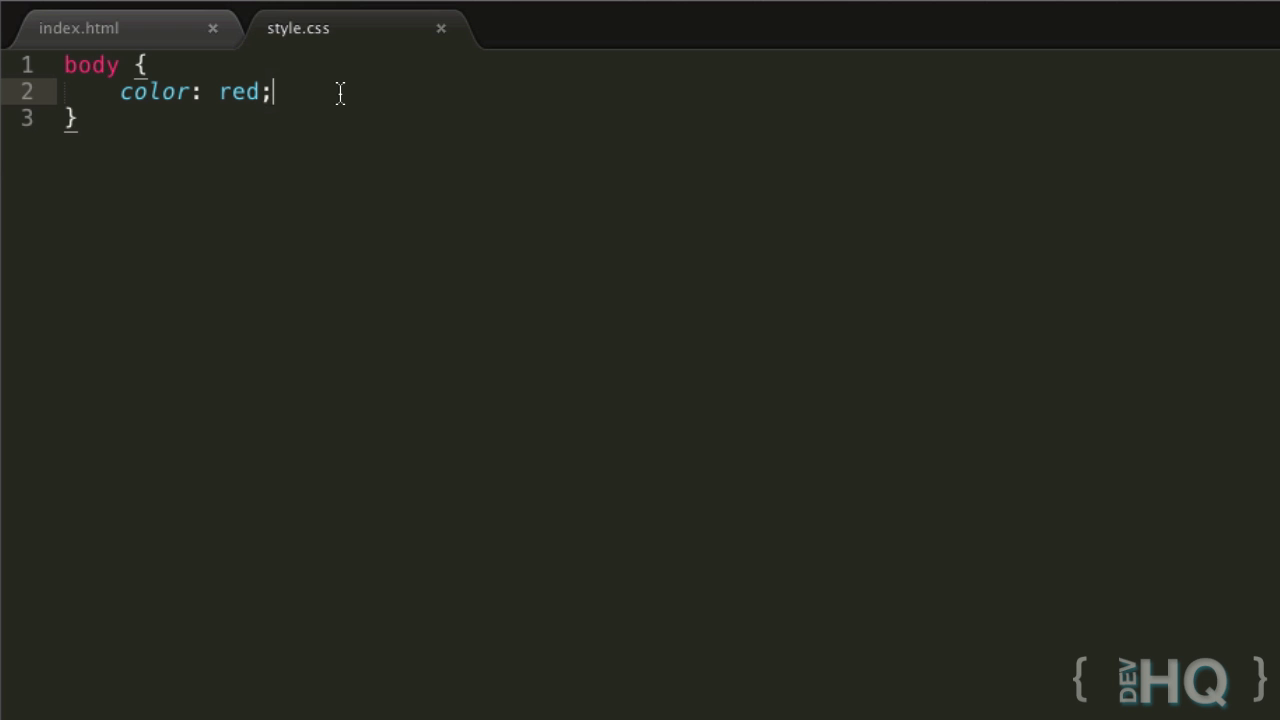
pyautogui.moveTo(375, 101)
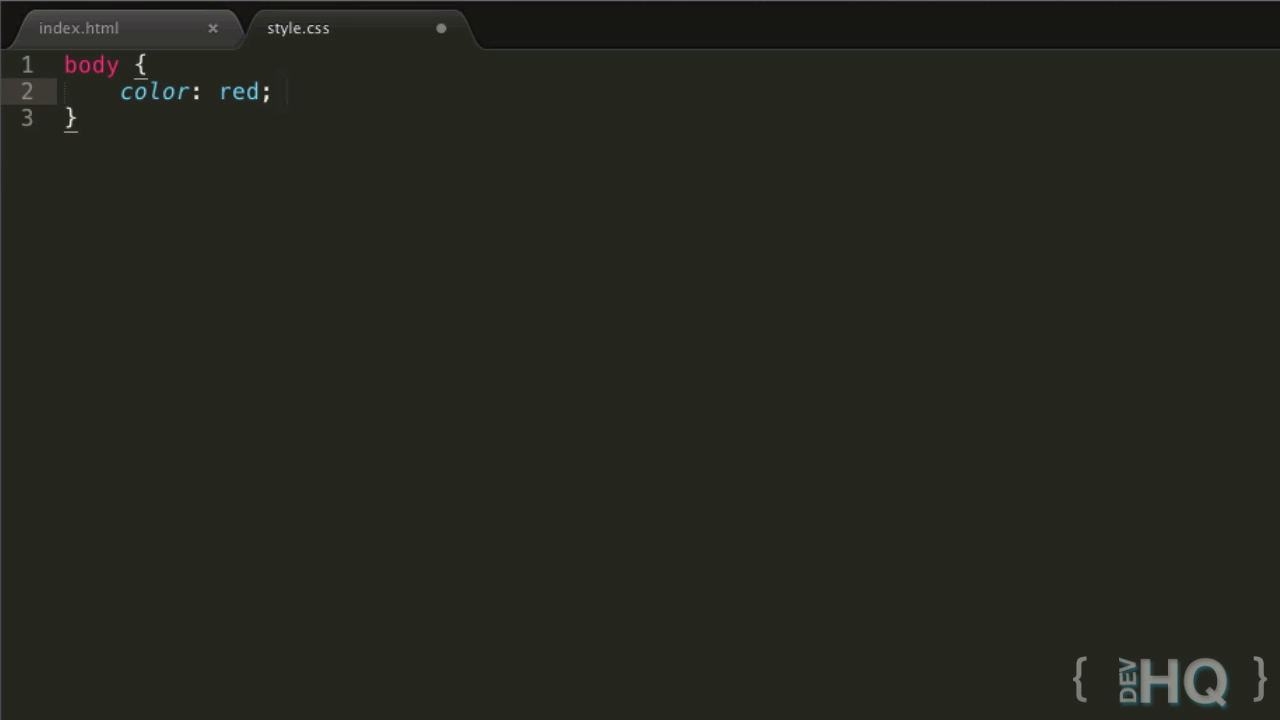
pyautogui.write('comment')
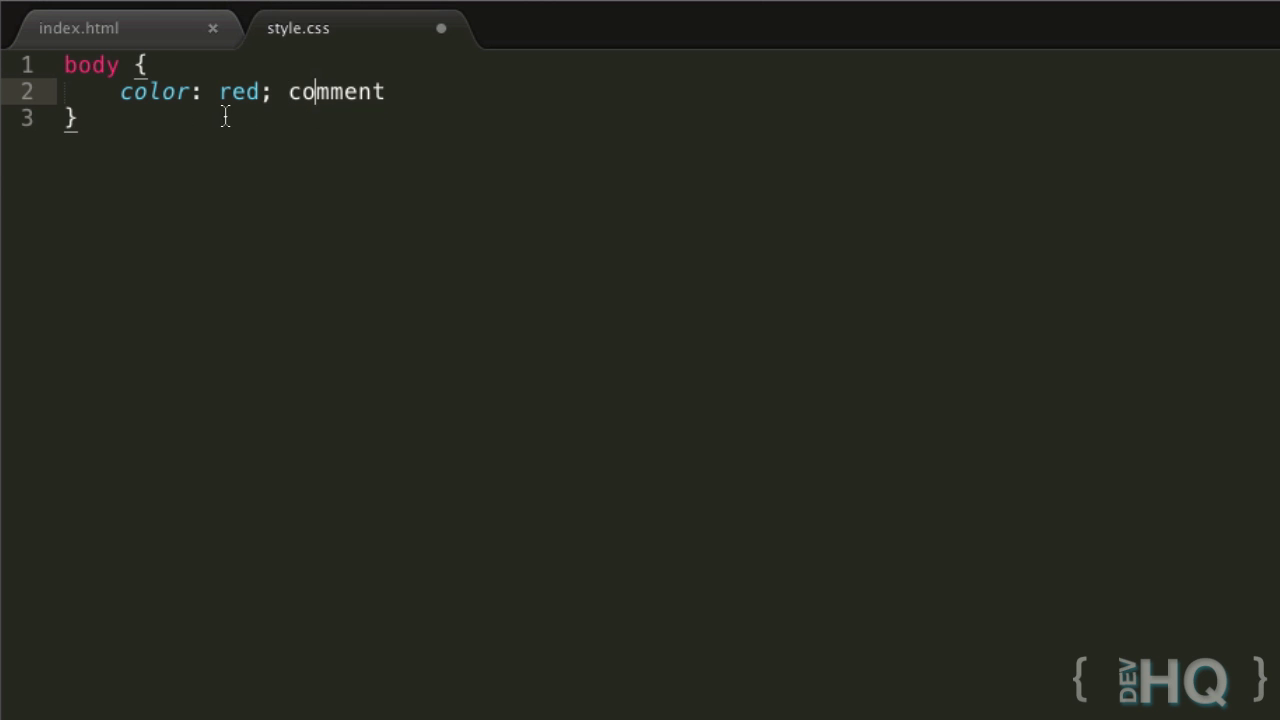
pyautogui.doubleClick(336, 92)
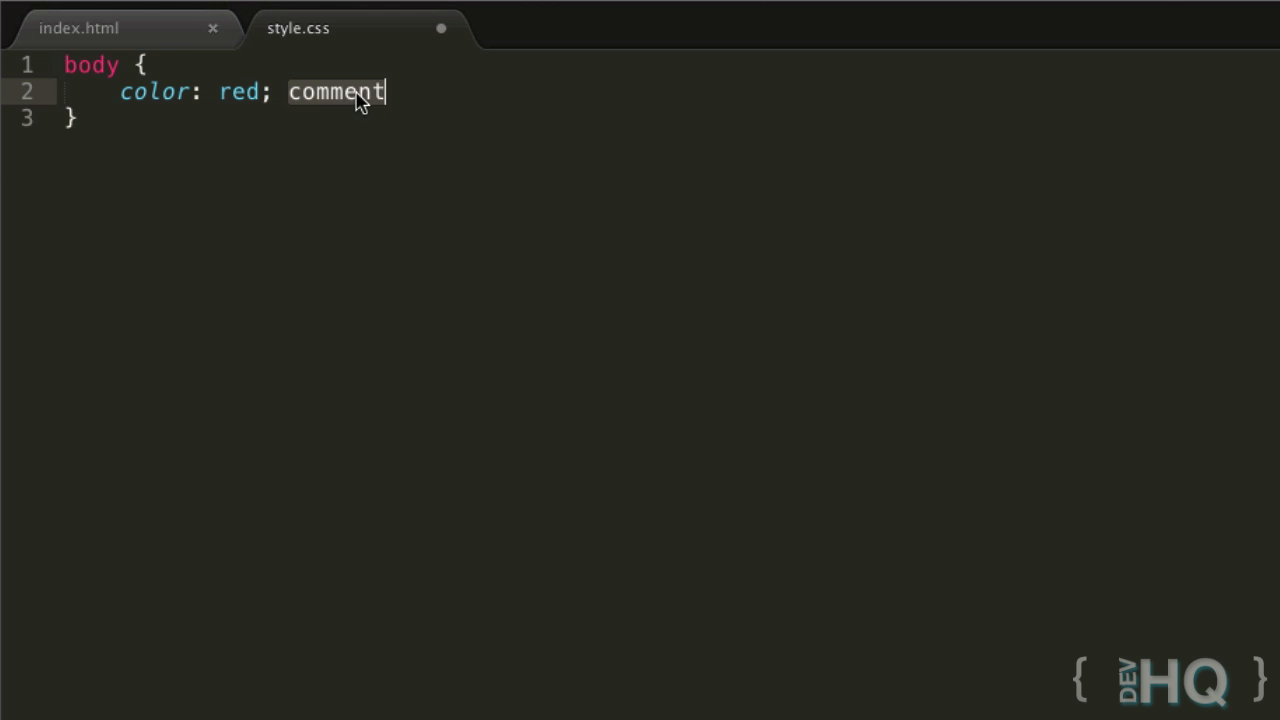
pyautogui.moveTo(350, 91)
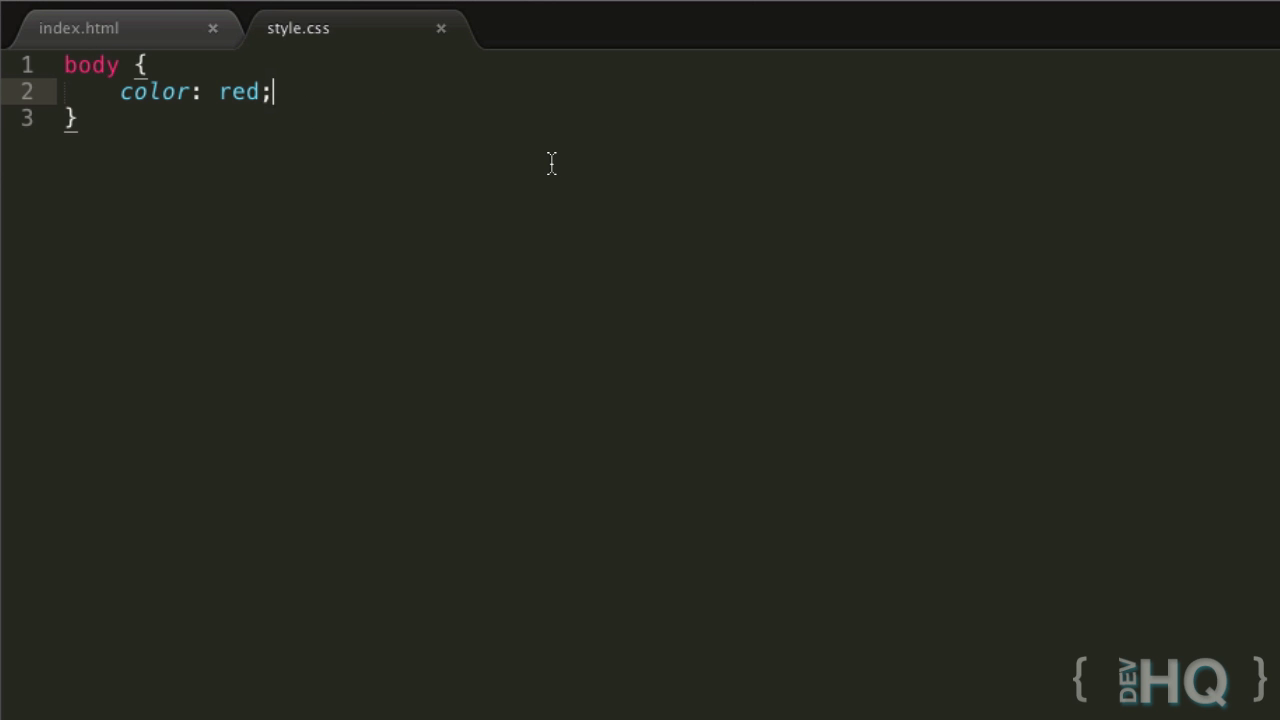
pyautogui.moveTo(667, 134)
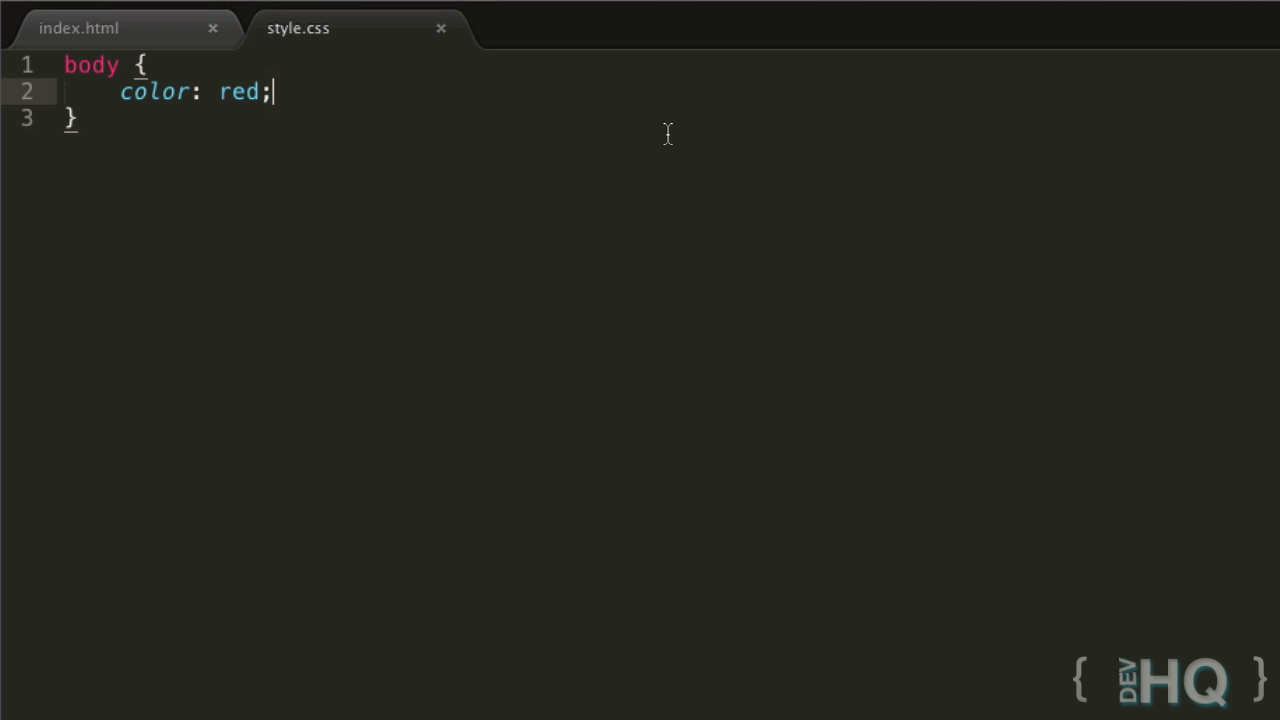
# Start a multi-line /* */ comment block after the color: red; declaration
pyautogui.write('/*')
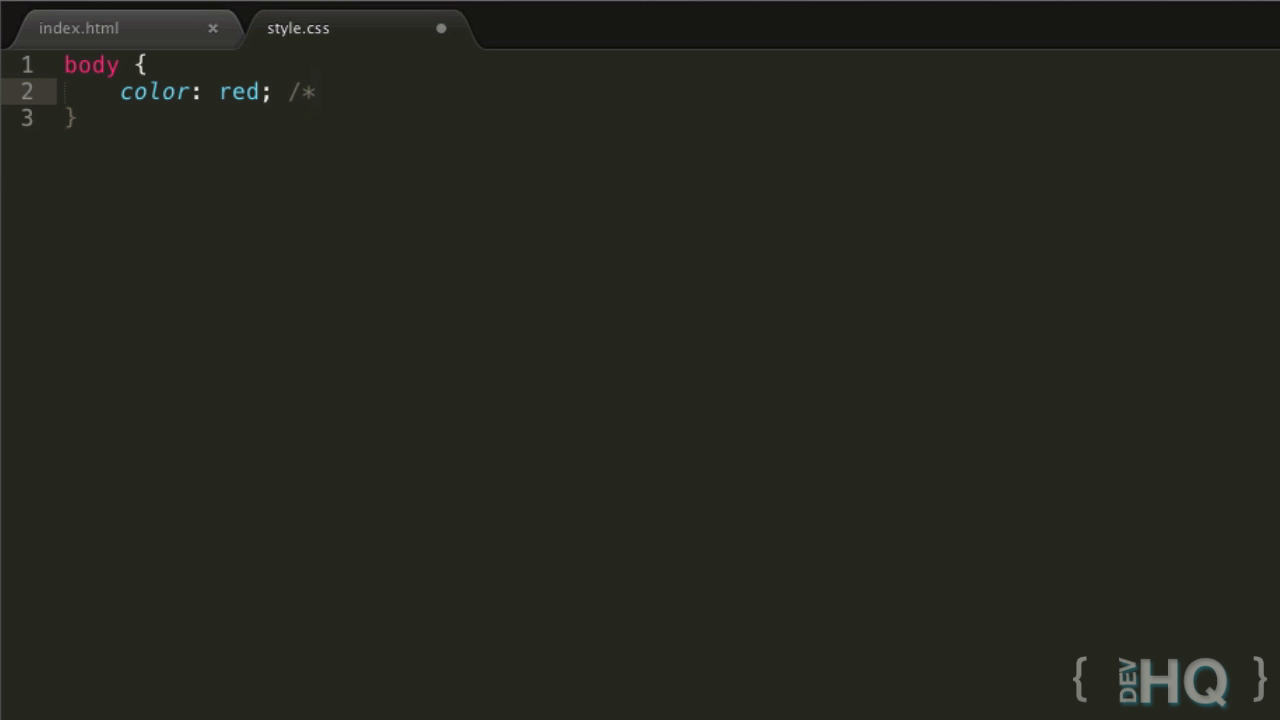
pyautogui.write('*')
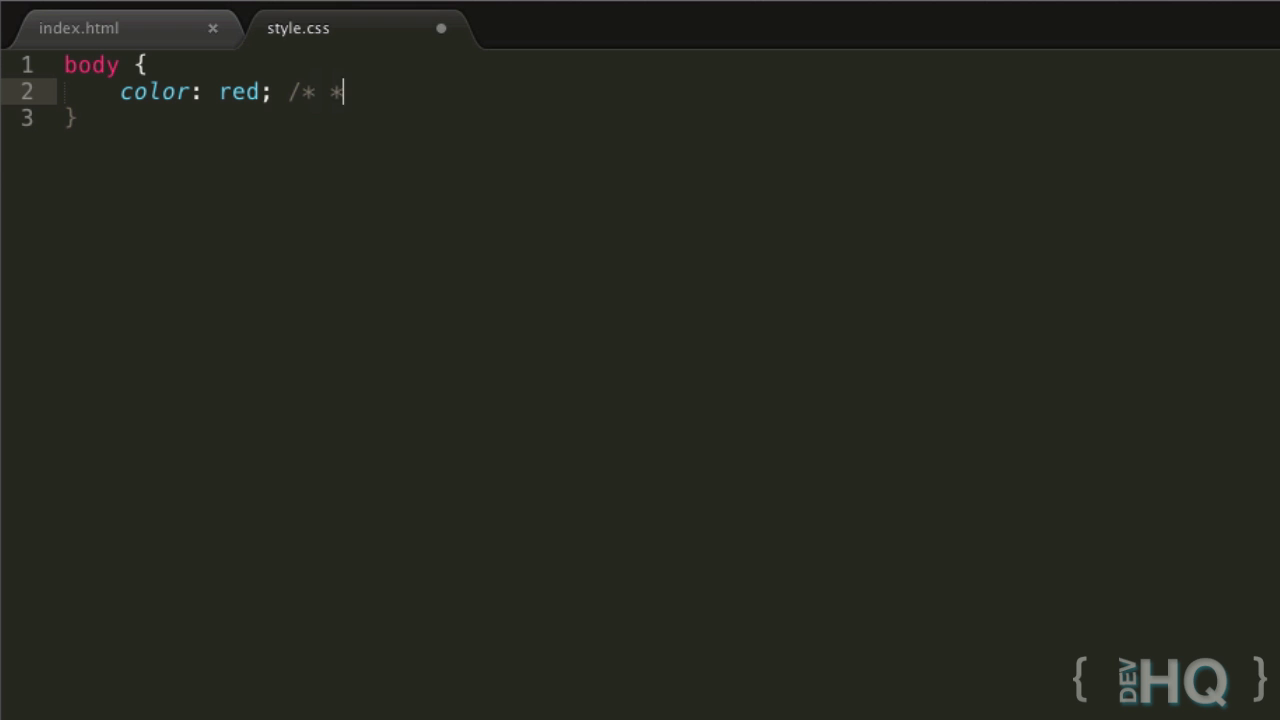
pyautogui.write('/')
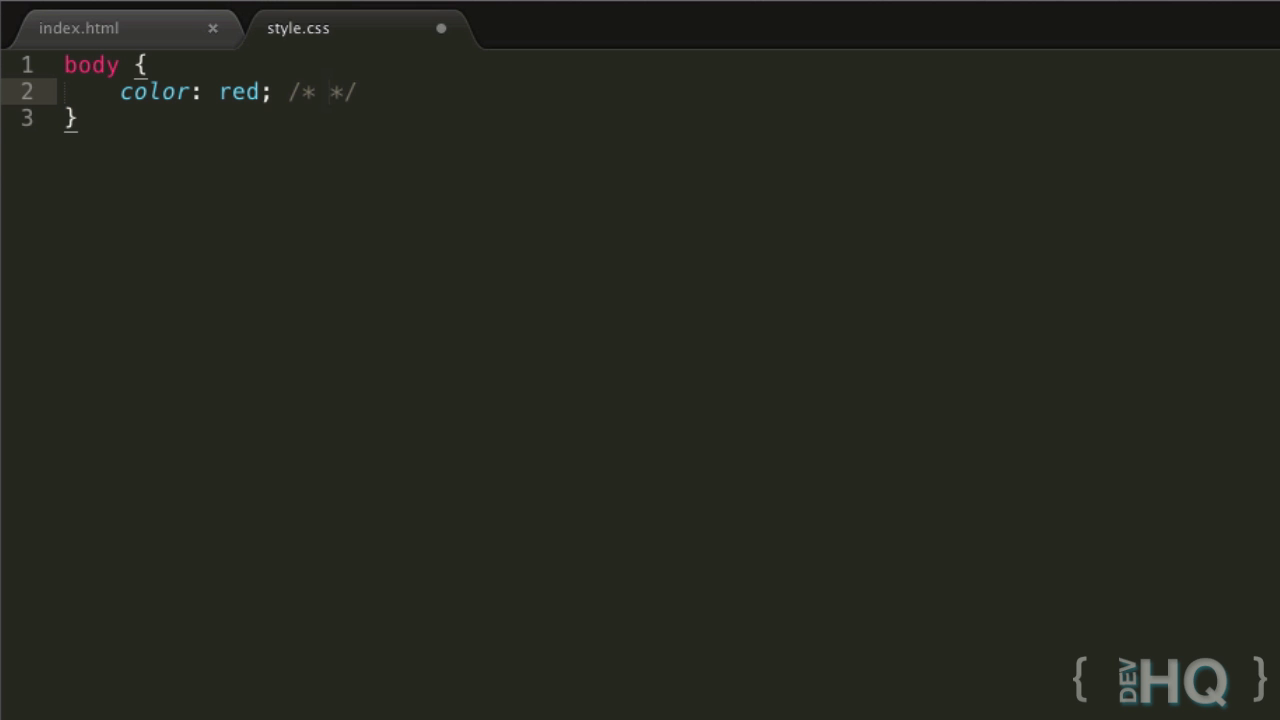
pyautogui.press('enter')
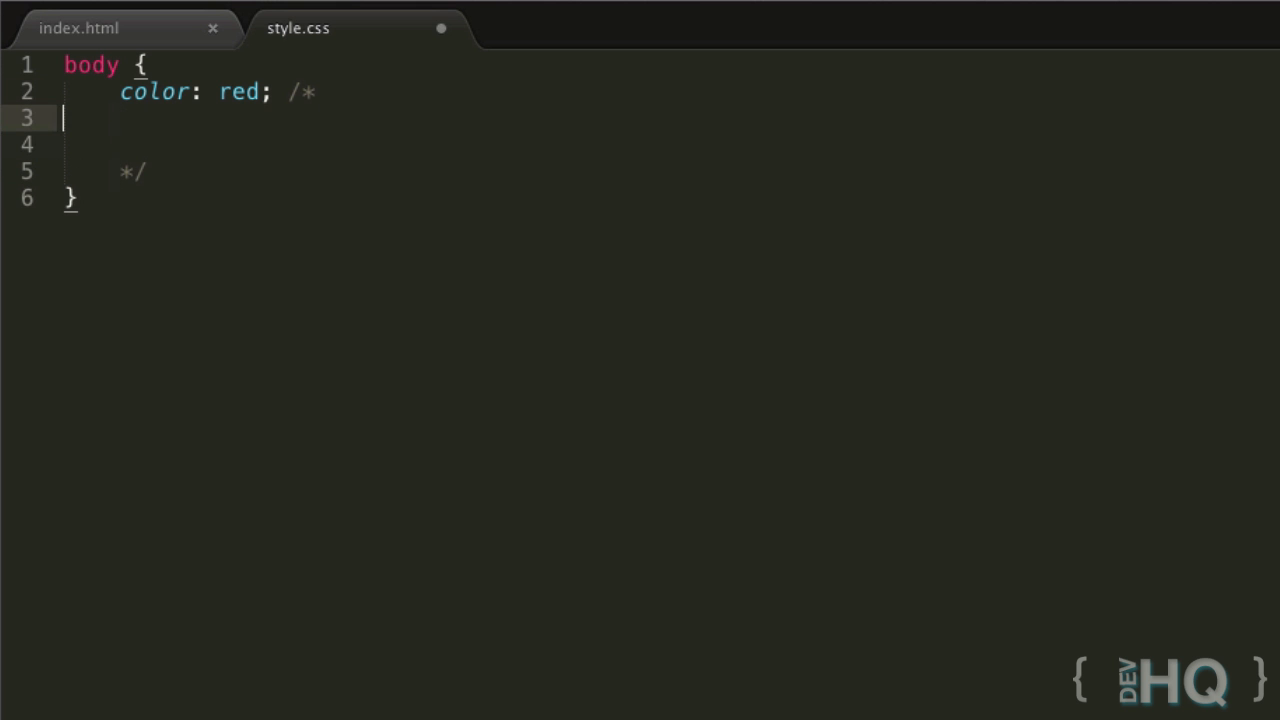
pyautogui.write('te')
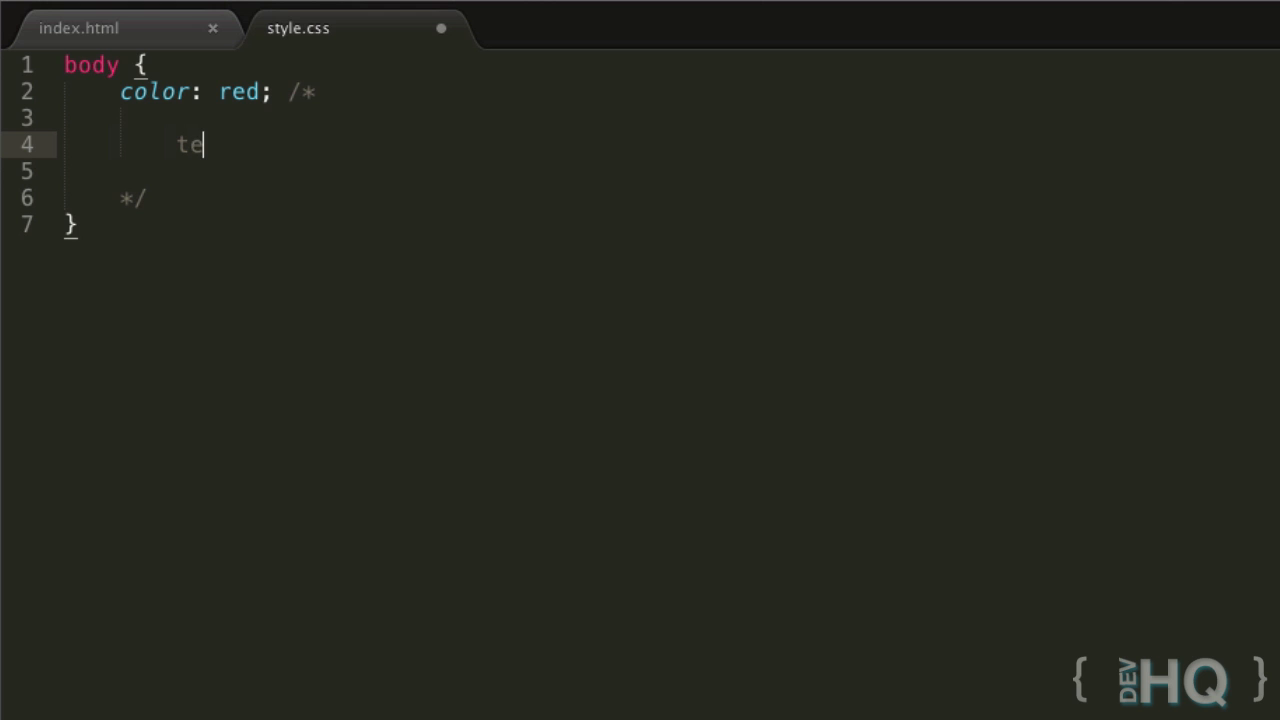
pyautogui.write('xt')
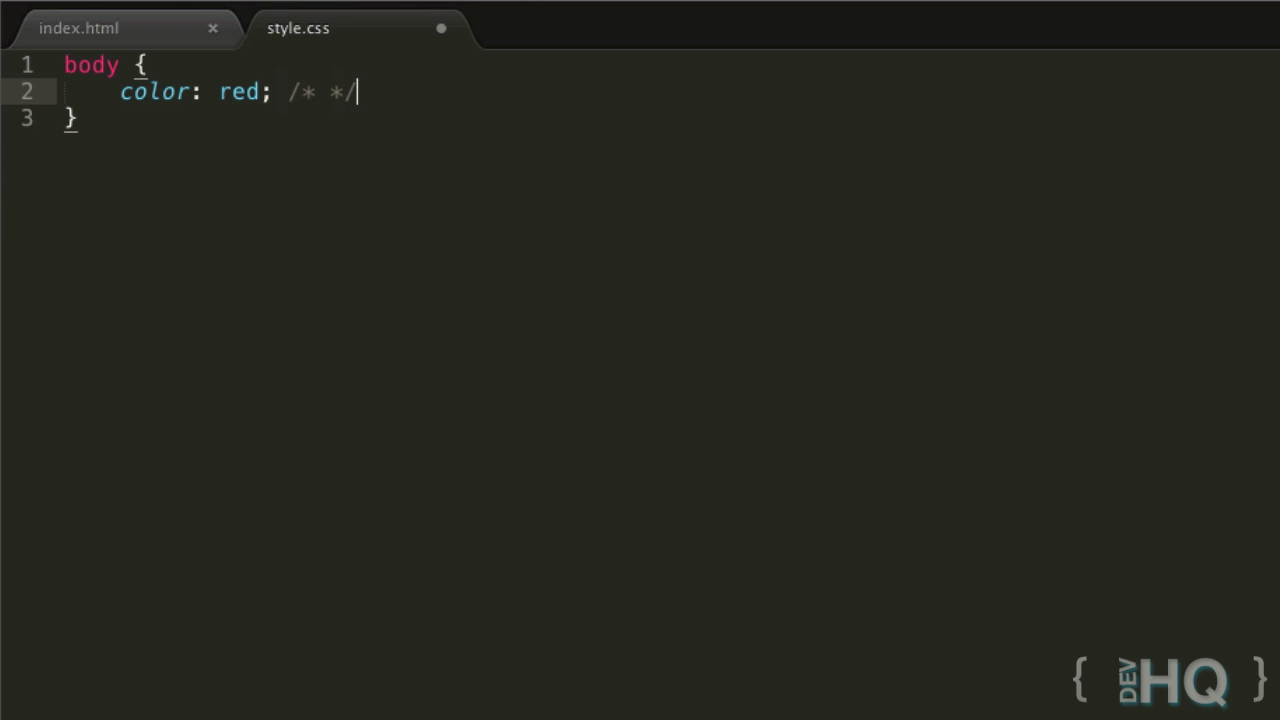
pyautogui.write('" "')
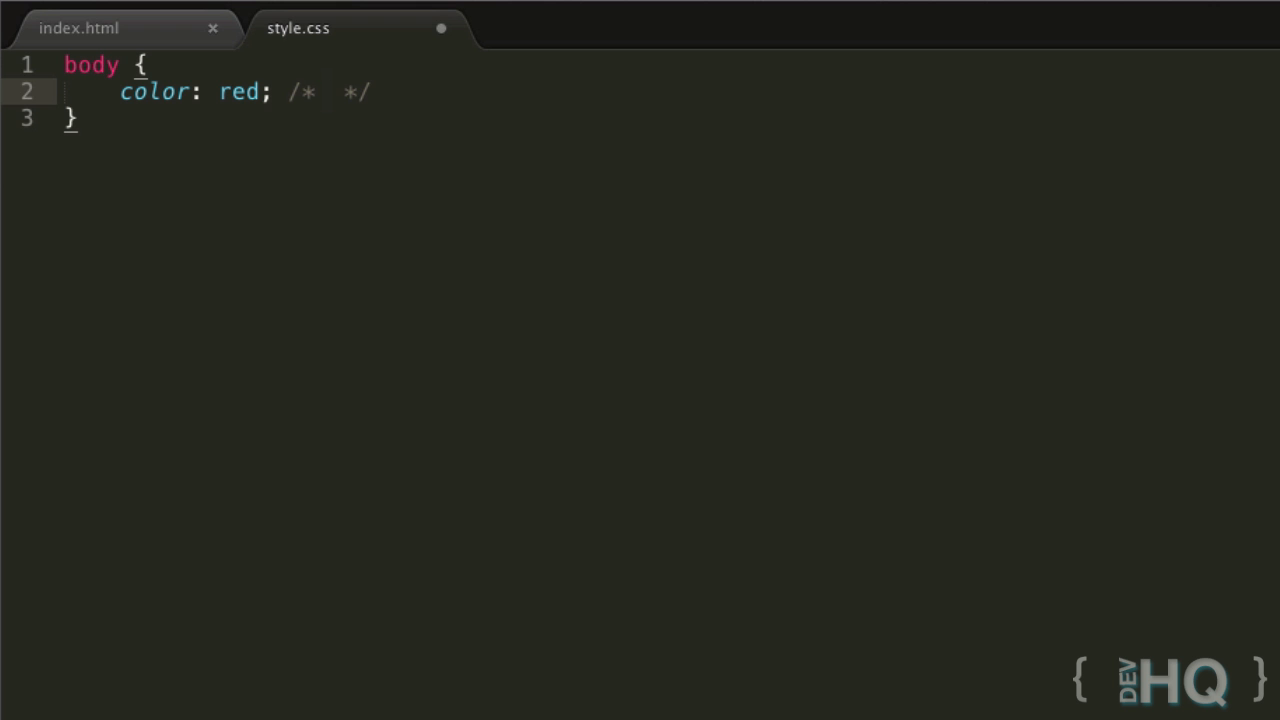
pyautogui.moveTo(377, 120)
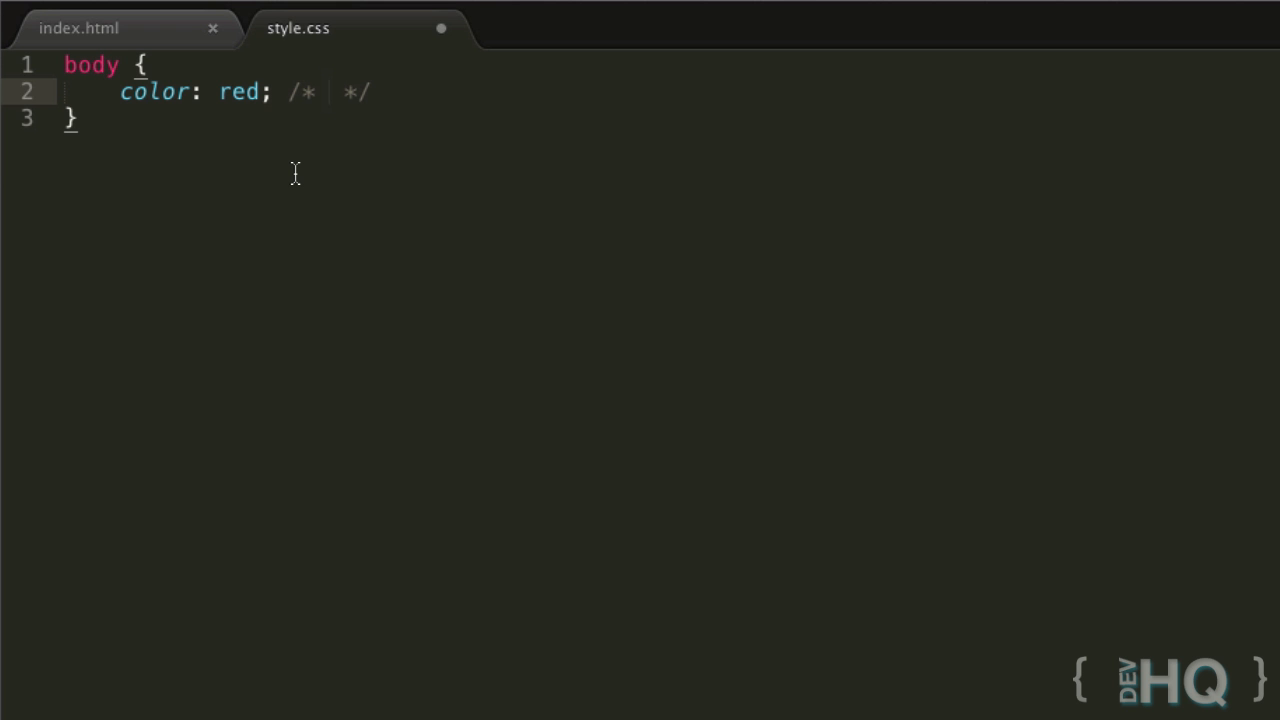
pyautogui.moveTo(523, 138)
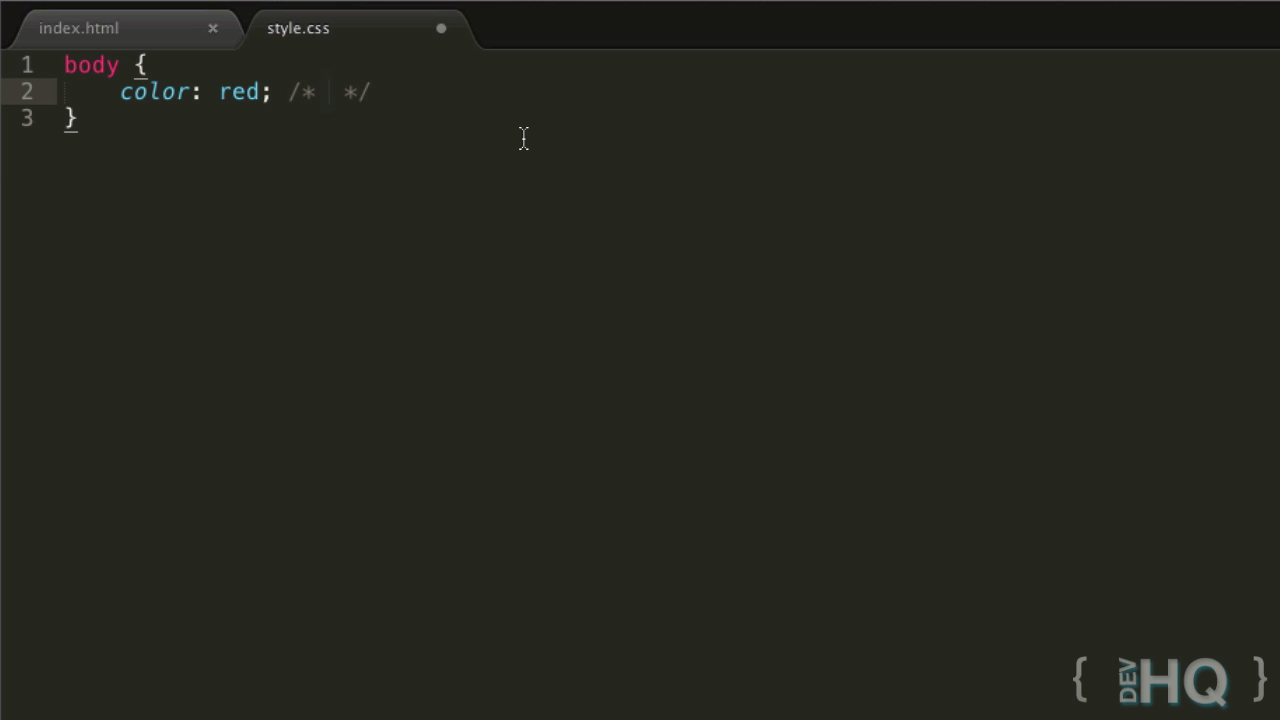
# Write the comment text 'Set the text colour in the 'body' to red'
pyautogui.write('Set the')
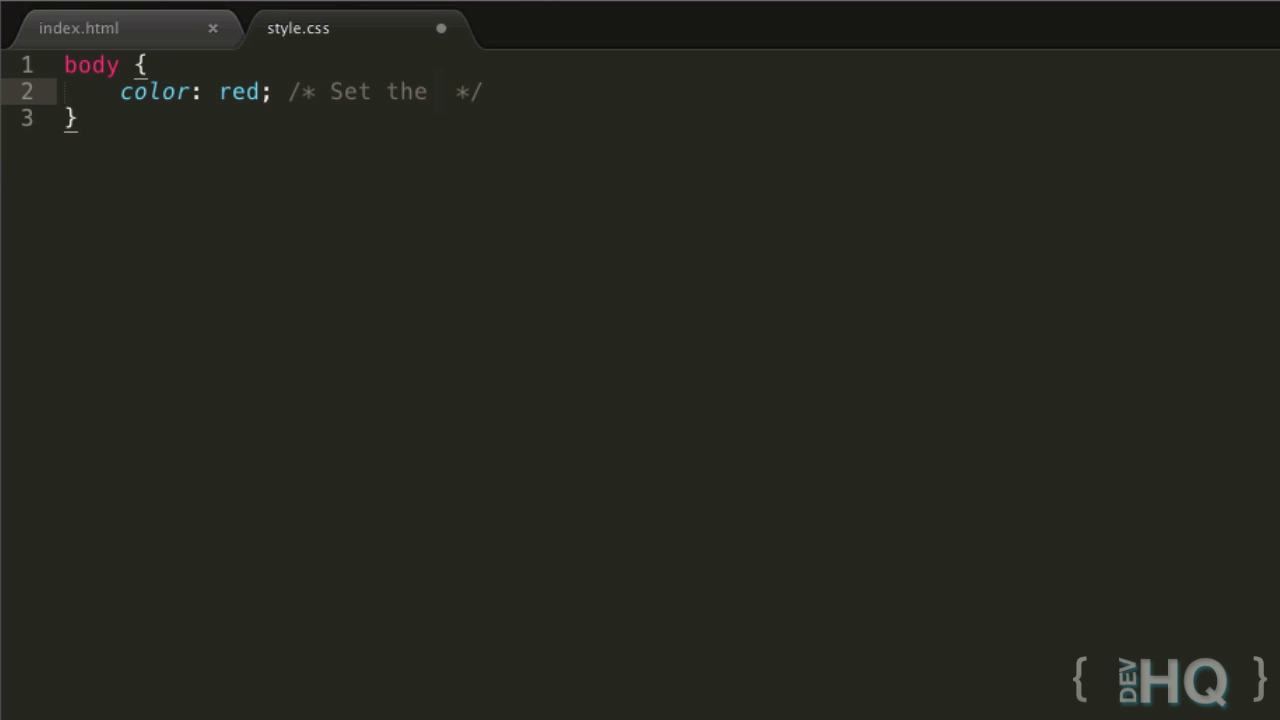
pyautogui.write("text colour in the 'b")
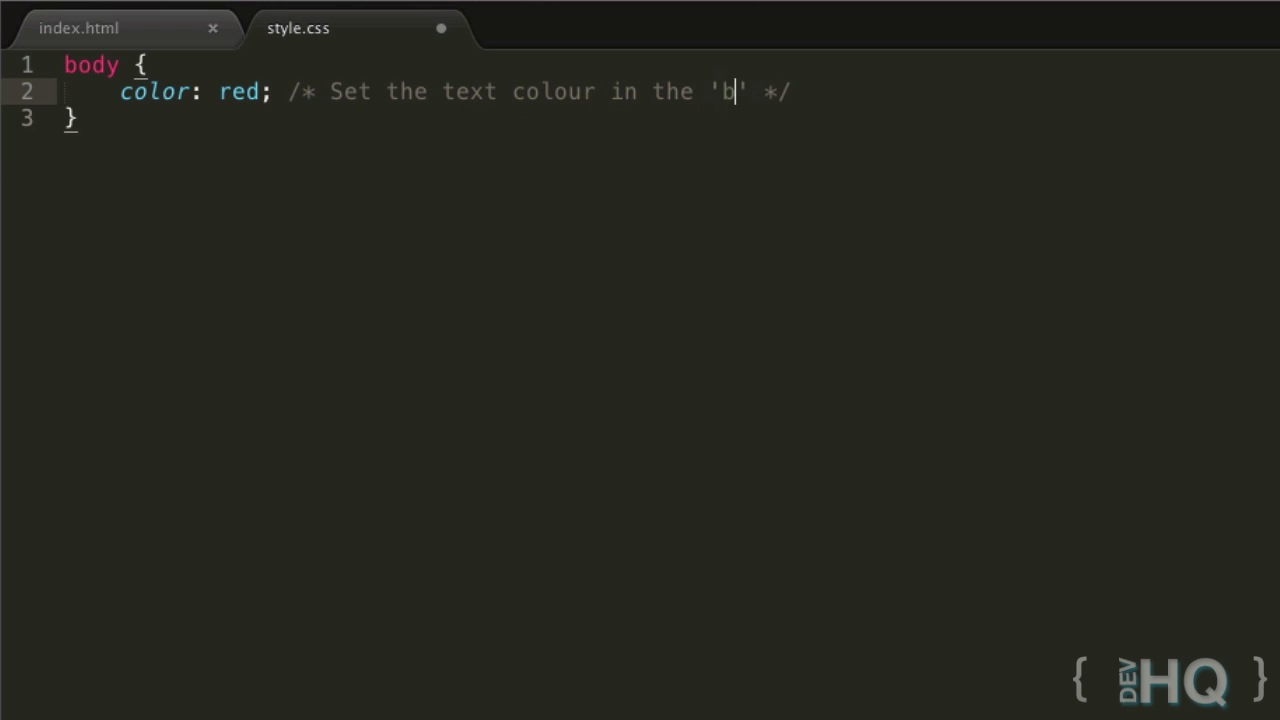
pyautogui.write("ody' to red")
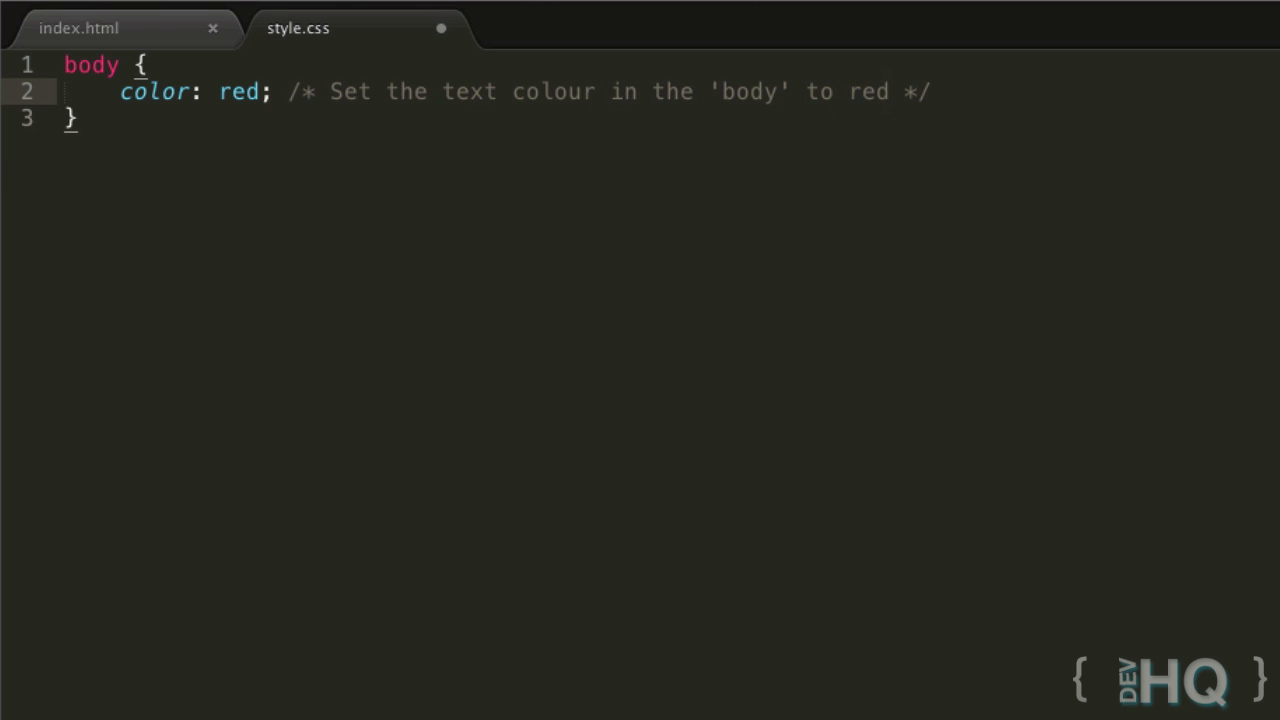
pyautogui.moveTo(65, 91); pyautogui.dragTo(378, 91)
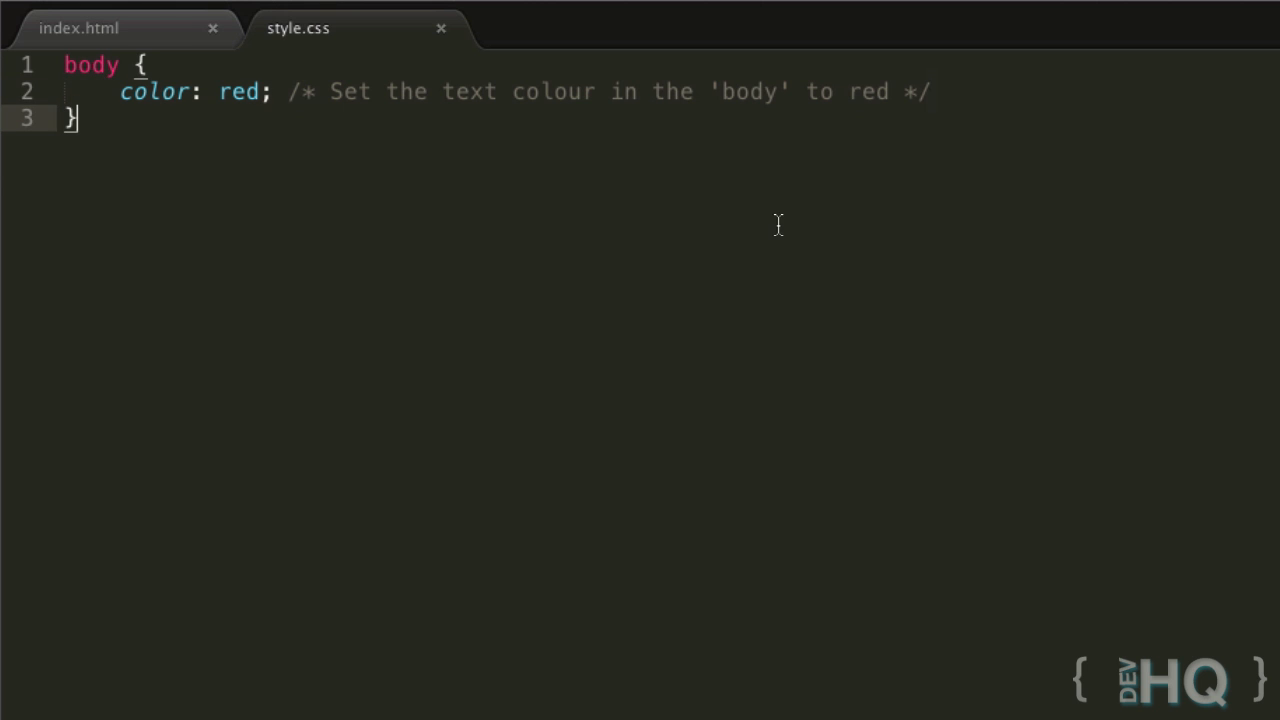
pyautogui.click(78, 28)
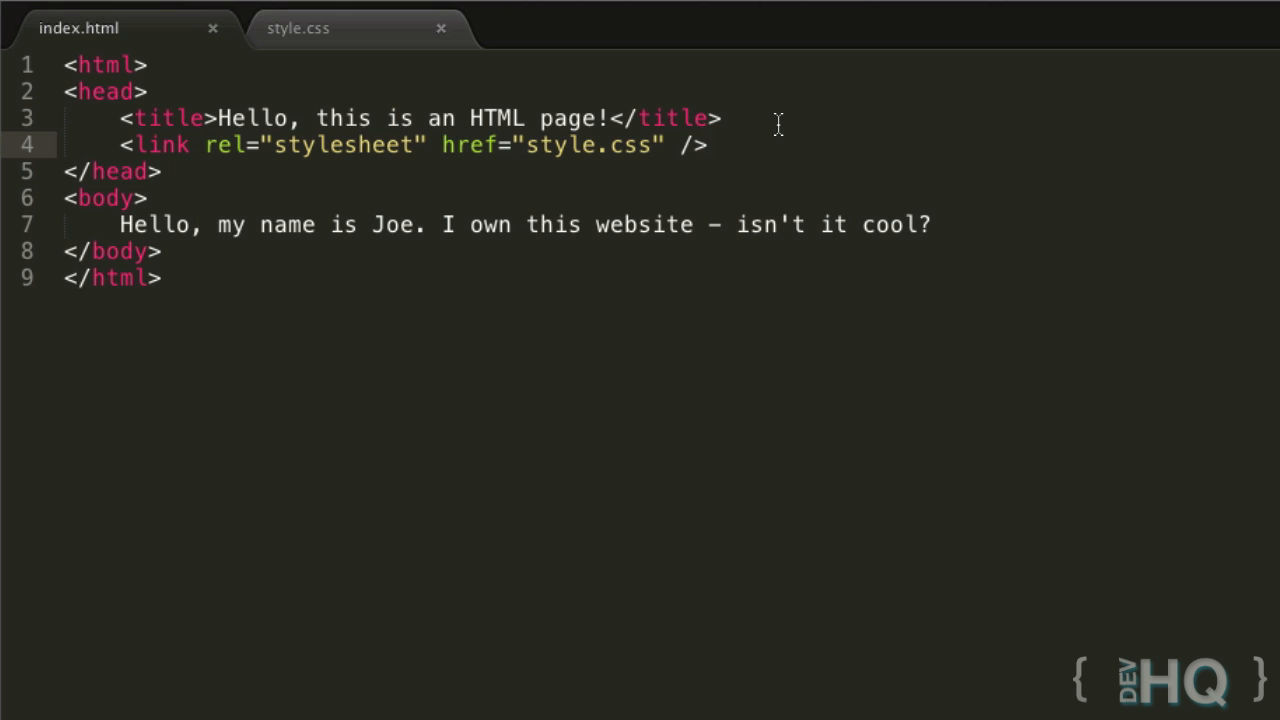
pyautogui.write('<')
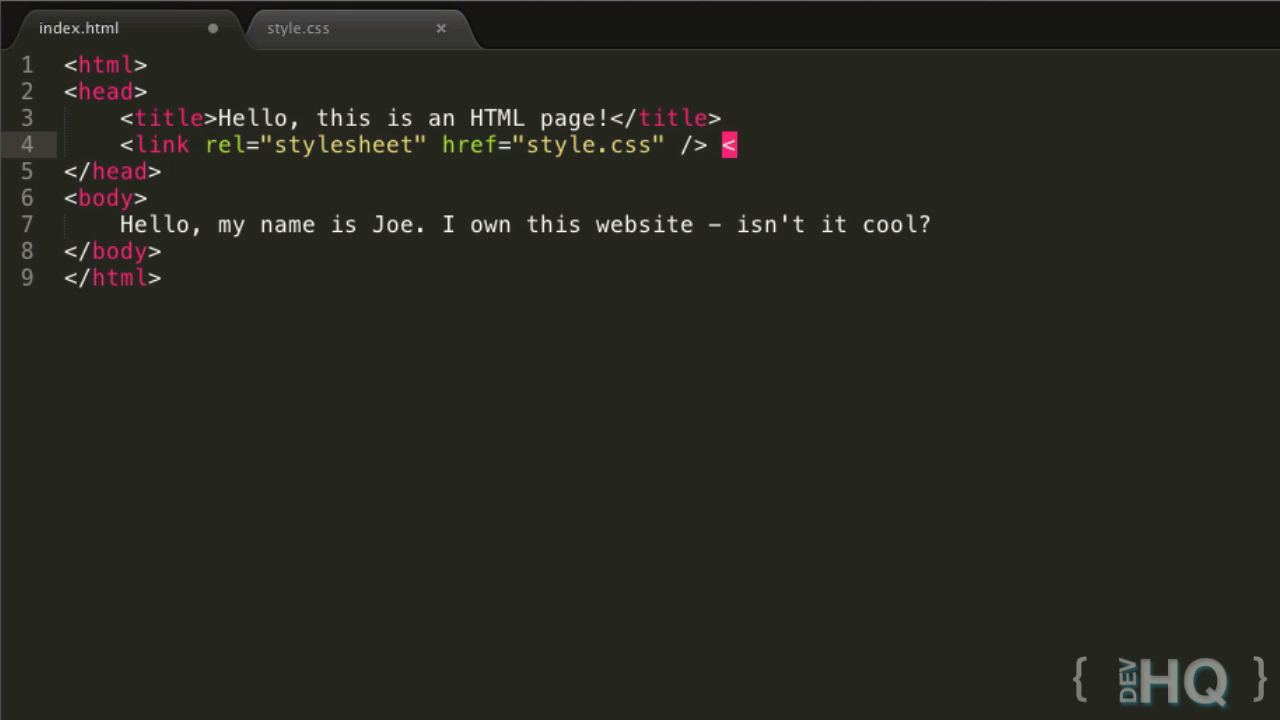
pyautogui.write('!-')
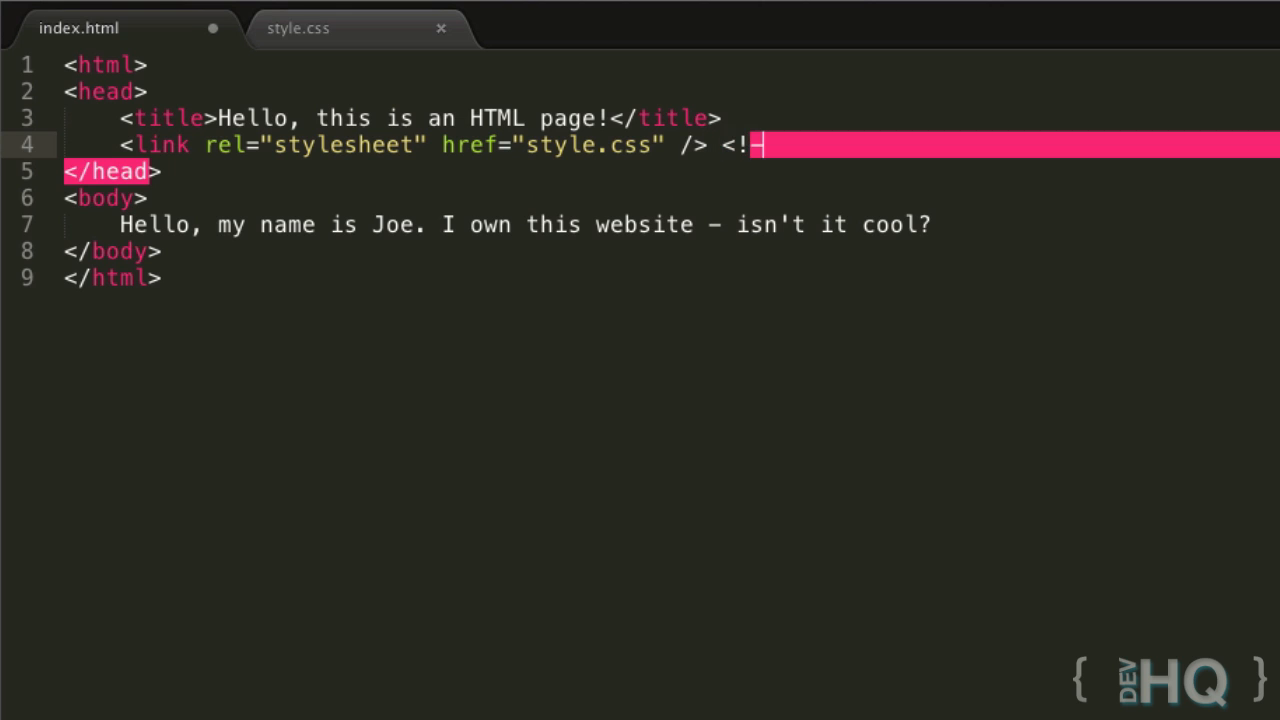
pyautogui.write('-->')
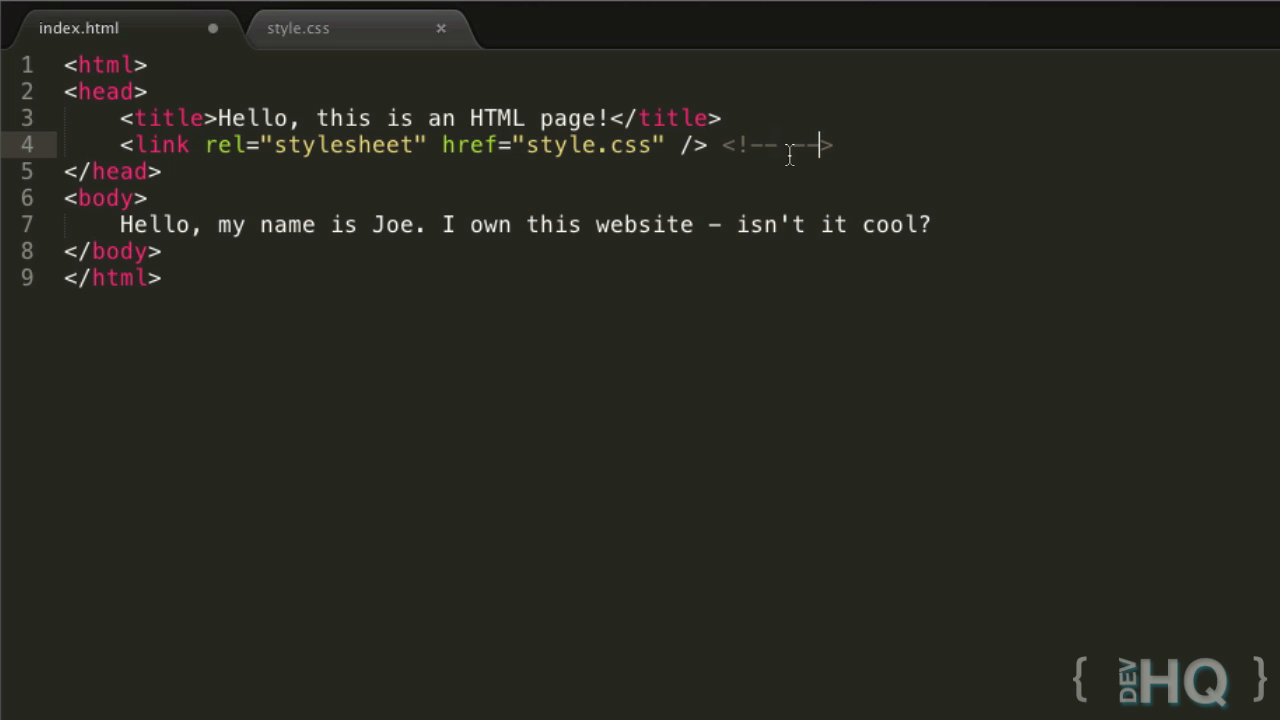
pyautogui.write('anything')
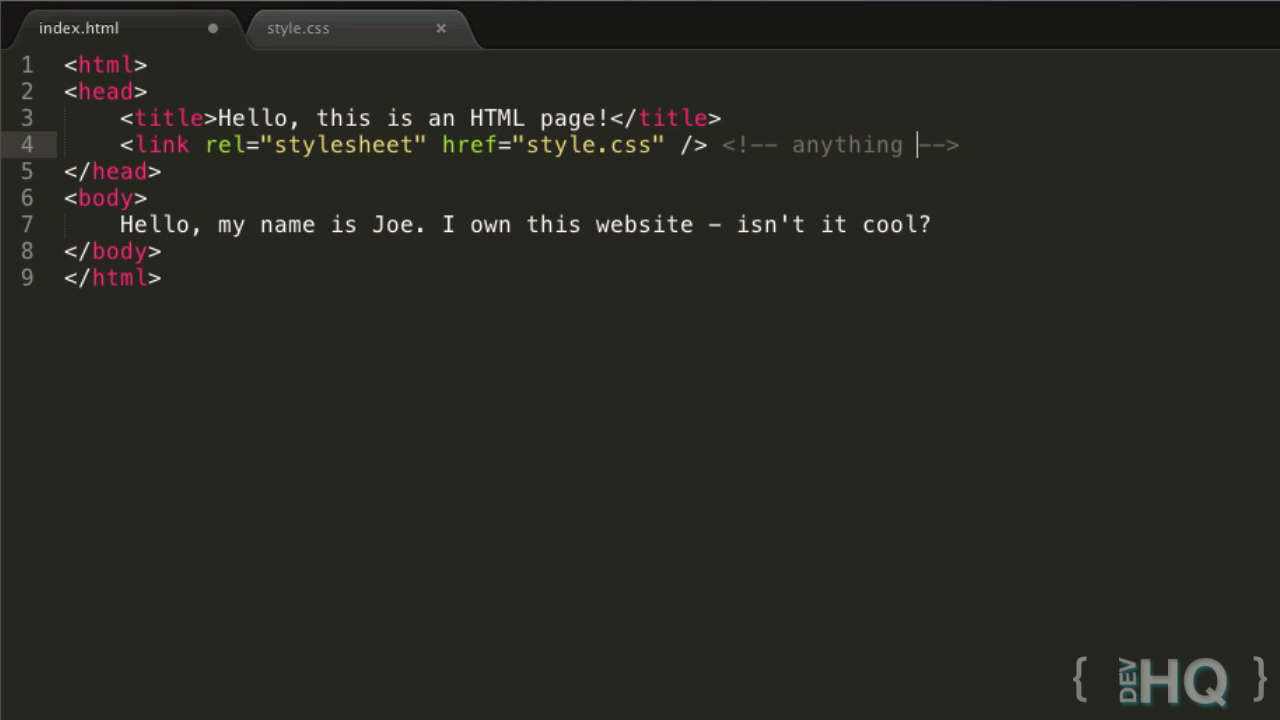
pyautogui.doubleClick(847, 145)
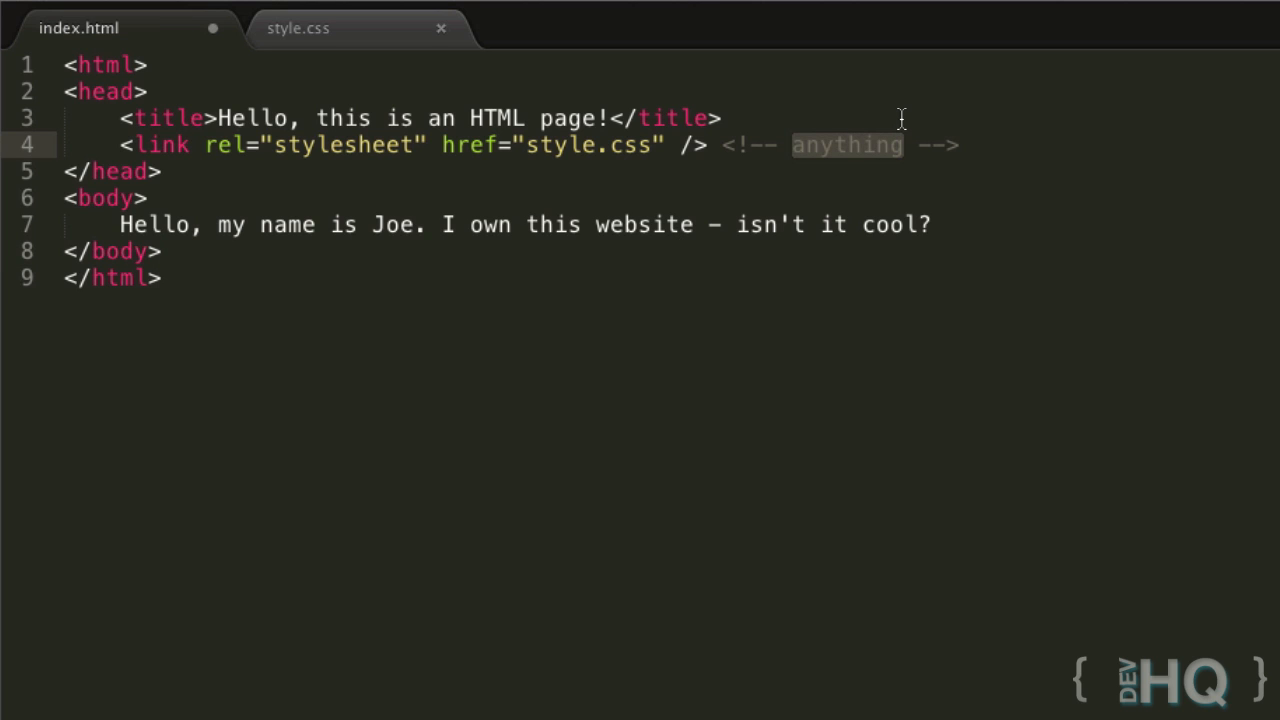
pyautogui.write('Link the style')
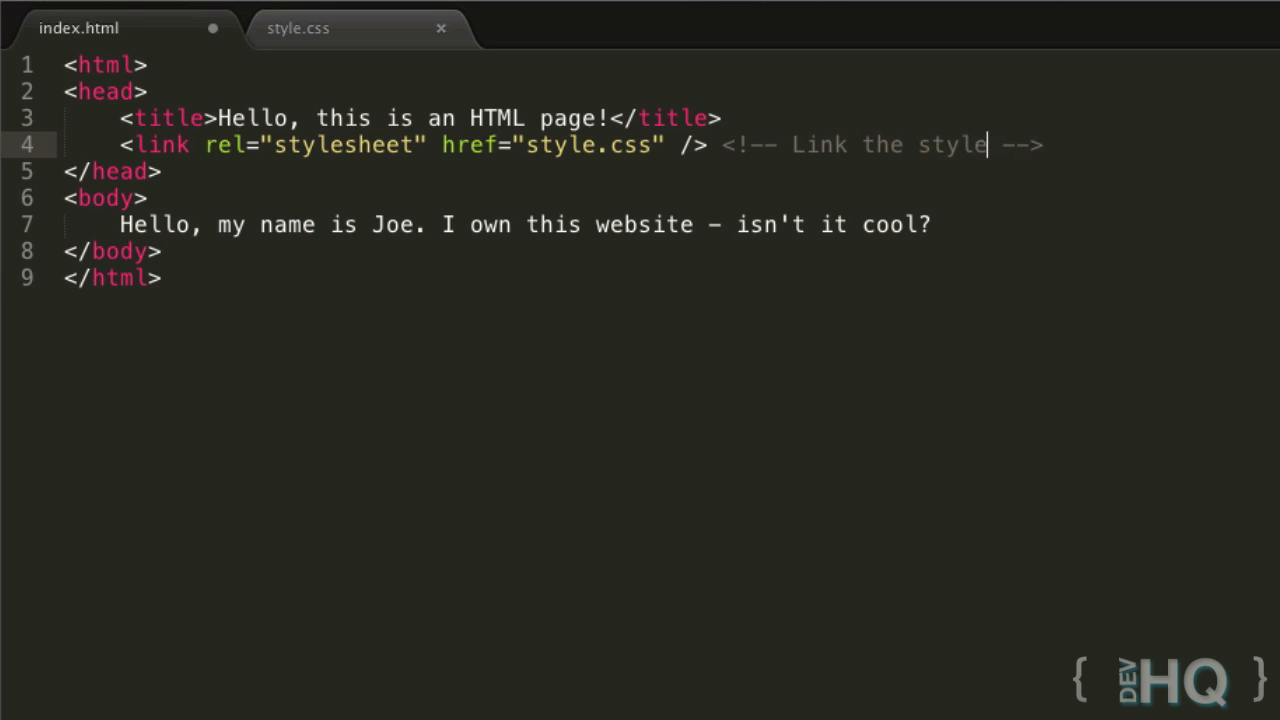
pyautogui.write('sheet, style.css')
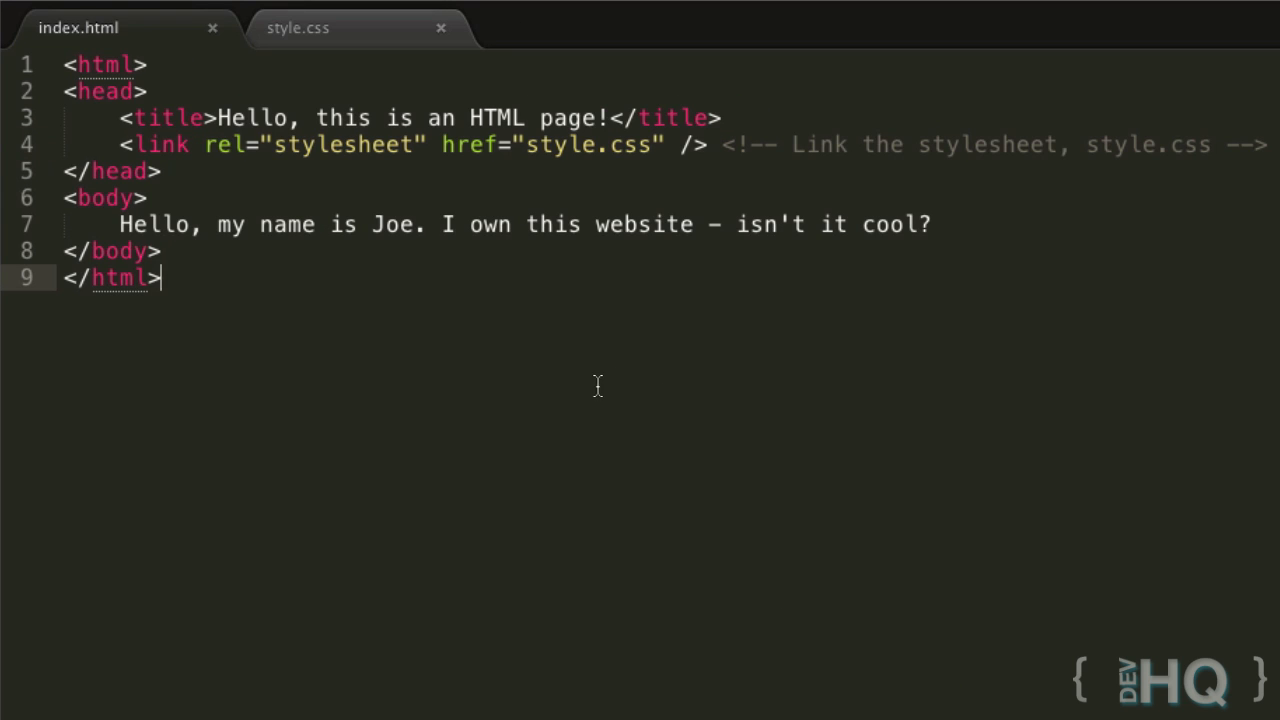
pyautogui.moveTo(920, 355)
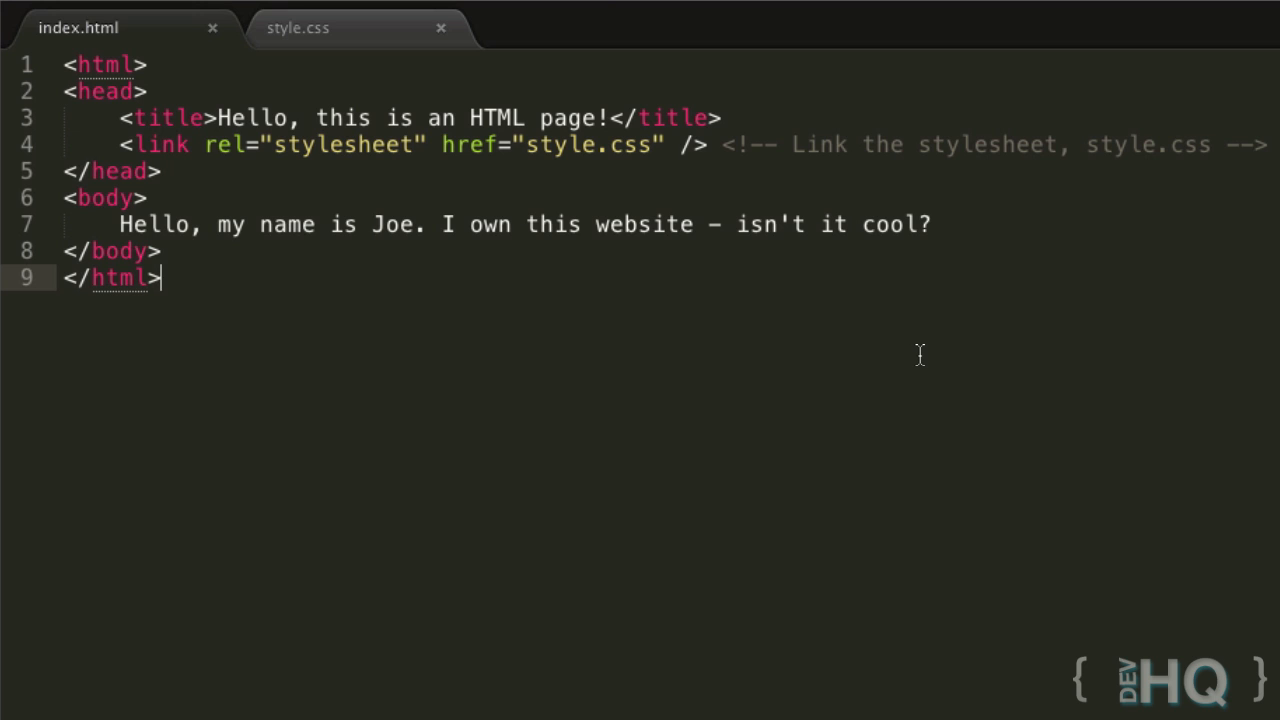
pyautogui.moveTo(932, 280)
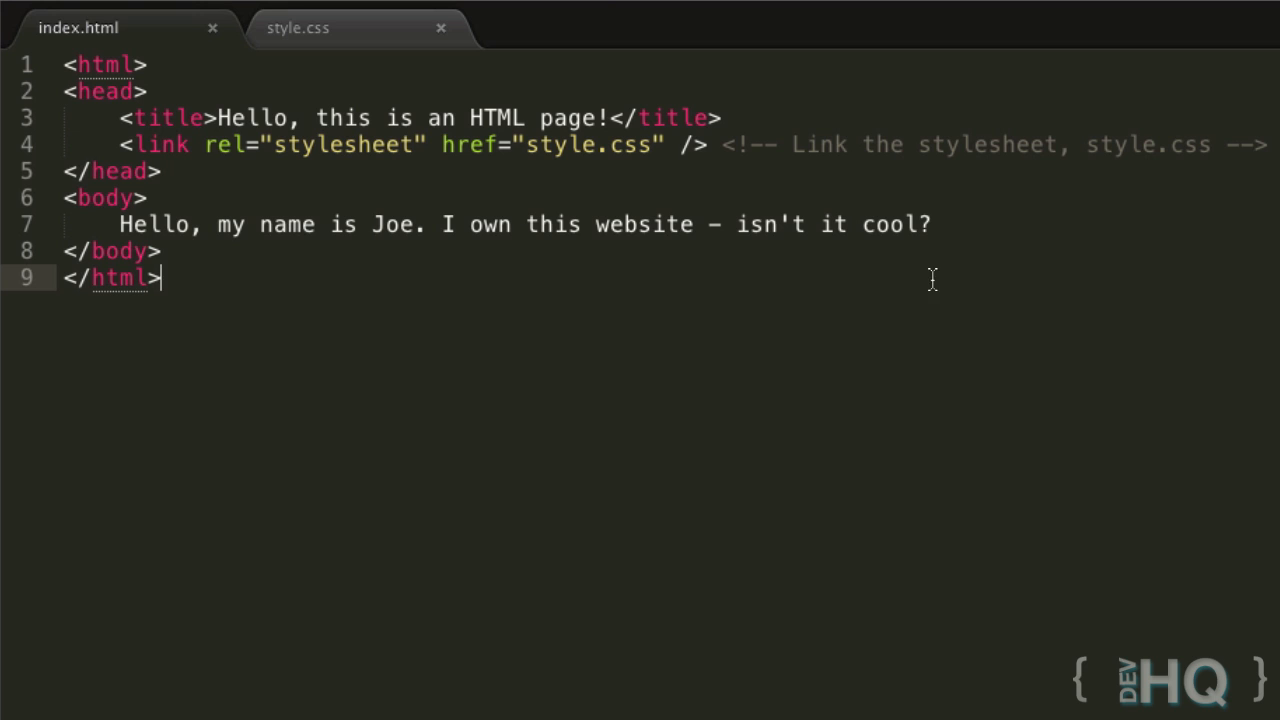
pyautogui.moveTo(948, 223)
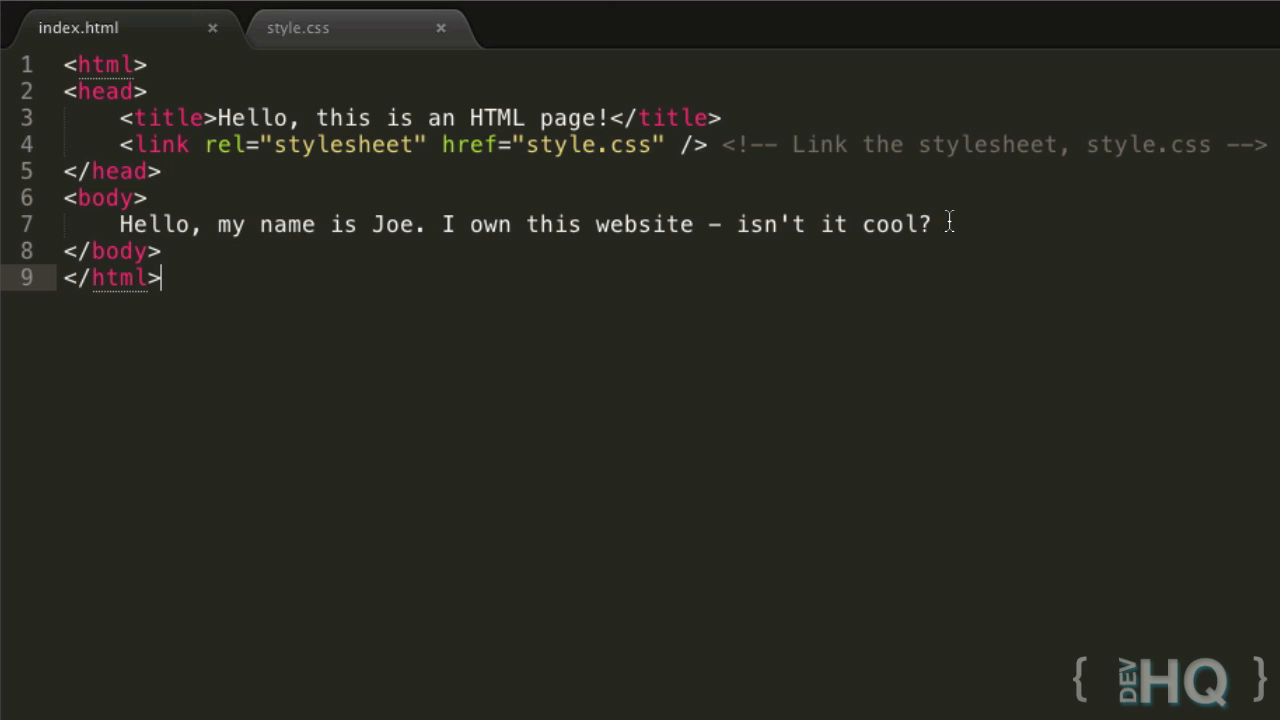
pyautogui.moveTo(913, 250)
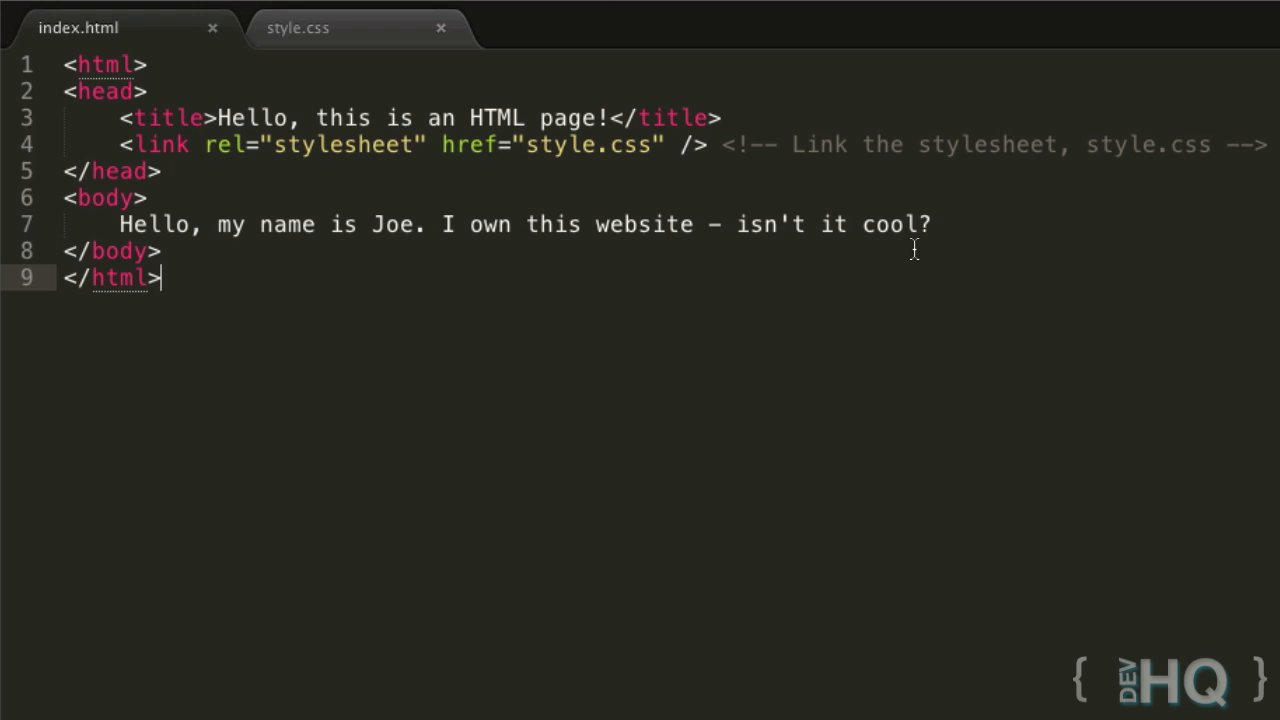
pyautogui.moveTo(778, 372)
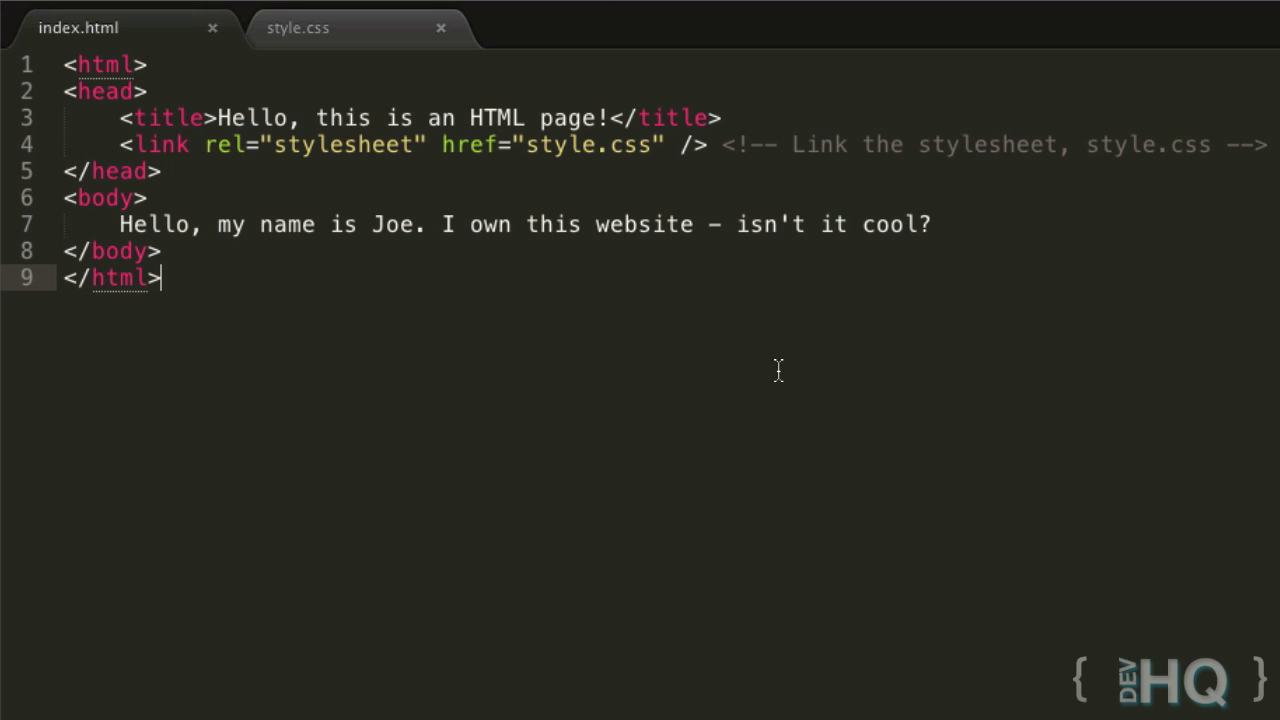
pyautogui.moveTo(772, 362)
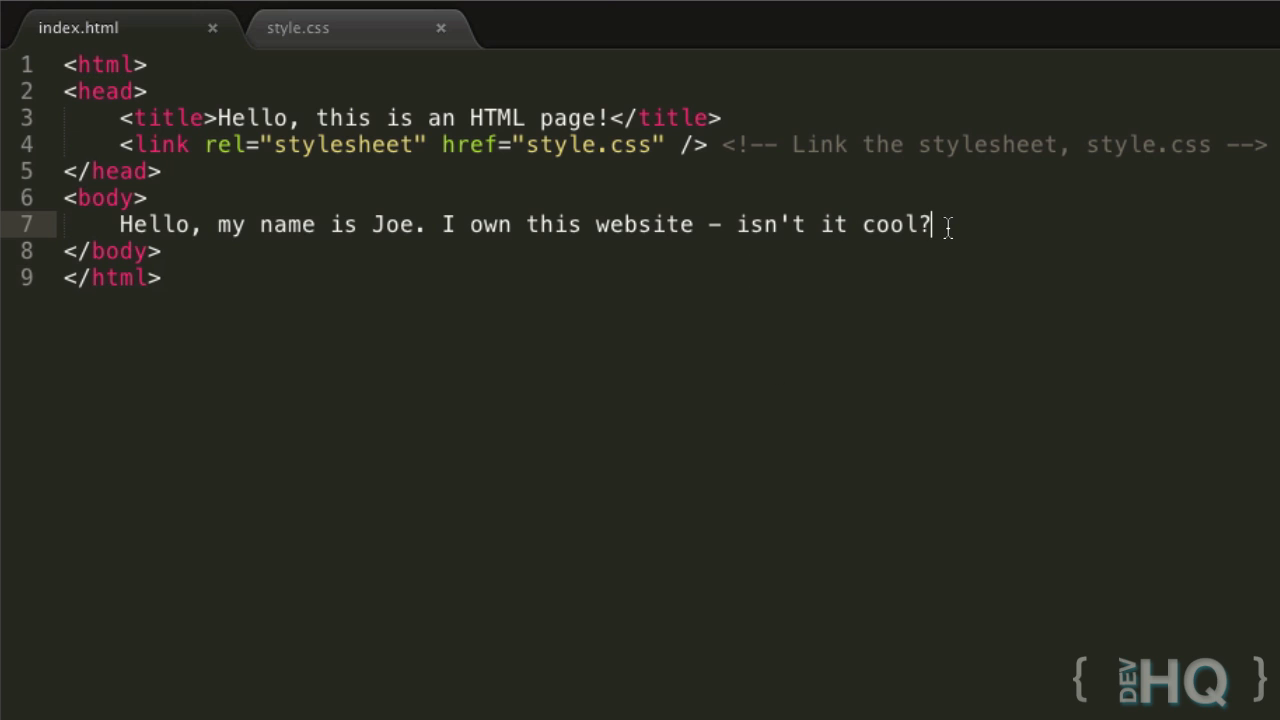
pyautogui.moveTo(960, 210)
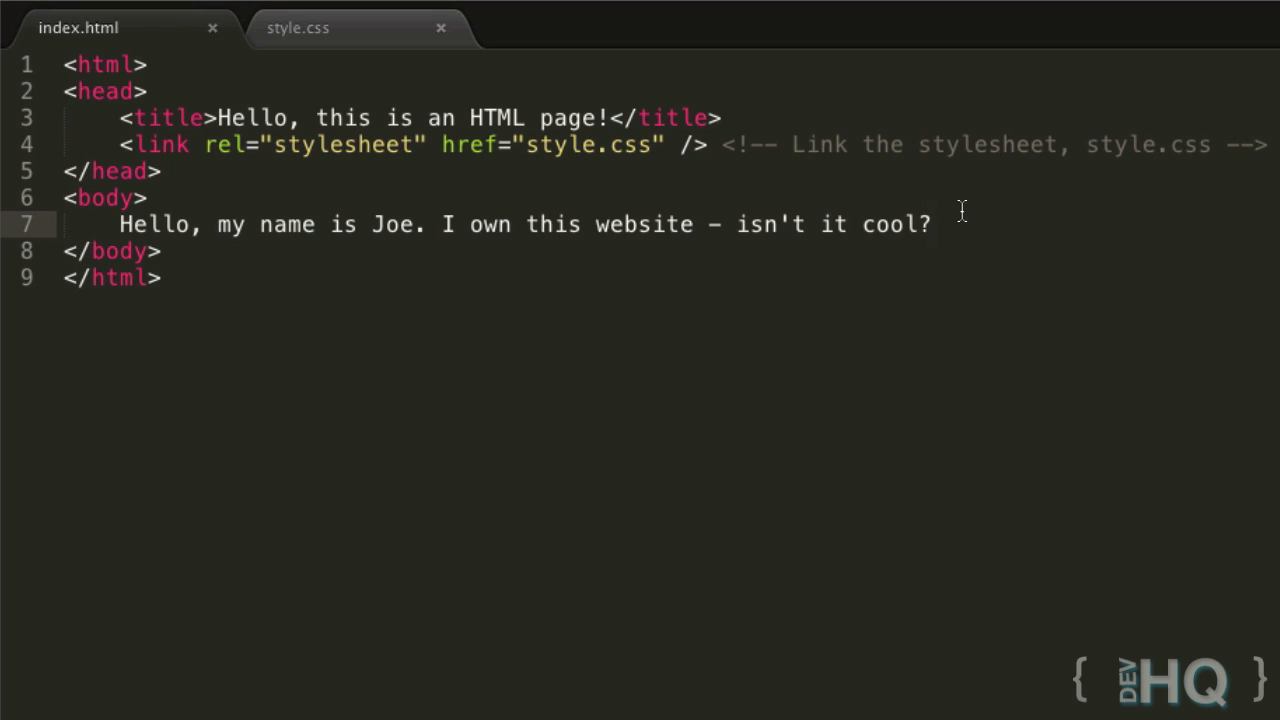
# Add a 'Click Me!' link with an empty href on a new line below the greeting
pyautogui.press('Enter')
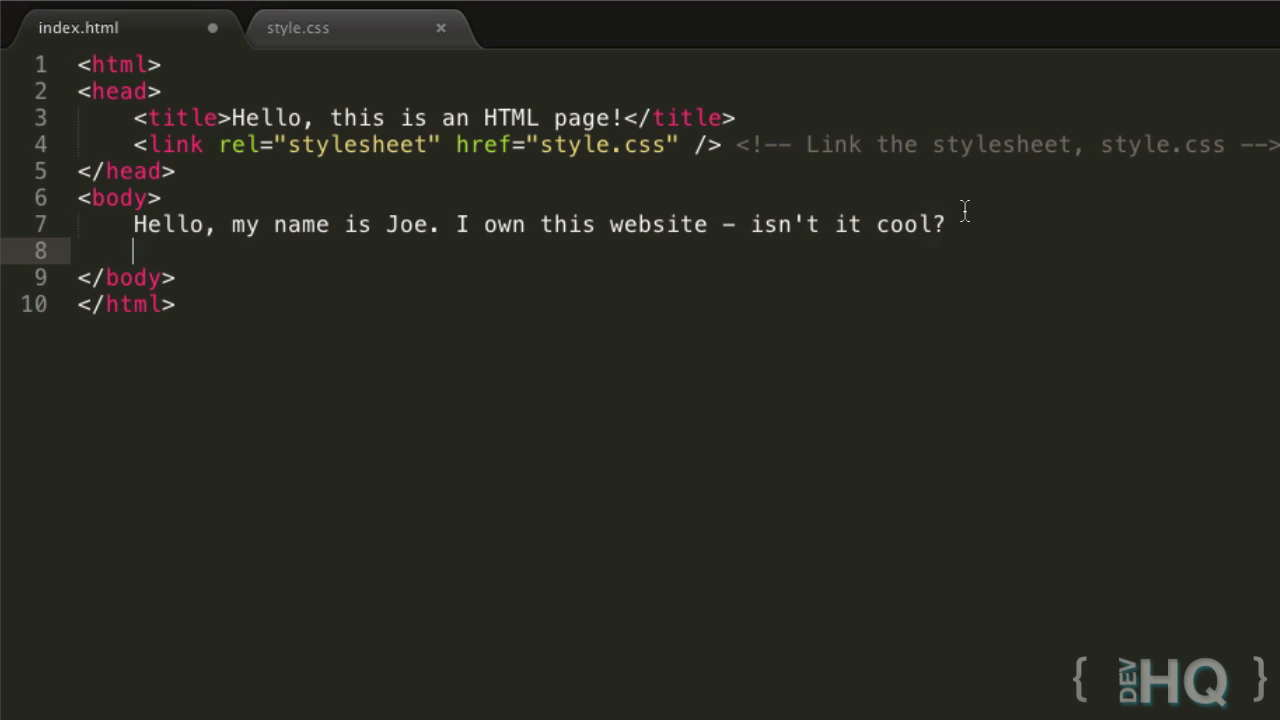
pyautogui.write('<a></a>')
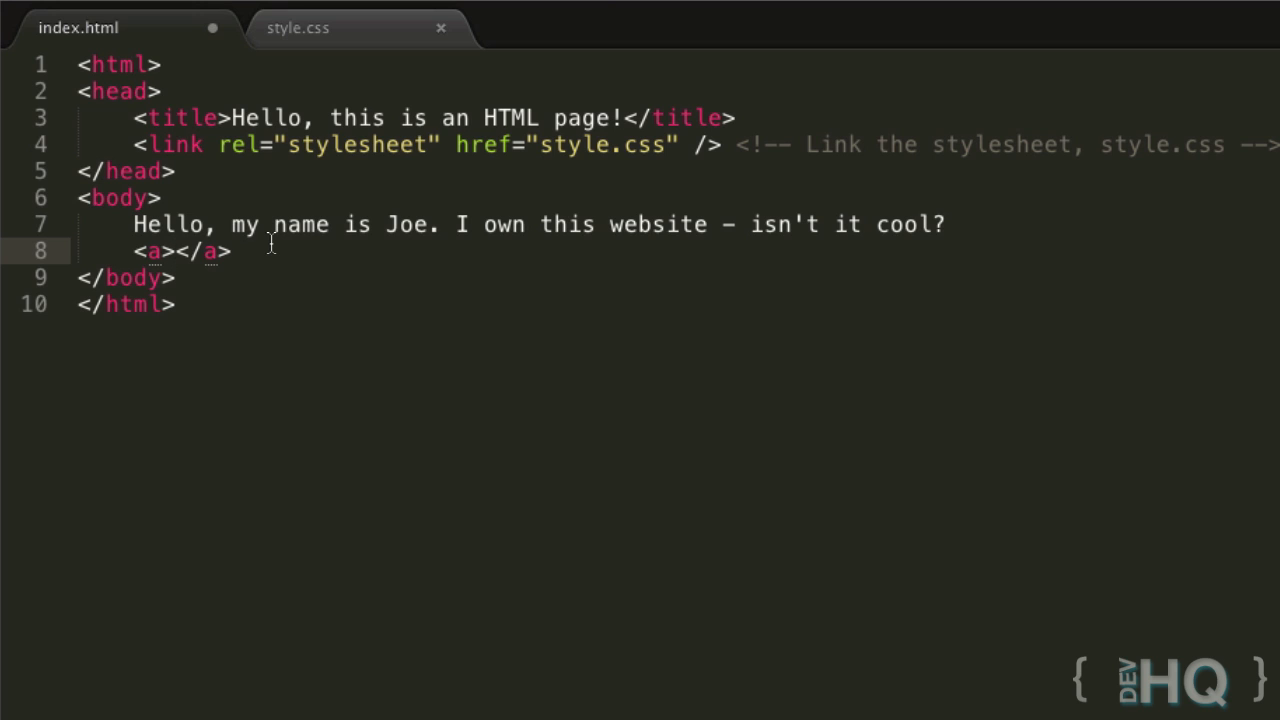
pyautogui.write('Click Me')
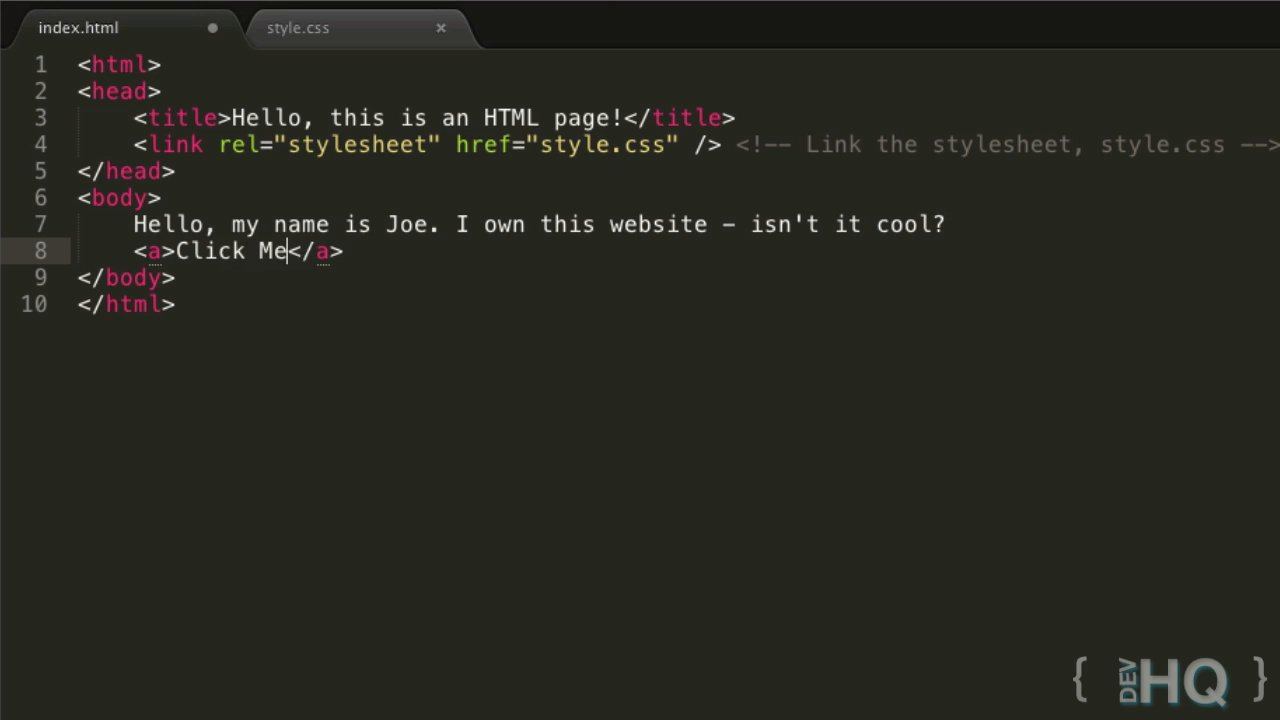
pyautogui.write('!')
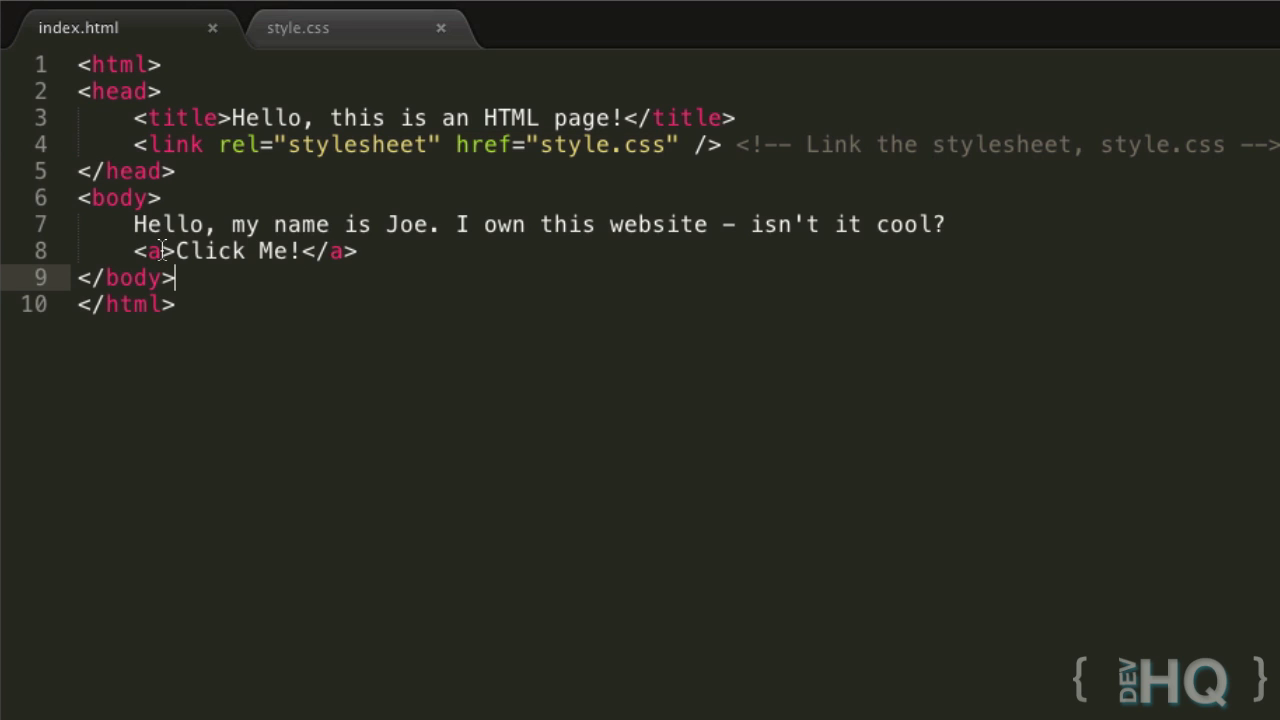
pyautogui.write('href=""')
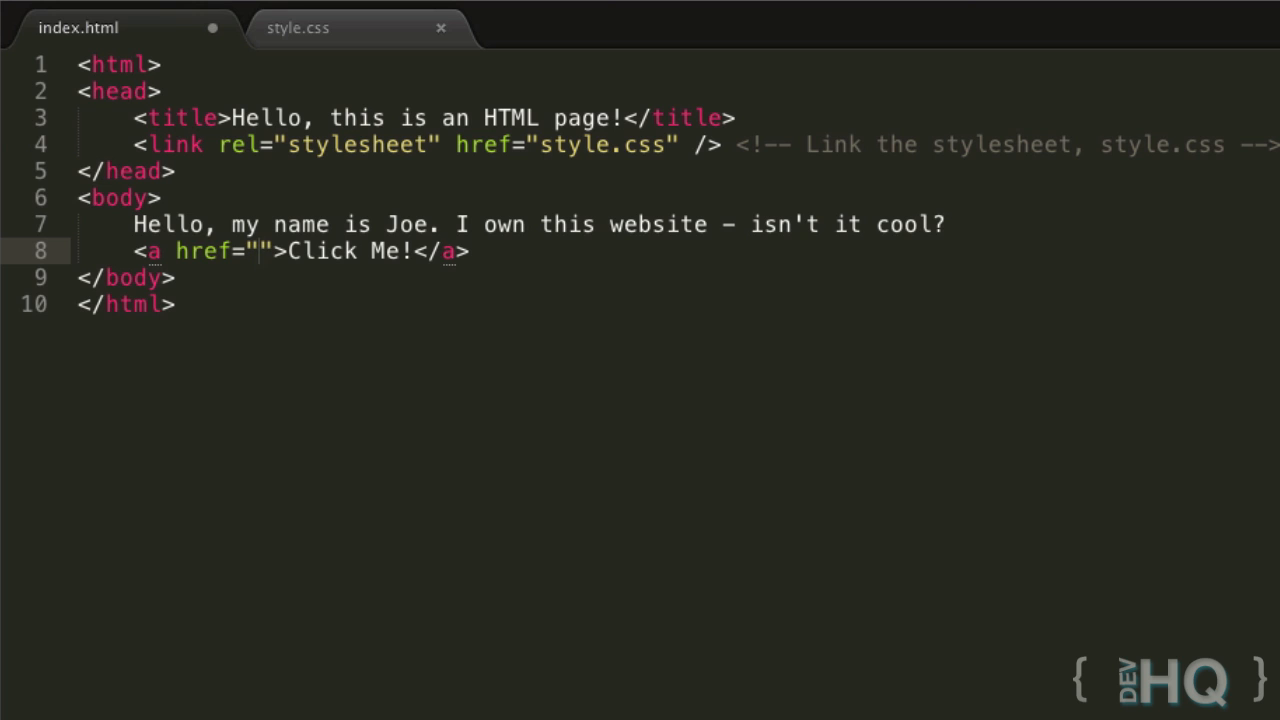
# Fill the link's href with a trial URL, then replace it with style.css
pyautogui.write('htt')
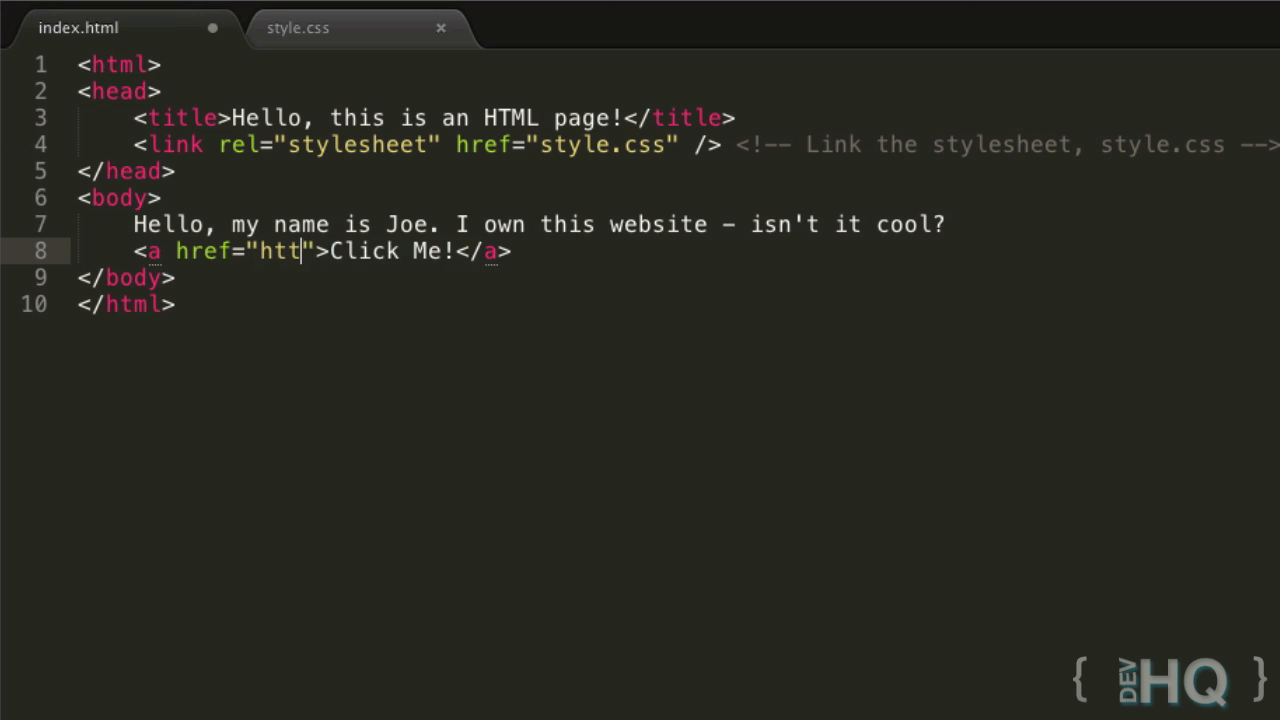
pyautogui.write('p://www.dev')
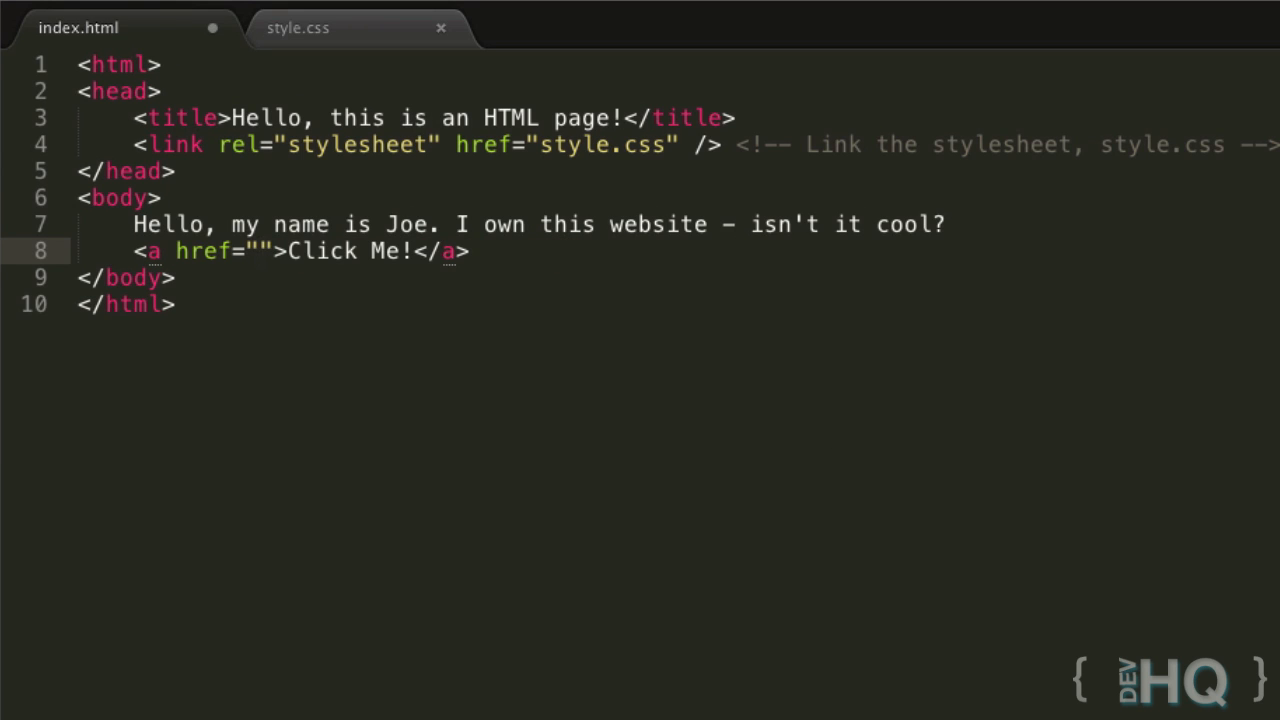
pyautogui.write('style')
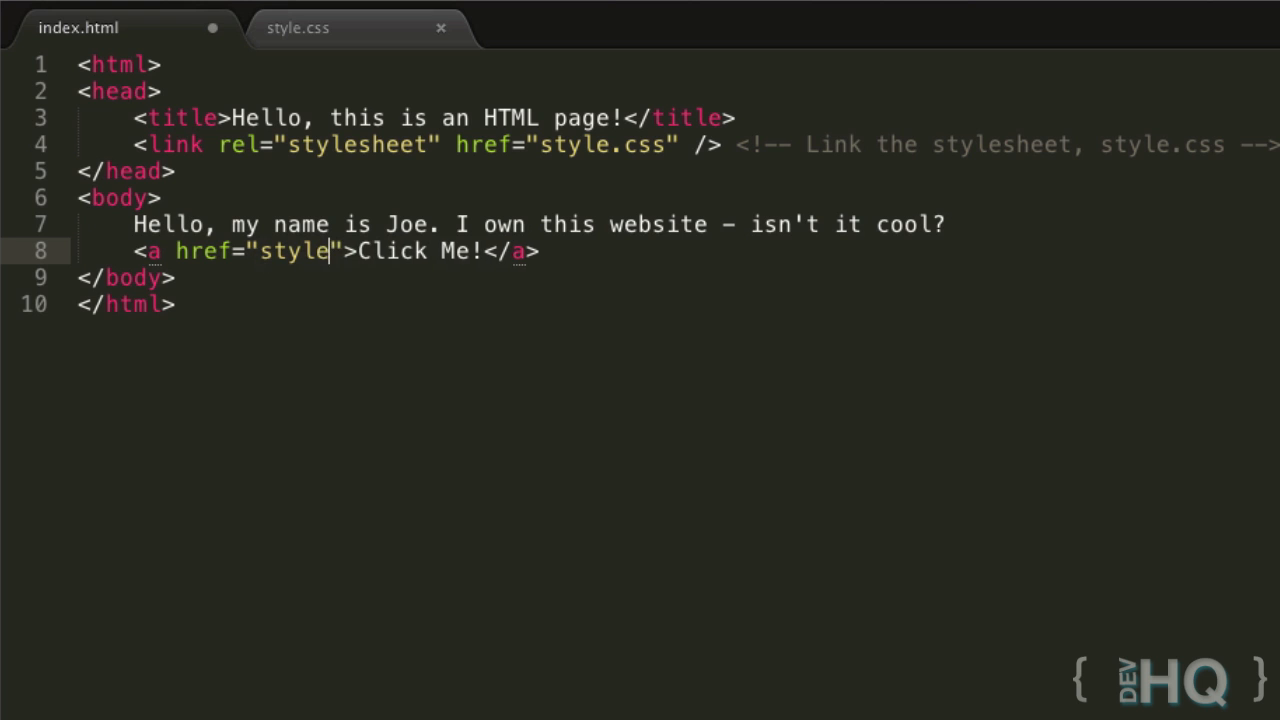
pyautogui.write('.css')
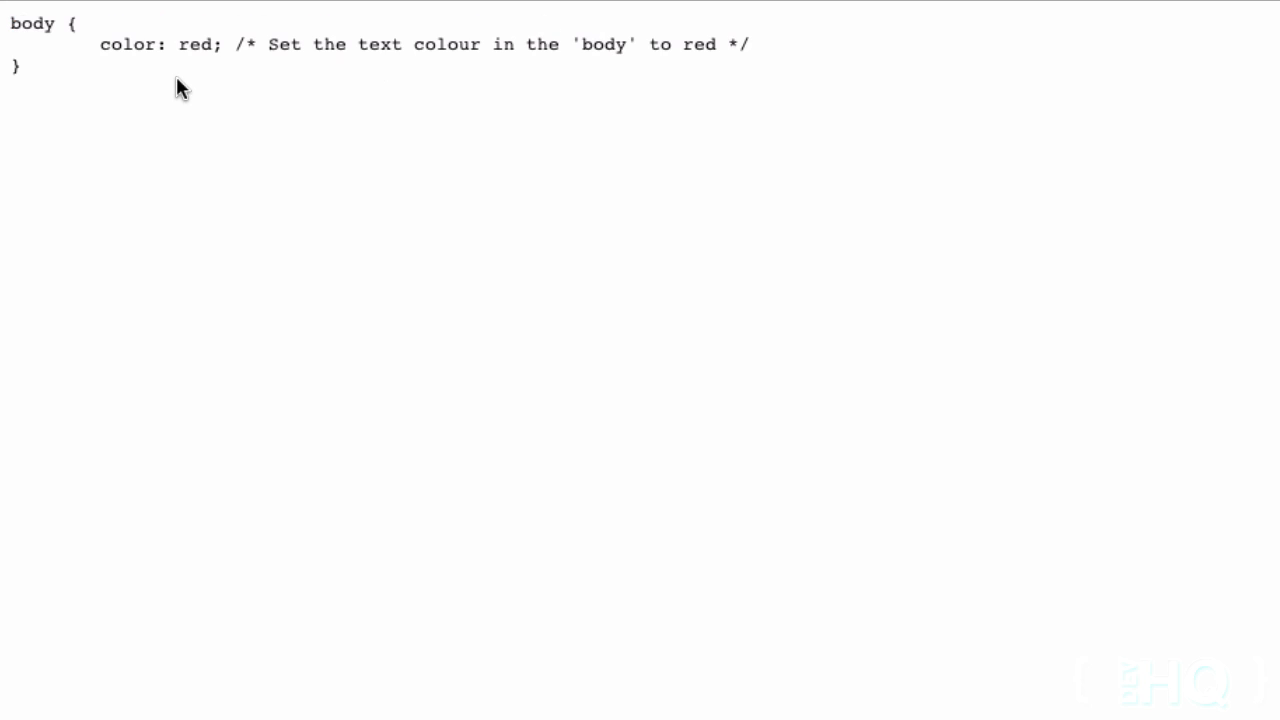
# Return to editing index.html's code in Sublime Text, selecting all of it
pyautogui.press('ctrl+a')
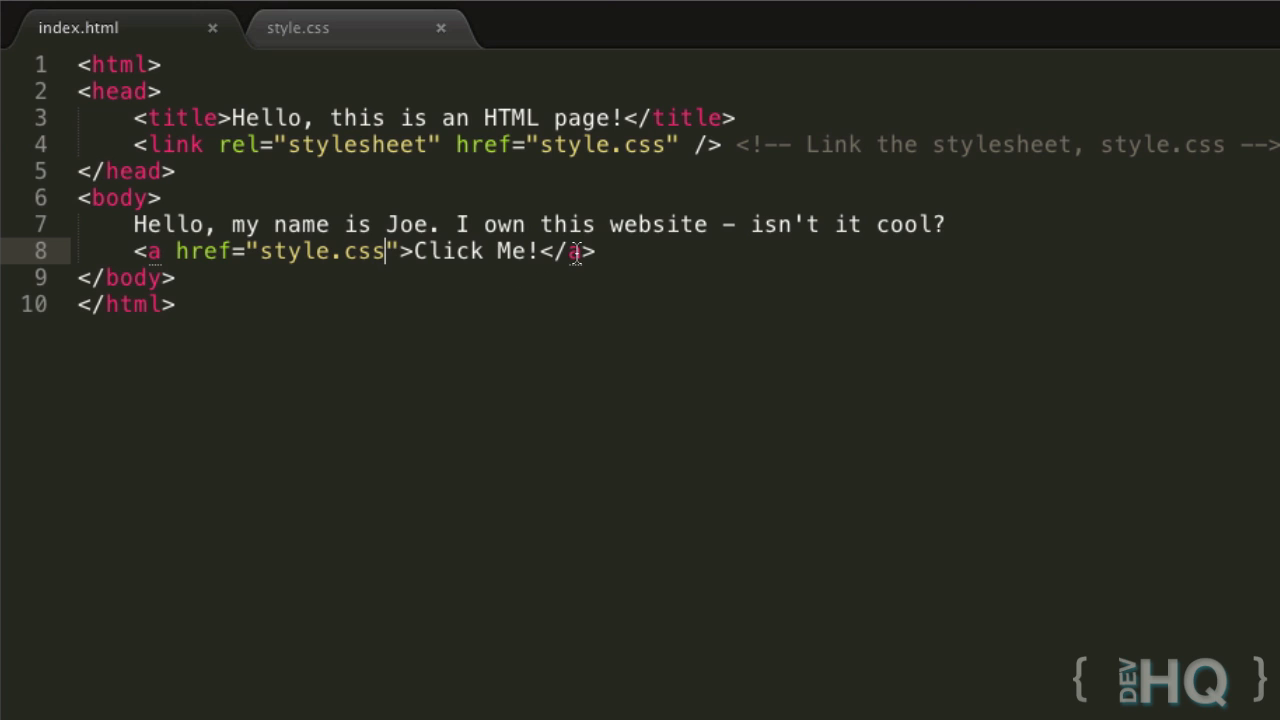
# In style.css, add an a rule with color: green below the body rule
pyautogui.click(297, 27)
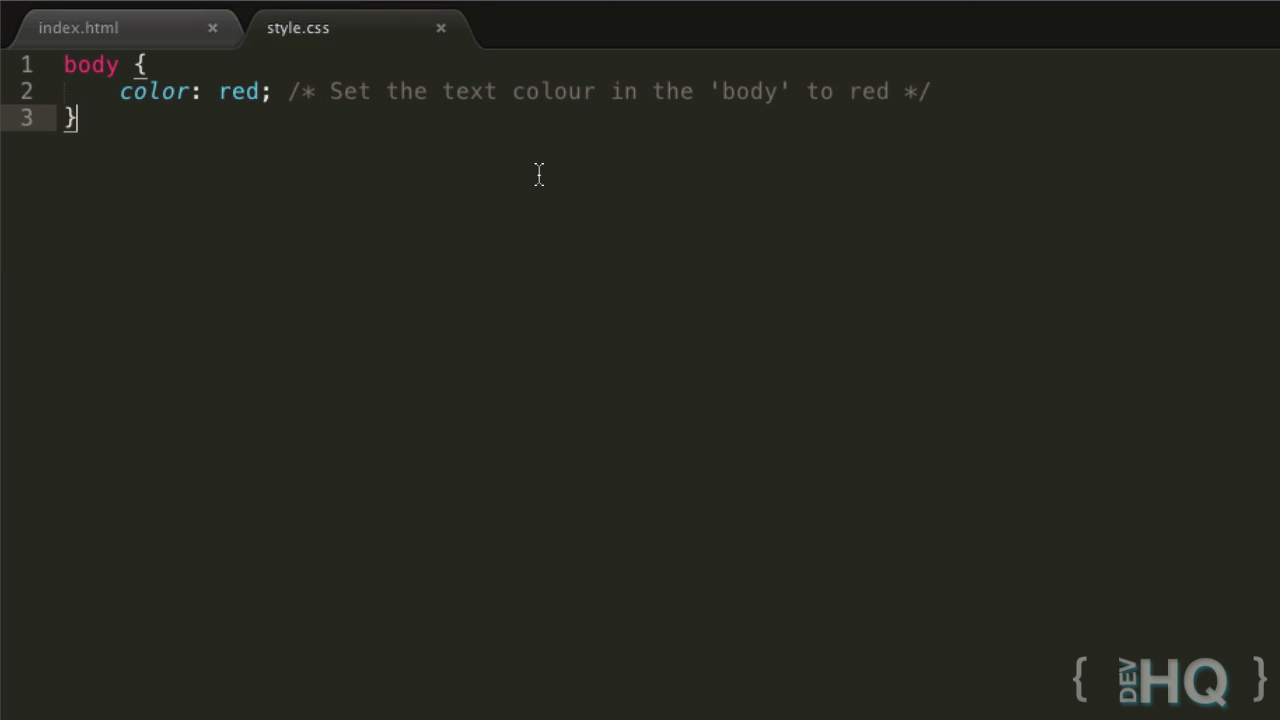
pyautogui.press('enter')
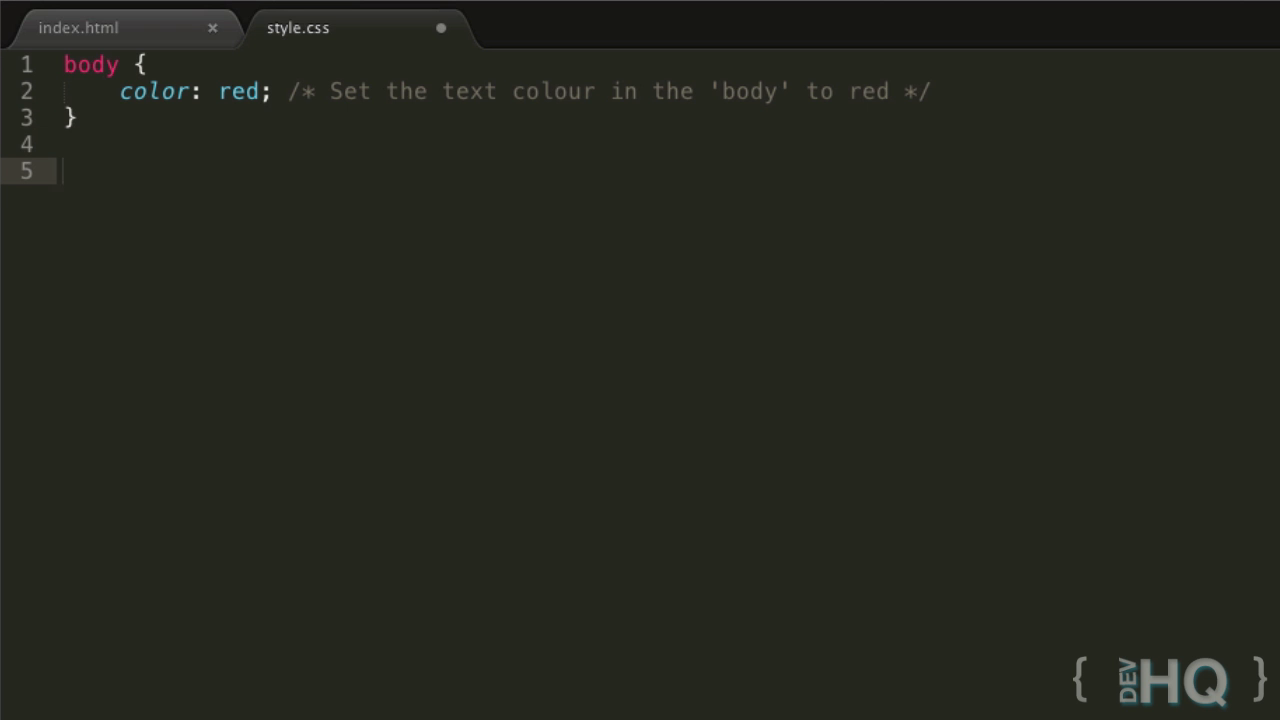
pyautogui.write('a')
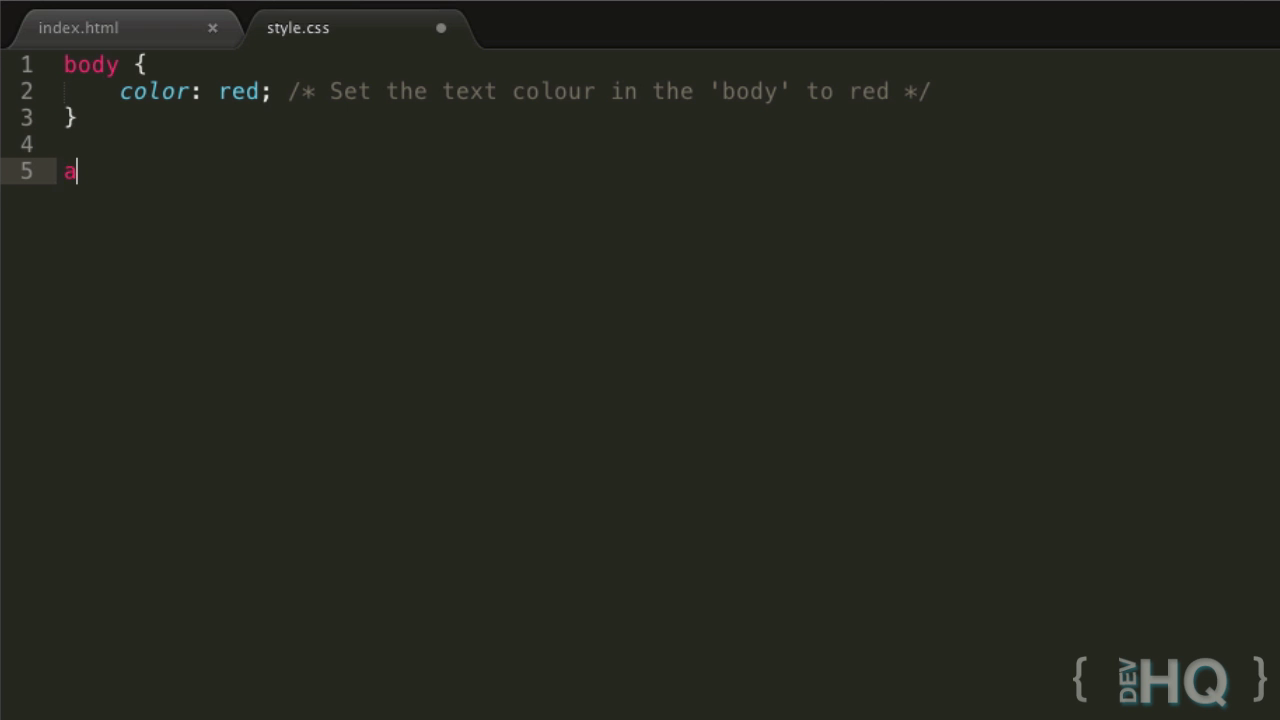
pyautogui.write('{')
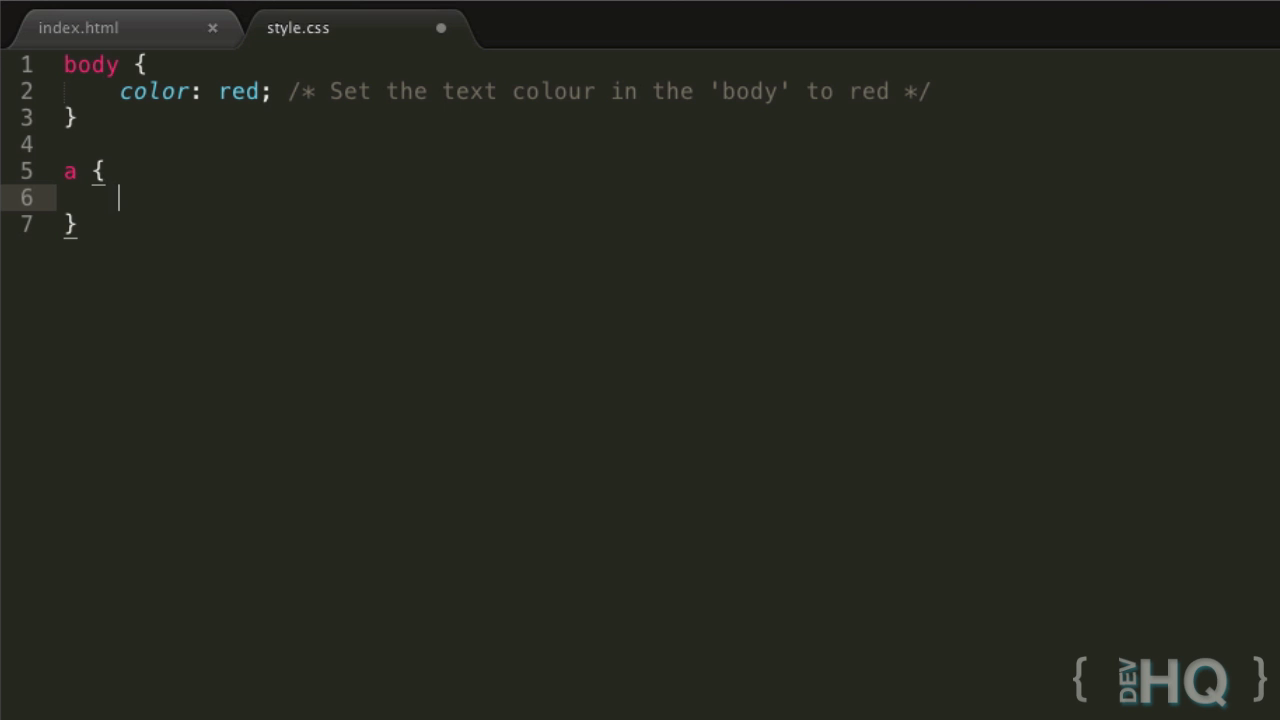
pyautogui.write('color')
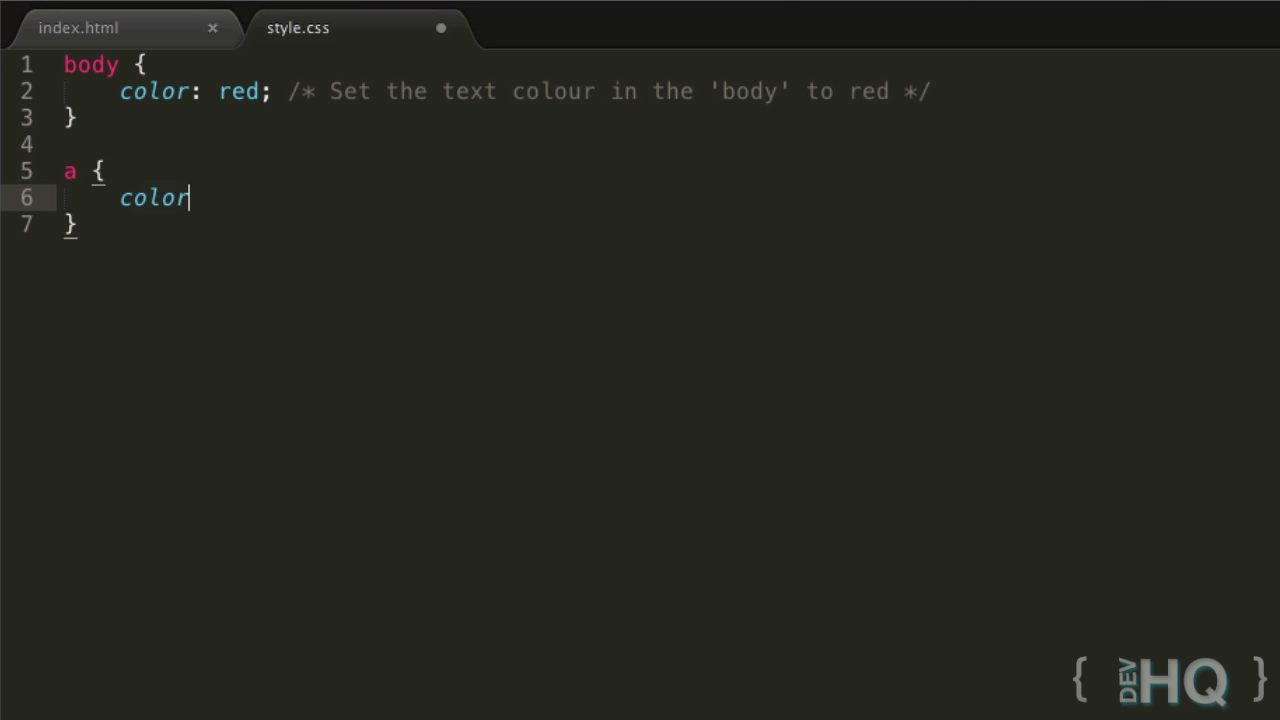
pyautogui.write(': ;')
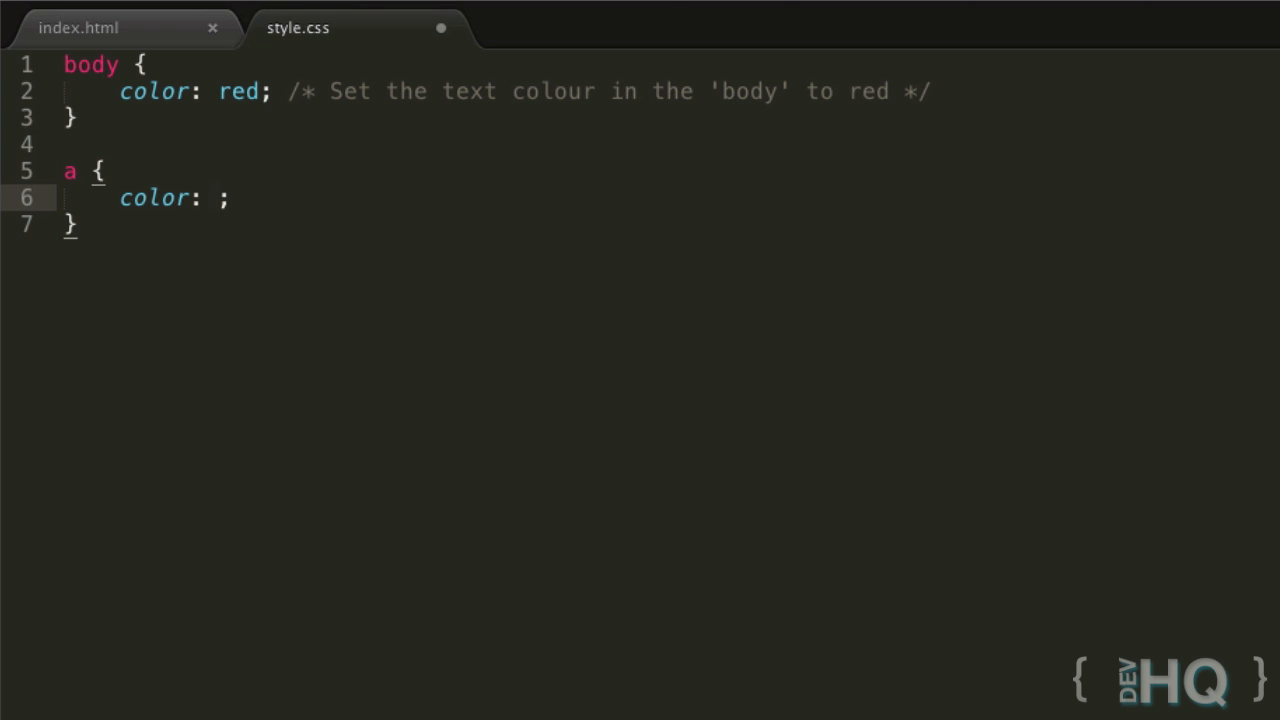
pyautogui.write('green')
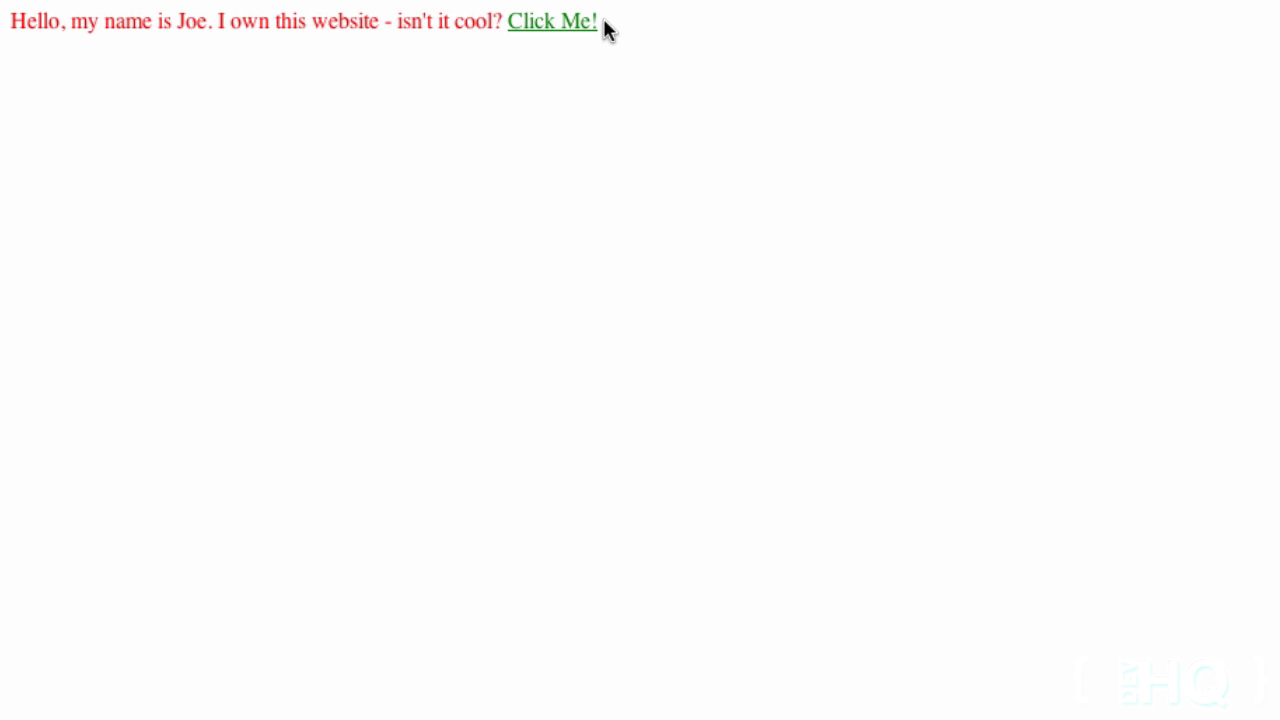
pyautogui.moveTo(515, 27)
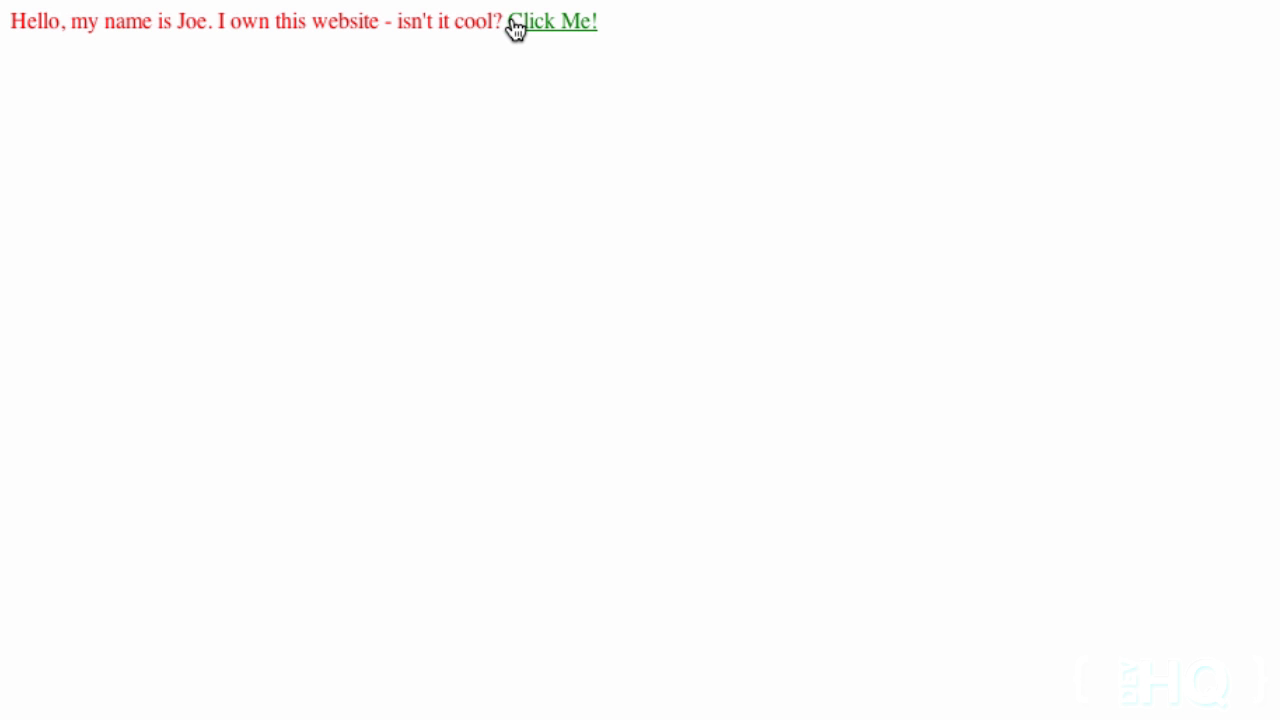
pyautogui.moveTo(508, 52)
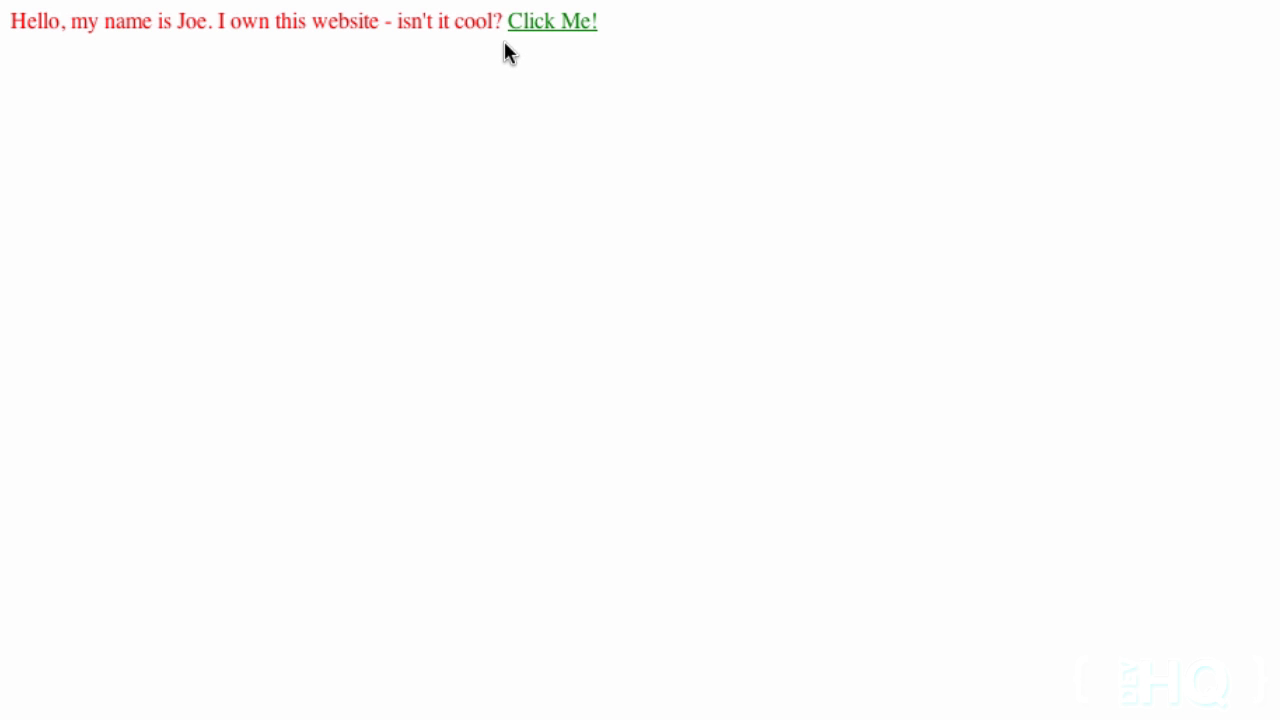
pyautogui.moveTo(540, 25)
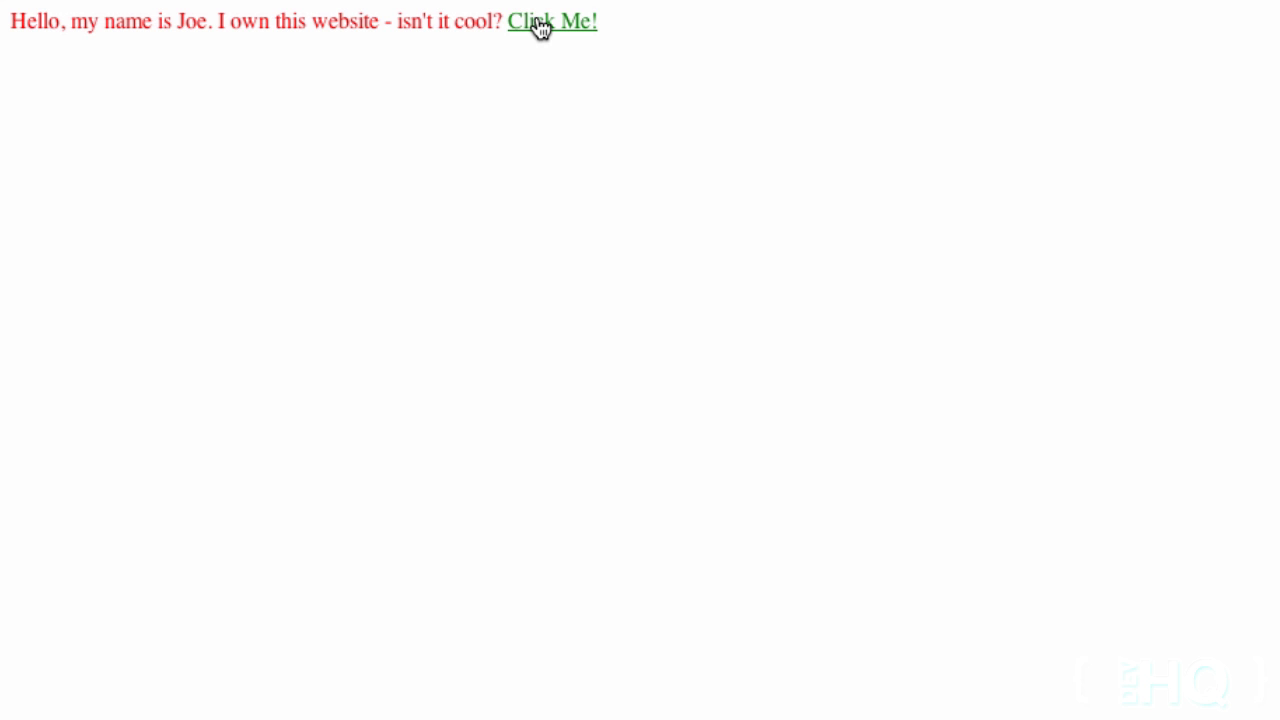
pyautogui.moveTo(615, 32)
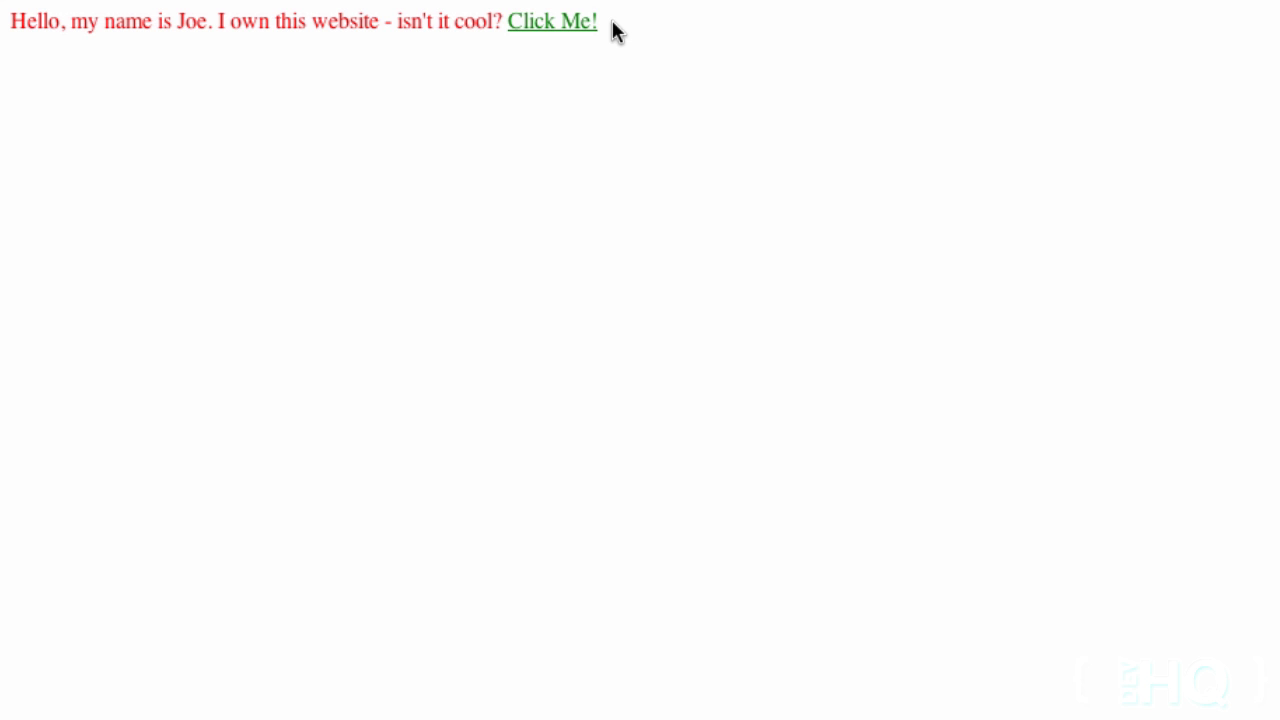
pyautogui.moveTo(632, 30)
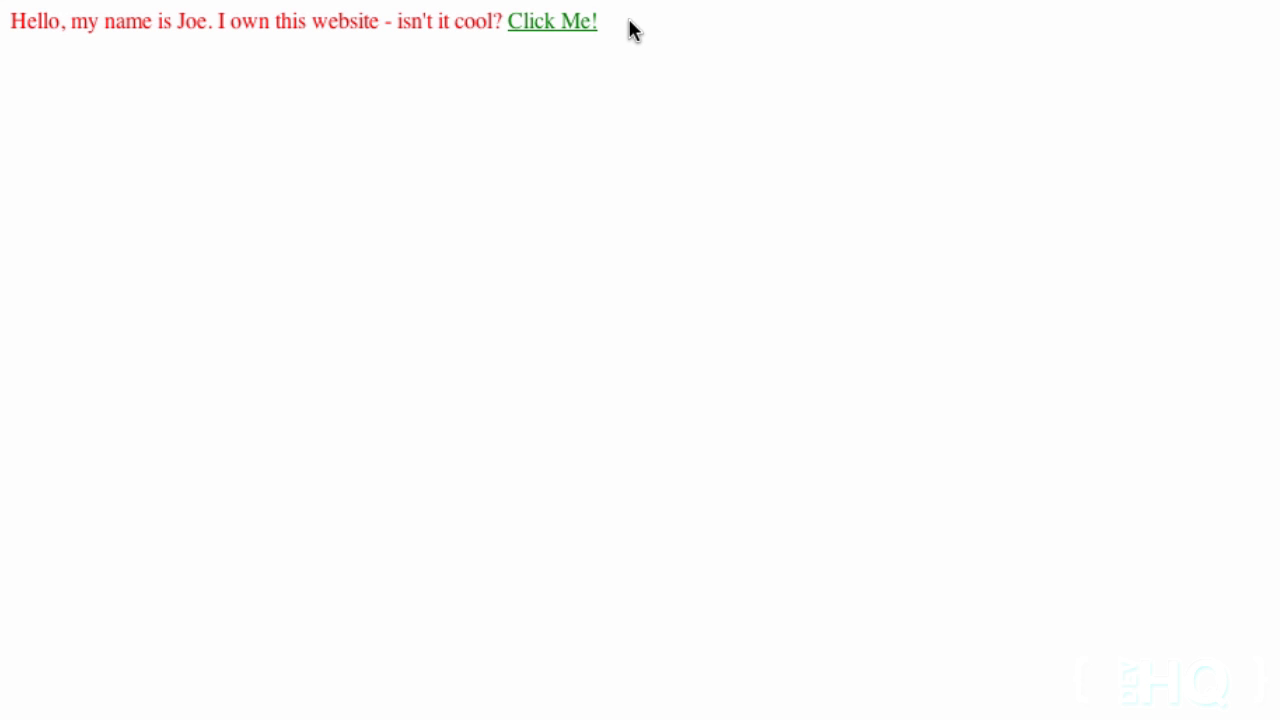
pyautogui.moveTo(1268, 513)
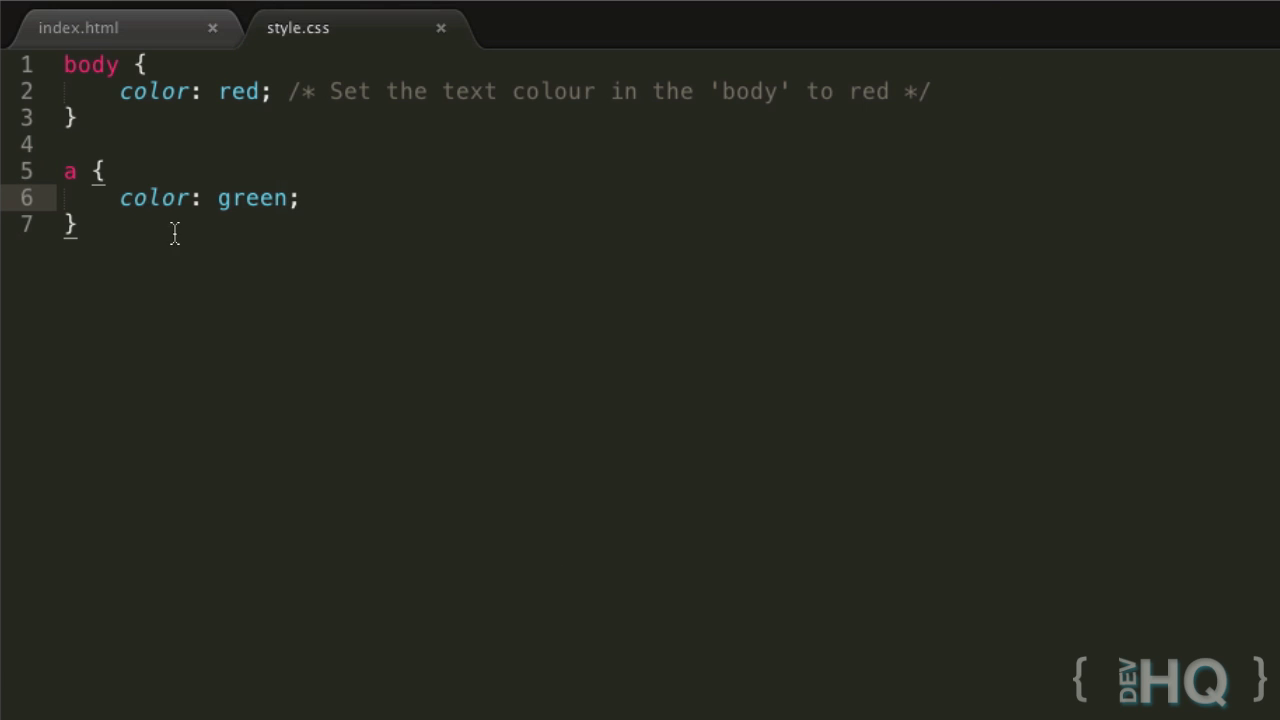
pyautogui.moveTo(120, 198)
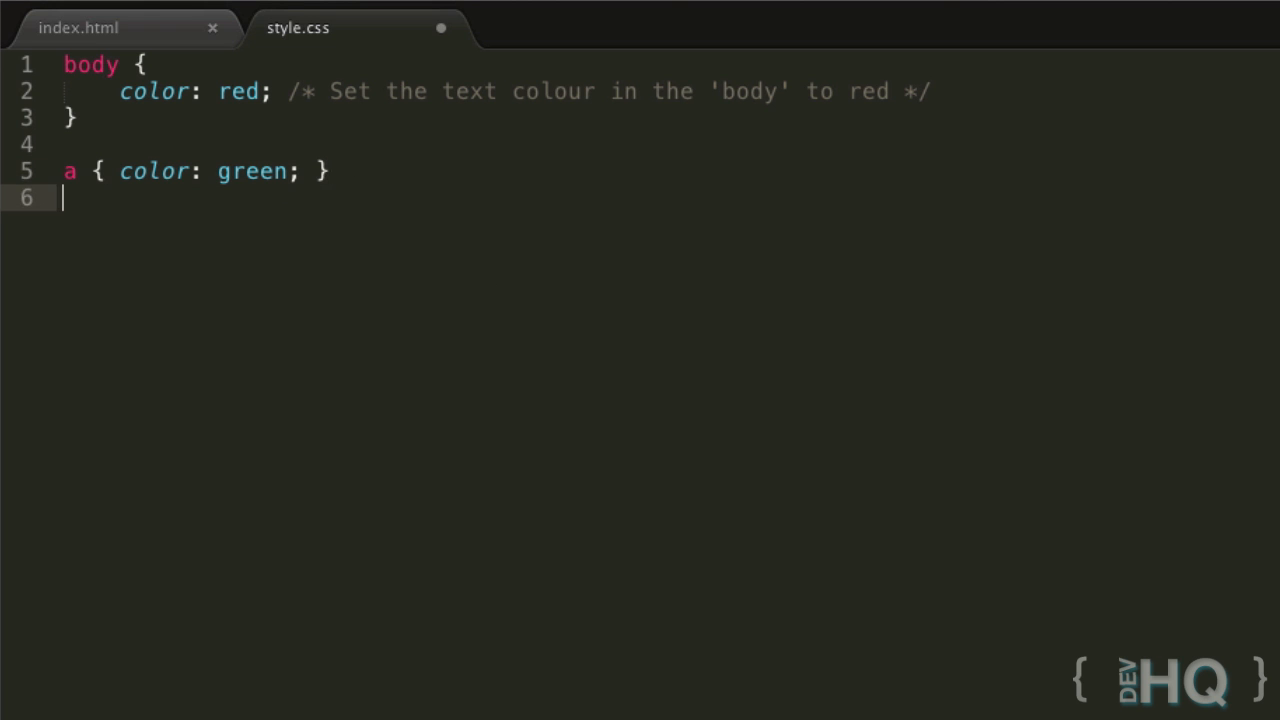
# Type the single-line rule a { color: green; } below the body rule
pyautogui.write('a { color: green; }')
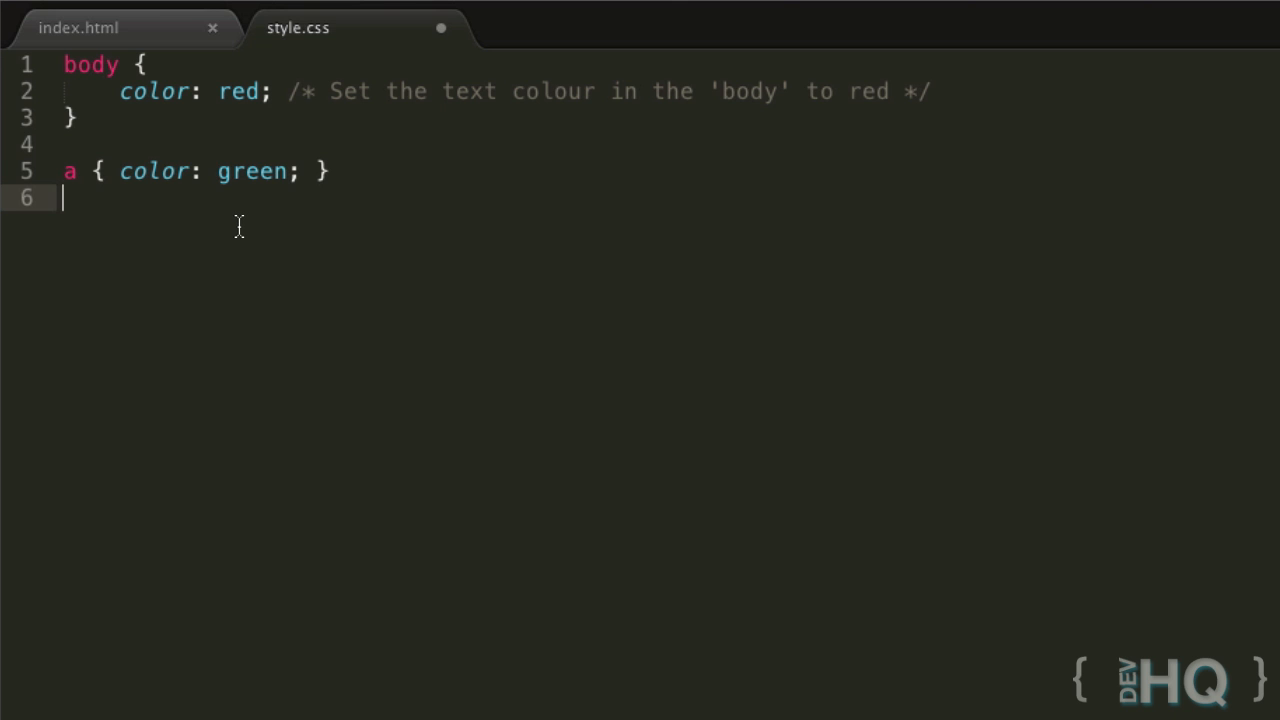
pyautogui.moveTo(252, 208)
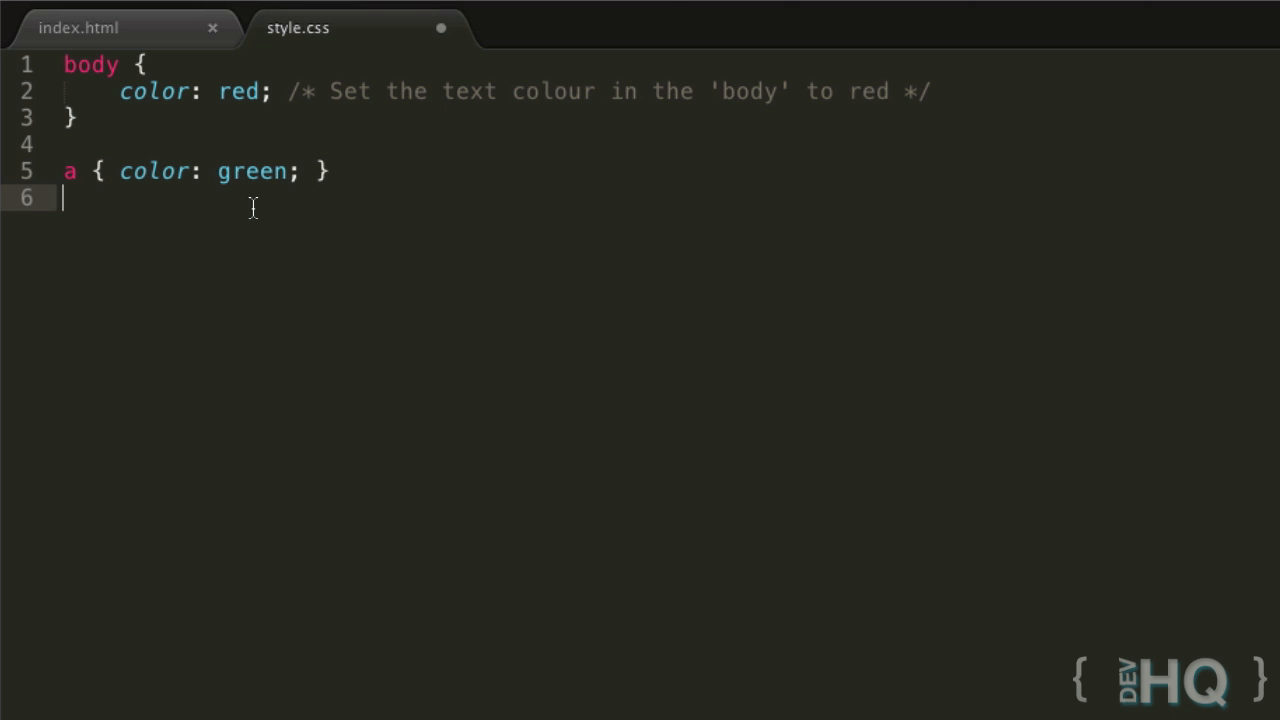
# Add an a:hover rule with color lightgreen, then change the colour to blue
pyautogui.write('a:;')
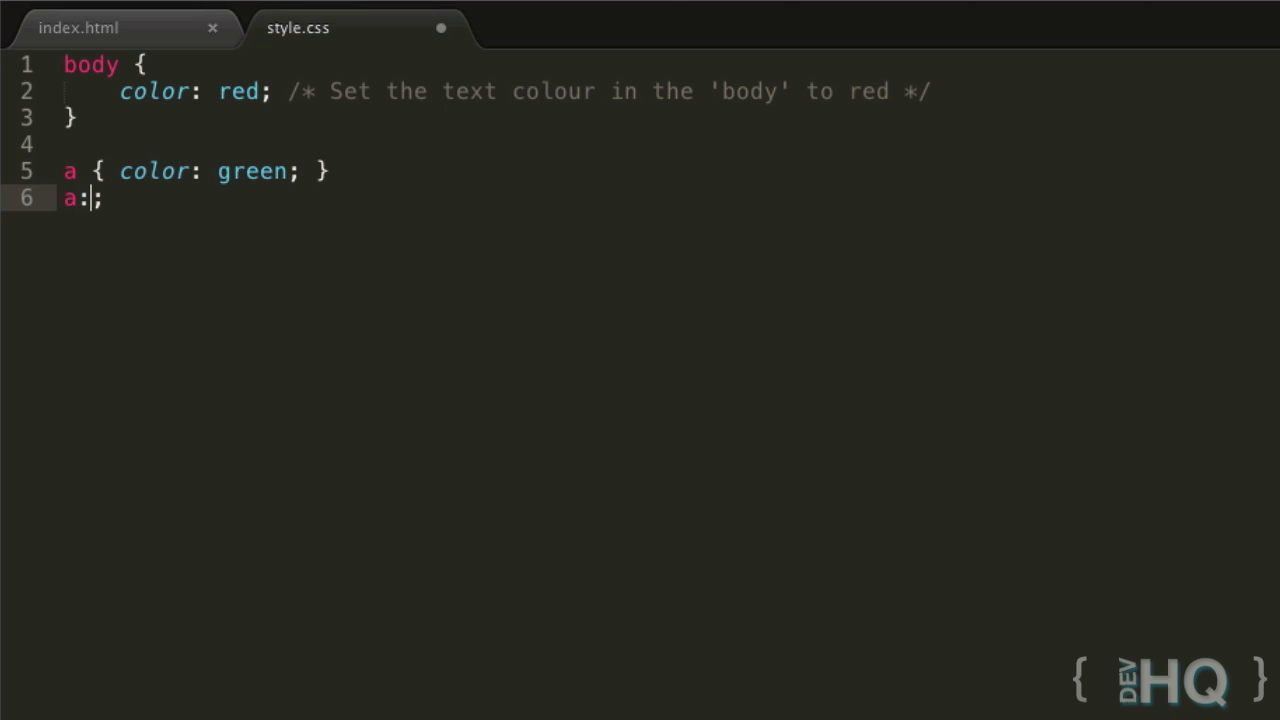
pyautogui.write('h')
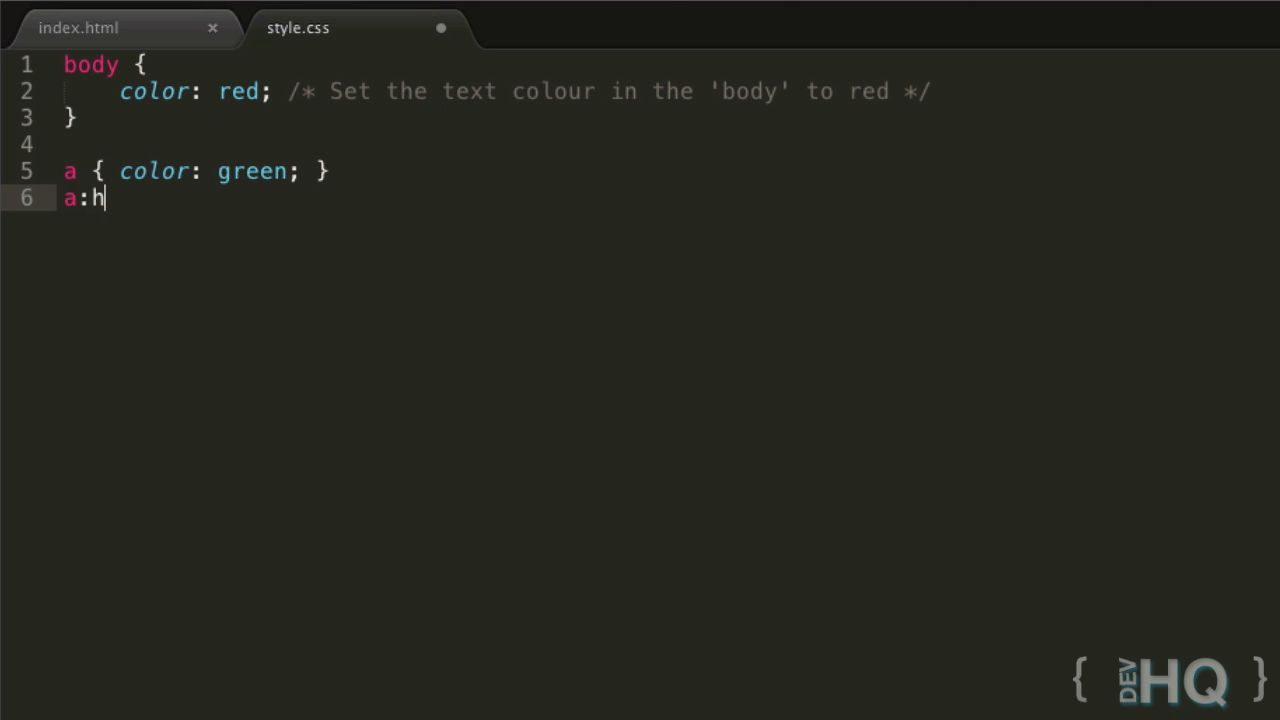
pyautogui.write('over')
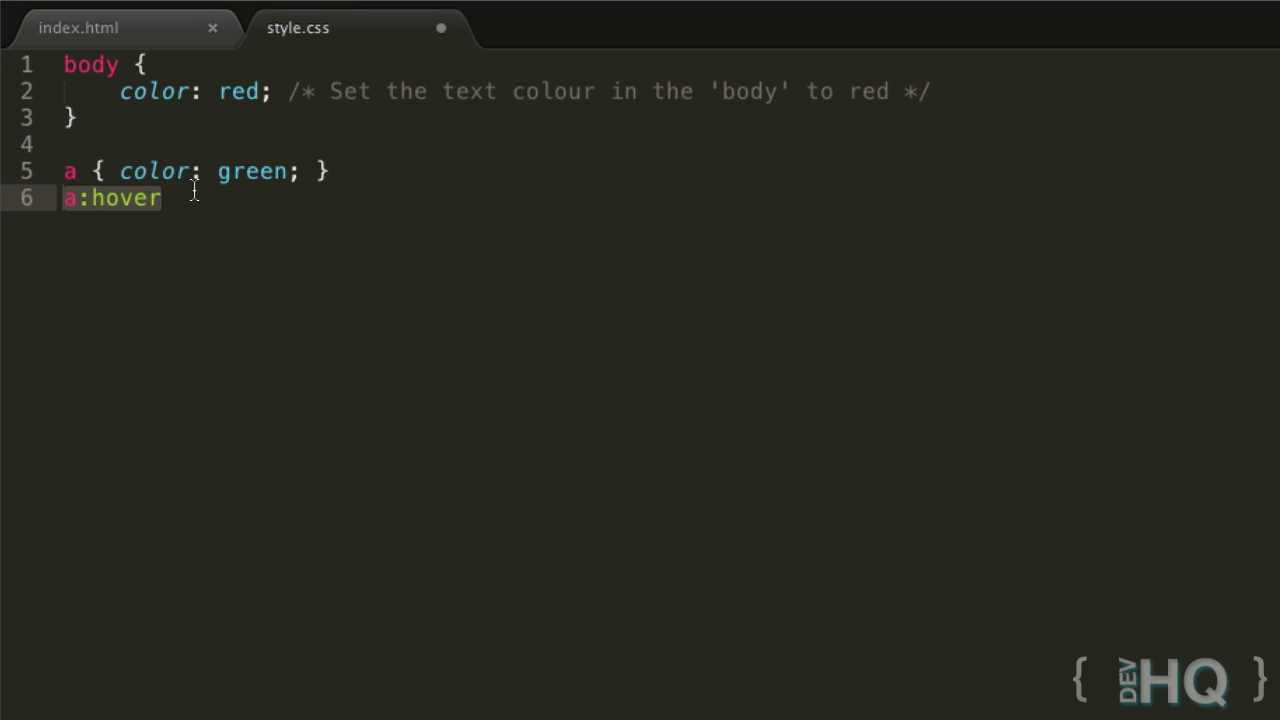
pyautogui.write('{ }')
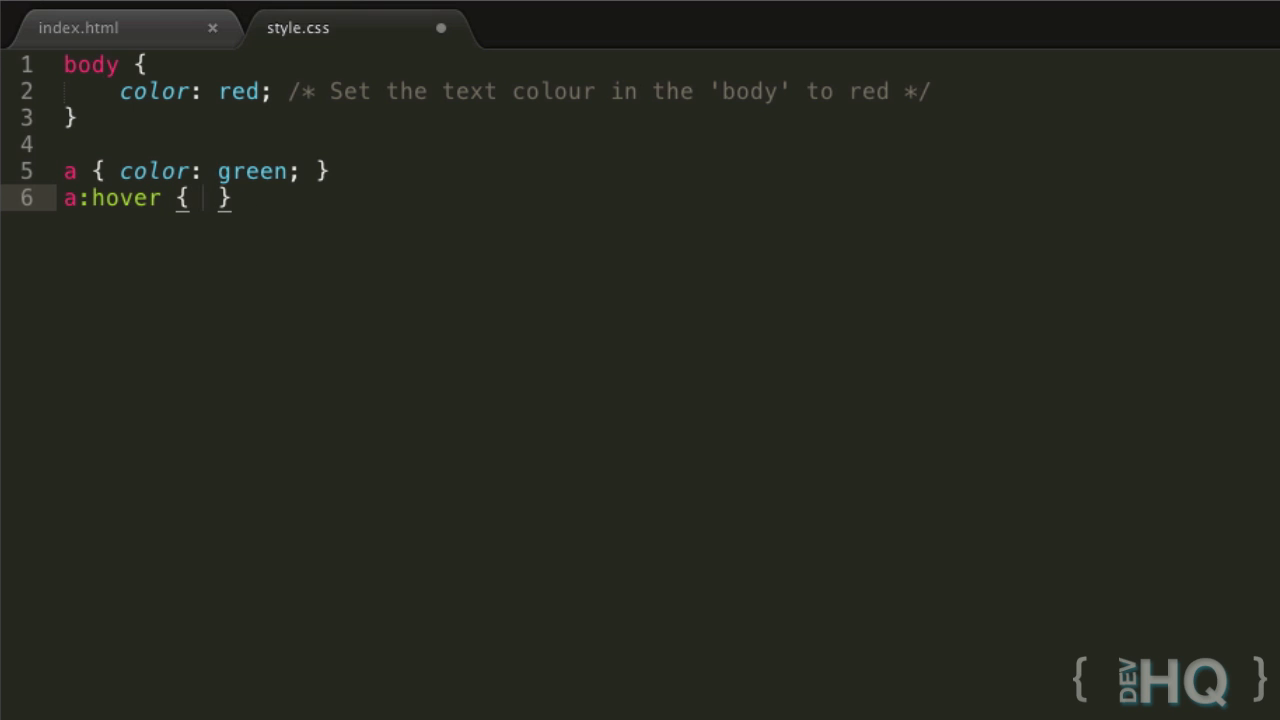
pyautogui.write('color: ;')
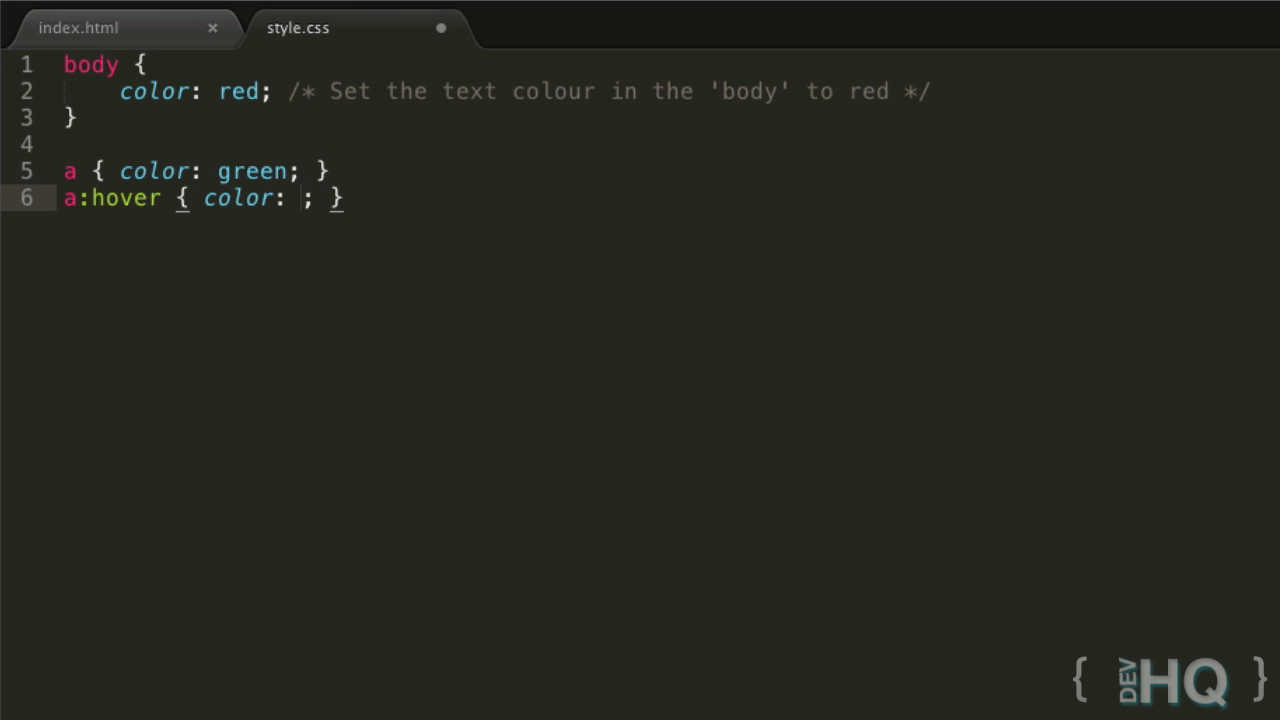
pyautogui.write('lightgreen')
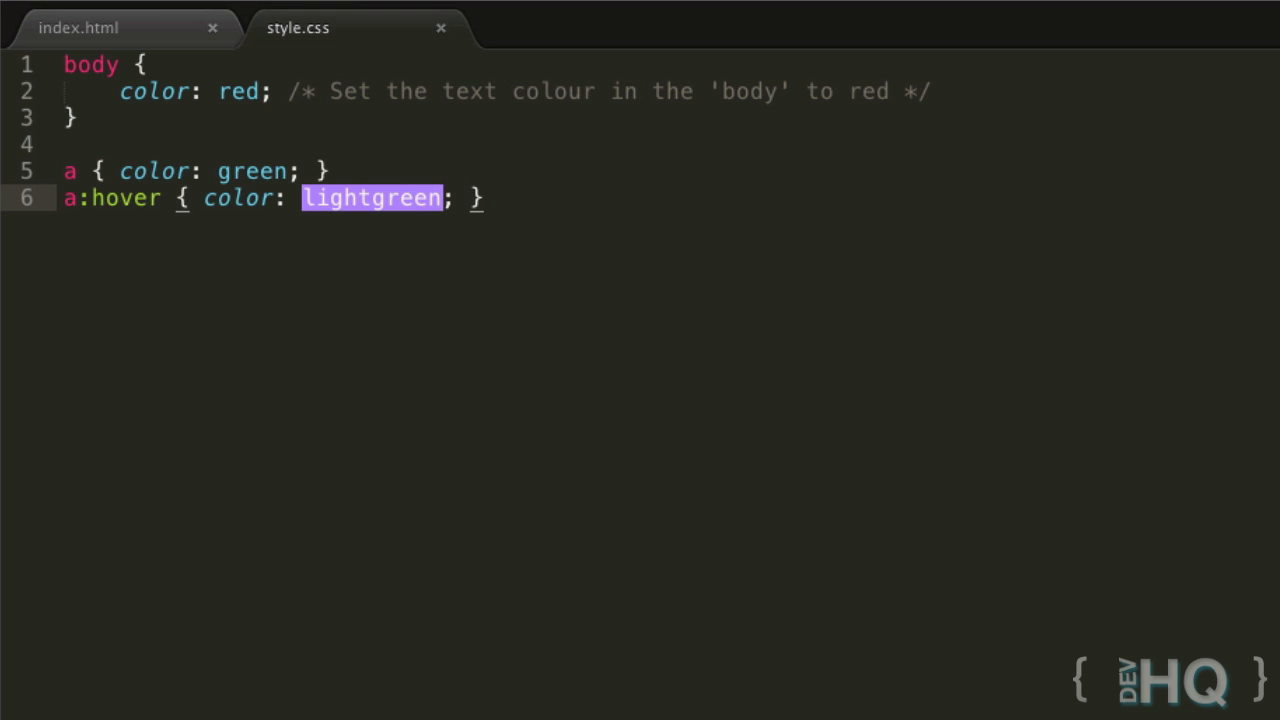
pyautogui.write('blue')
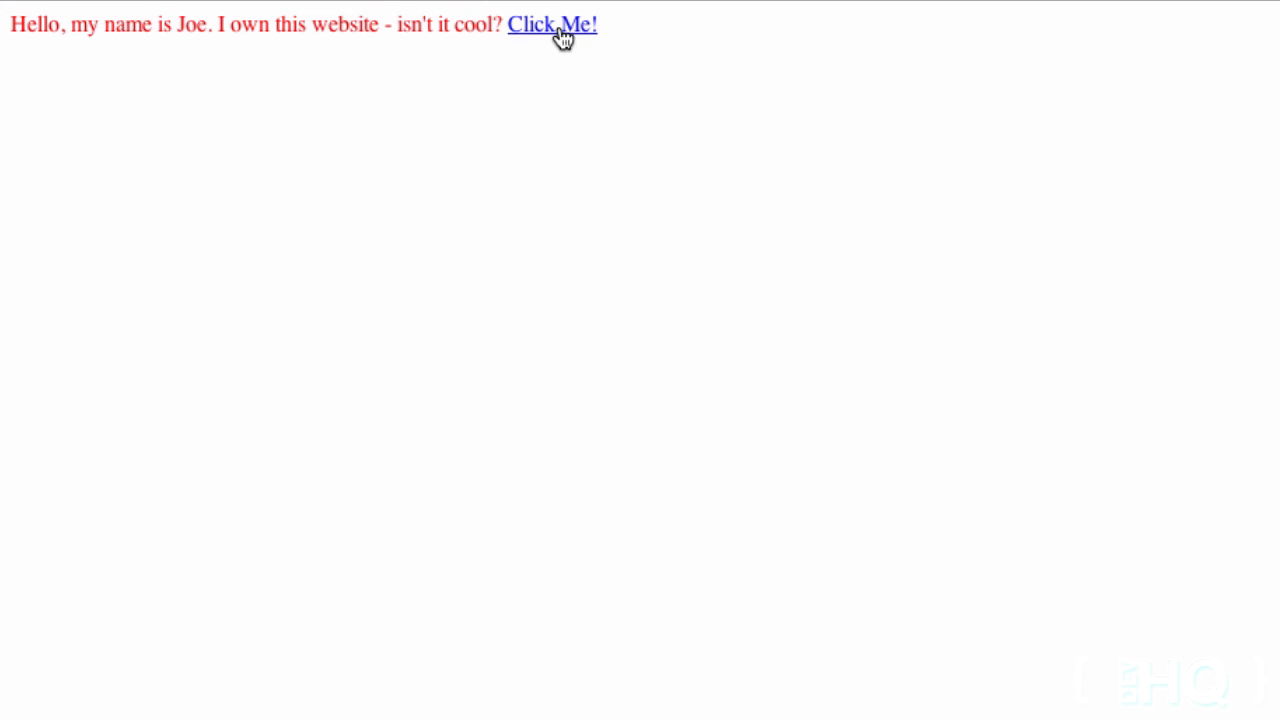
# Click the Click Me! link in the Chrome preview to test it
pyautogui.click(552, 24)
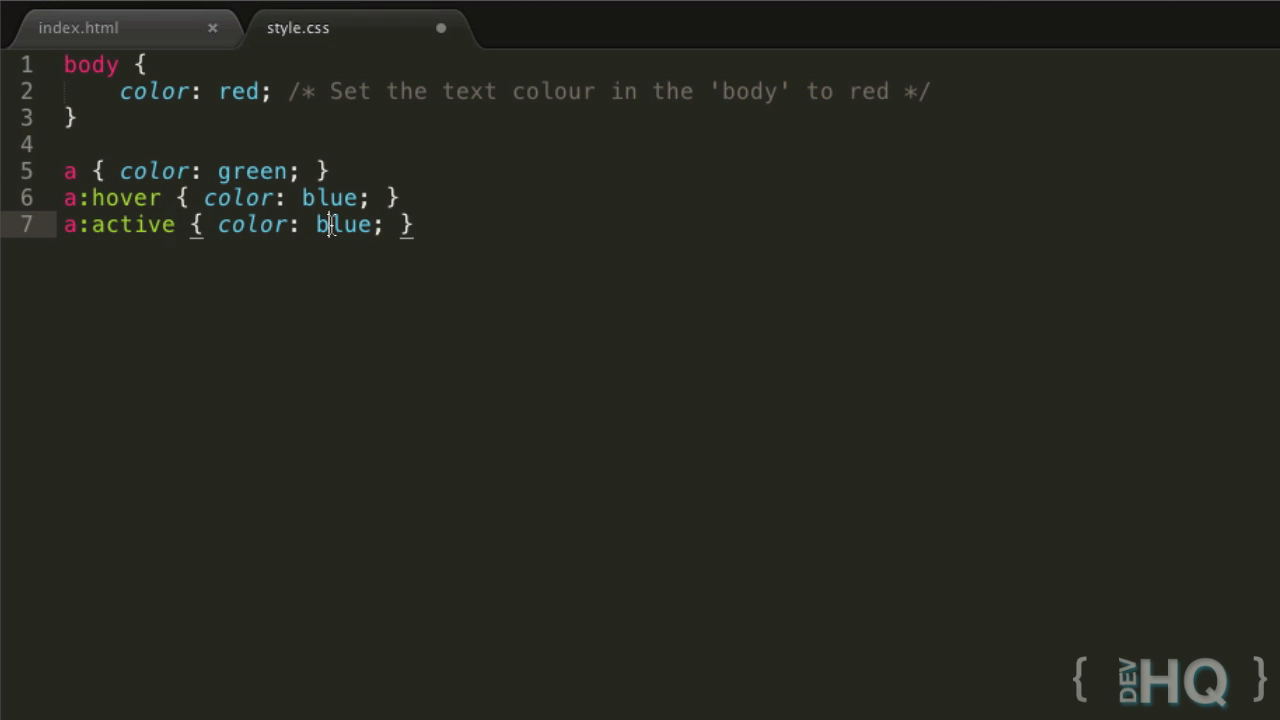
# Set a:active to pink and add a duplicated a:visited rule coloured purple
pyautogui.write('pink')
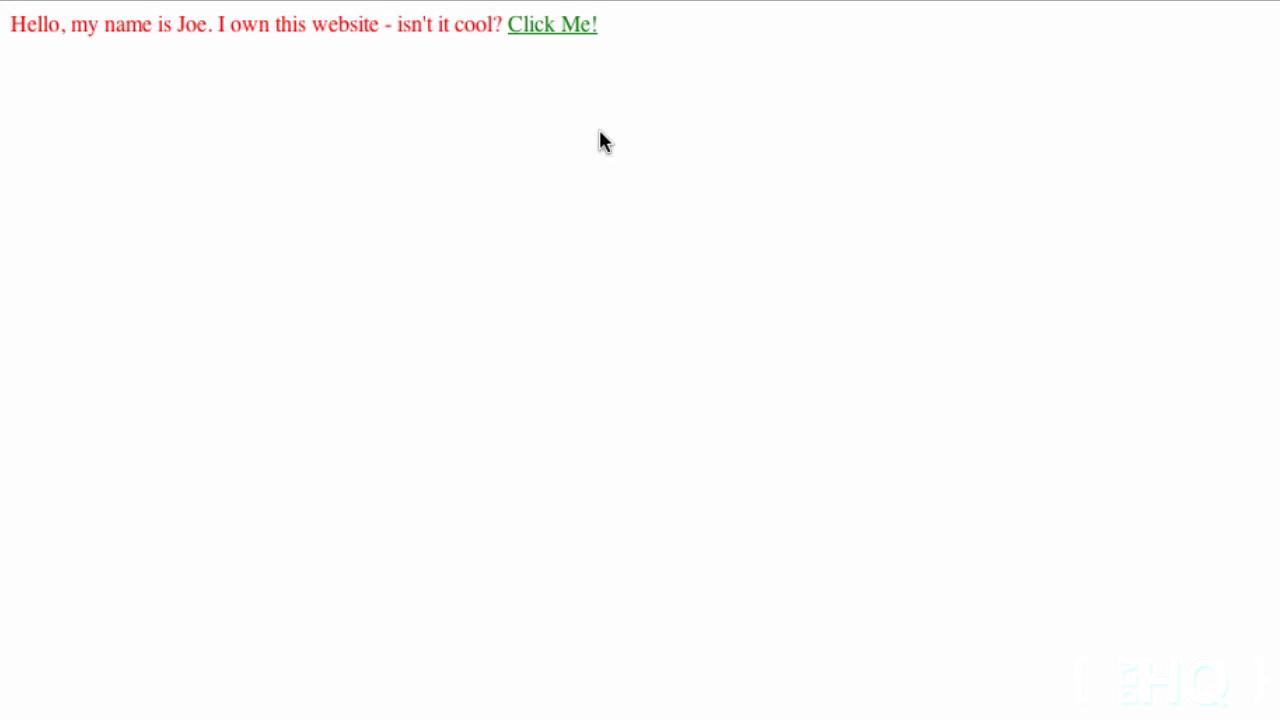
pyautogui.moveTo(548, 32)
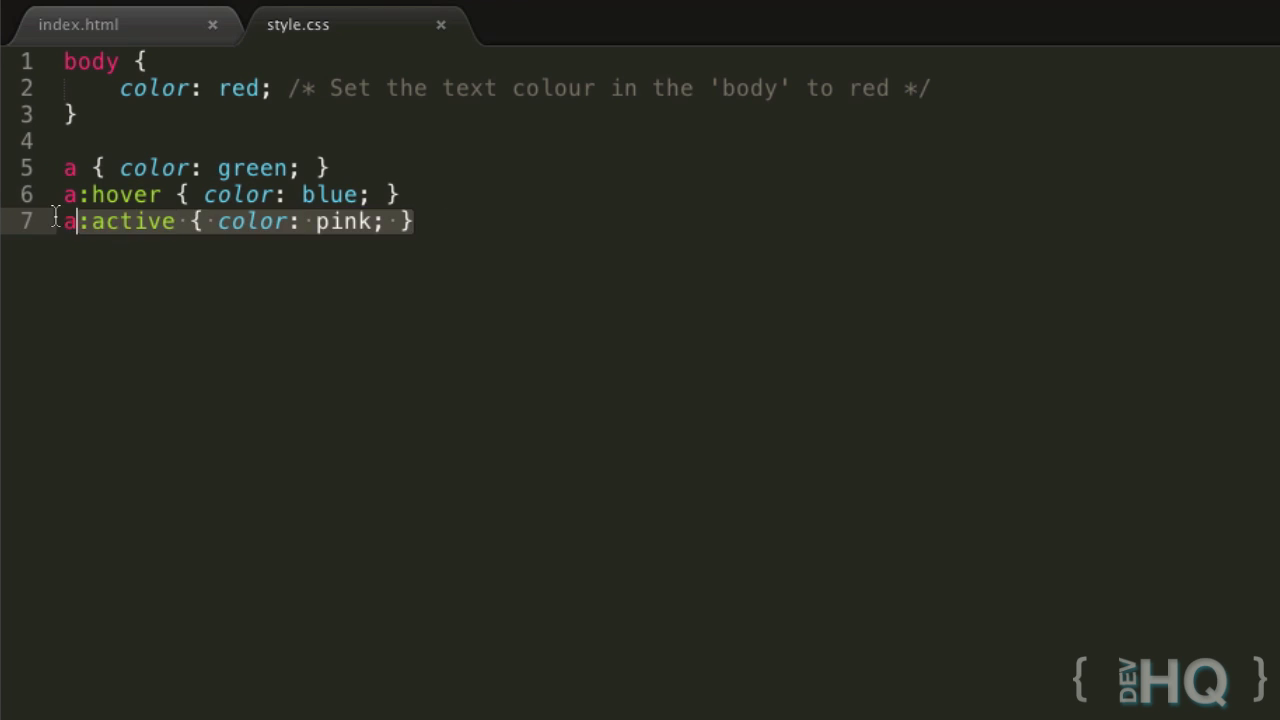
pyautogui.doubleClick(343, 221)
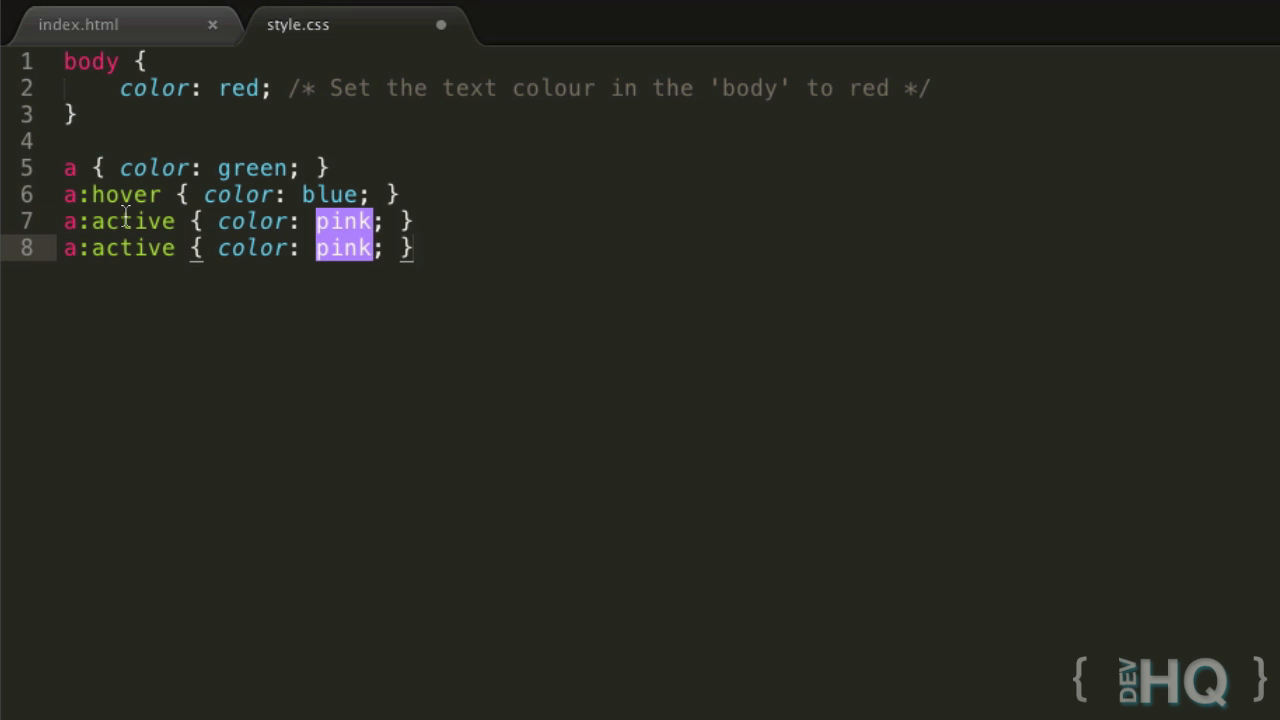
pyautogui.doubleClick(132, 221)
pyautogui.write('visited')
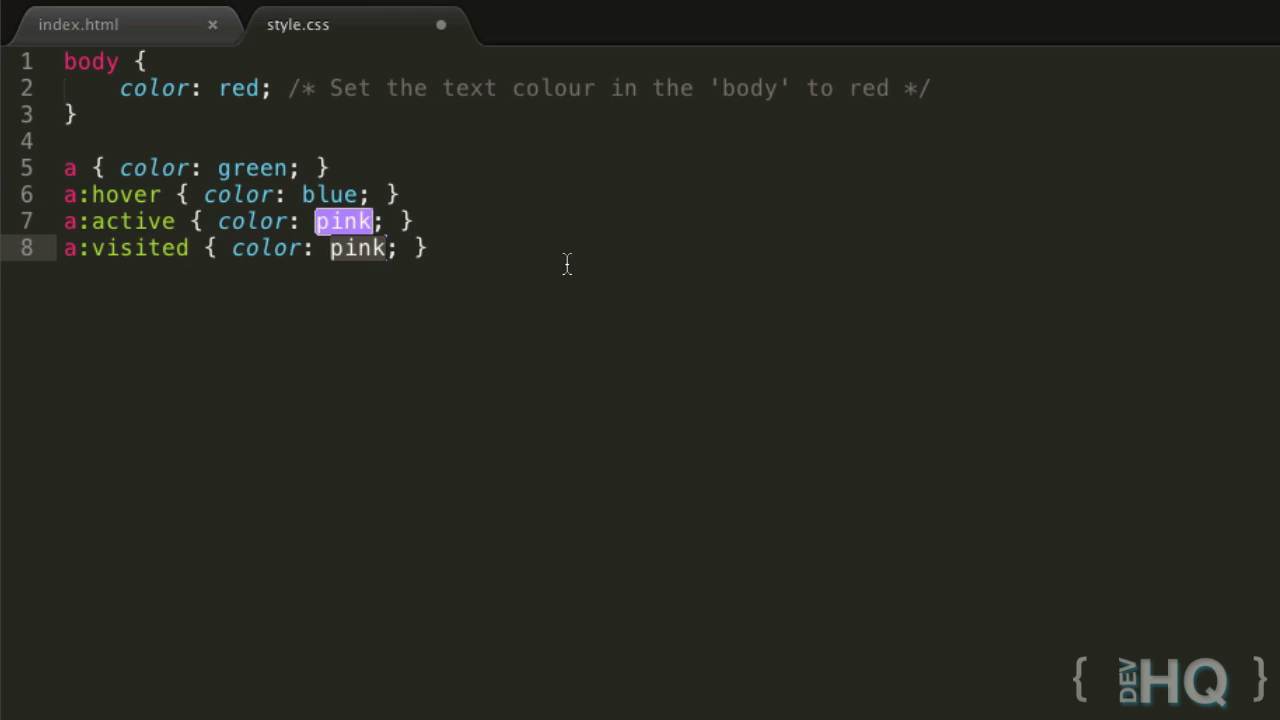
pyautogui.moveTo(498, 240)
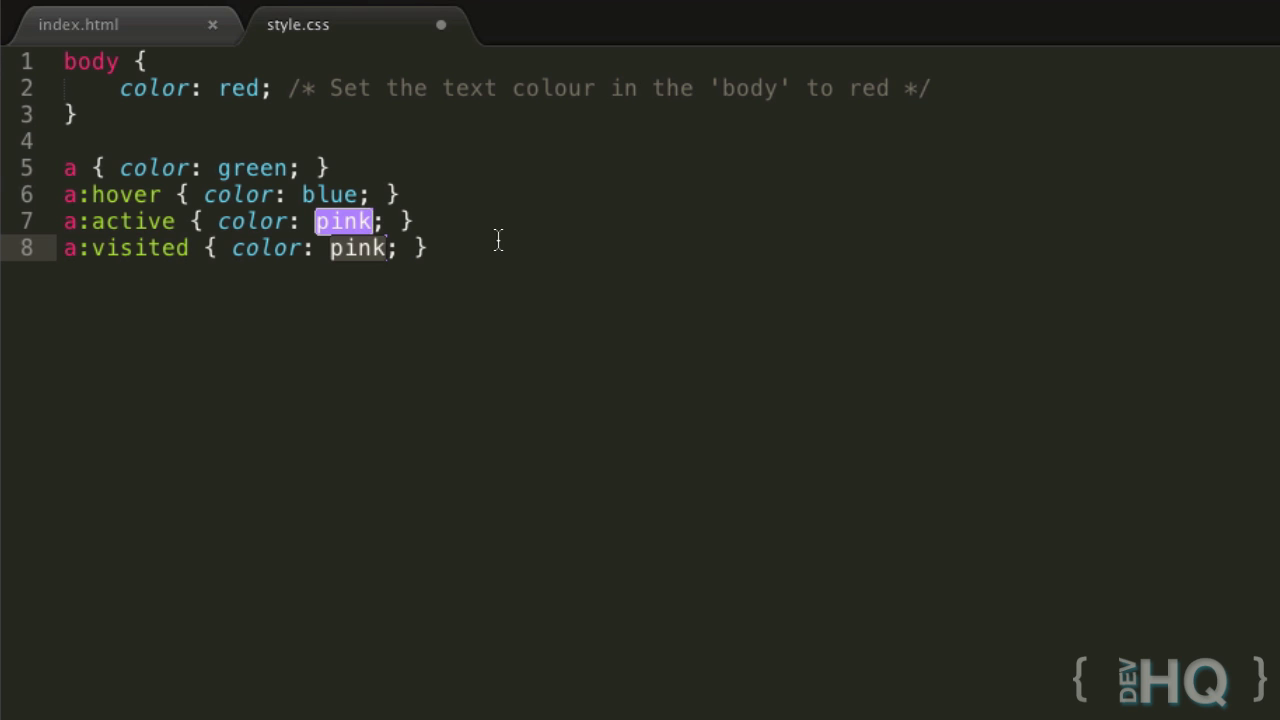
pyautogui.write('puep')
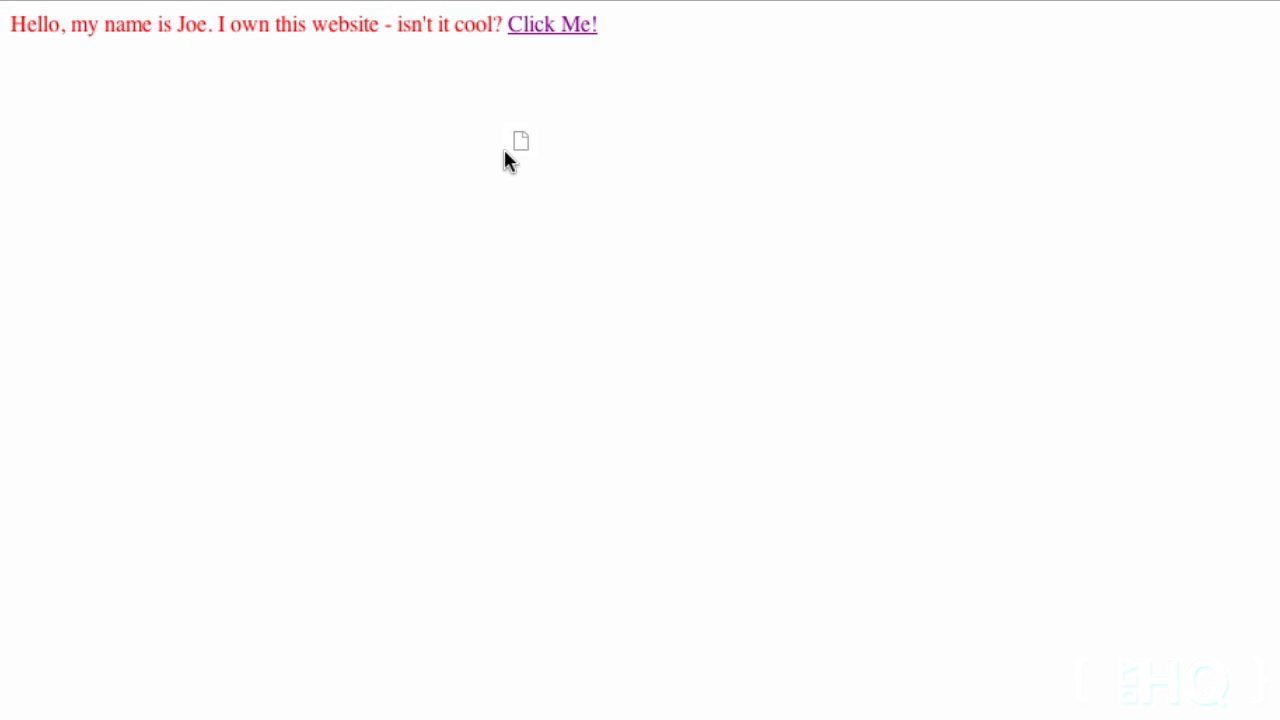
pyautogui.moveTo(547, 50)
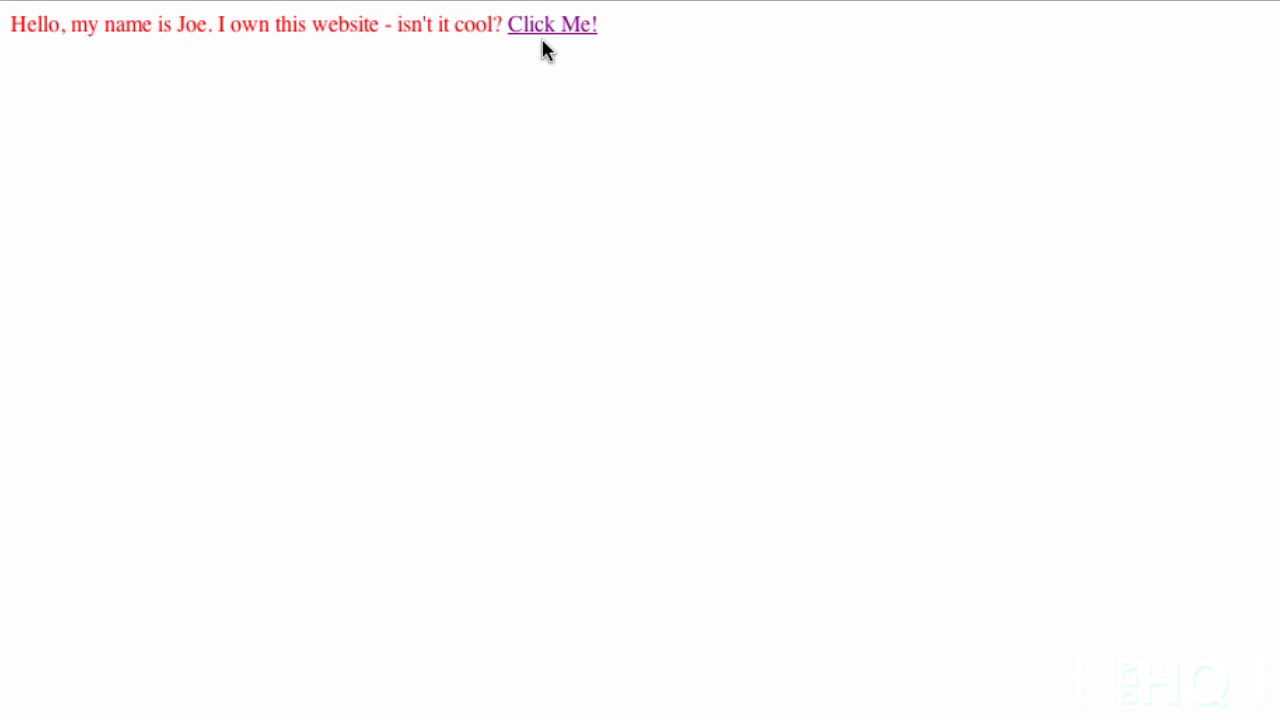
pyautogui.moveTo(555, 40)
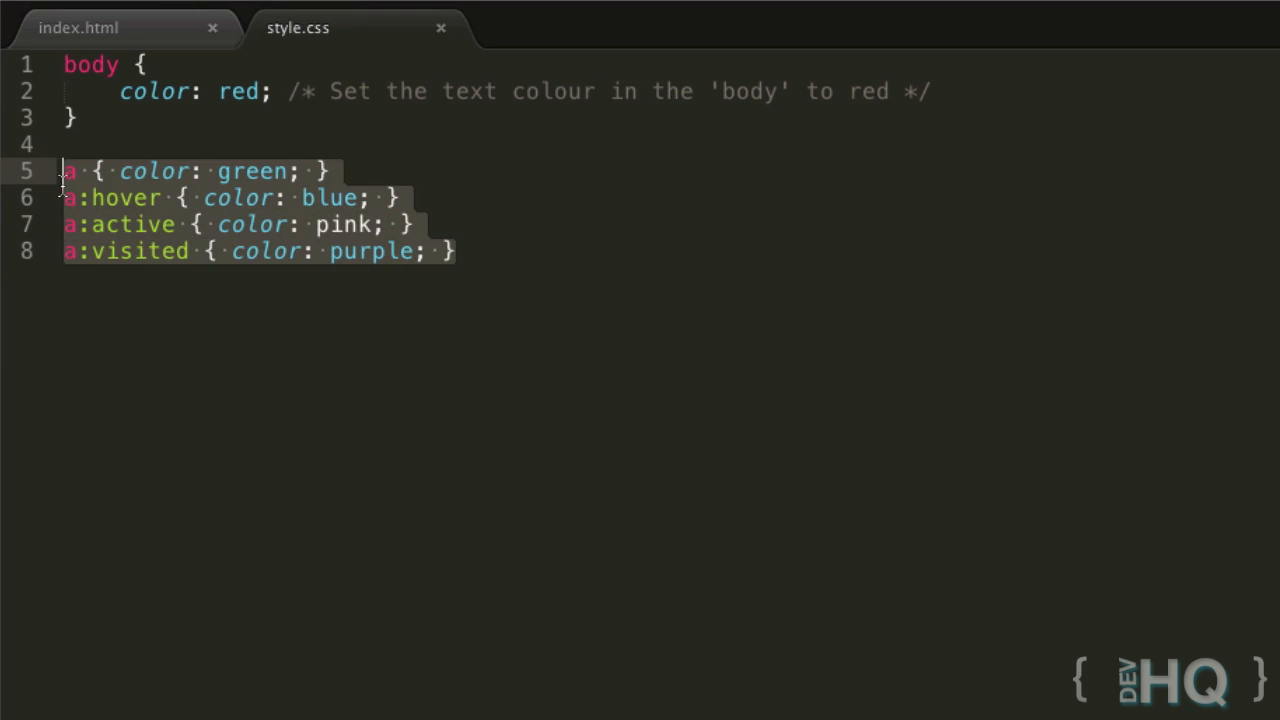
pyautogui.doubleClick(343, 224)
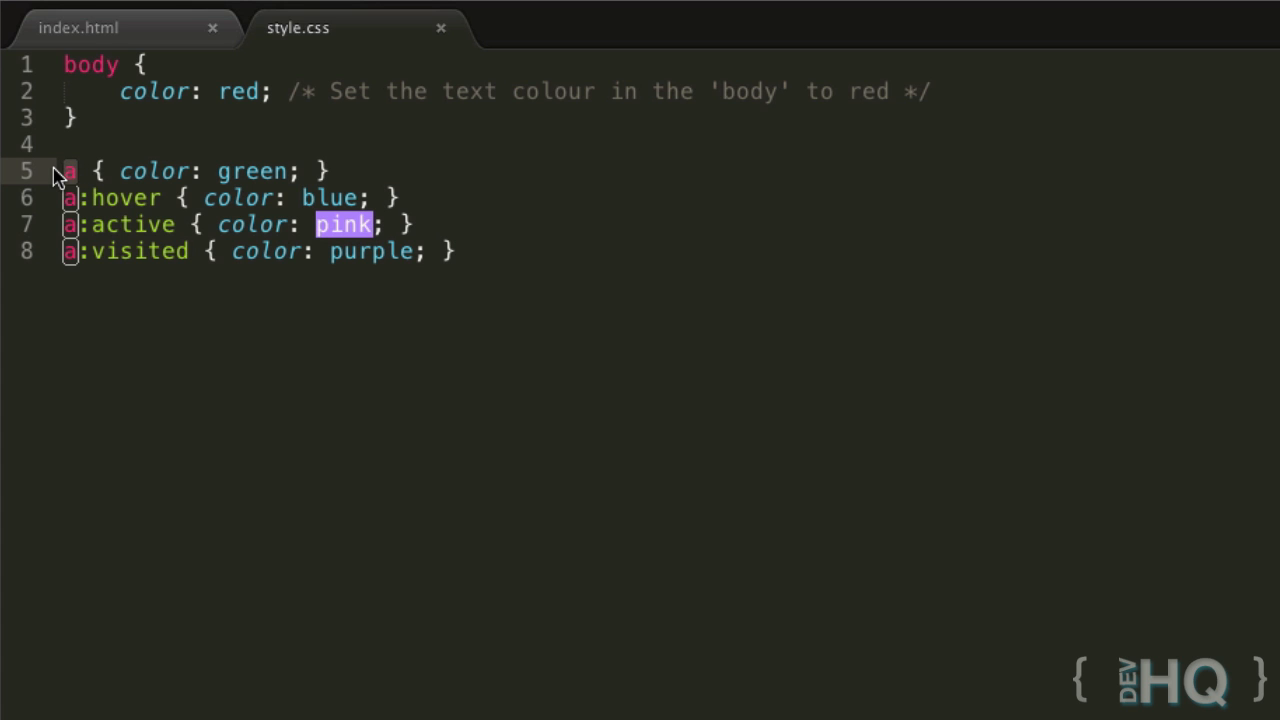
pyautogui.click(78, 27)
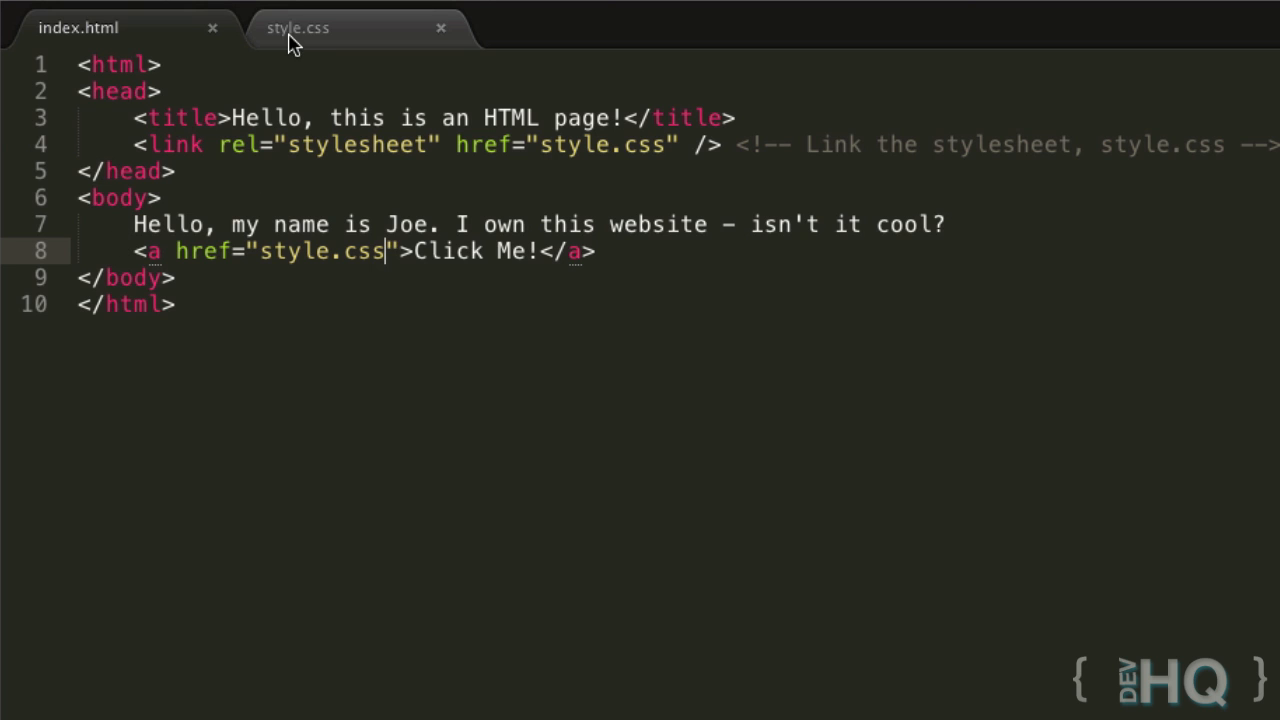
# Retype the green link rule in style.css, then add blank lines below the link in index.html
pyautogui.click(297, 27)
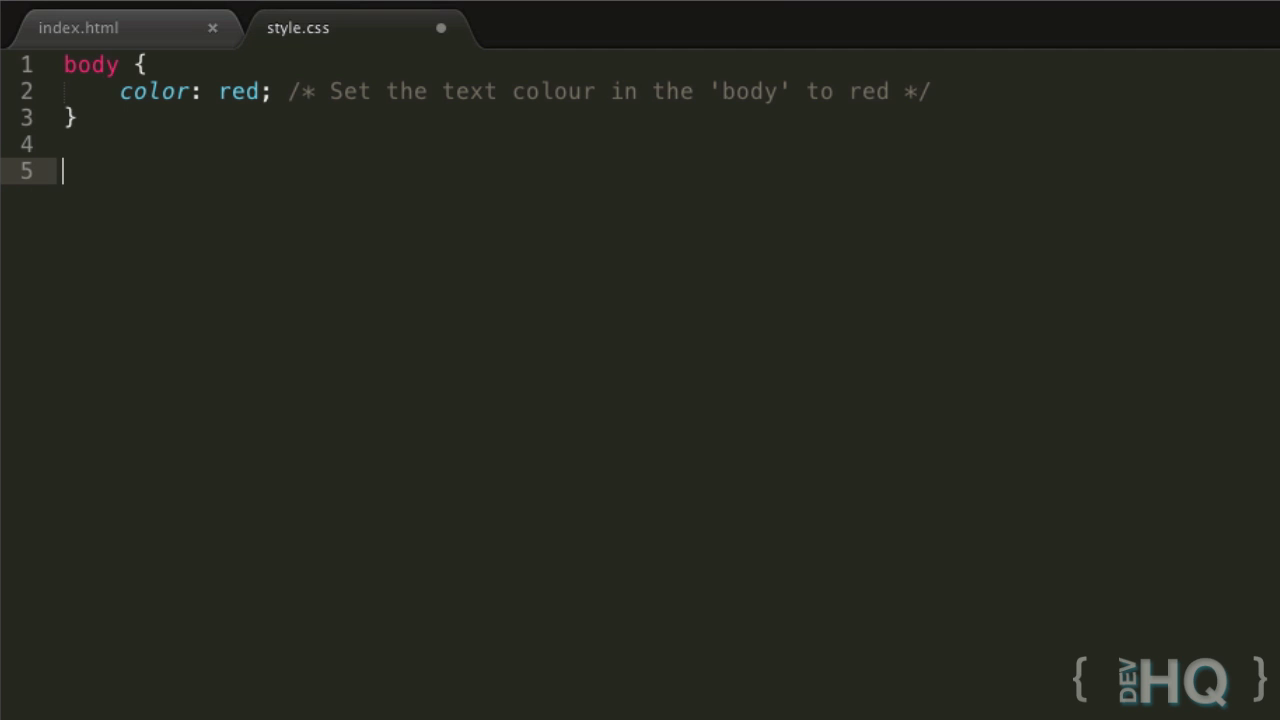
pyautogui.write('a { color: green; }')
pyautogui.write('a:hover { color: blue; }')
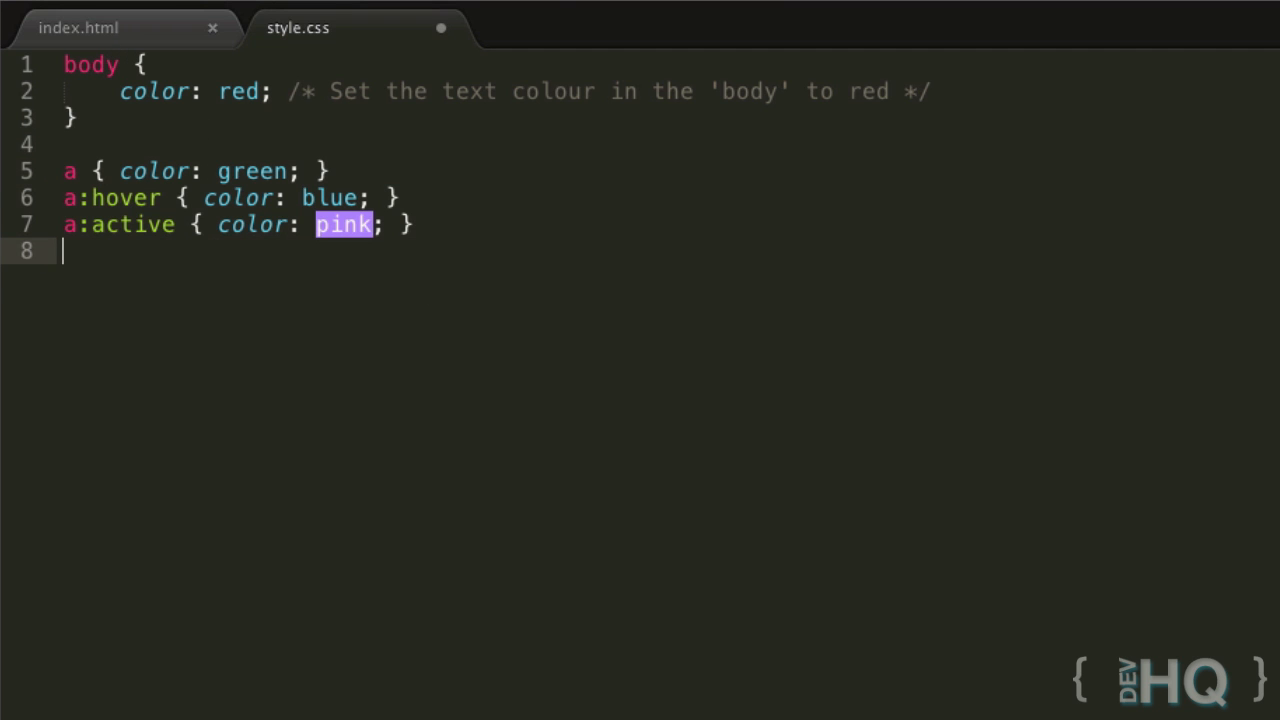
pyautogui.click(78, 27)
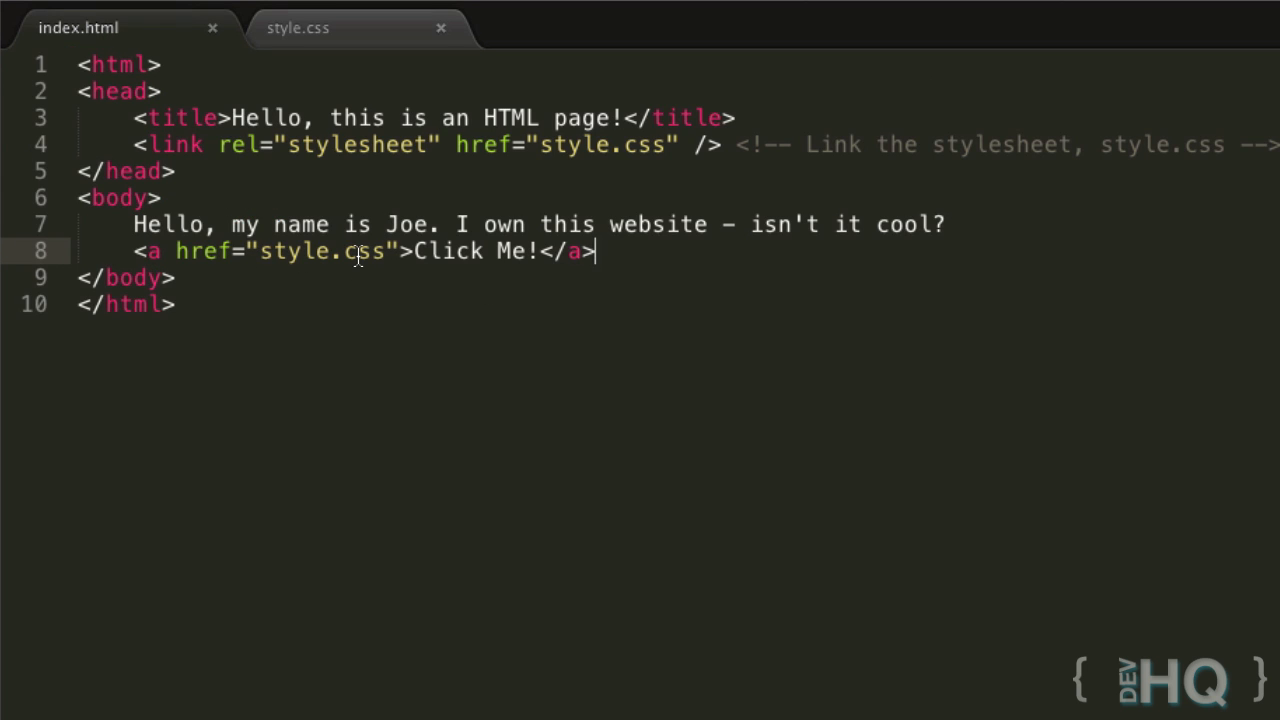
pyautogui.moveTo(340, 273)
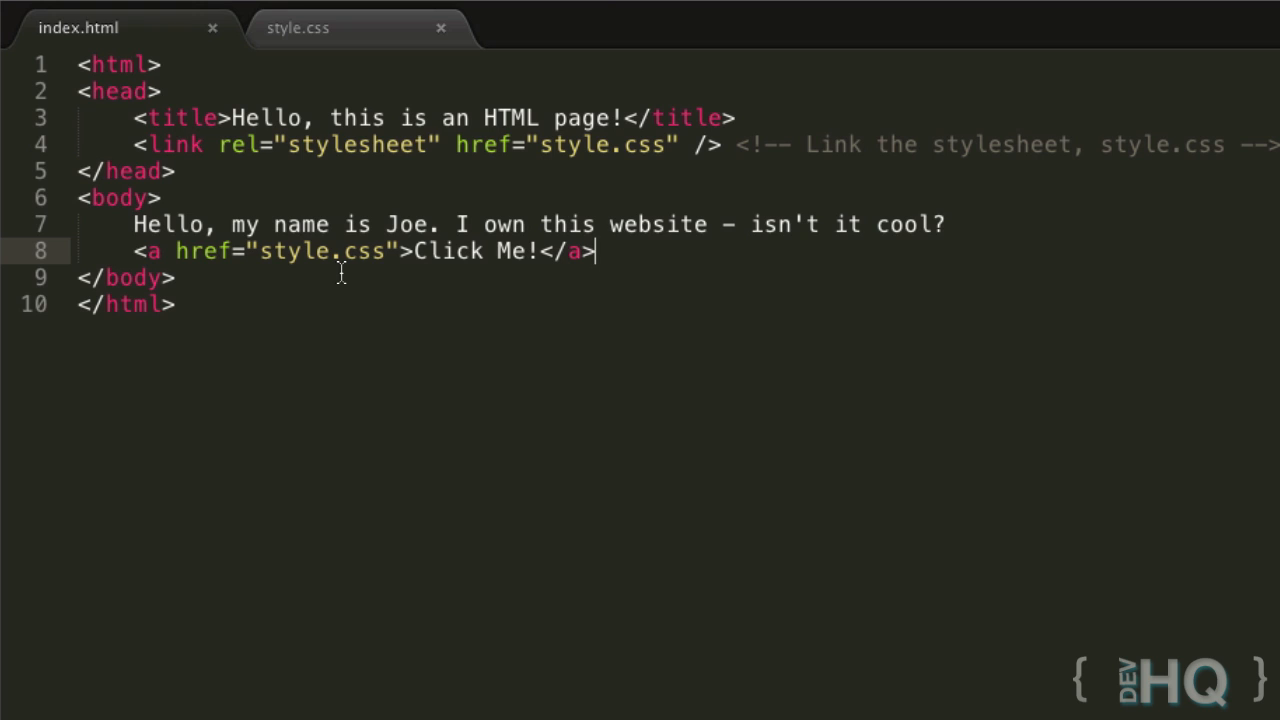
pyautogui.moveTo(508, 250)
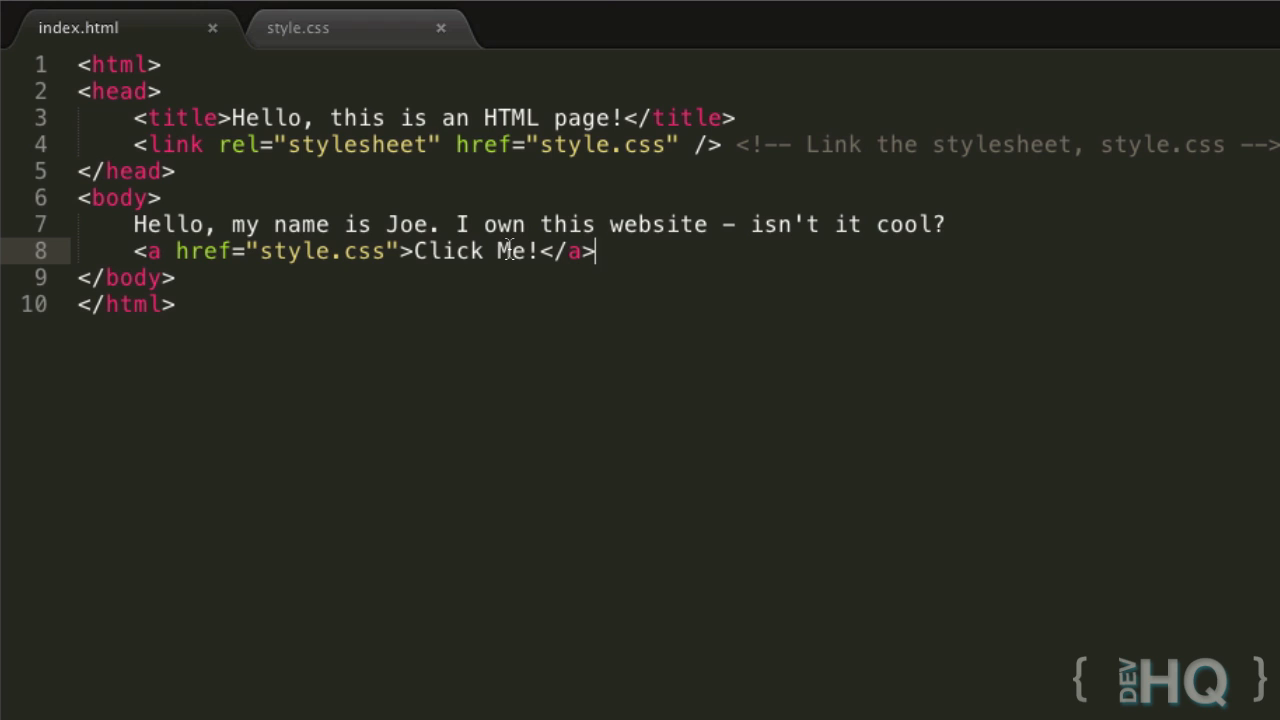
pyautogui.moveTo(478, 370)
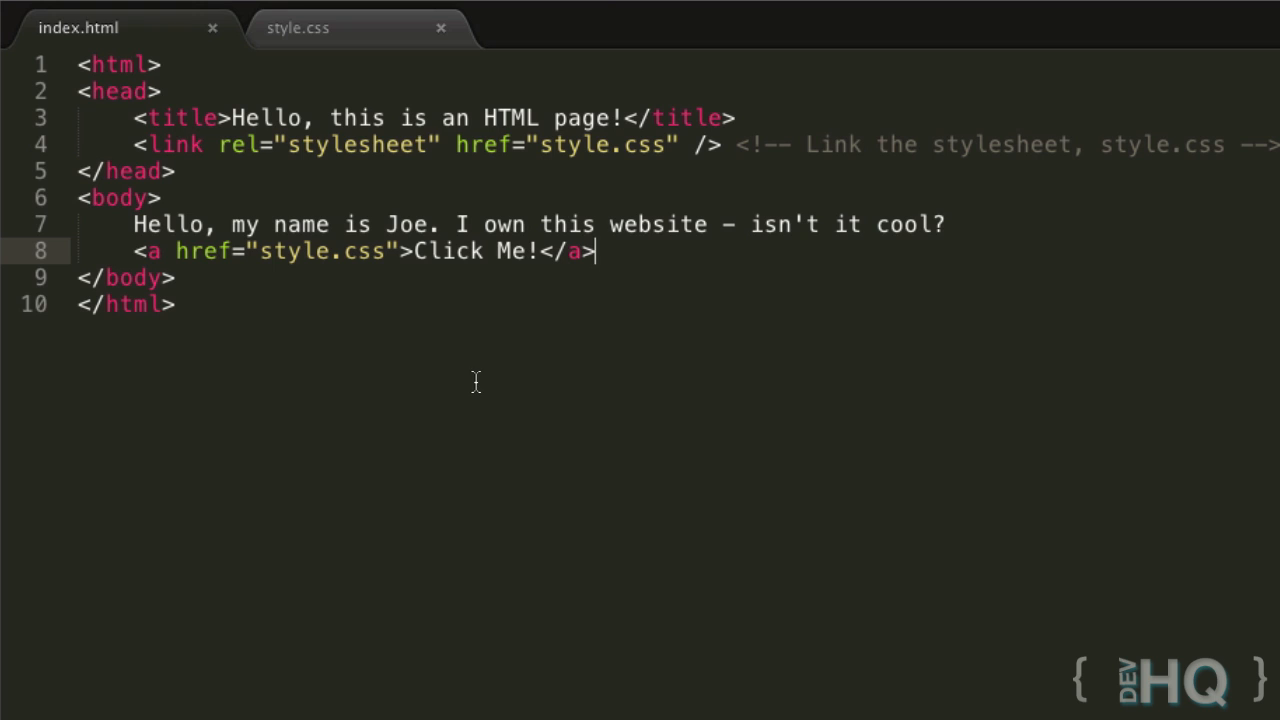
pyautogui.press('enter')
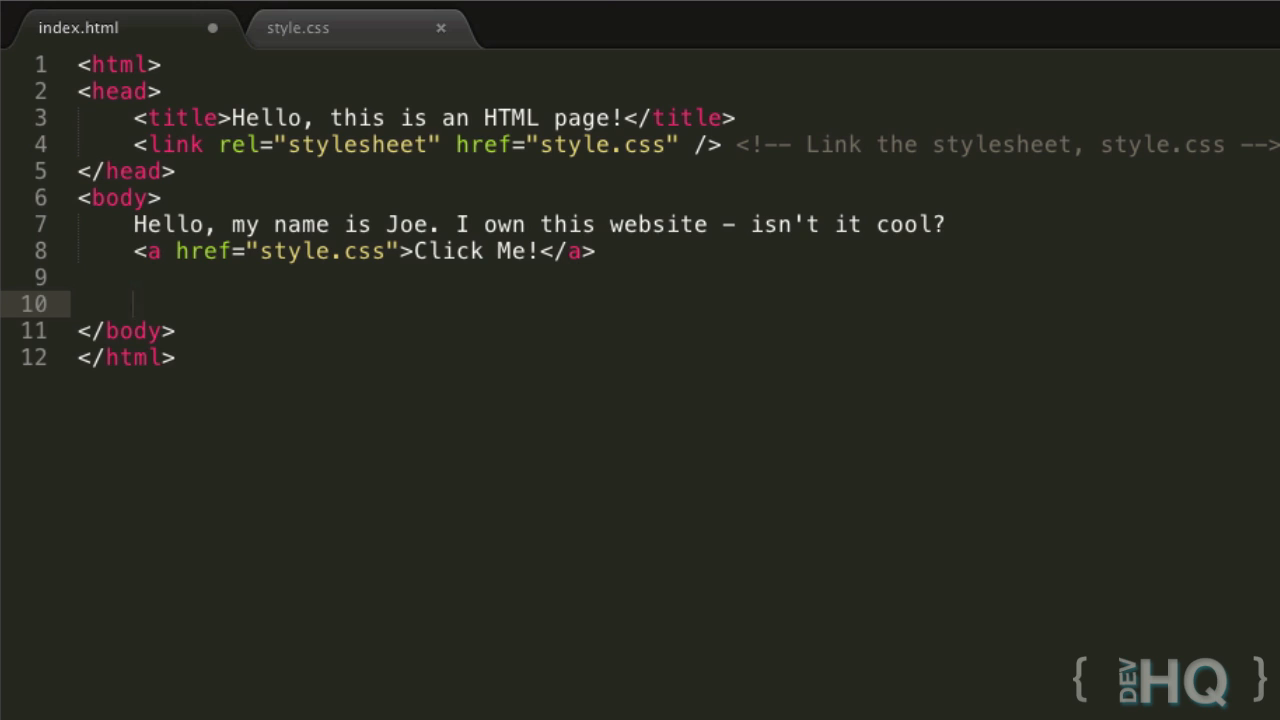
# Build a <ul> in index.html with <li> items One, Two, Three and Four
pyautogui.write('<')
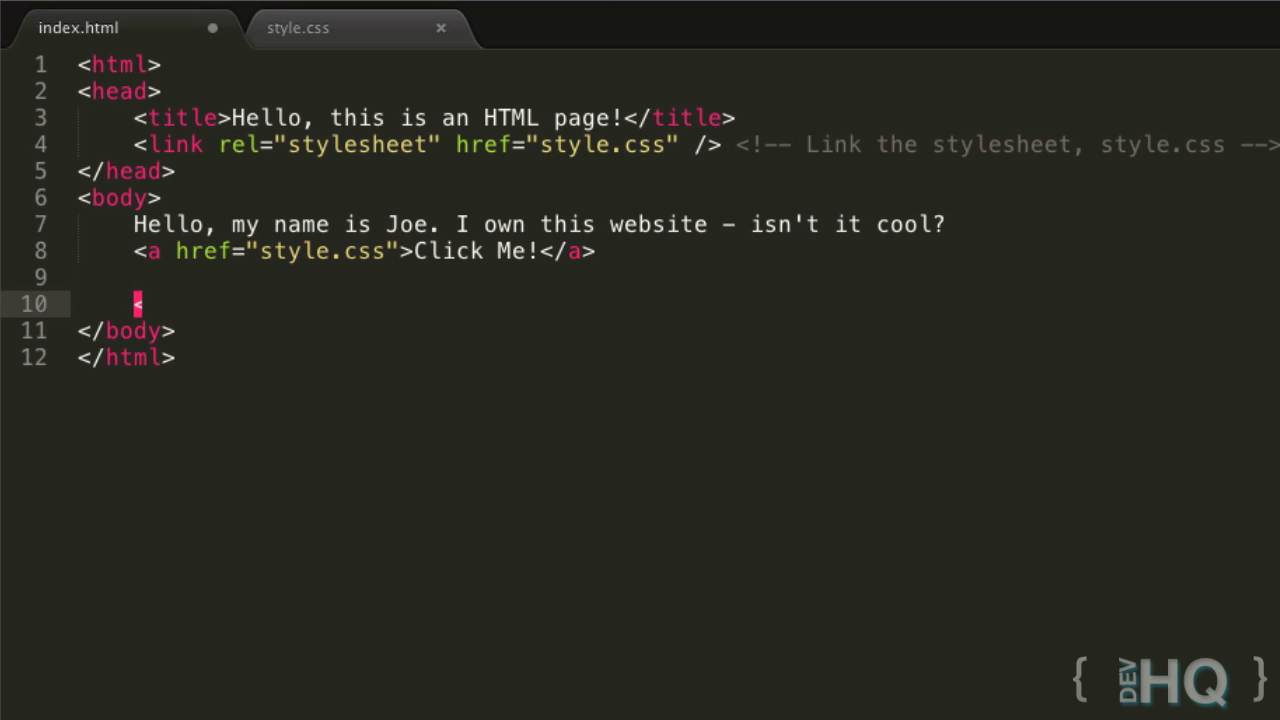
pyautogui.write('<ul>')
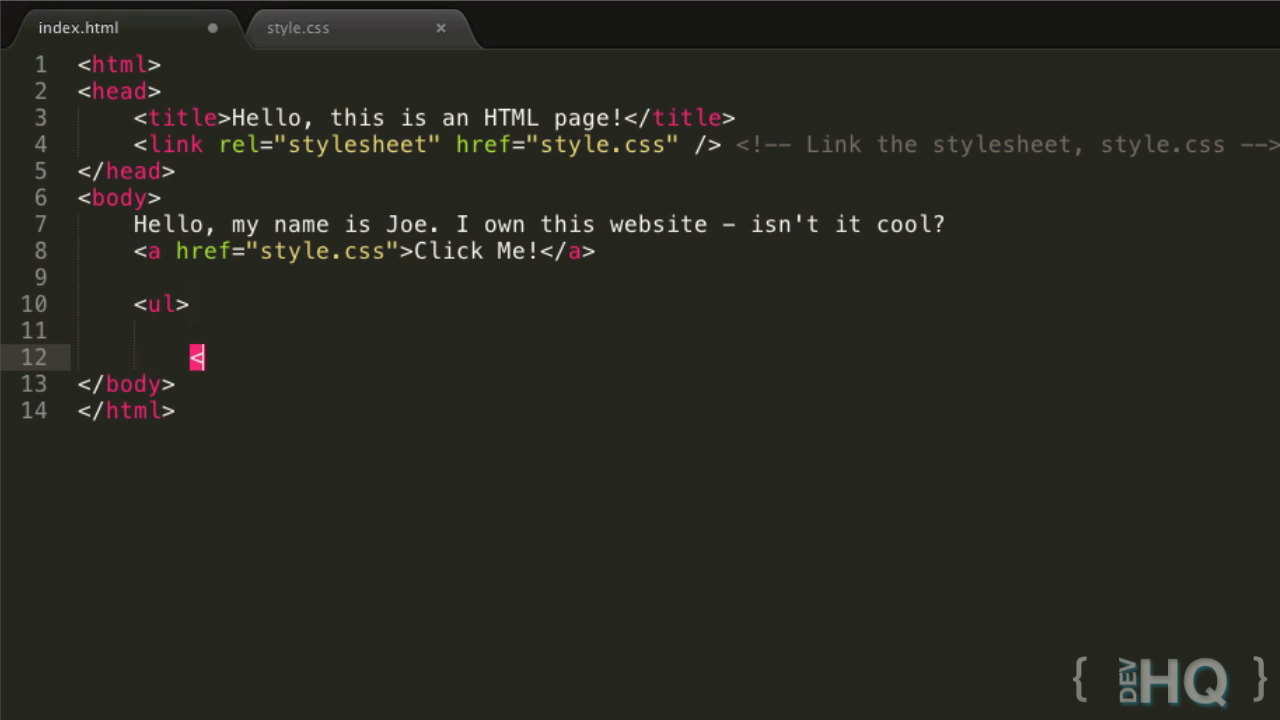
pyautogui.write('/ul>')
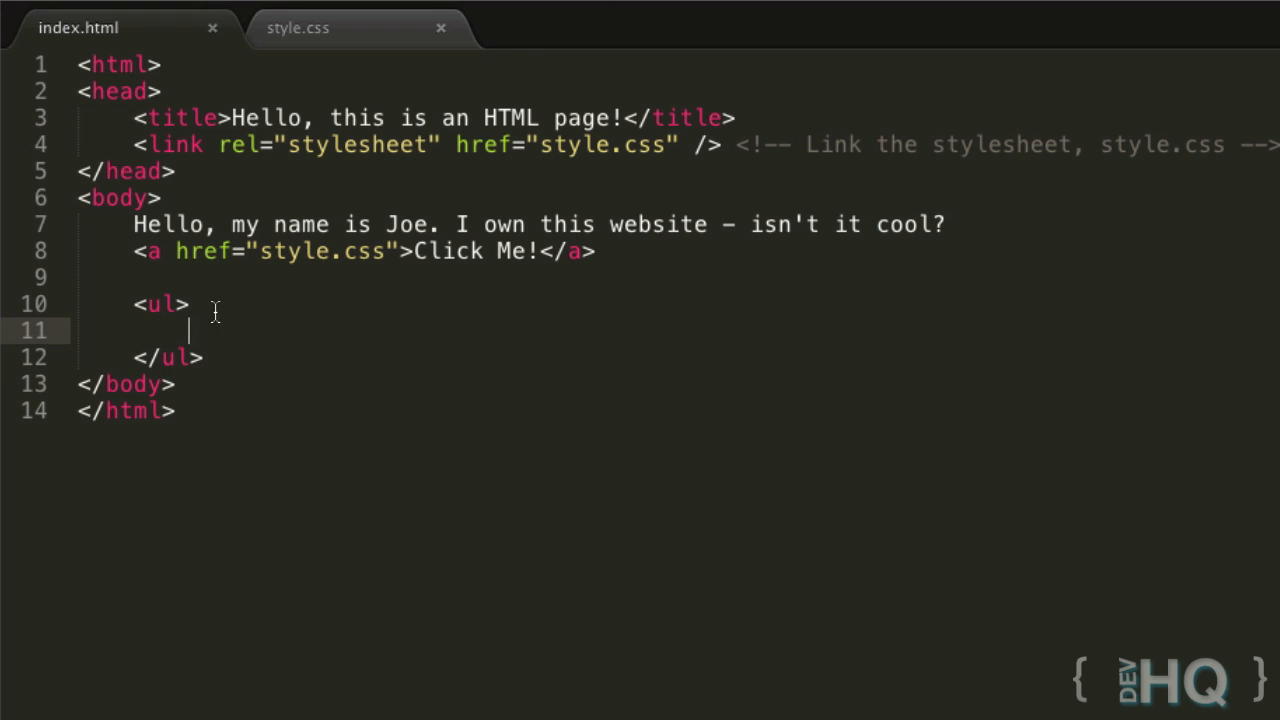
pyautogui.moveTo(237, 327)
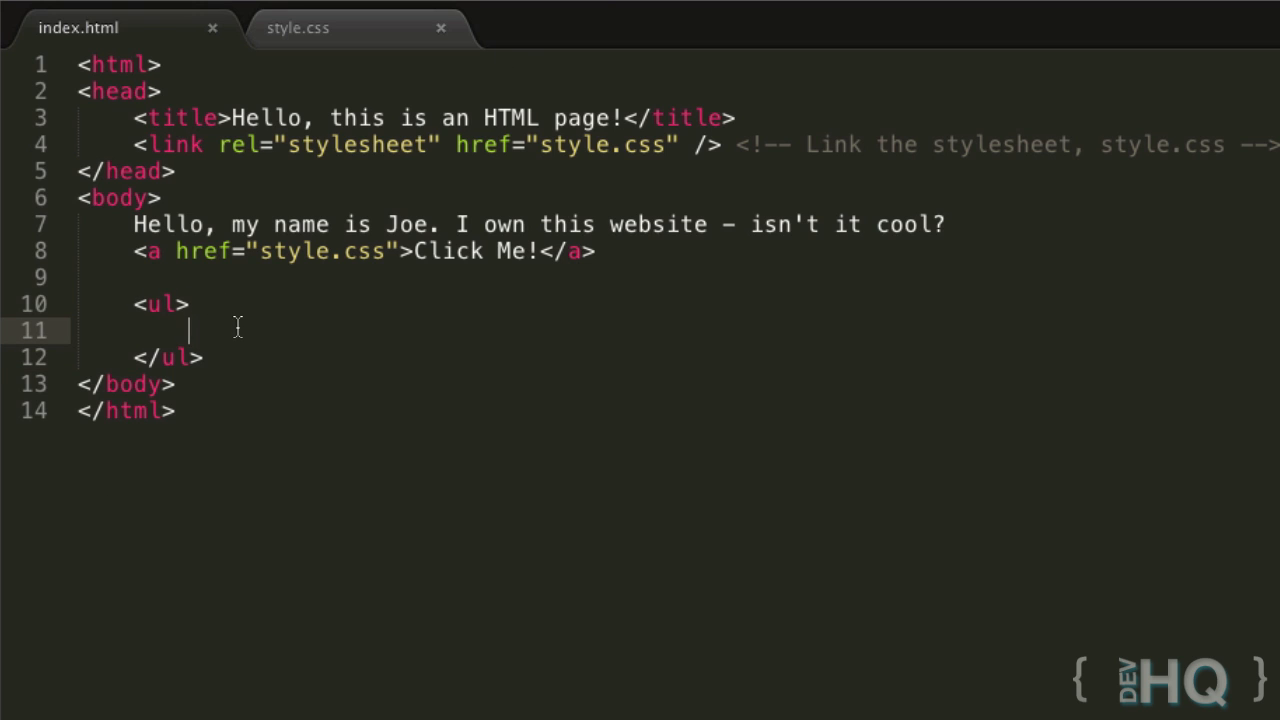
pyautogui.moveTo(295, 390)
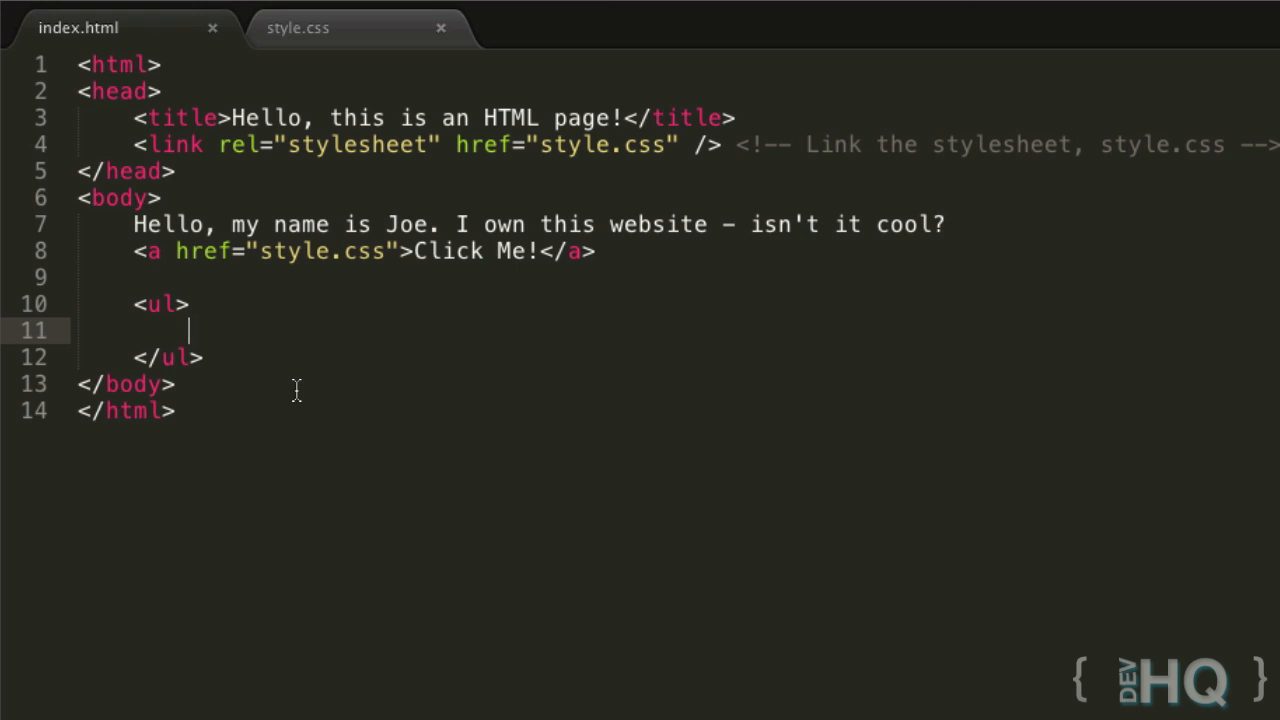
pyautogui.write('<l')
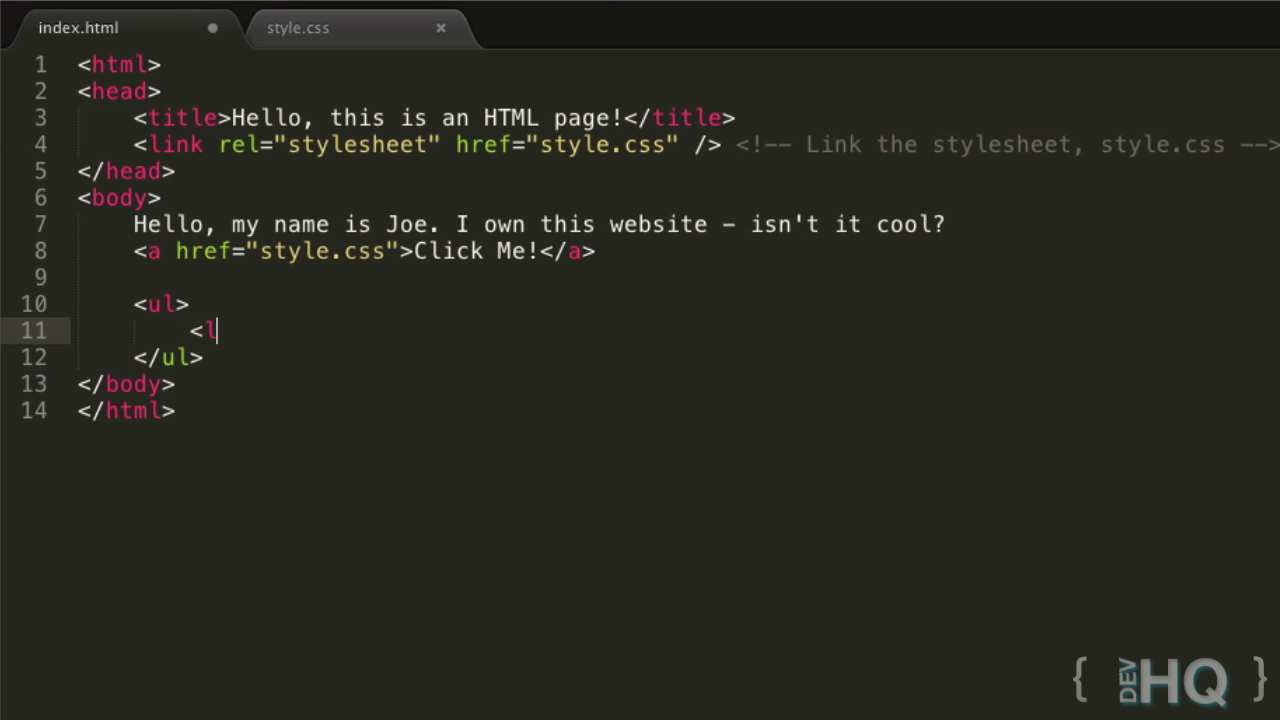
pyautogui.write('i></liL')
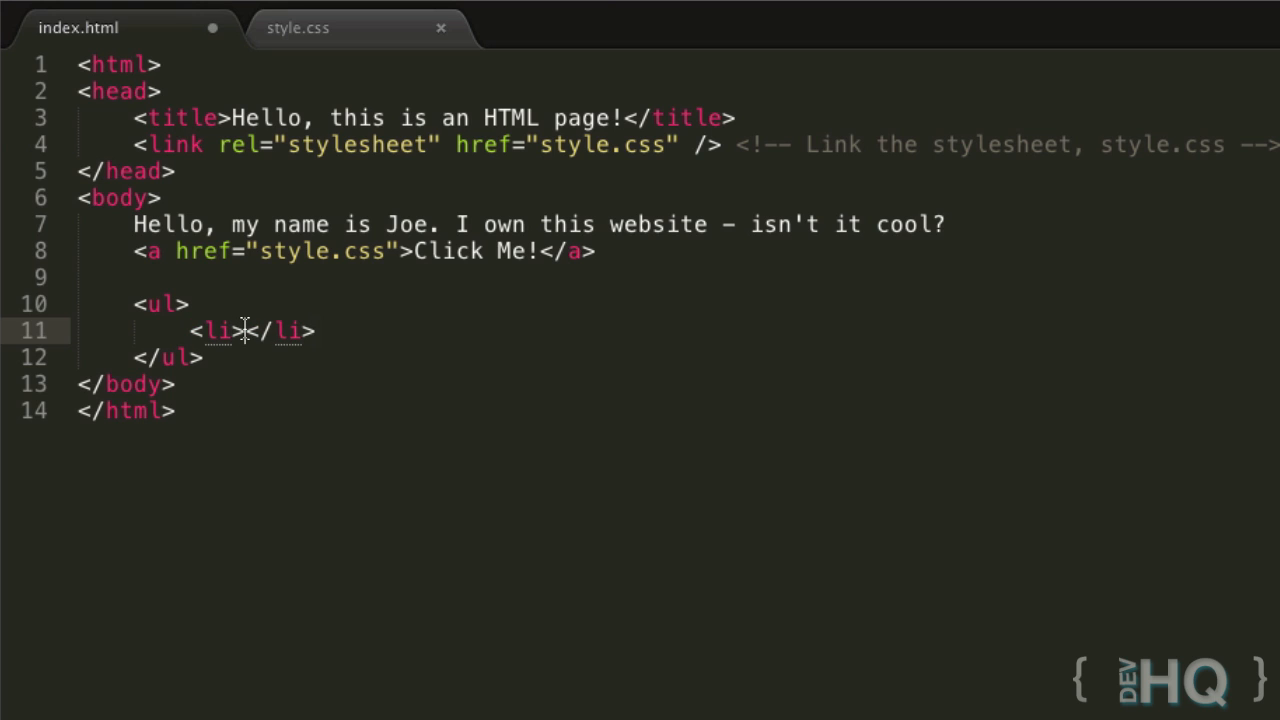
pyautogui.write('One')
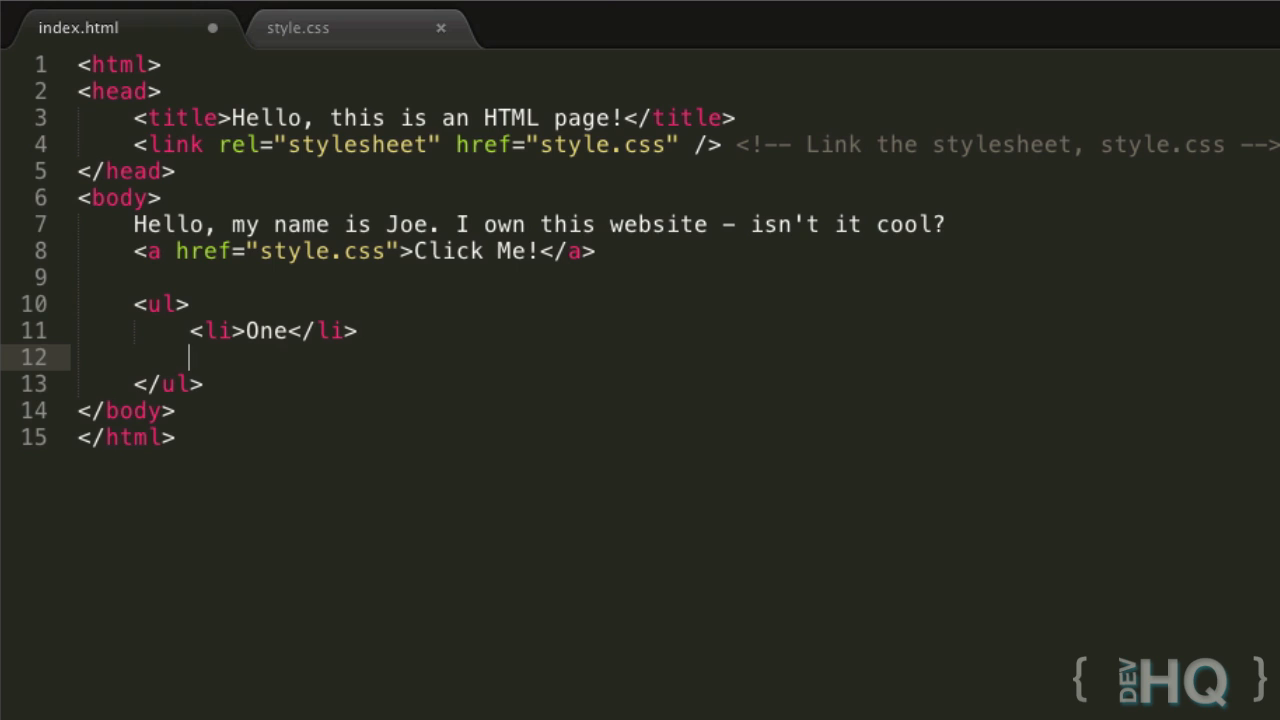
pyautogui.write('<li>Two</li>')
pyautogui.write('<li>Three')
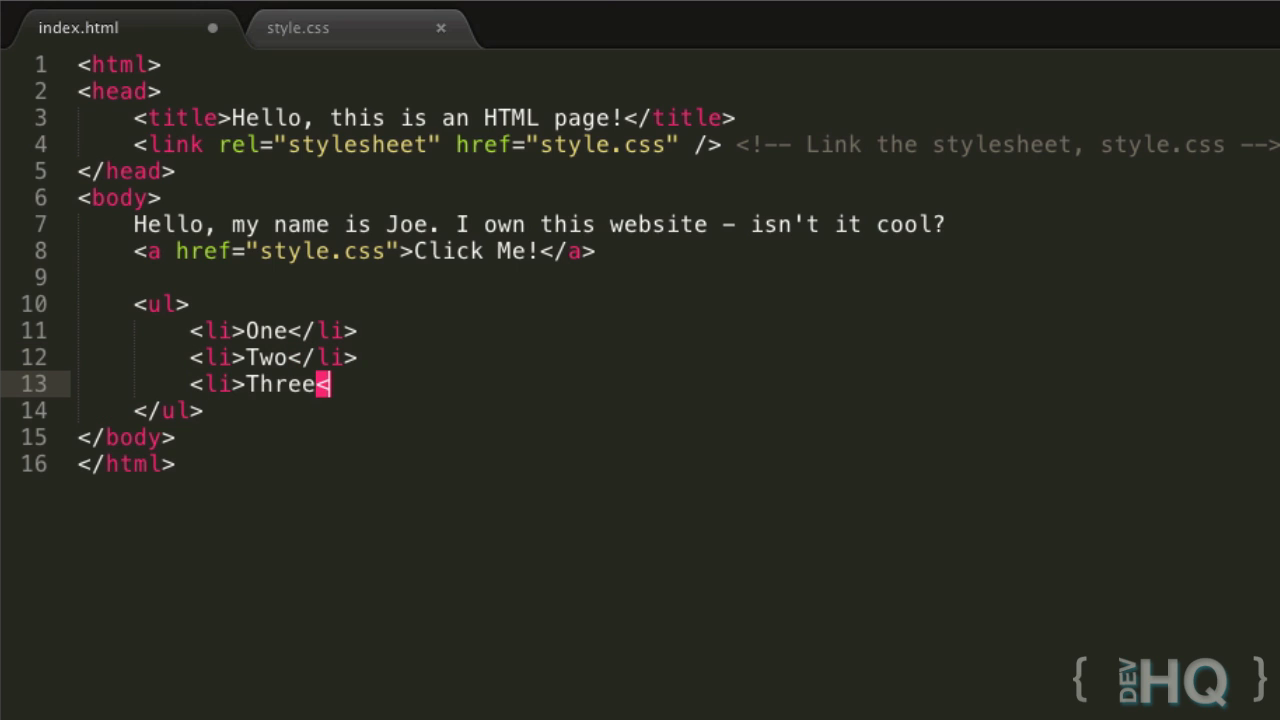
pyautogui.write('</li>')
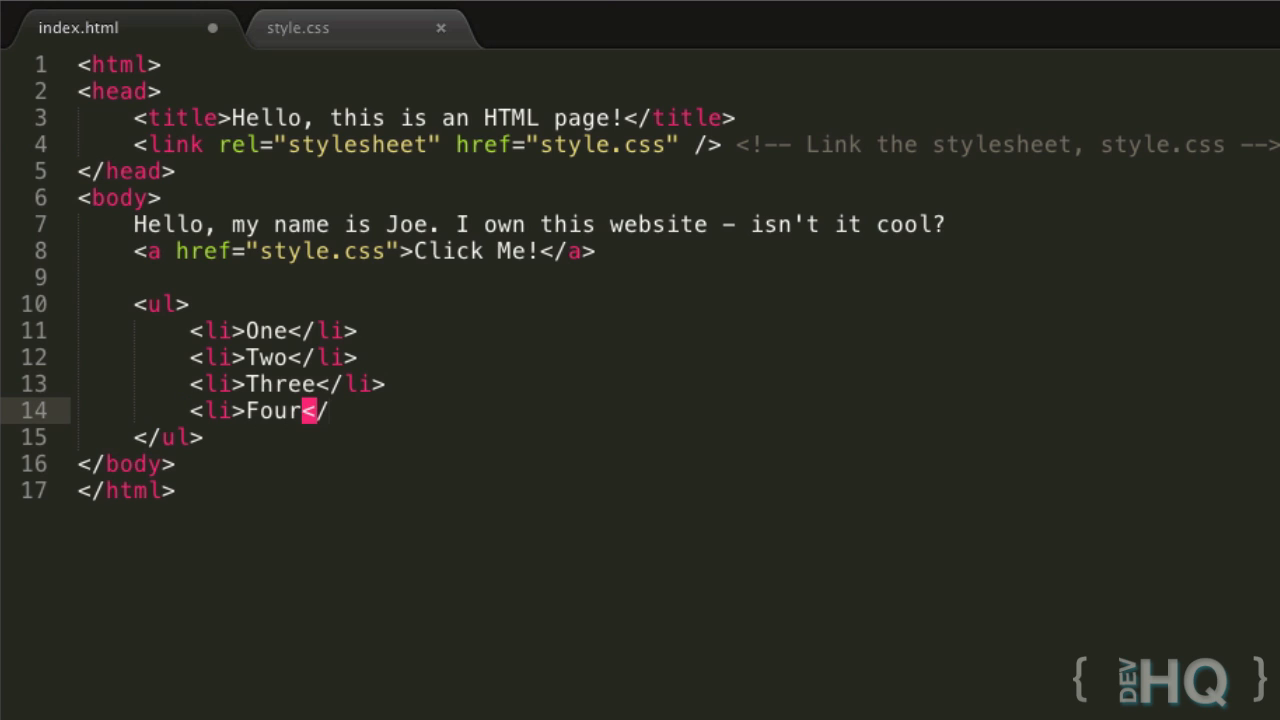
pyautogui.write('li>')
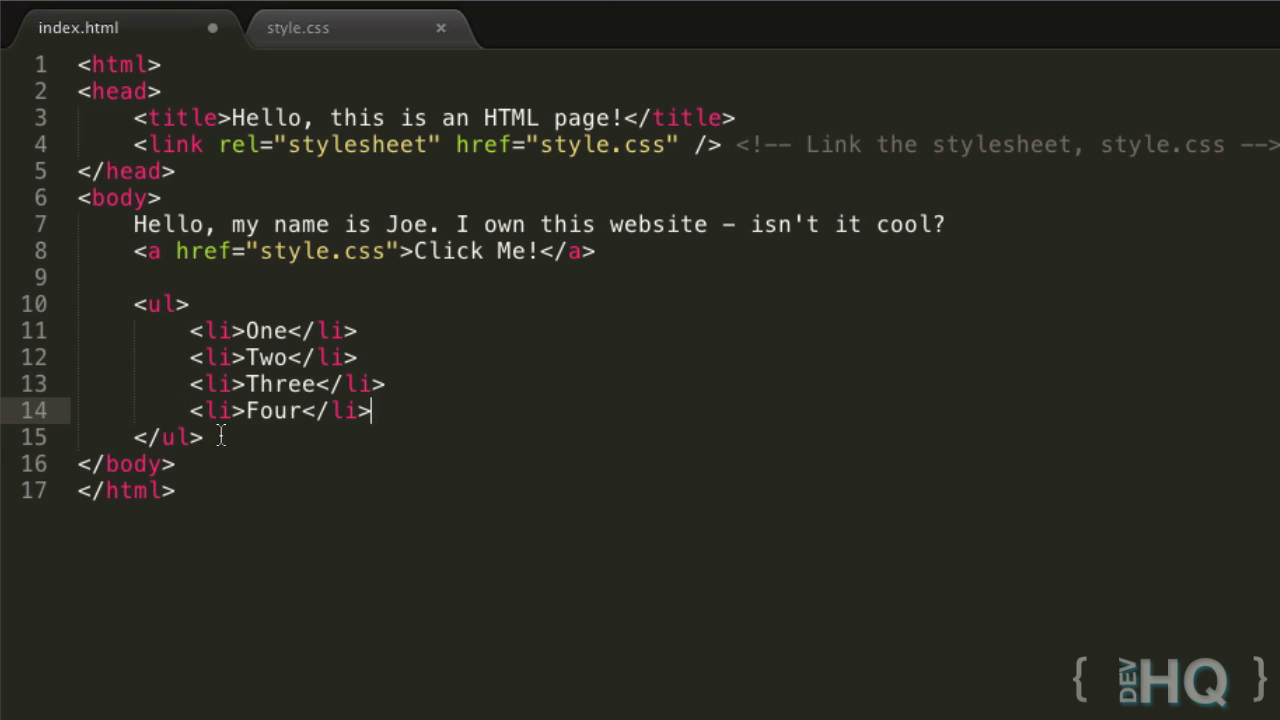
pyautogui.click(205, 437)
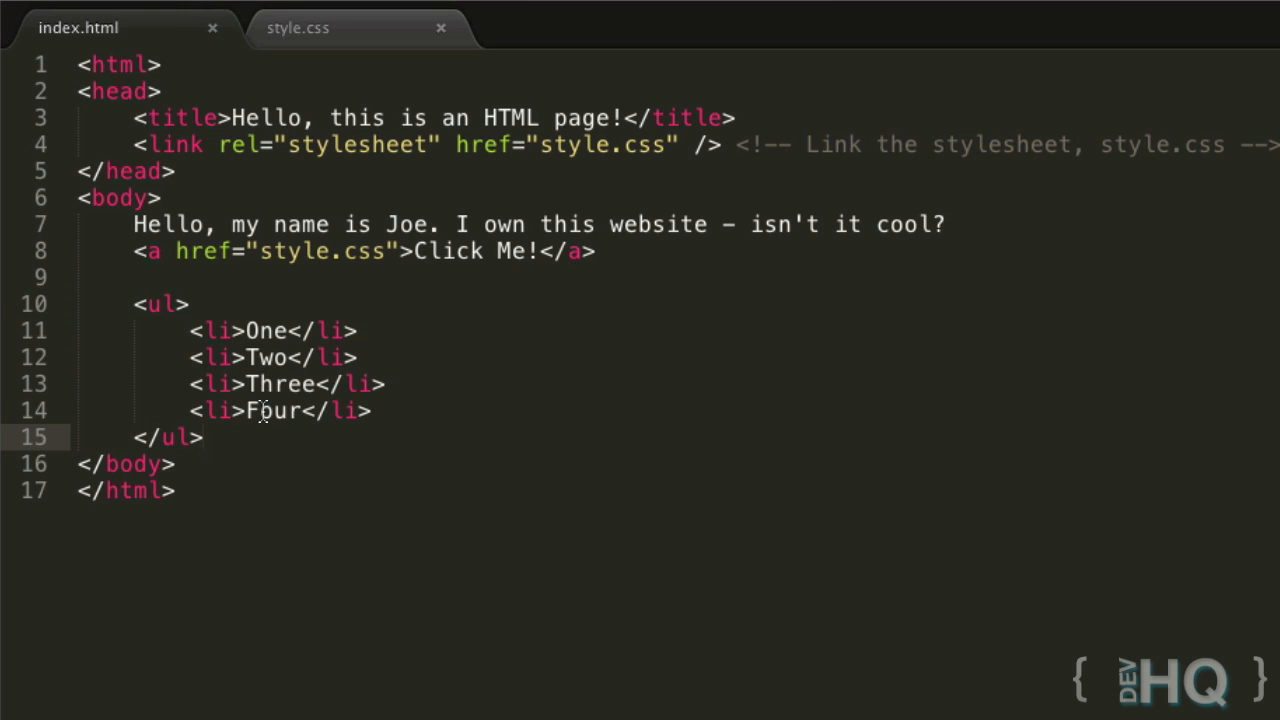
pyautogui.moveTo(367, 251)
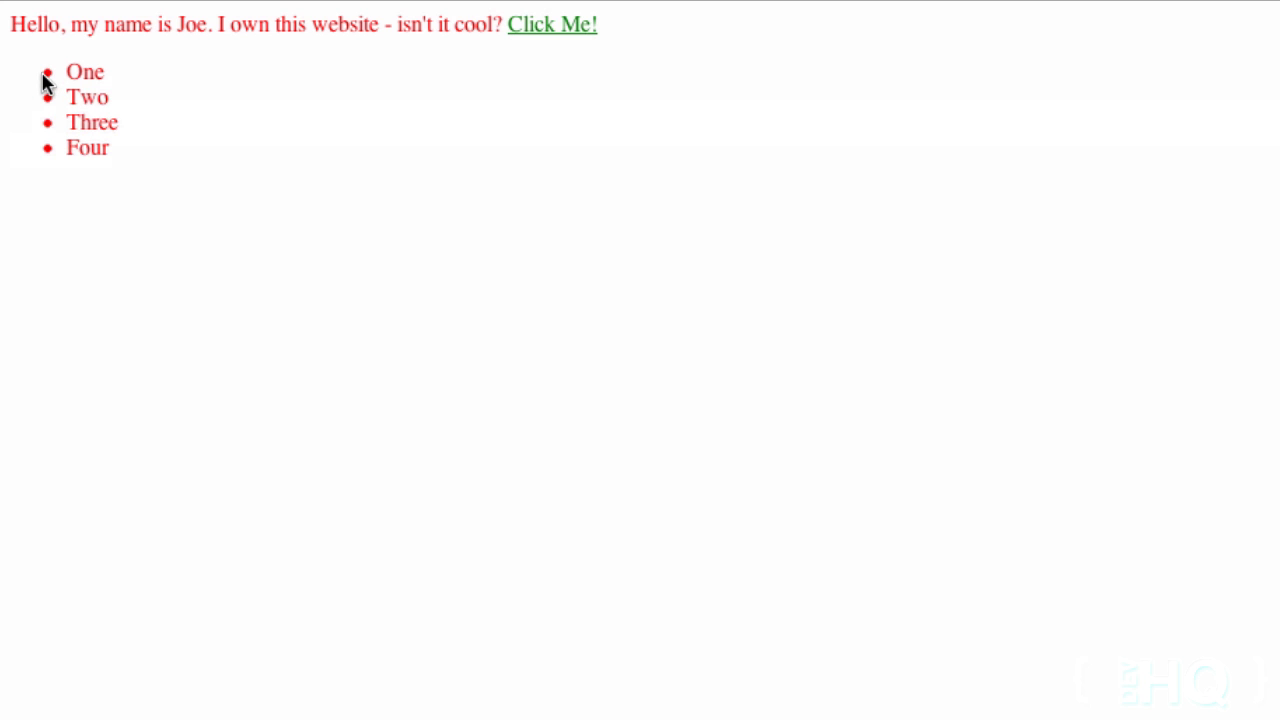
pyautogui.moveTo(50, 82)
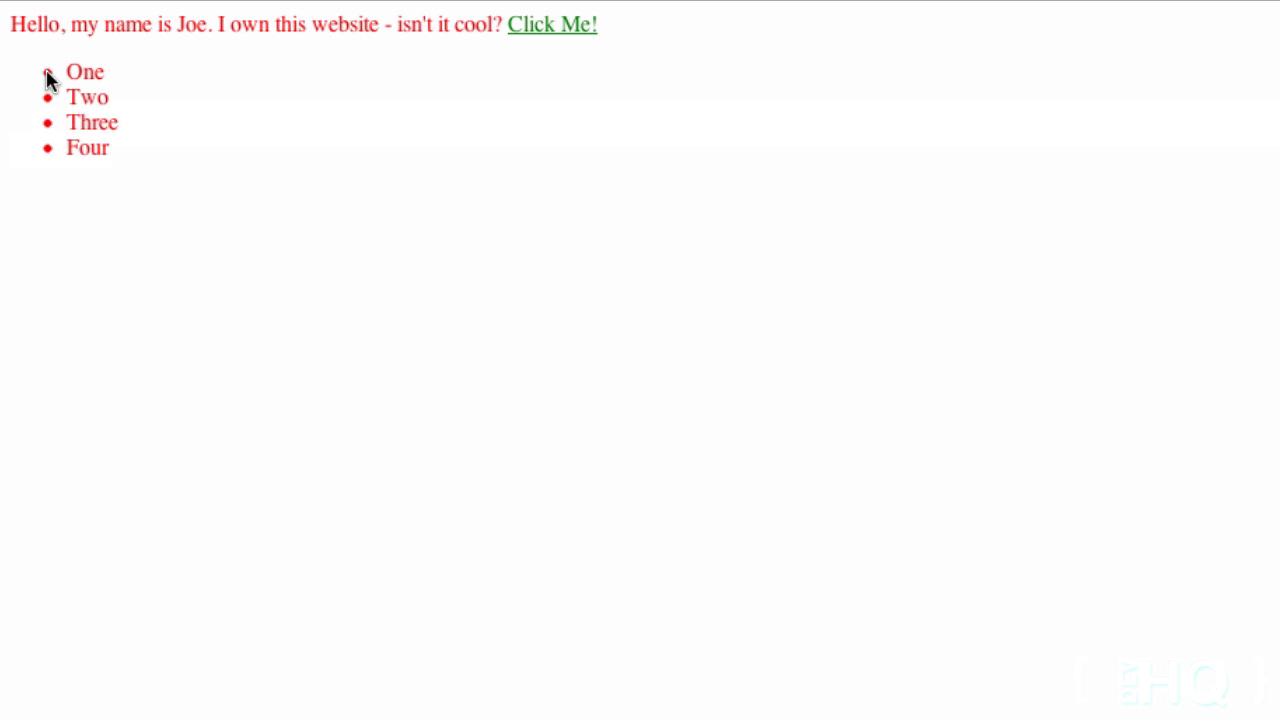
pyautogui.moveTo(193, 163)
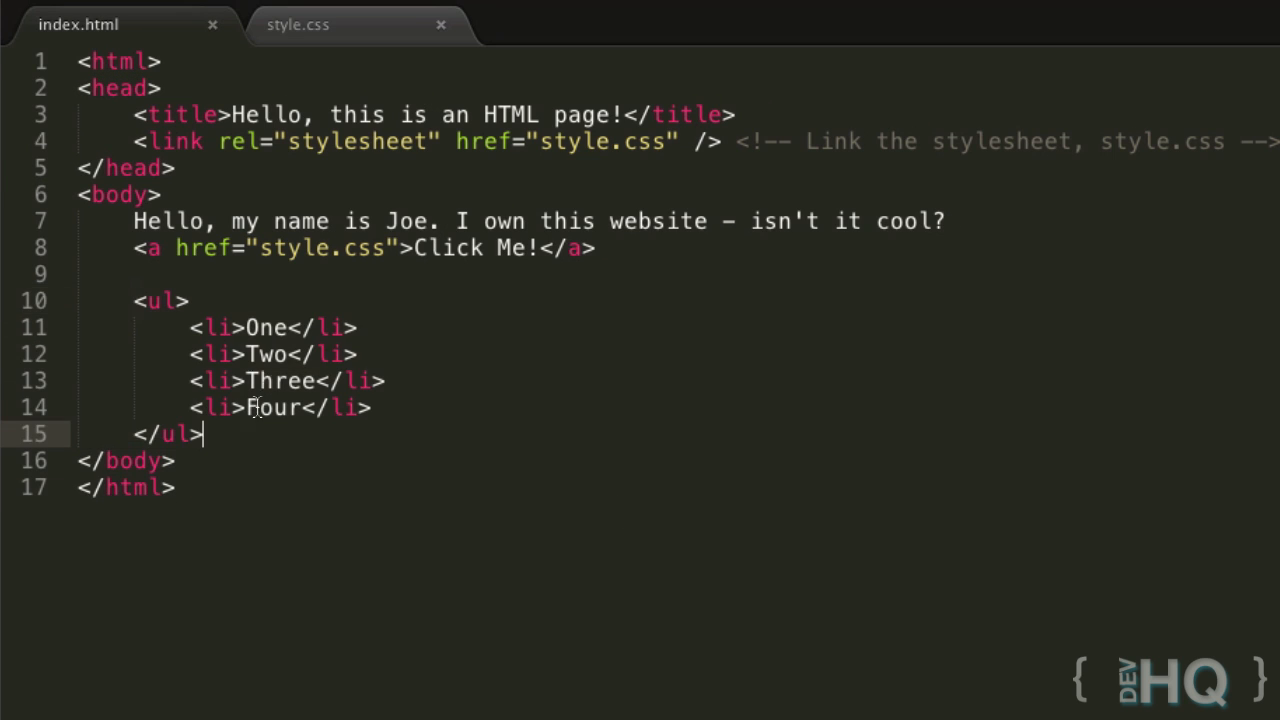
# Rename the copied list's tag to <ol> and change the bulleted items to Milk and Bread
pyautogui.doubleClick(265, 354)
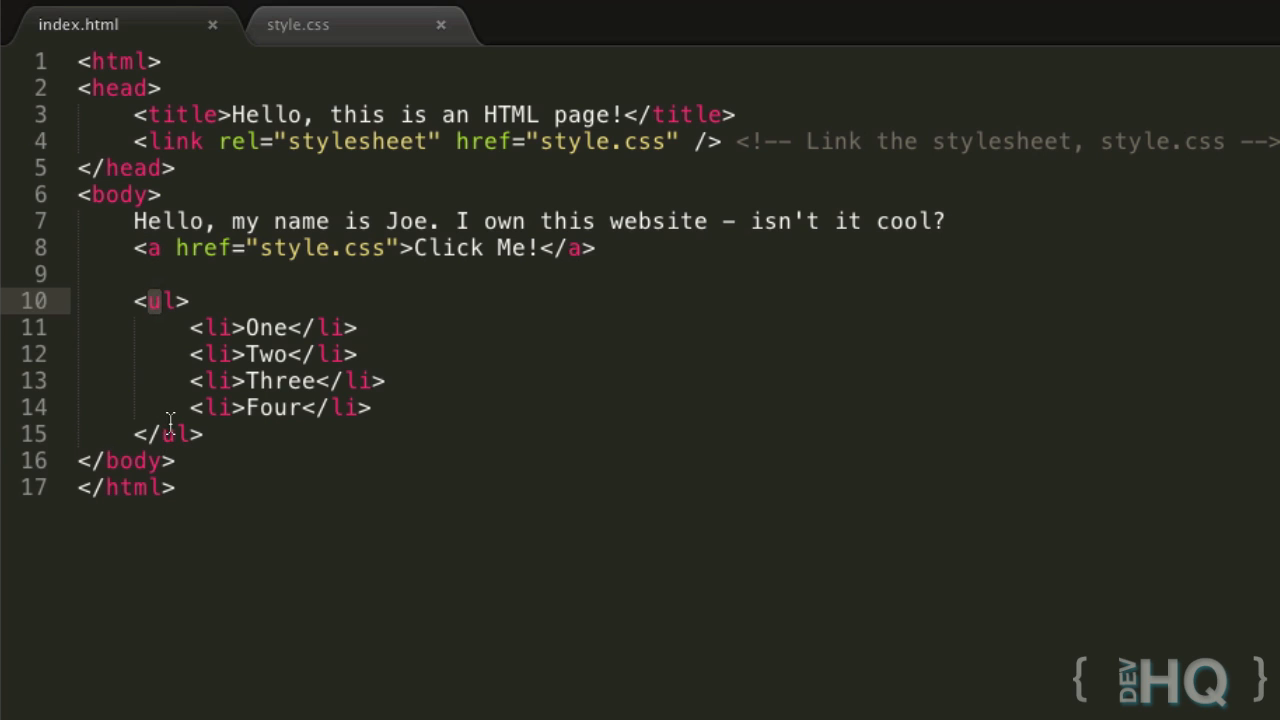
pyautogui.write('o')
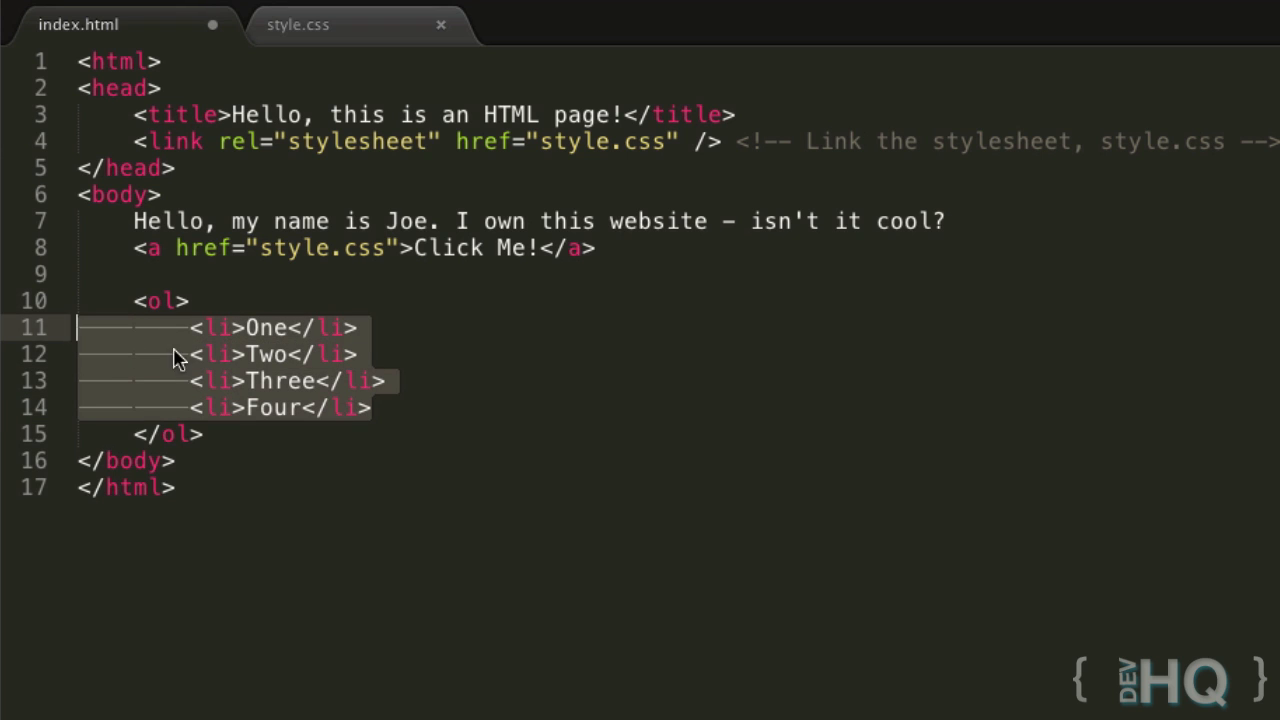
pyautogui.moveTo(390, 418)
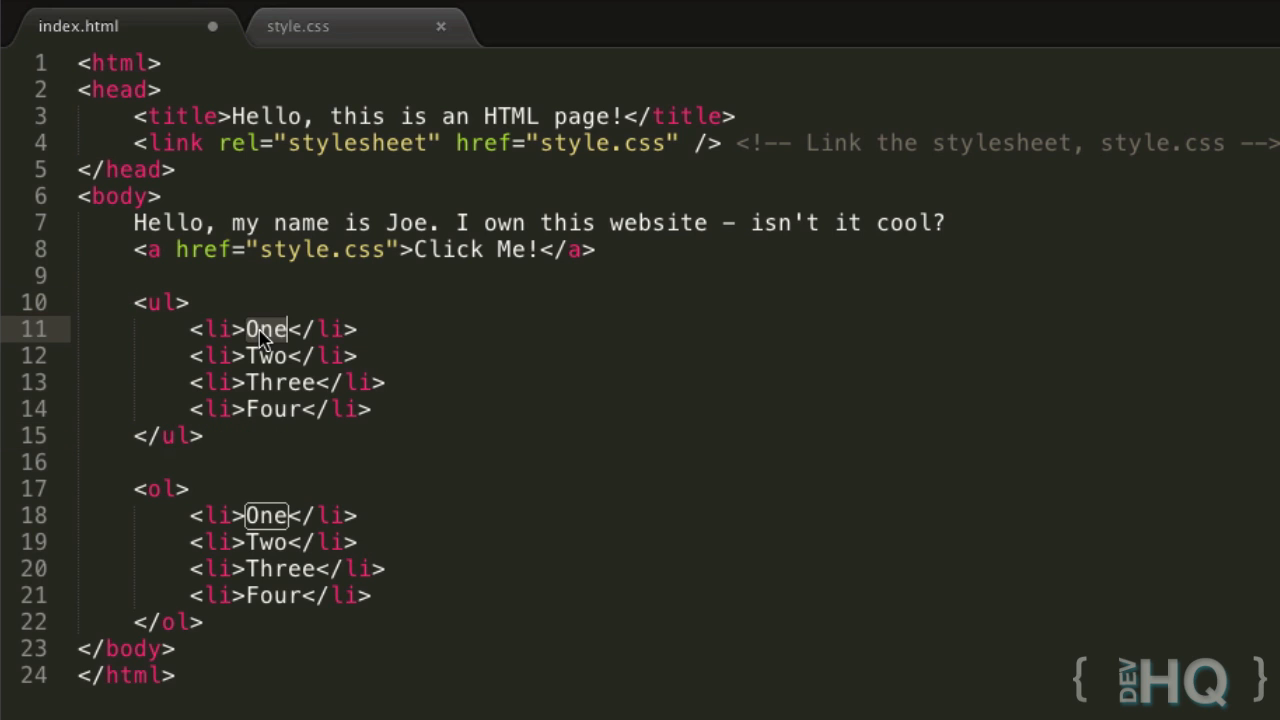
pyautogui.write('Milk')
pyautogui.click(274, 355)
pyautogui.write('Cheese')
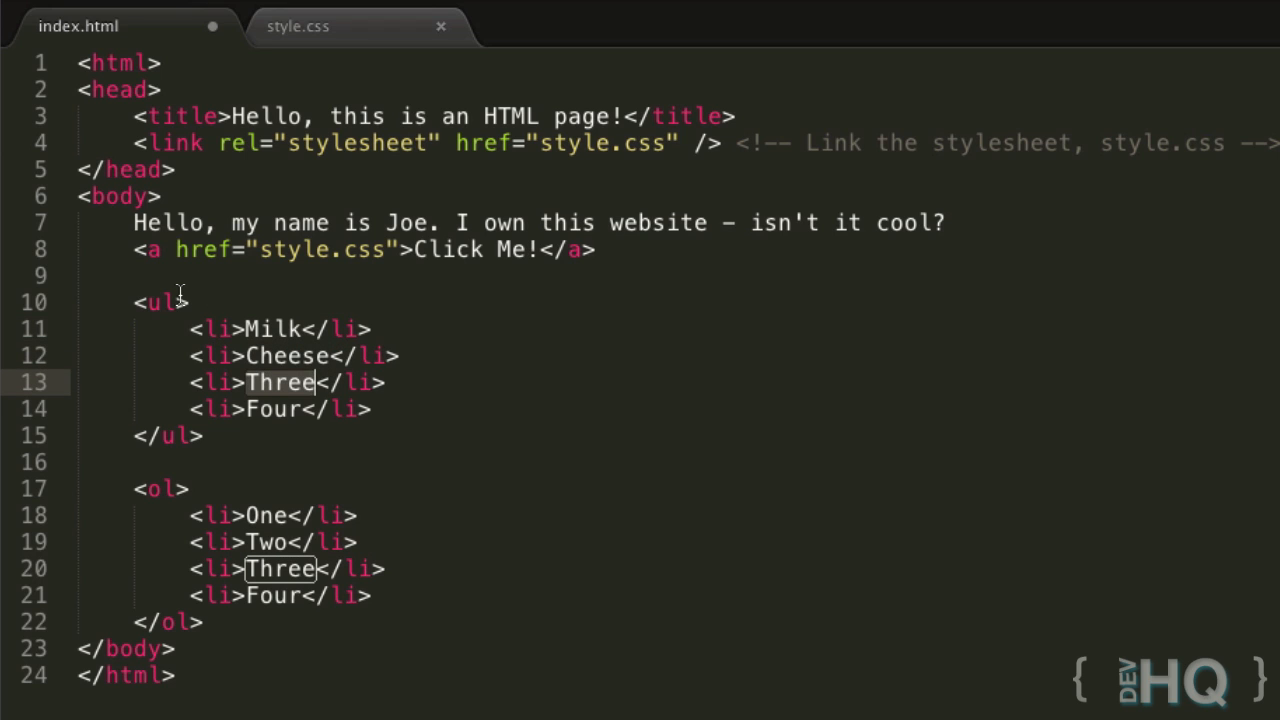
pyautogui.write('Bread')
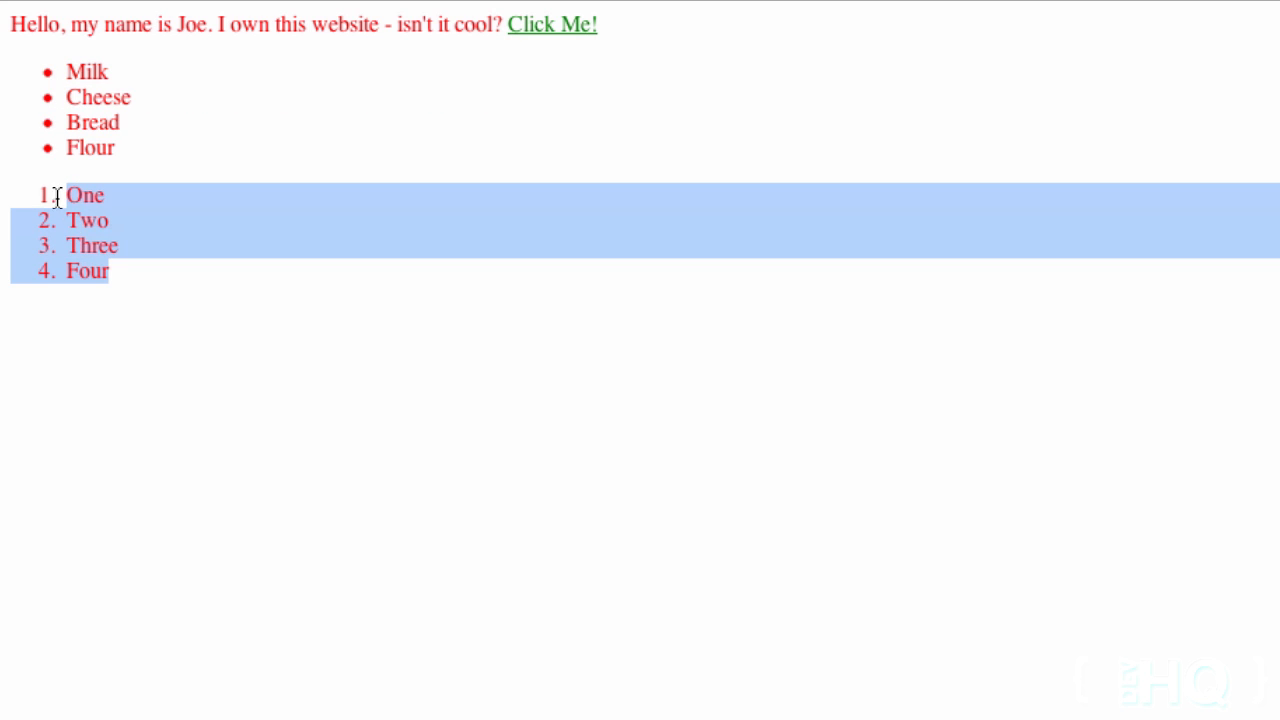
# Clear the selection over the numbered list in the browser preview
pyautogui.click(42, 75)
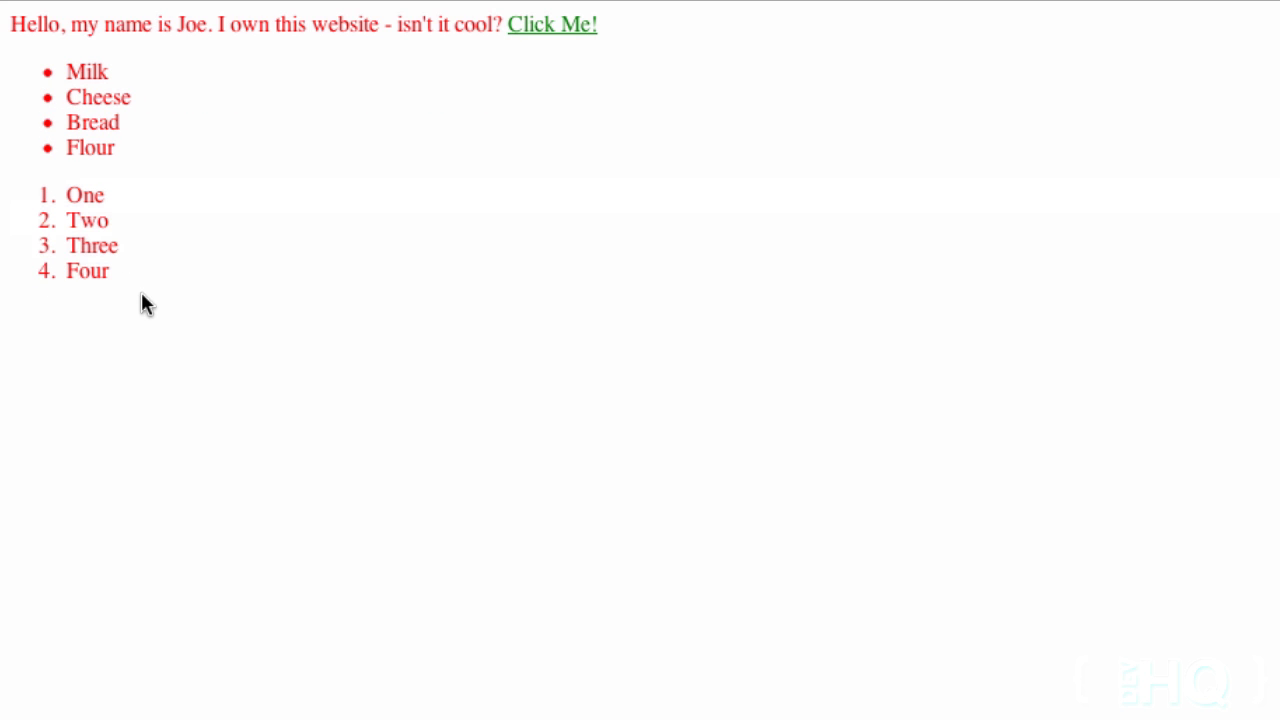
pyautogui.moveTo(1190, 515)
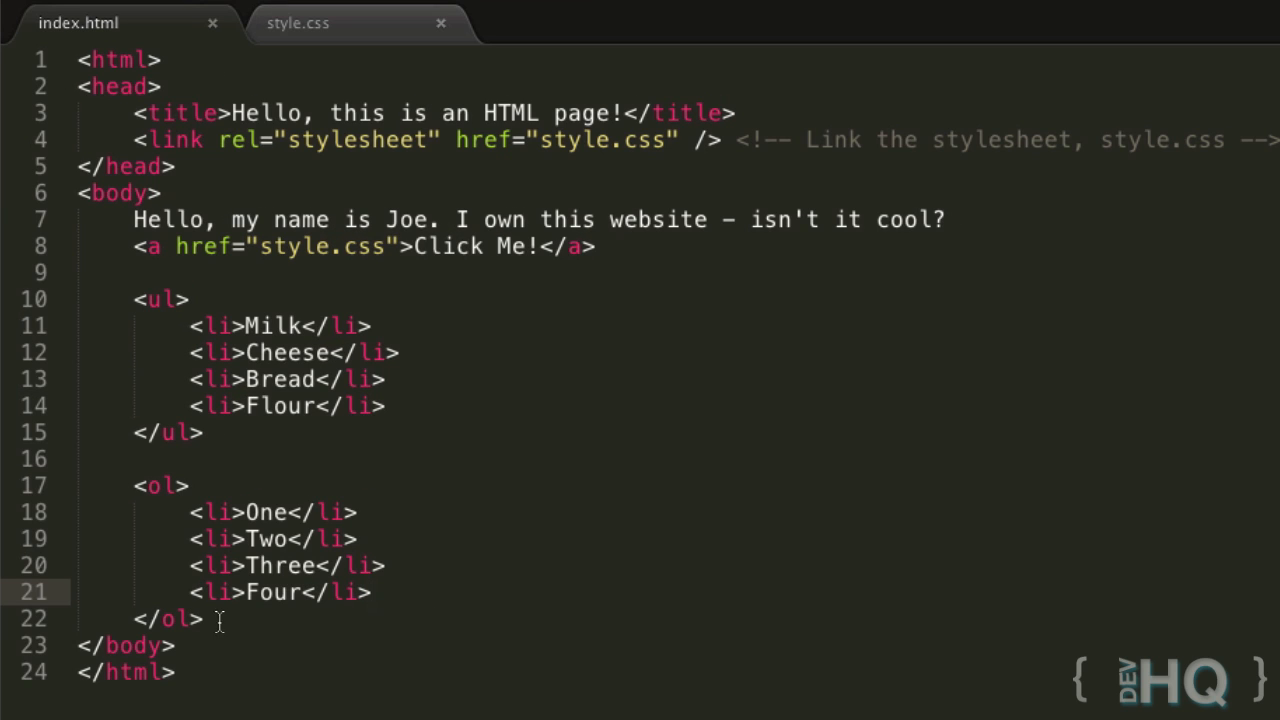
pyautogui.moveTo(193, 325)
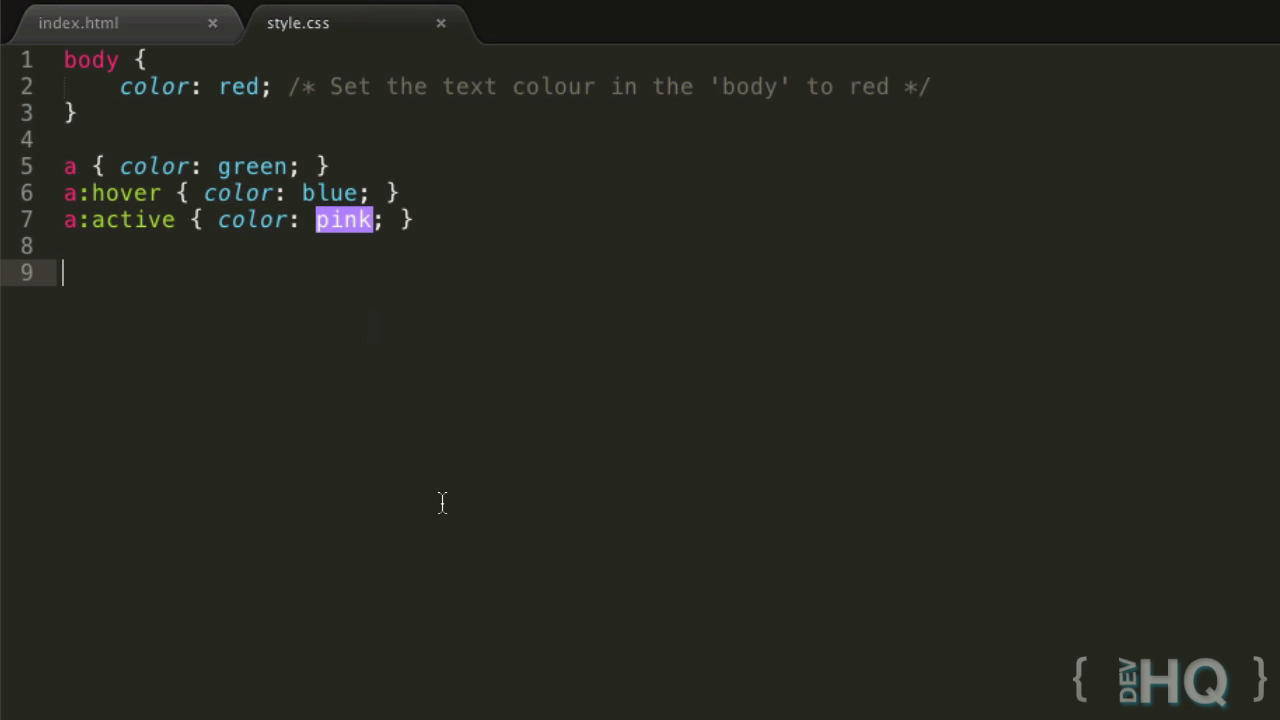
# Write a new list rule after the link rules, revising the selector through ol, body, ul li, ol li
pyautogui.write('ol')
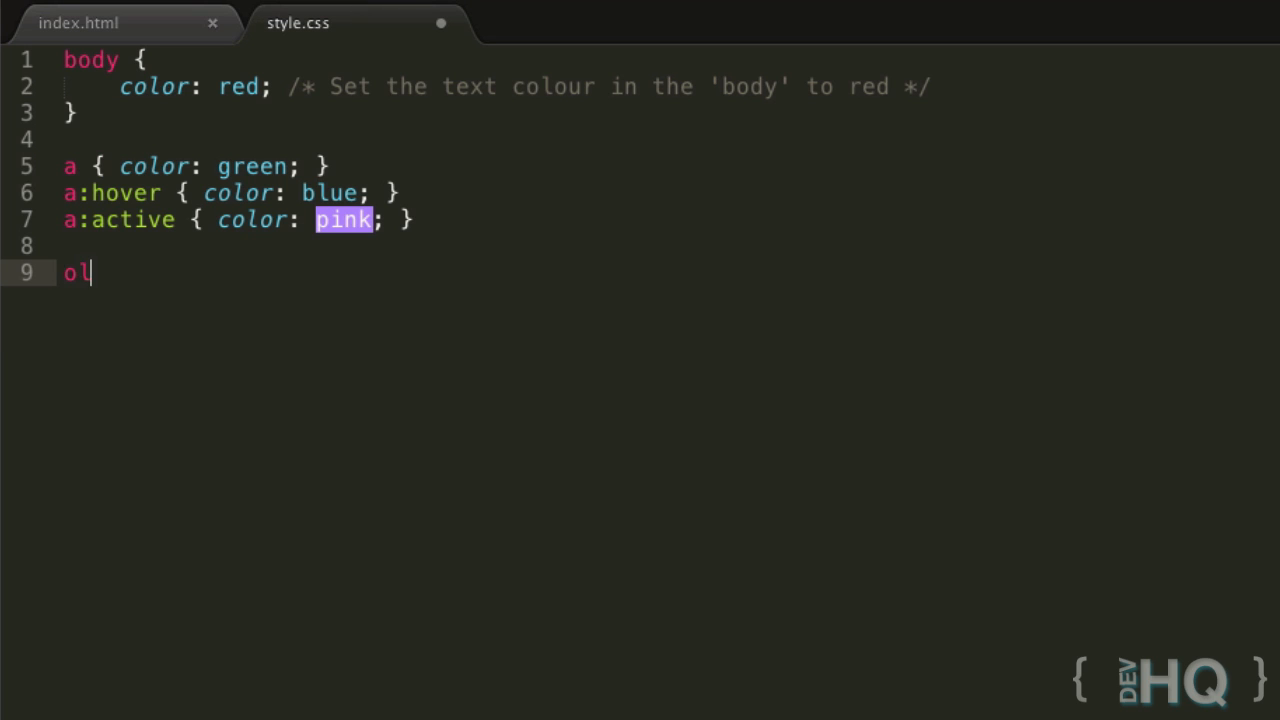
pyautogui.press('Backspace')
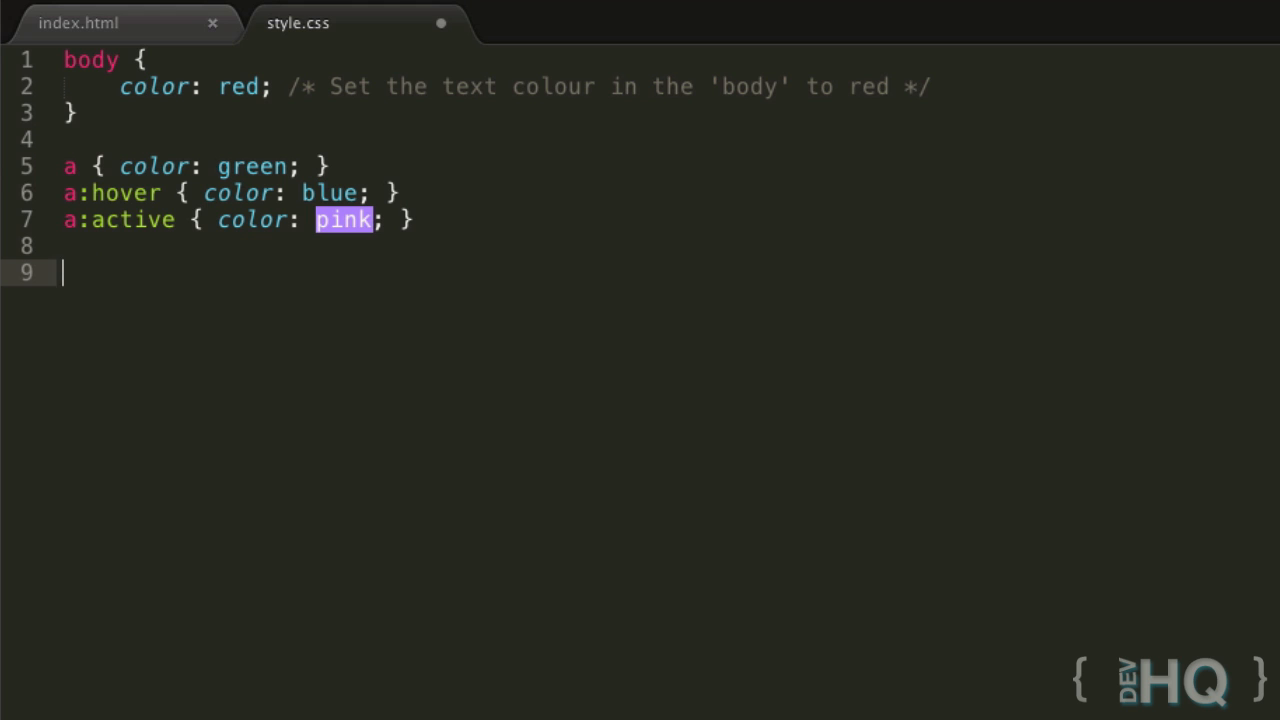
pyautogui.write('bod')
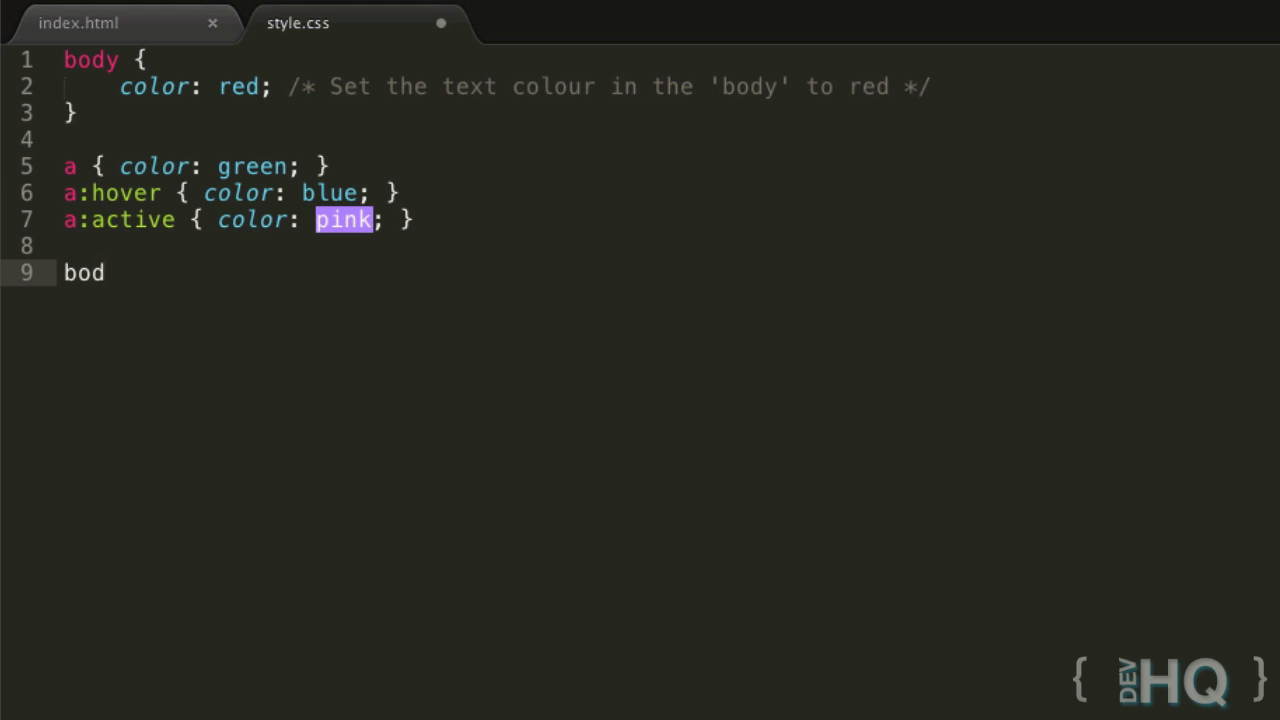
pyautogui.write('y a')
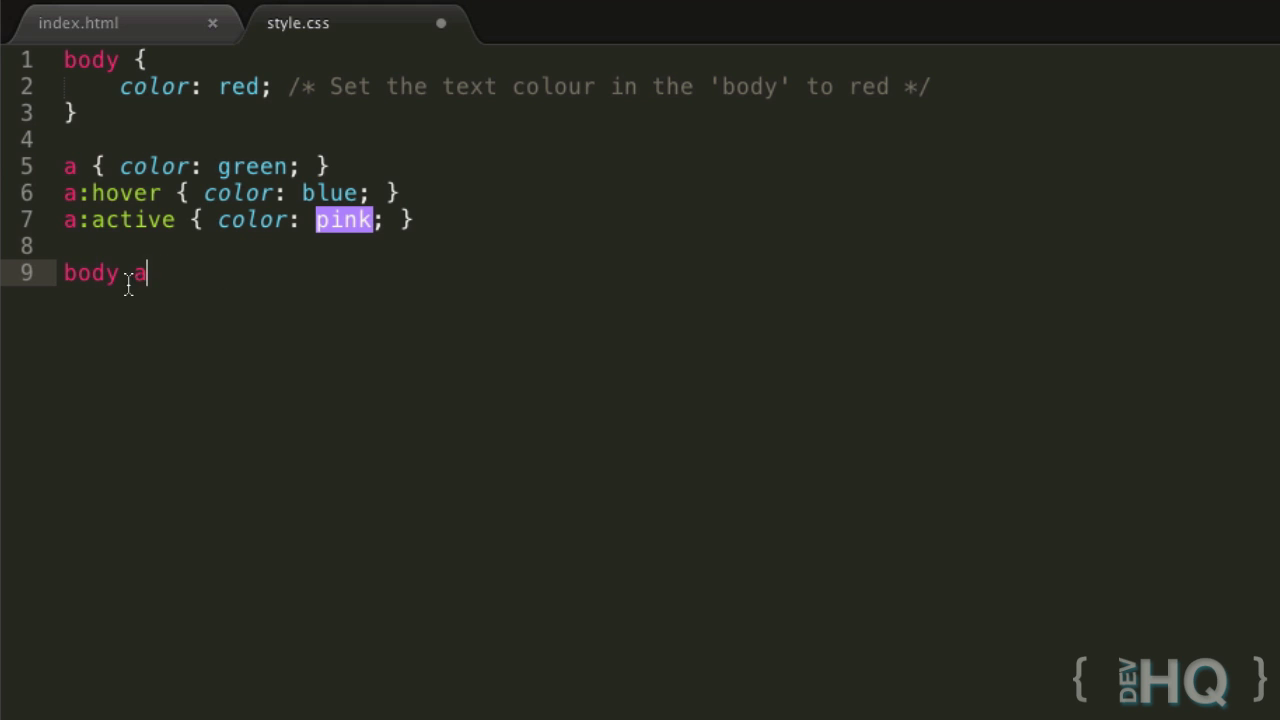
pyautogui.press('BackSpace')
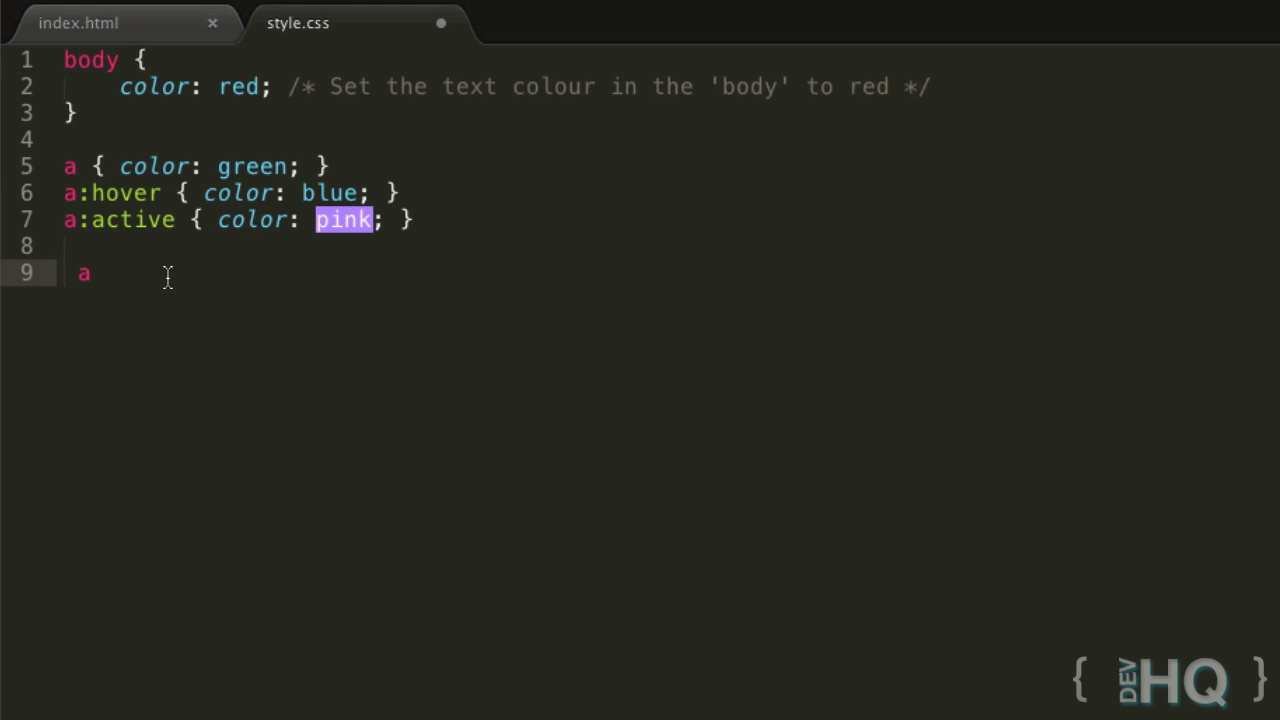
pyautogui.press('BackSpace')
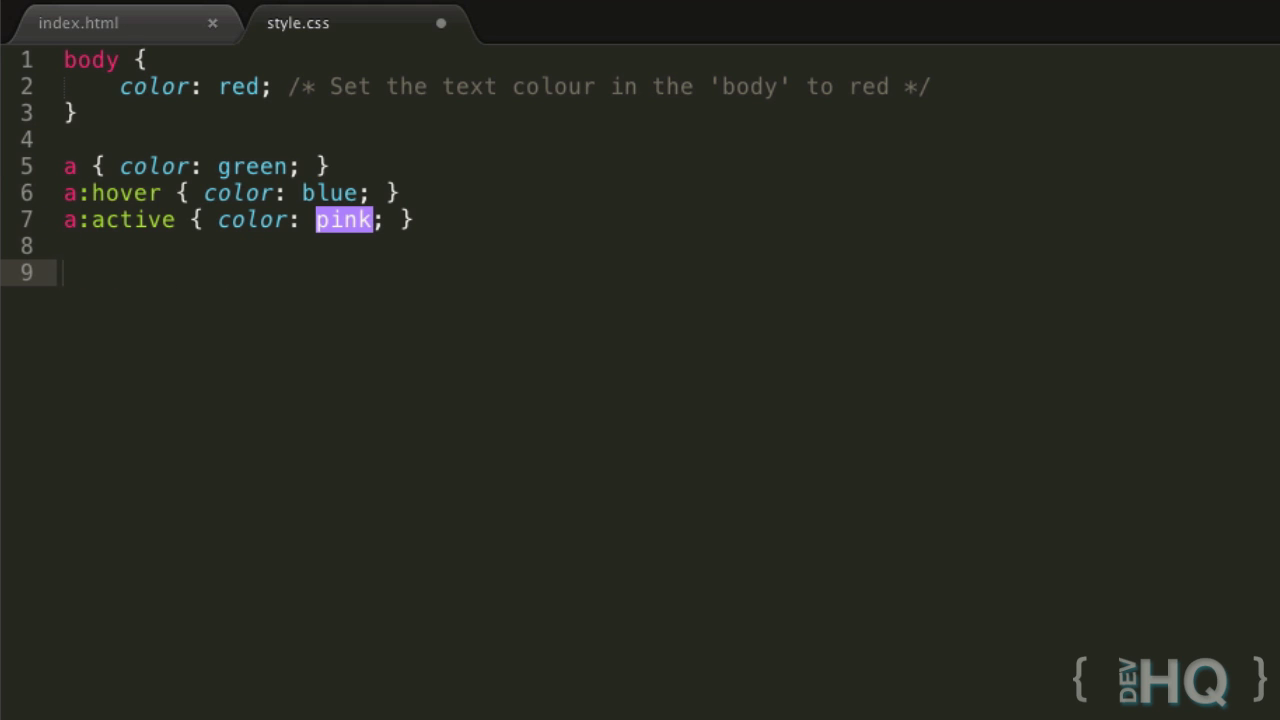
pyautogui.write('ul li')
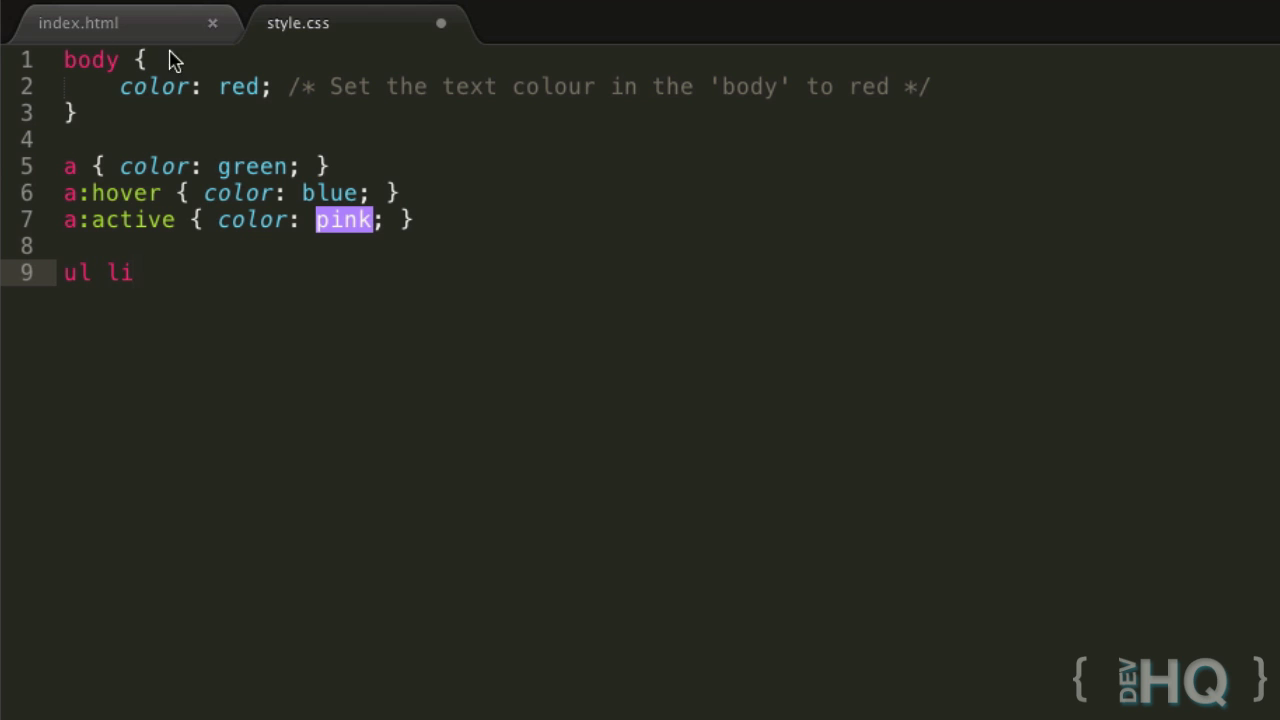
pyautogui.doubleClick(77, 272)
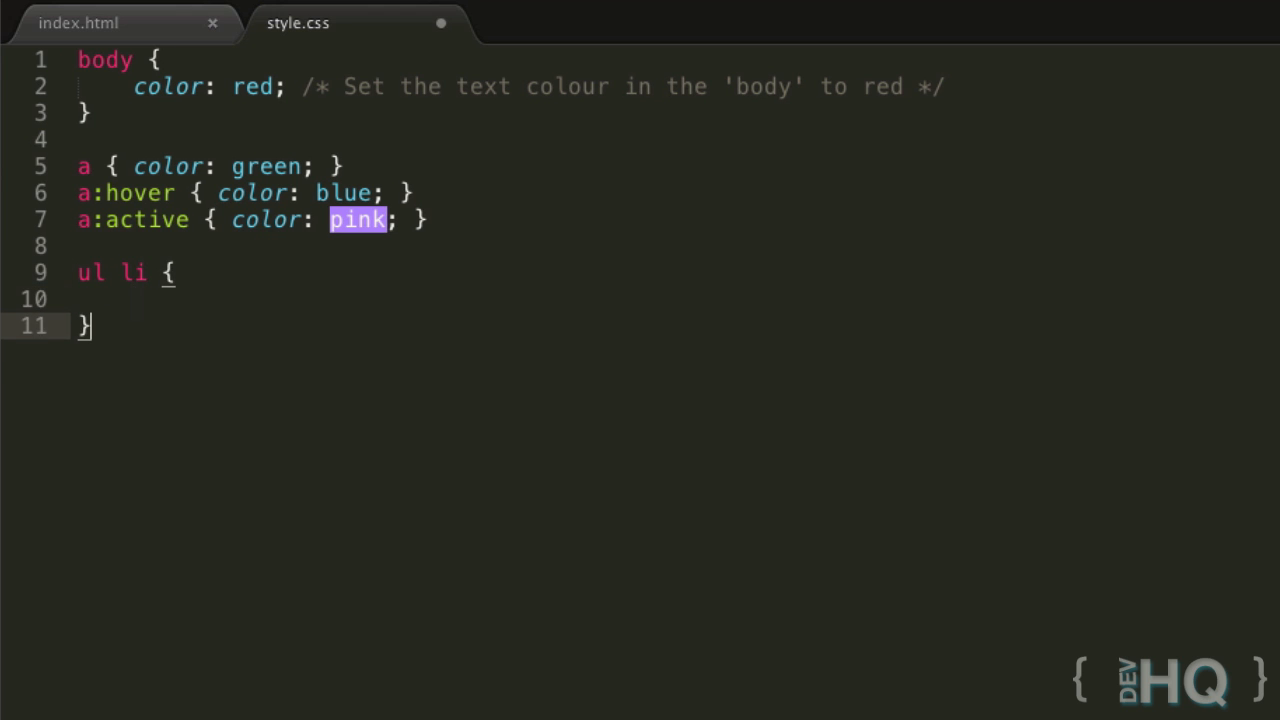
pyautogui.write('ol li {')
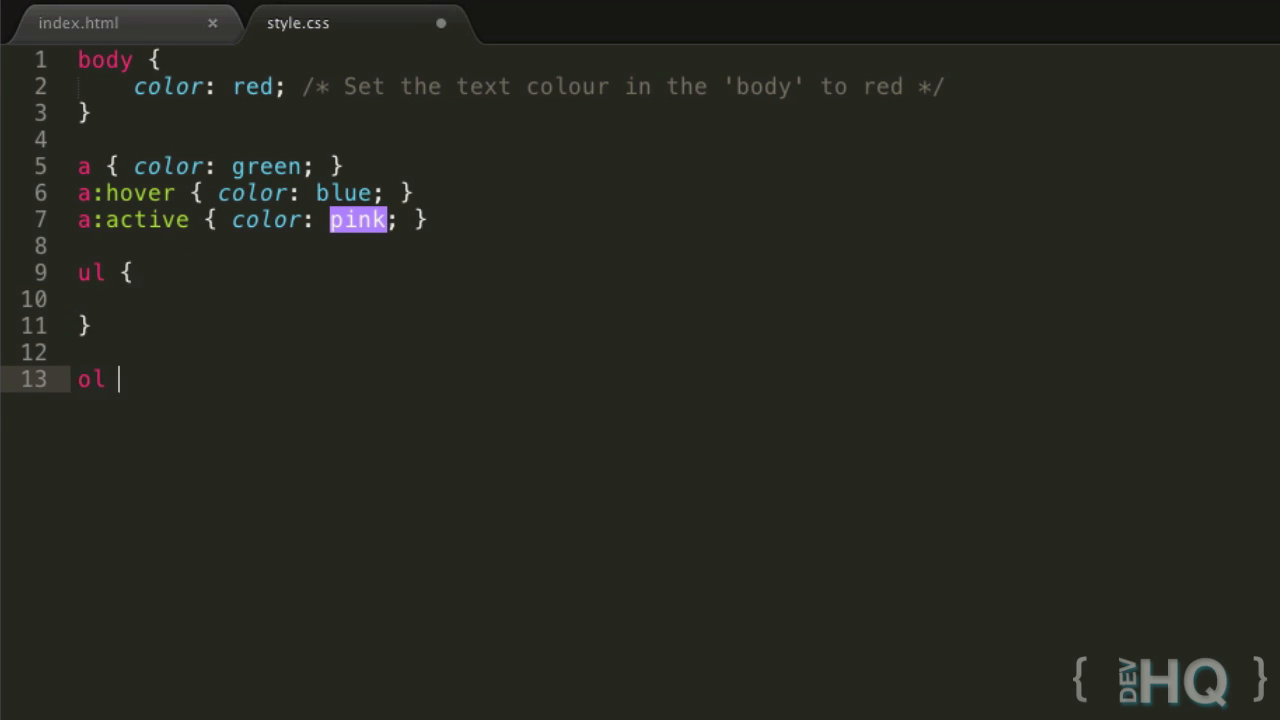
pyautogui.write('{')
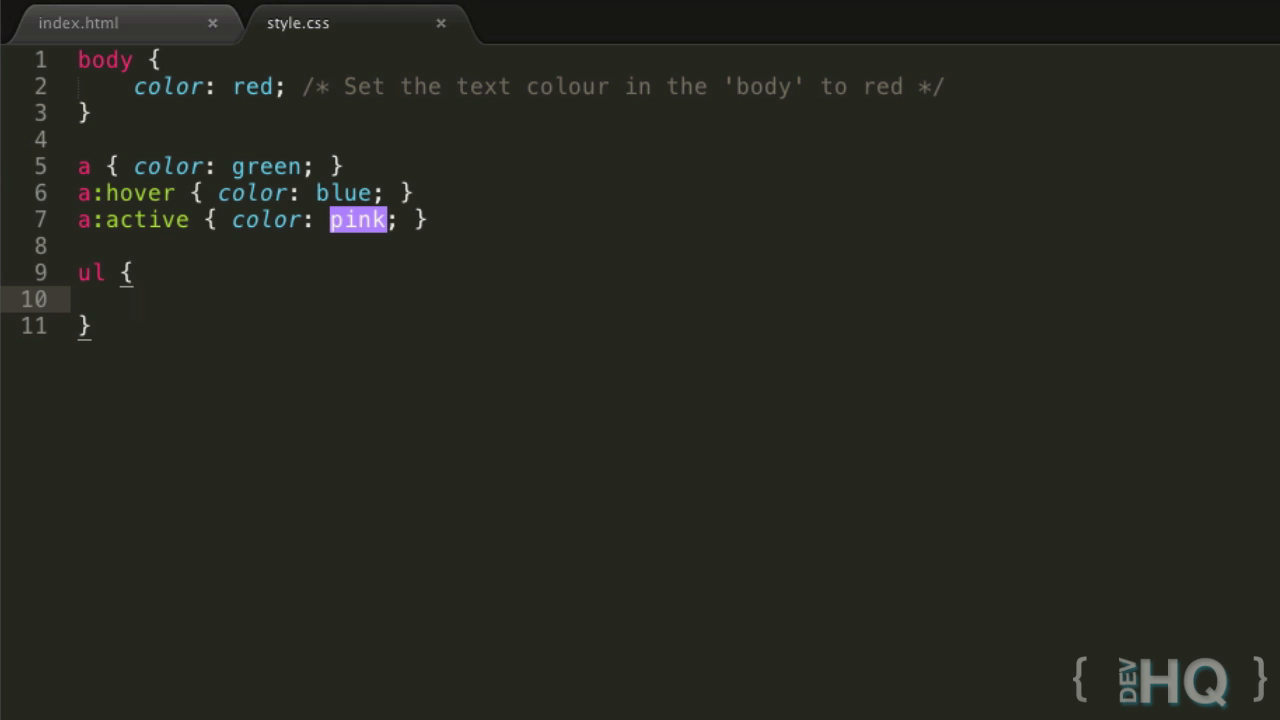
# Add list-style-type to the ul rule, trying disc and none, then set it to square
pyautogui.write('list-st')
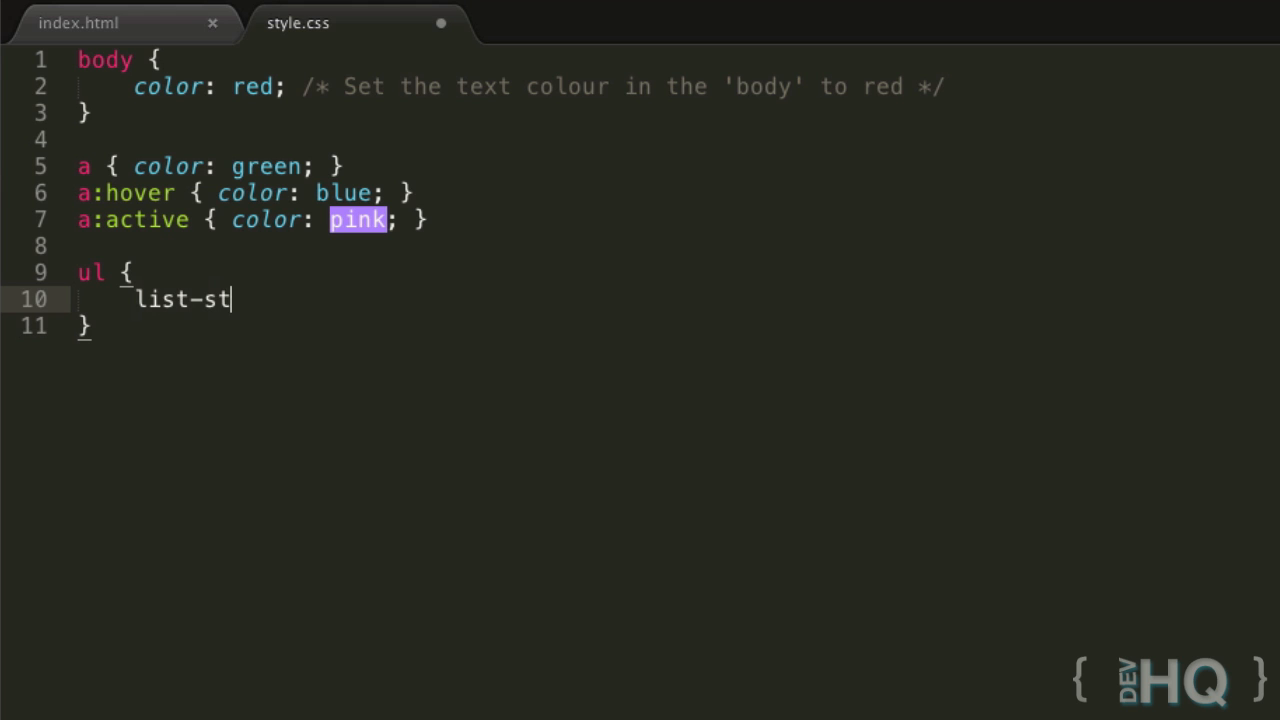
pyautogui.write('yle-type')
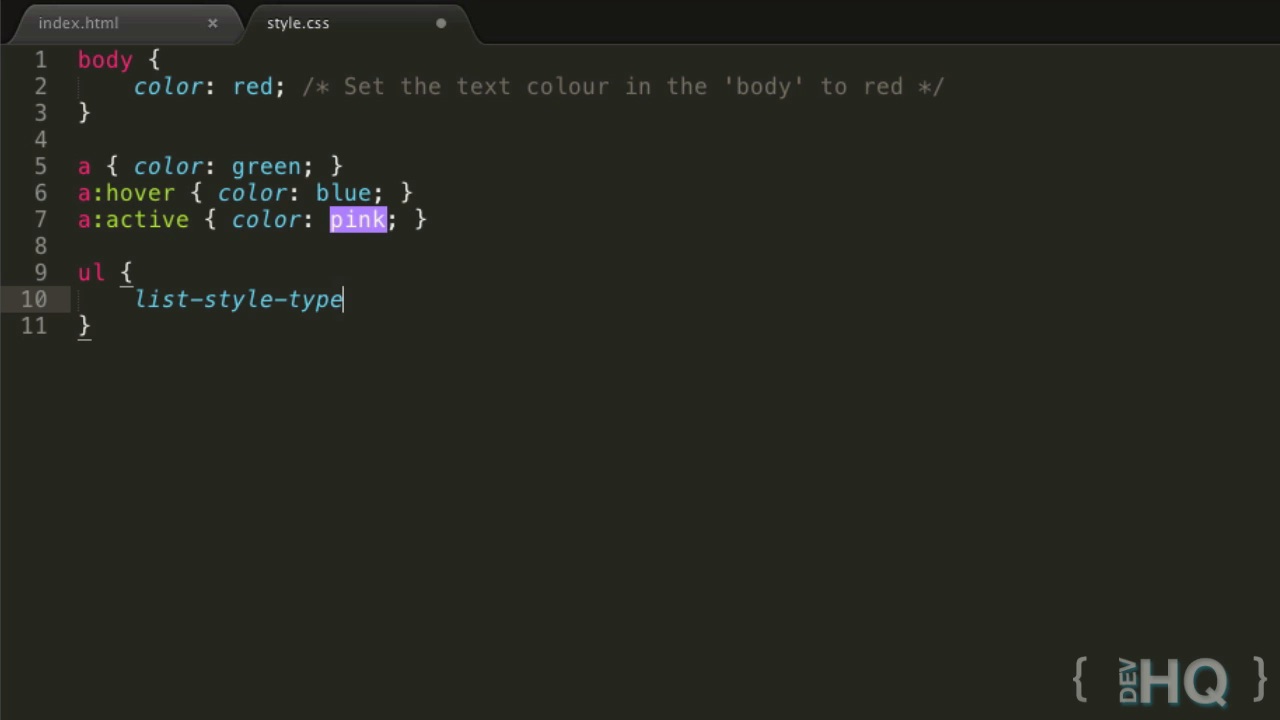
pyautogui.write(': ;')
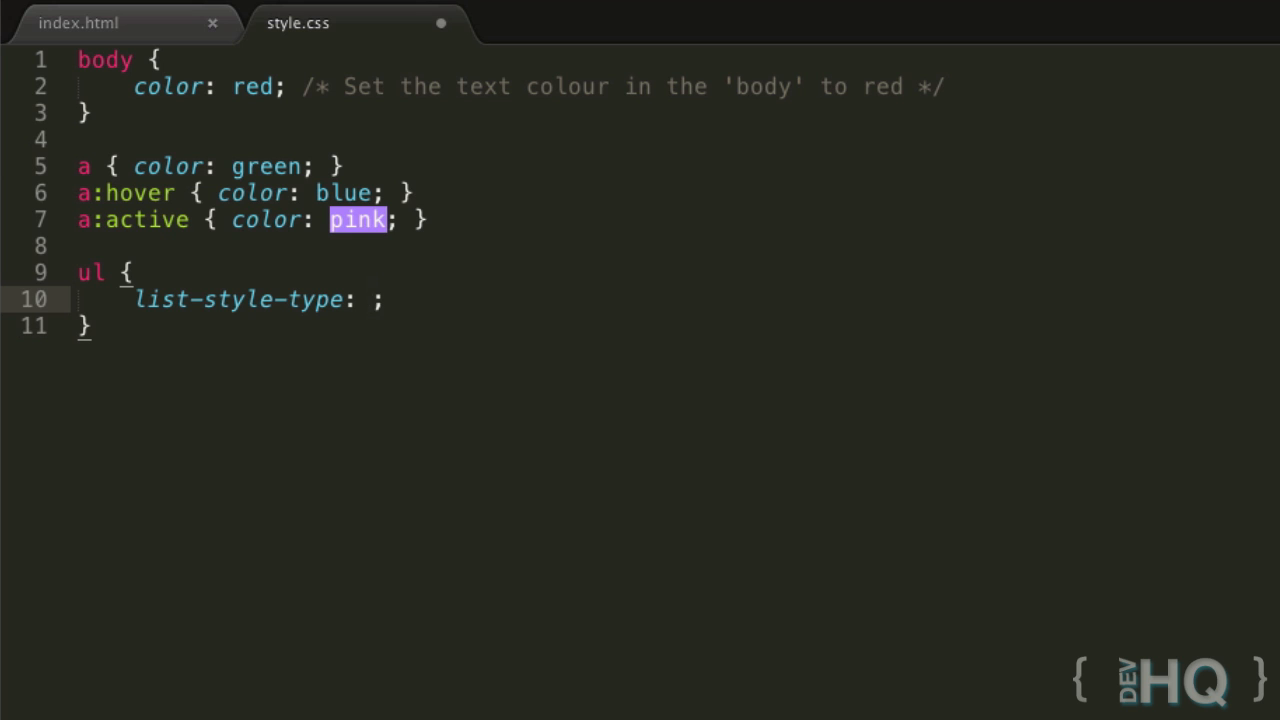
pyautogui.write('disc')
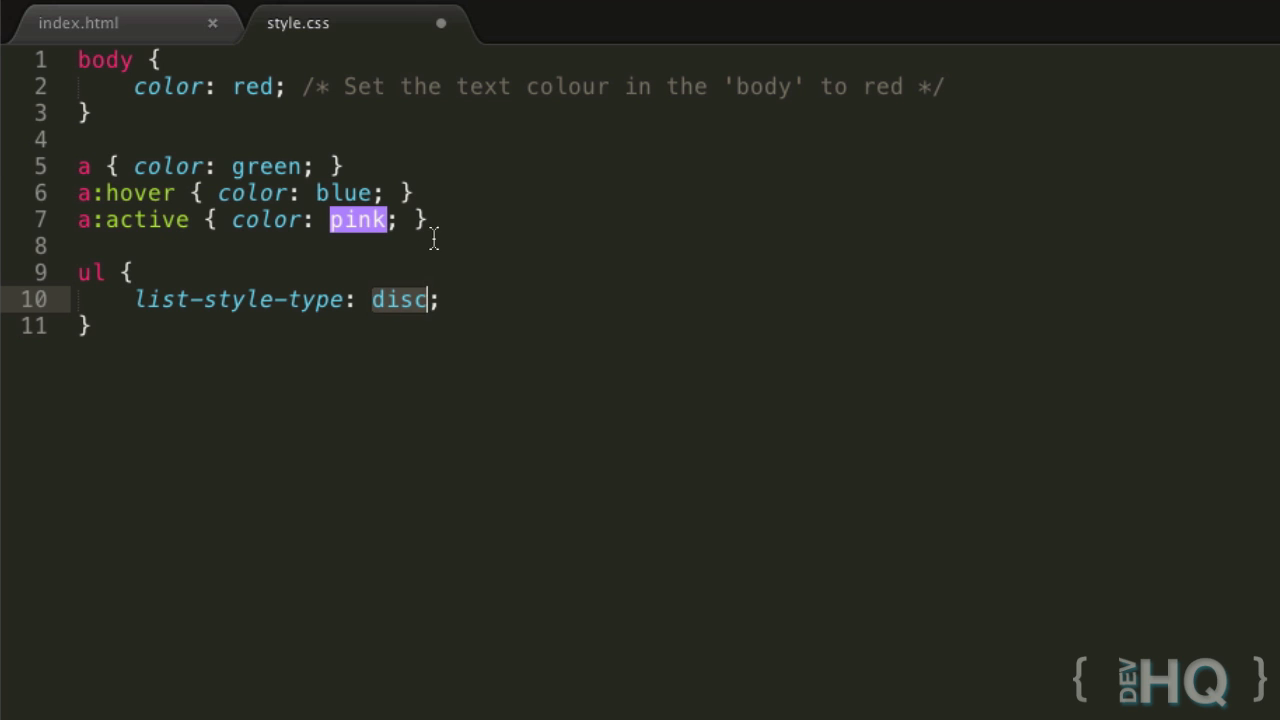
pyautogui.write('none')
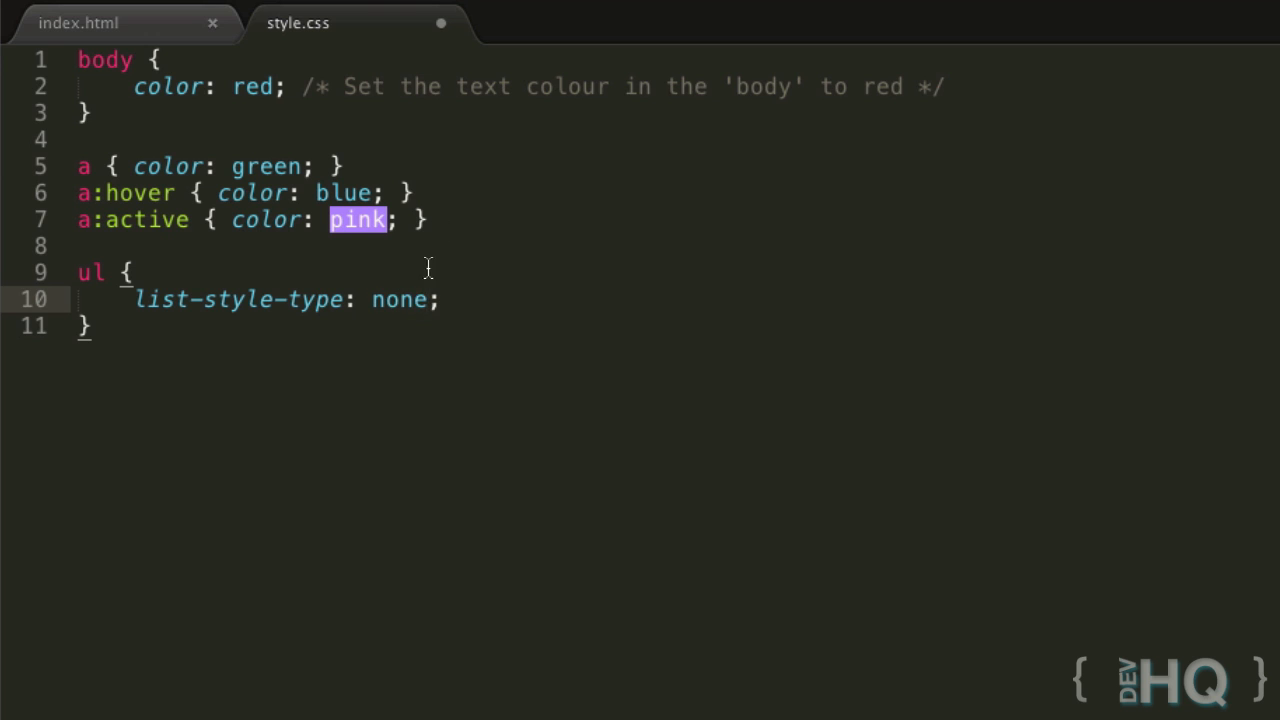
pyautogui.moveTo(407, 308)
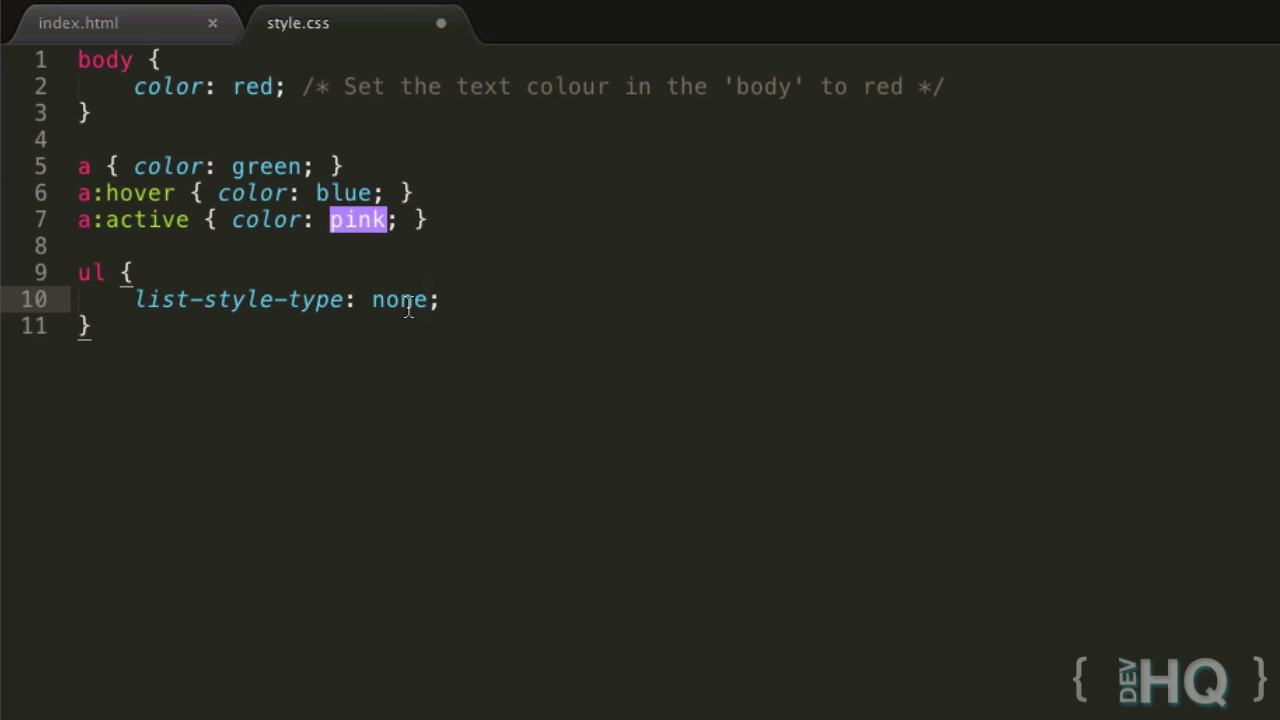
pyautogui.moveTo(408, 308)
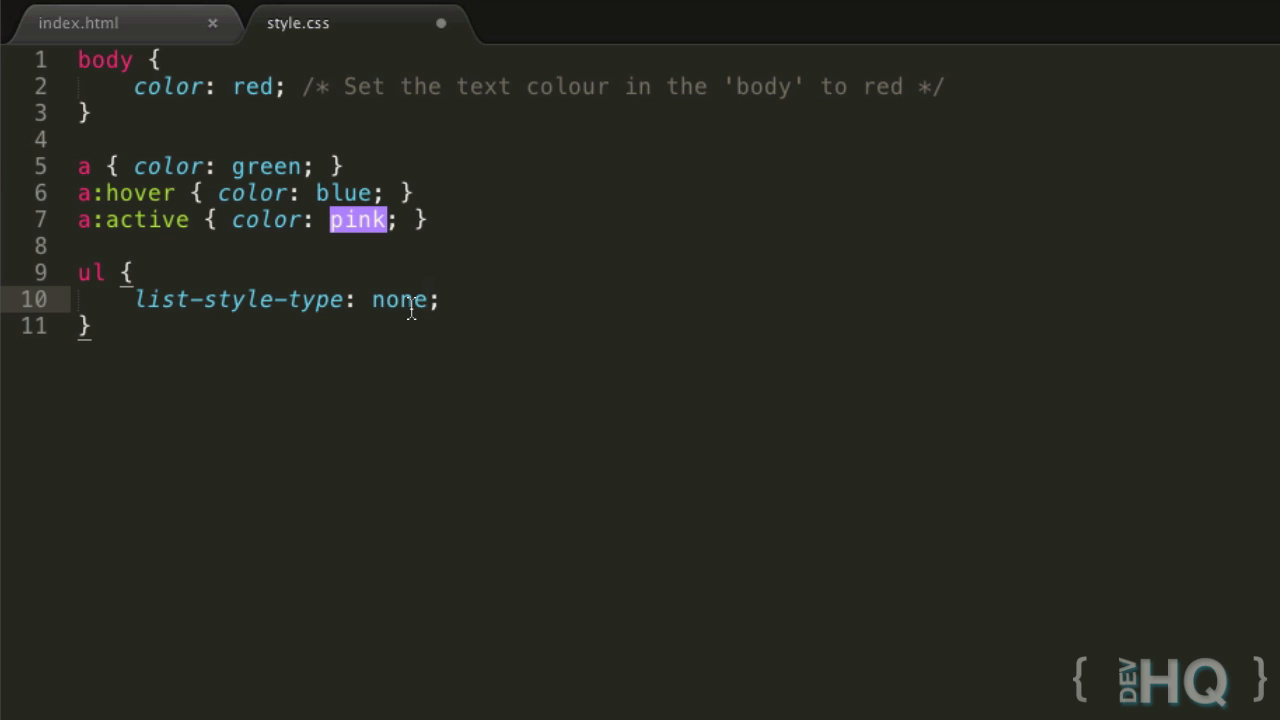
pyautogui.doubleClick(398, 299)
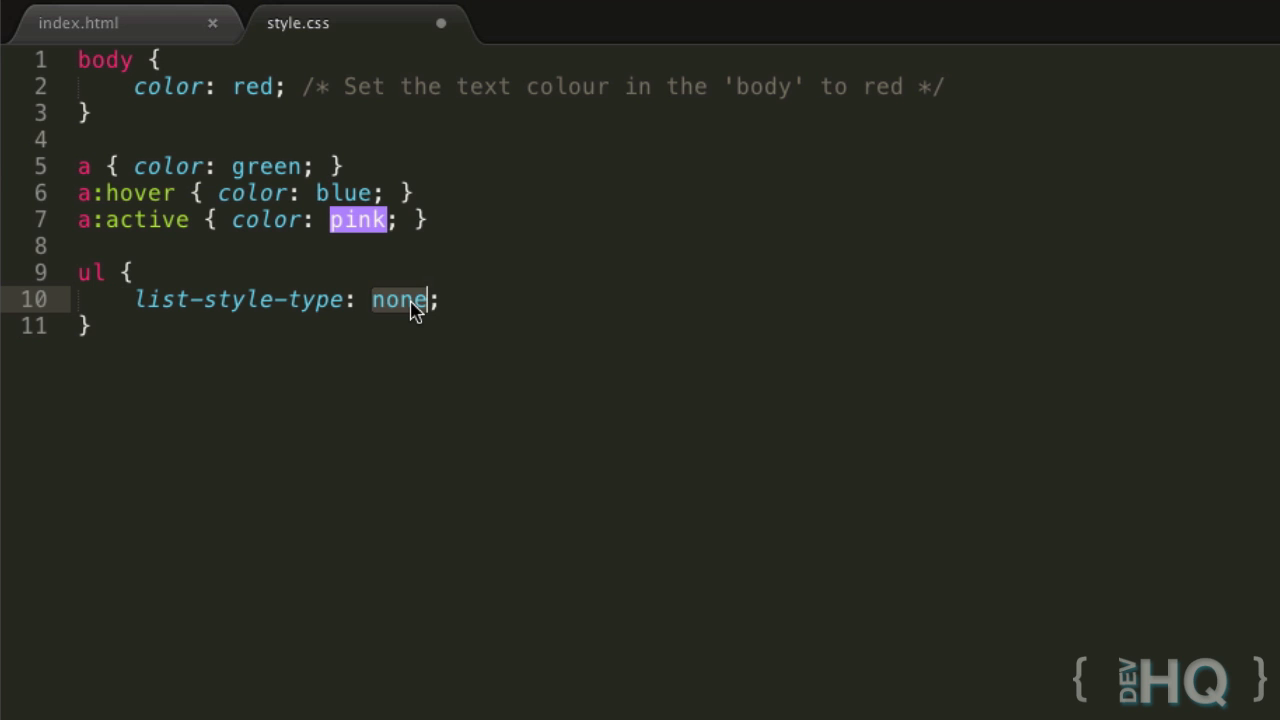
pyautogui.write('square')
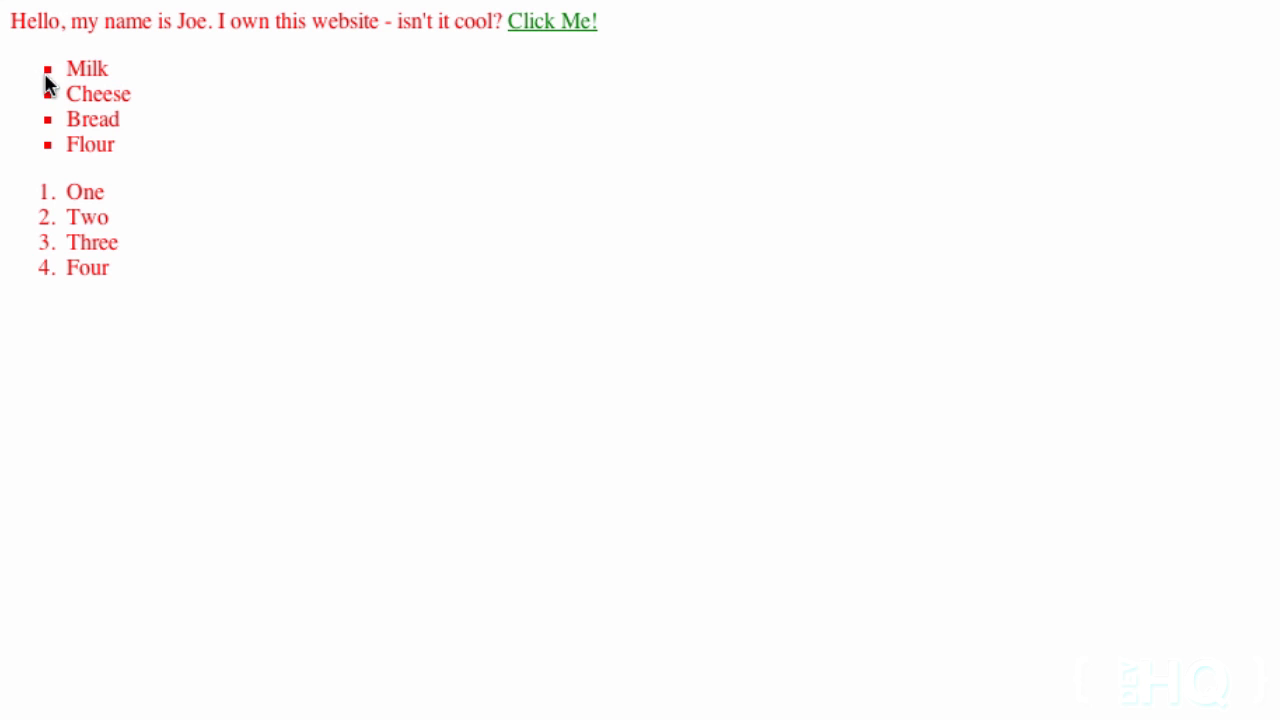
pyautogui.moveTo(145, 110)
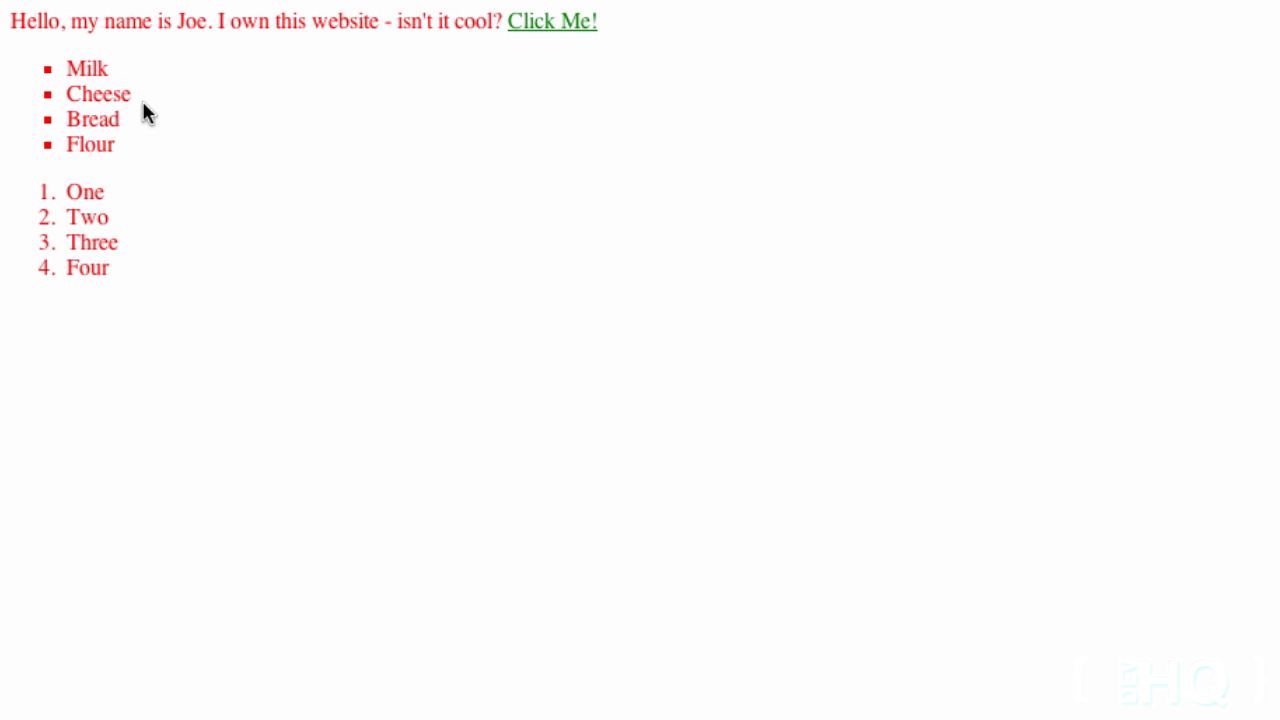
pyautogui.moveTo(473, 313)
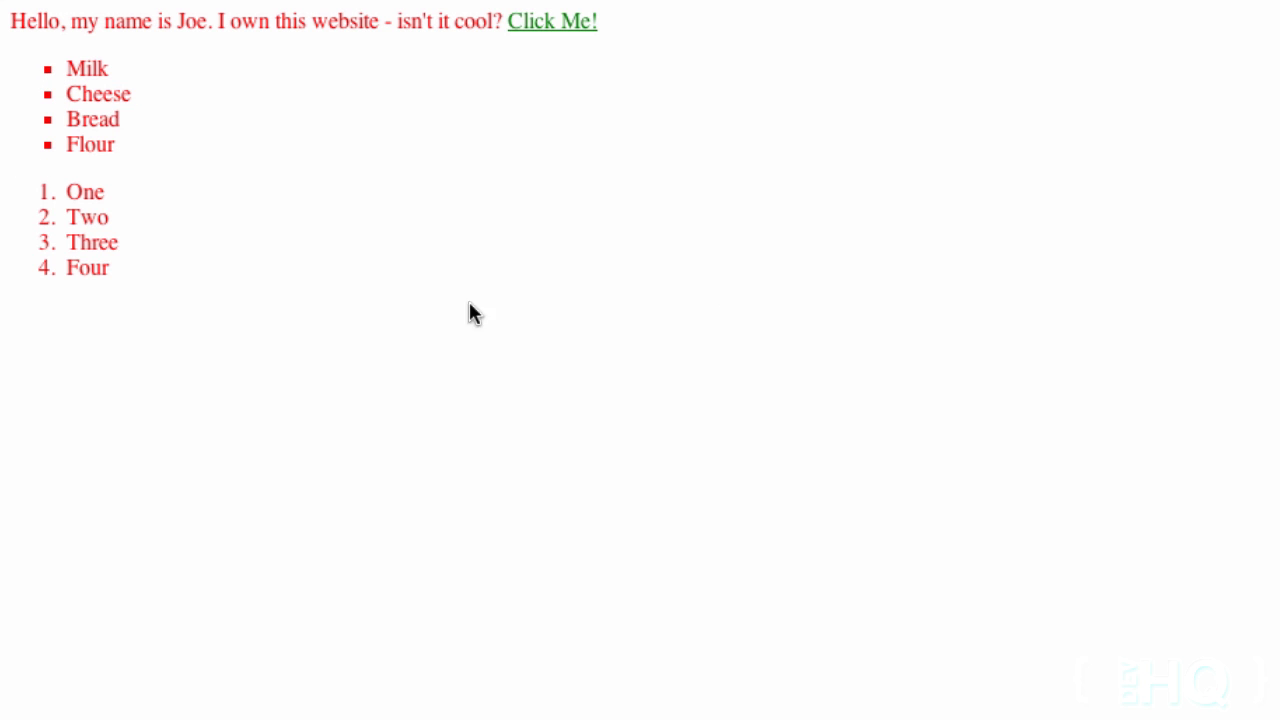
pyautogui.moveTo(835, 375)
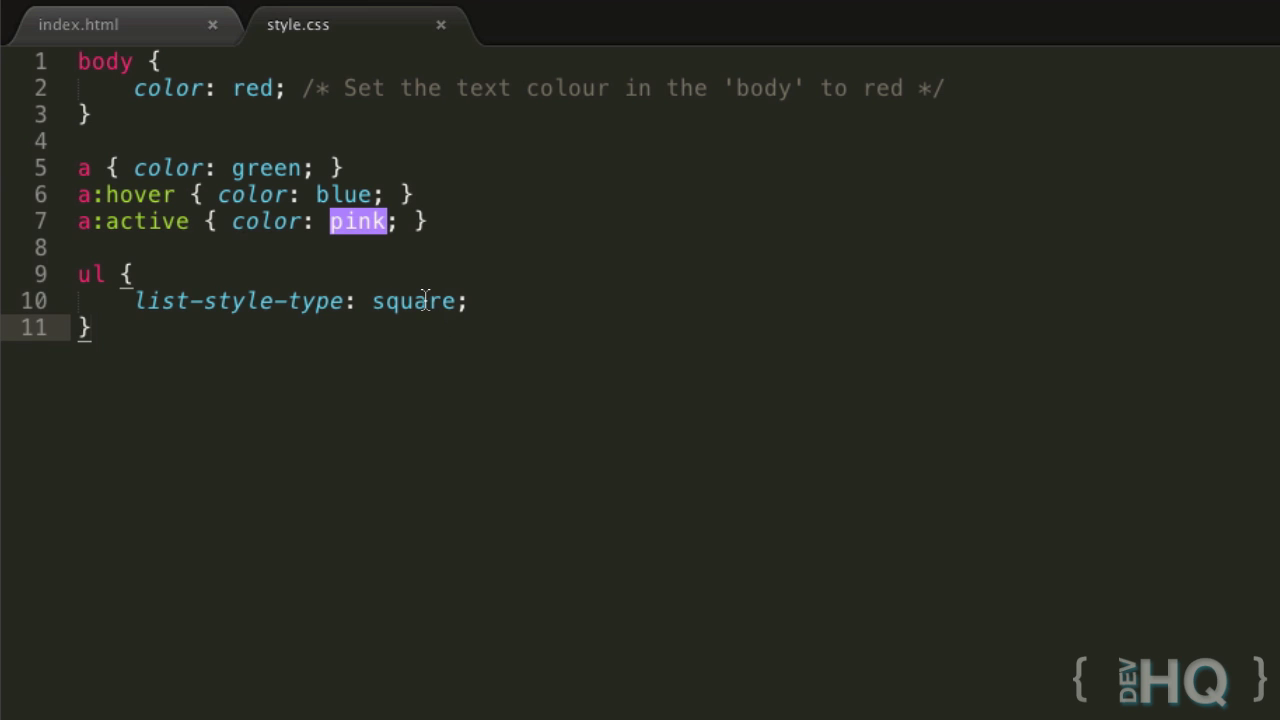
# Add an ol rule below the ul rule with list-style-type: decimal-leading-zero
pyautogui.write('ol')
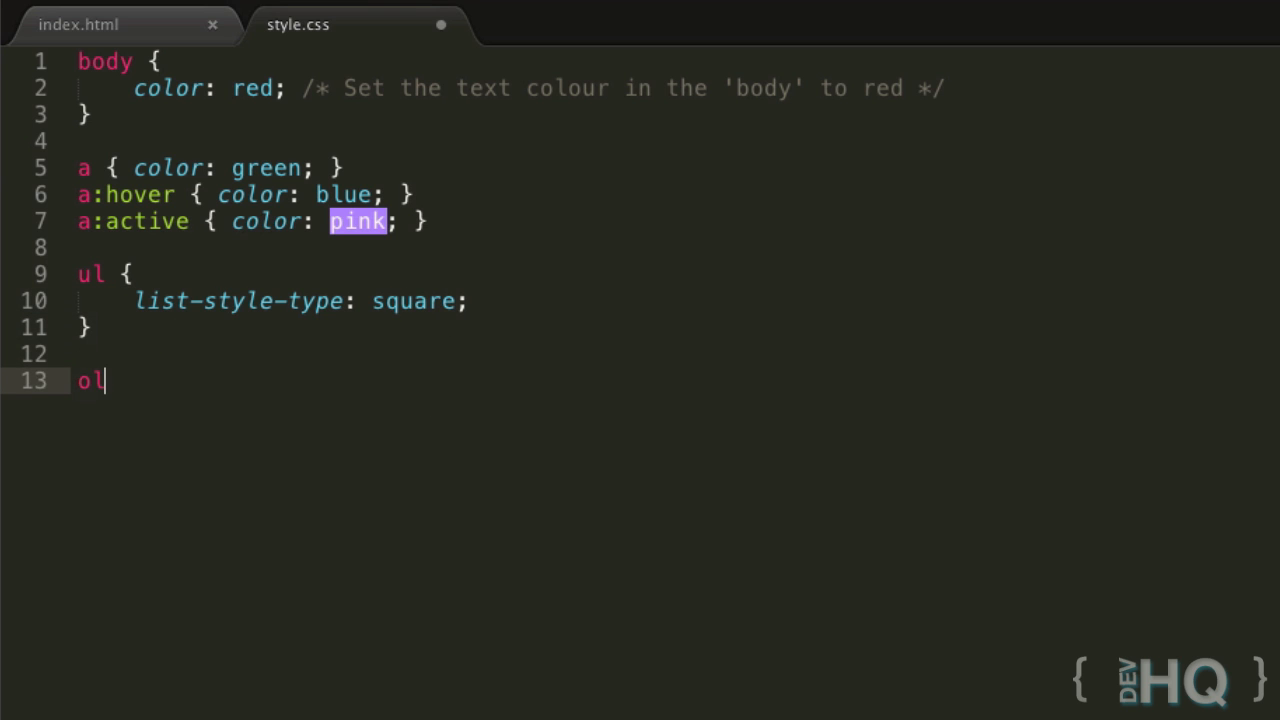
pyautogui.write('{')
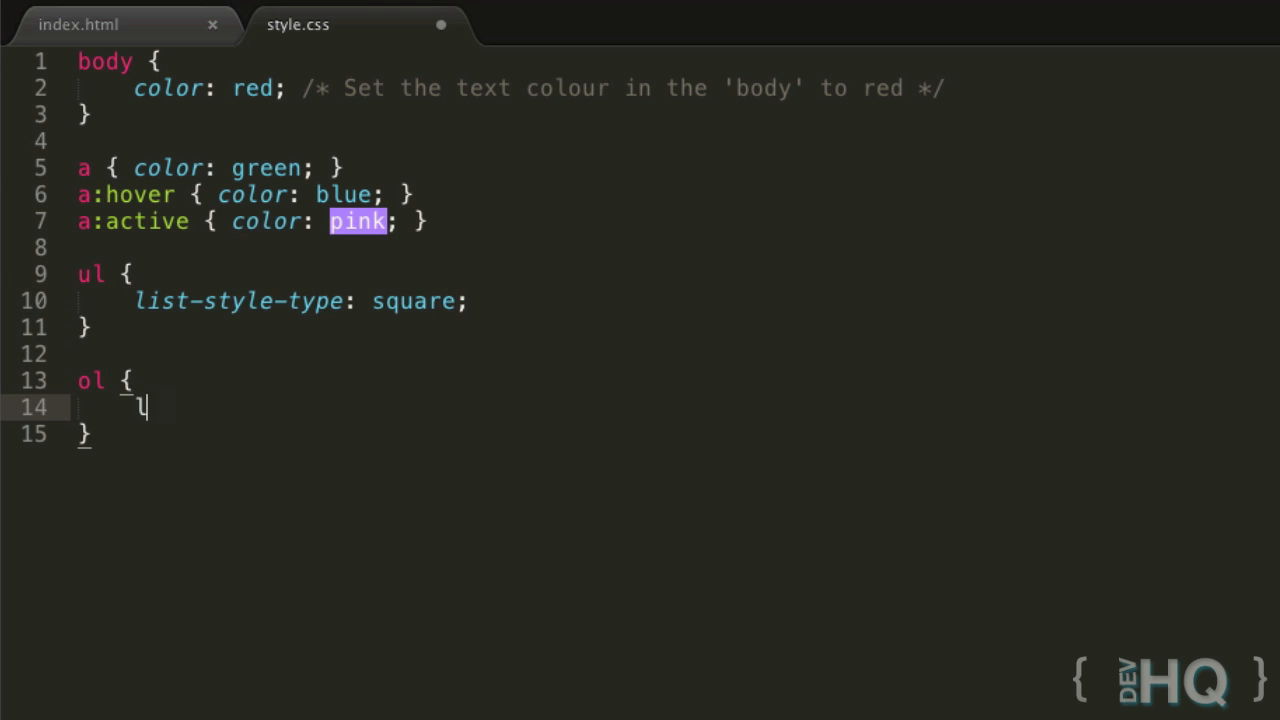
pyautogui.write('ist-style-type: ;')
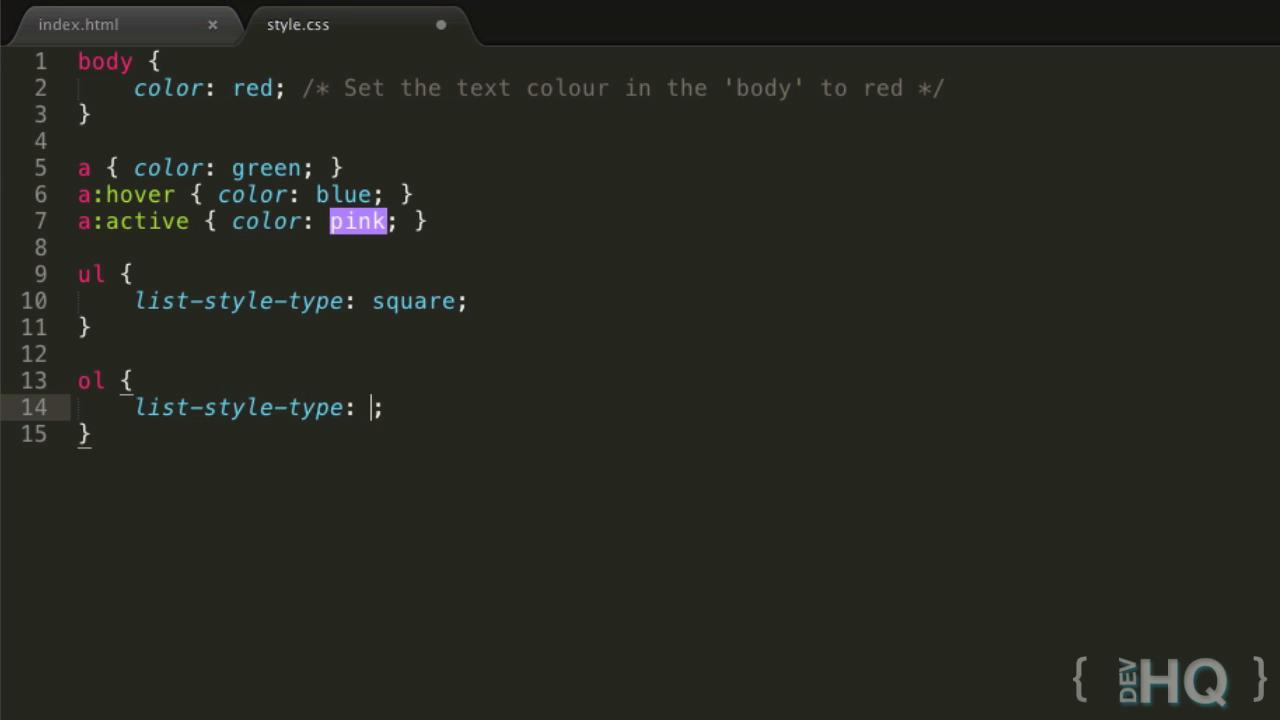
pyautogui.write('decimal')
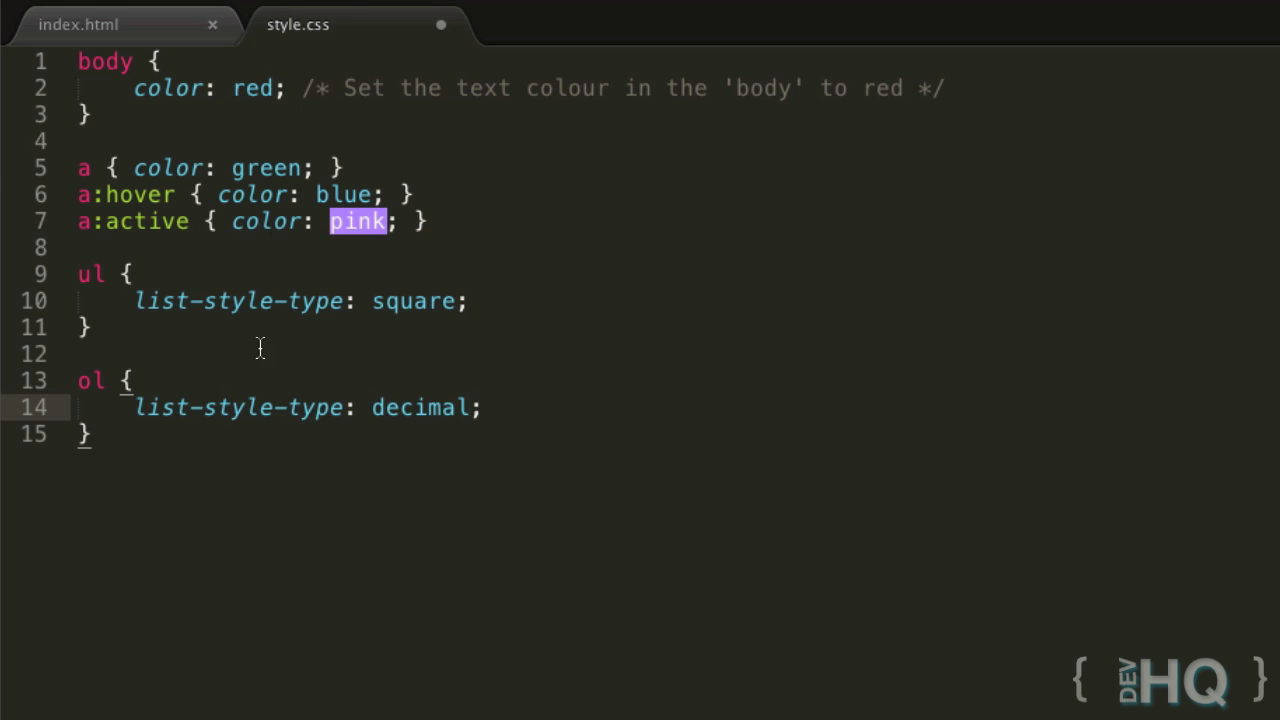
pyautogui.press('Backspace')
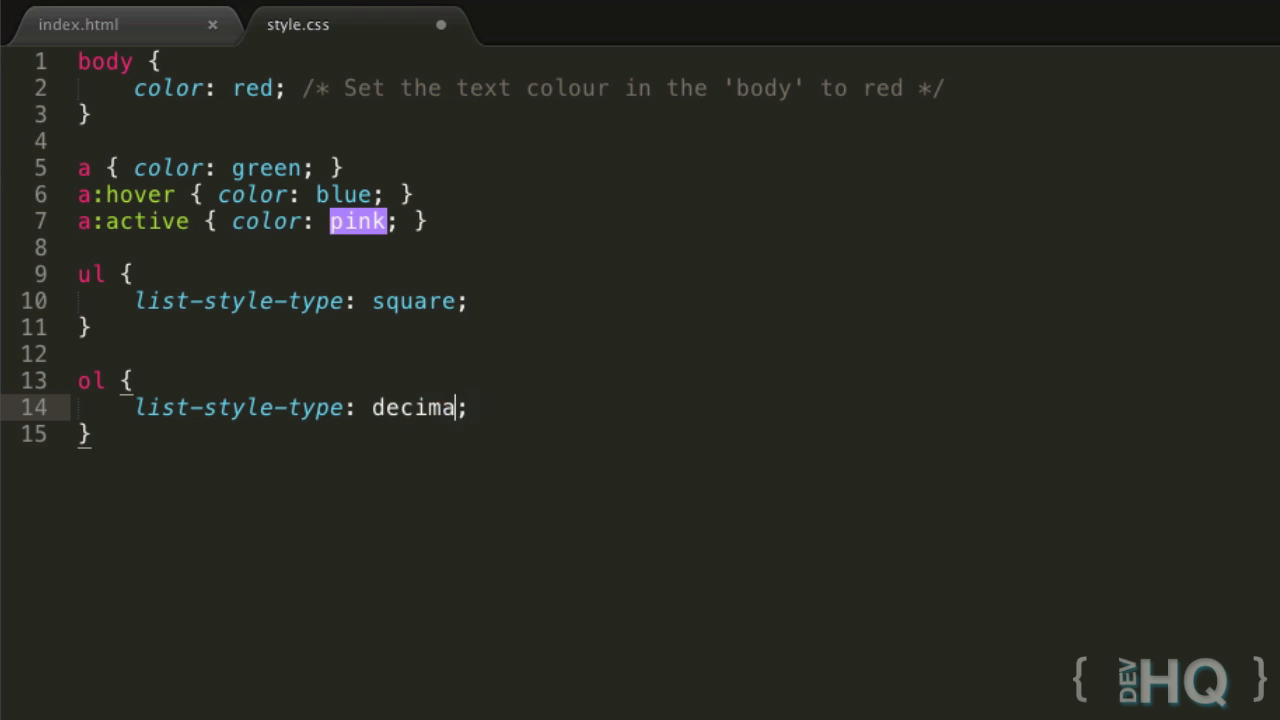
pyautogui.write('l-leading-zero')
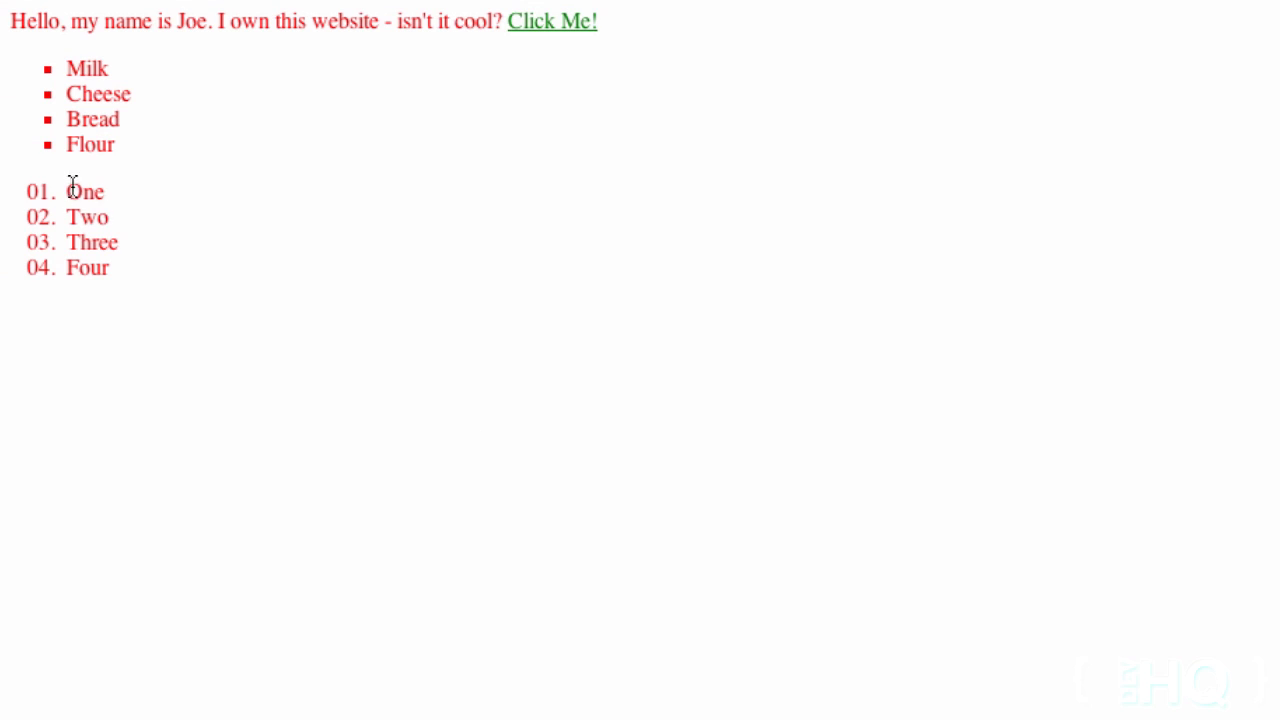
pyautogui.moveTo(33, 268)
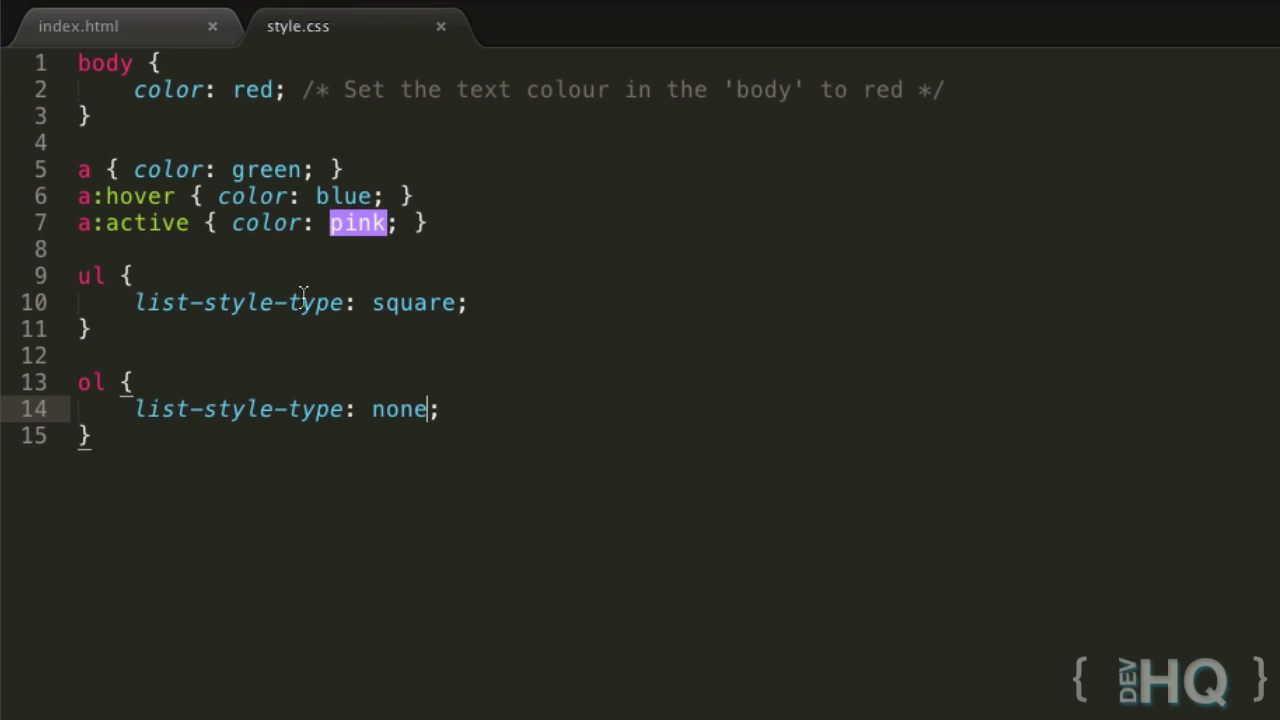
# Set the ol rule's value to disc and select the One–Four list in the preview
pyautogui.write('disc')
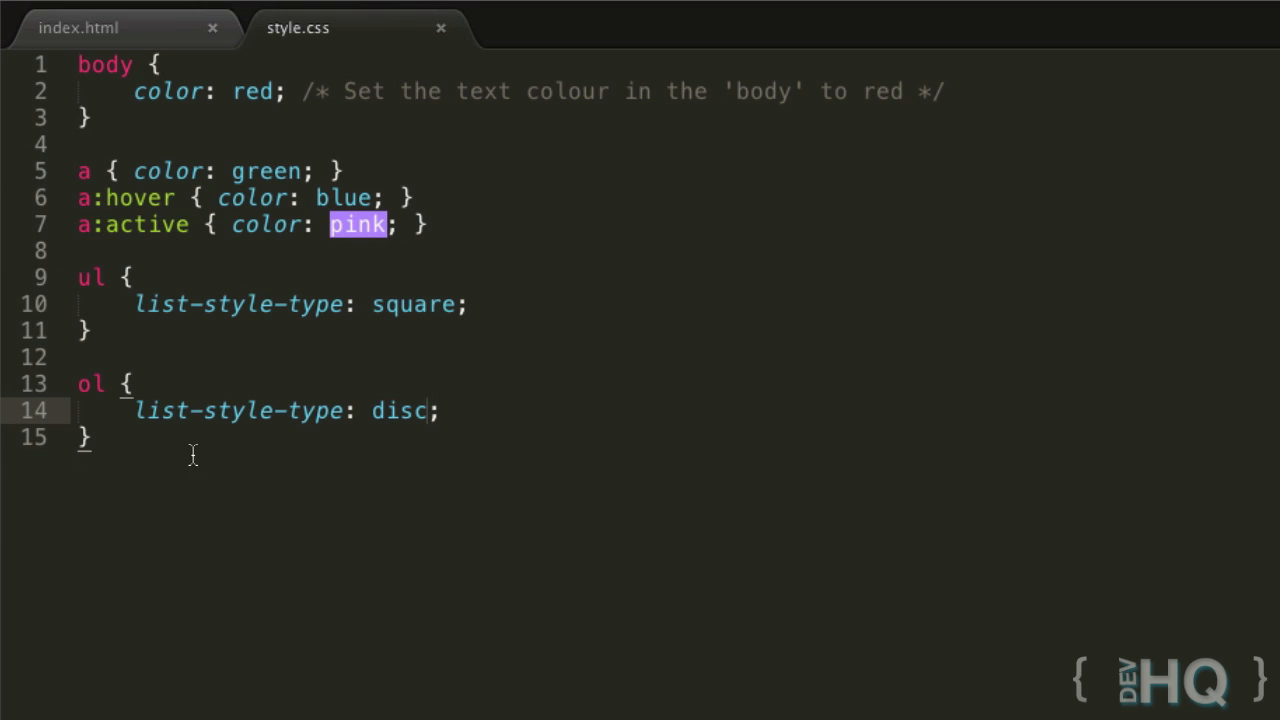
pyautogui.click(428, 410)
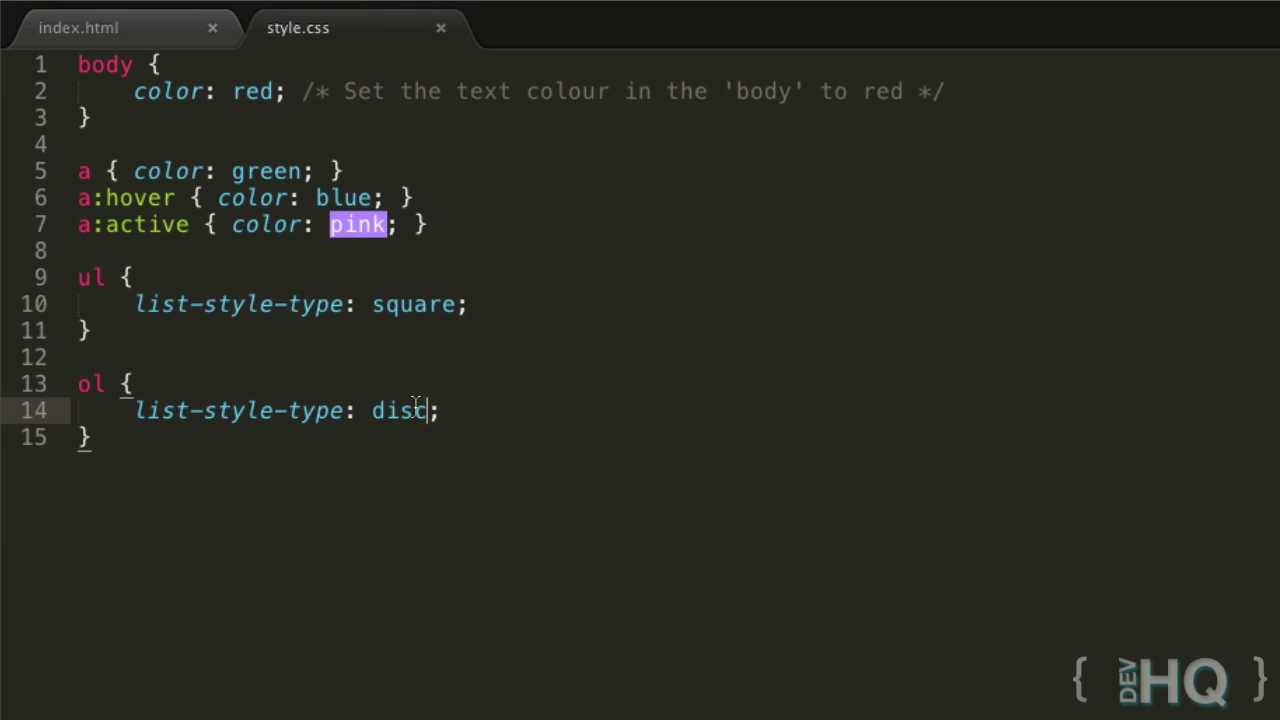
pyautogui.moveTo(490, 362)
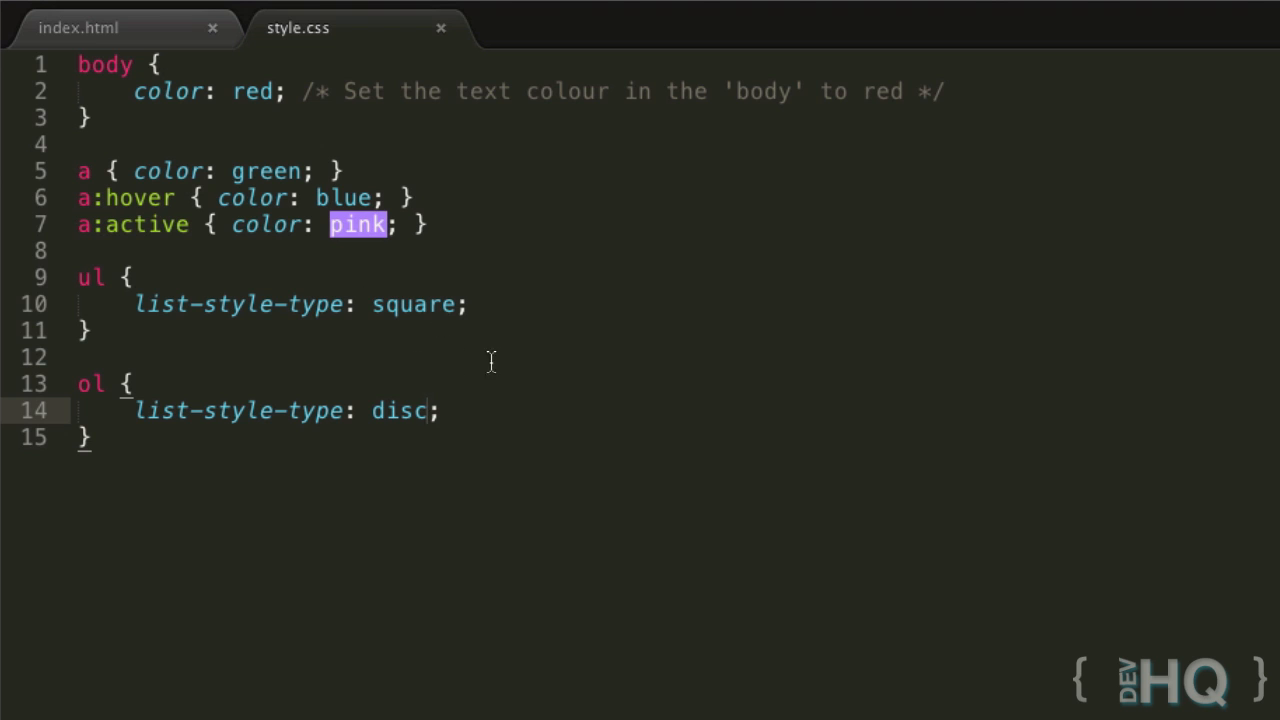
pyautogui.moveTo(423, 287)
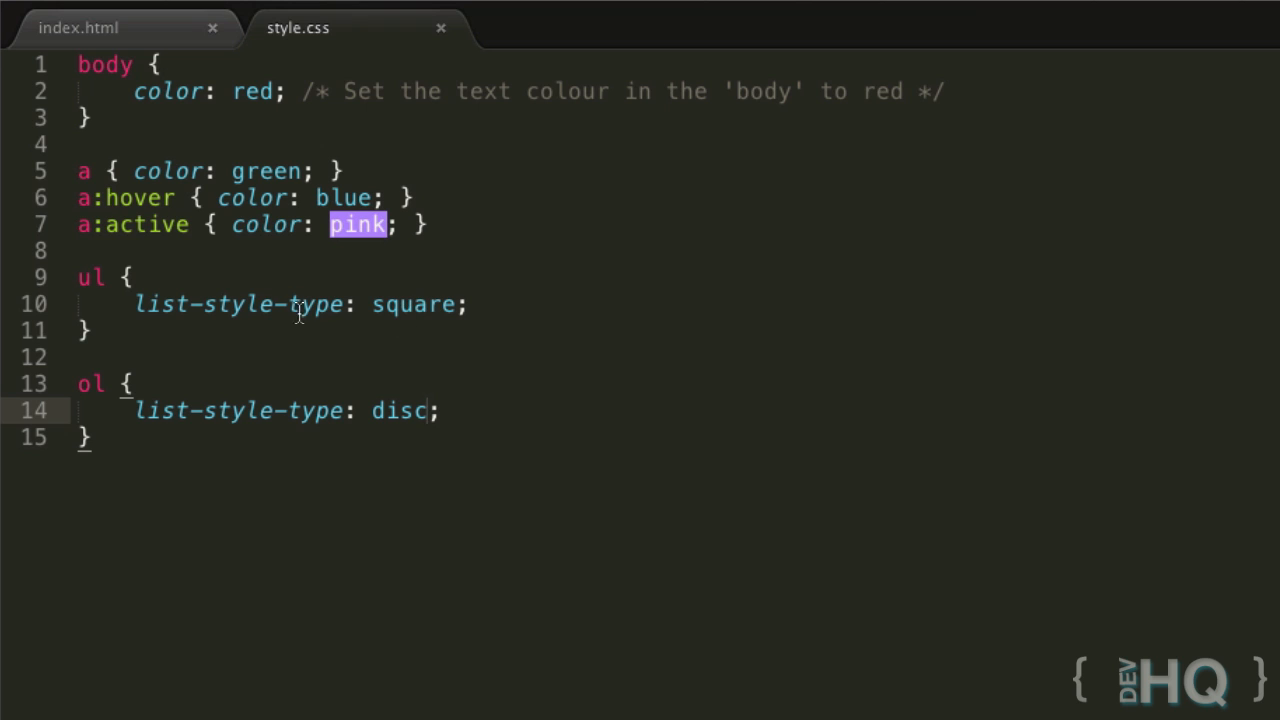
pyautogui.doubleClick(315, 410)
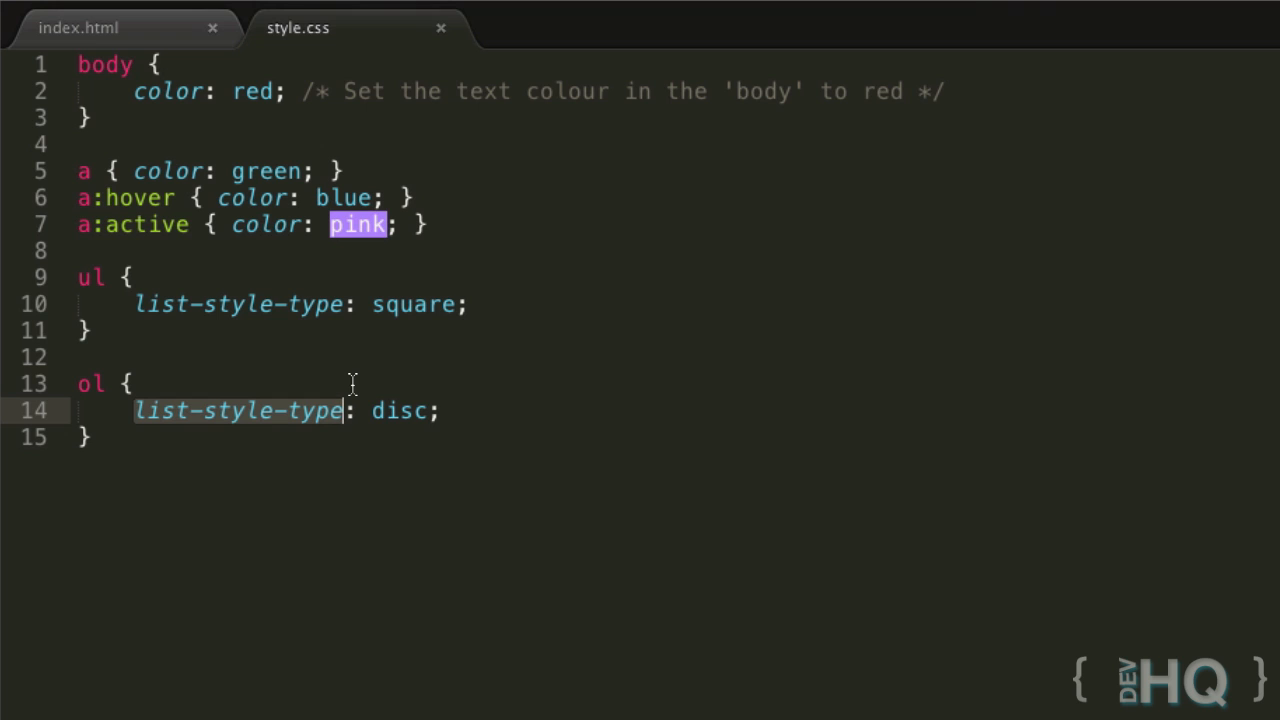
pyautogui.moveTo(320, 470)
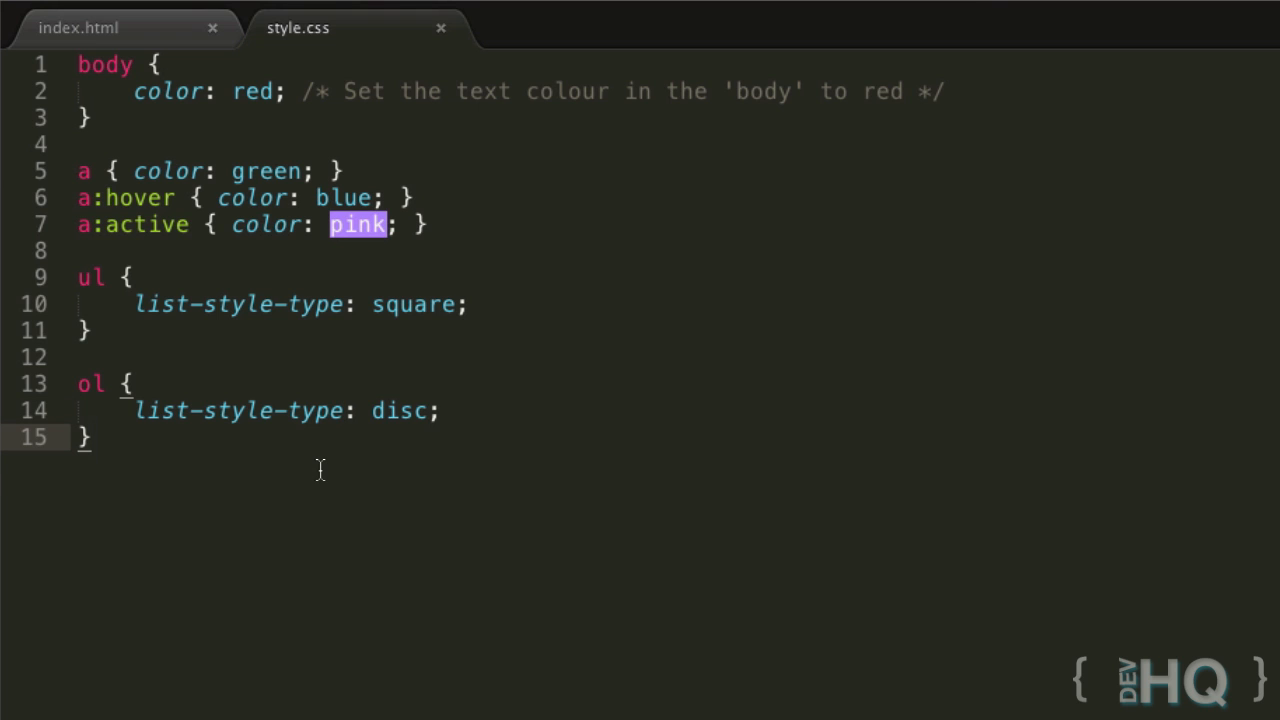
pyautogui.moveTo(253, 452)
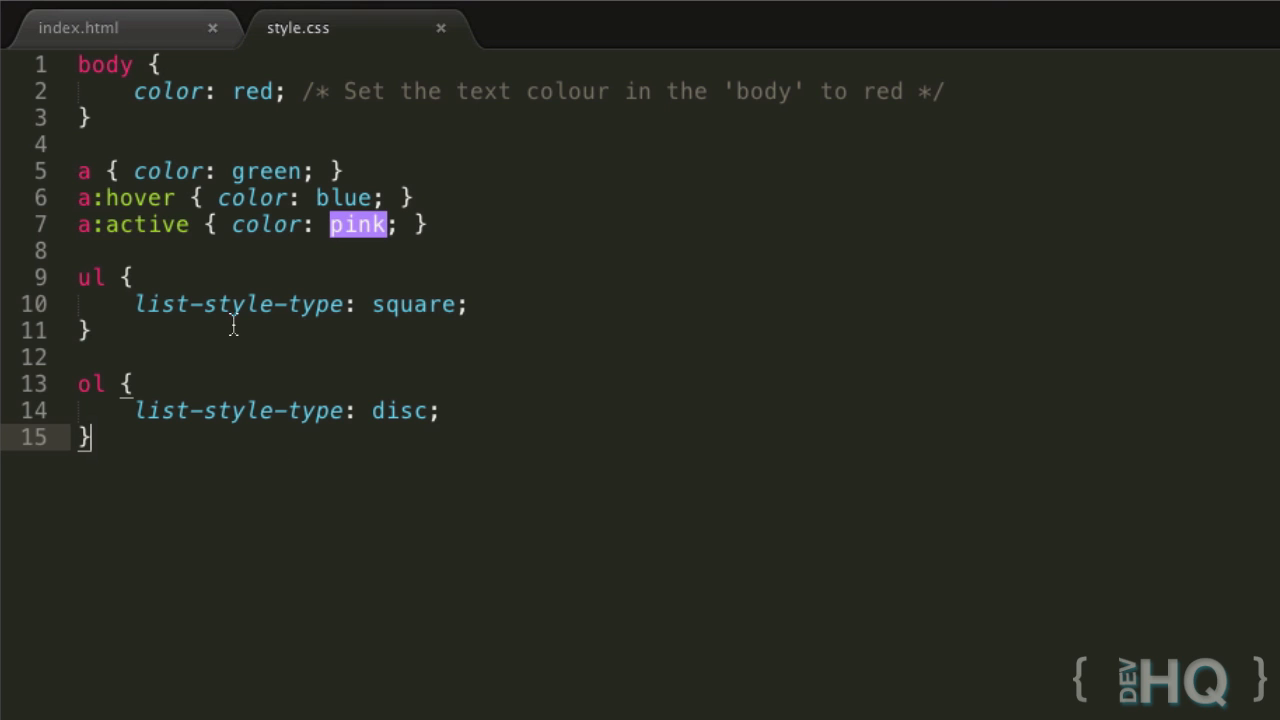
pyautogui.moveTo(214, 500)
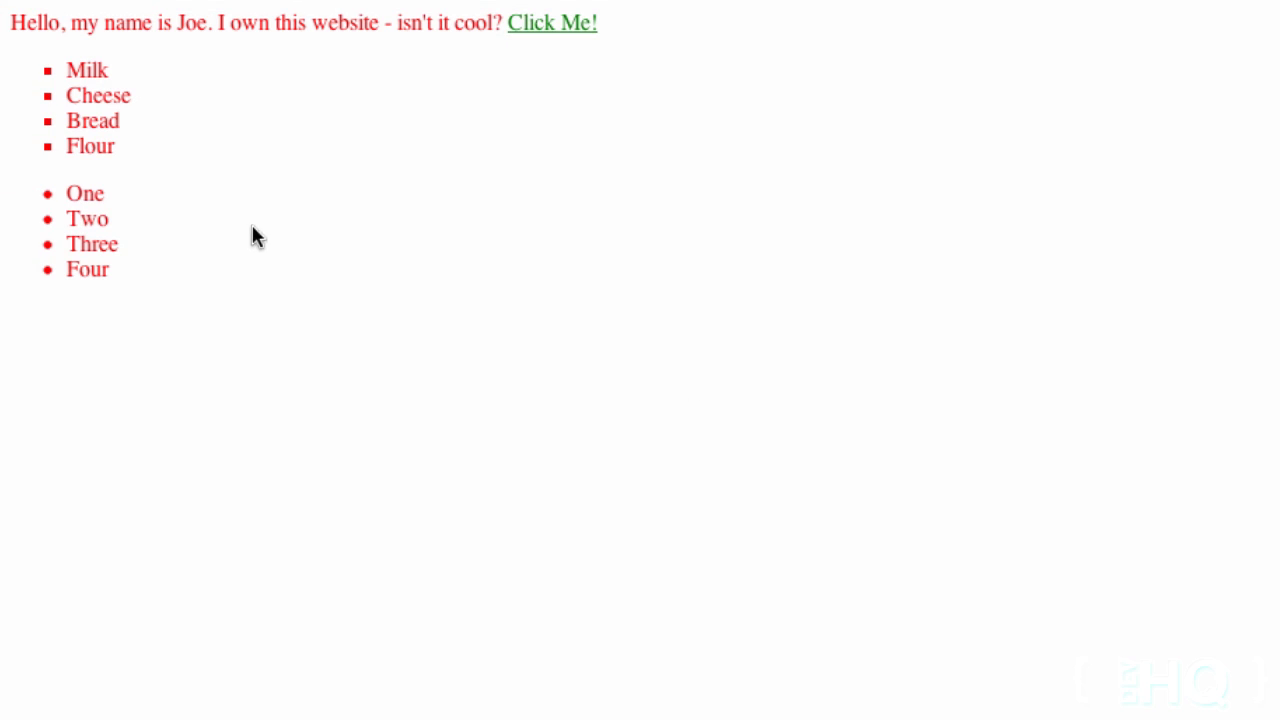
pyautogui.moveTo(30, 193); pyautogui.dragTo(110, 269)
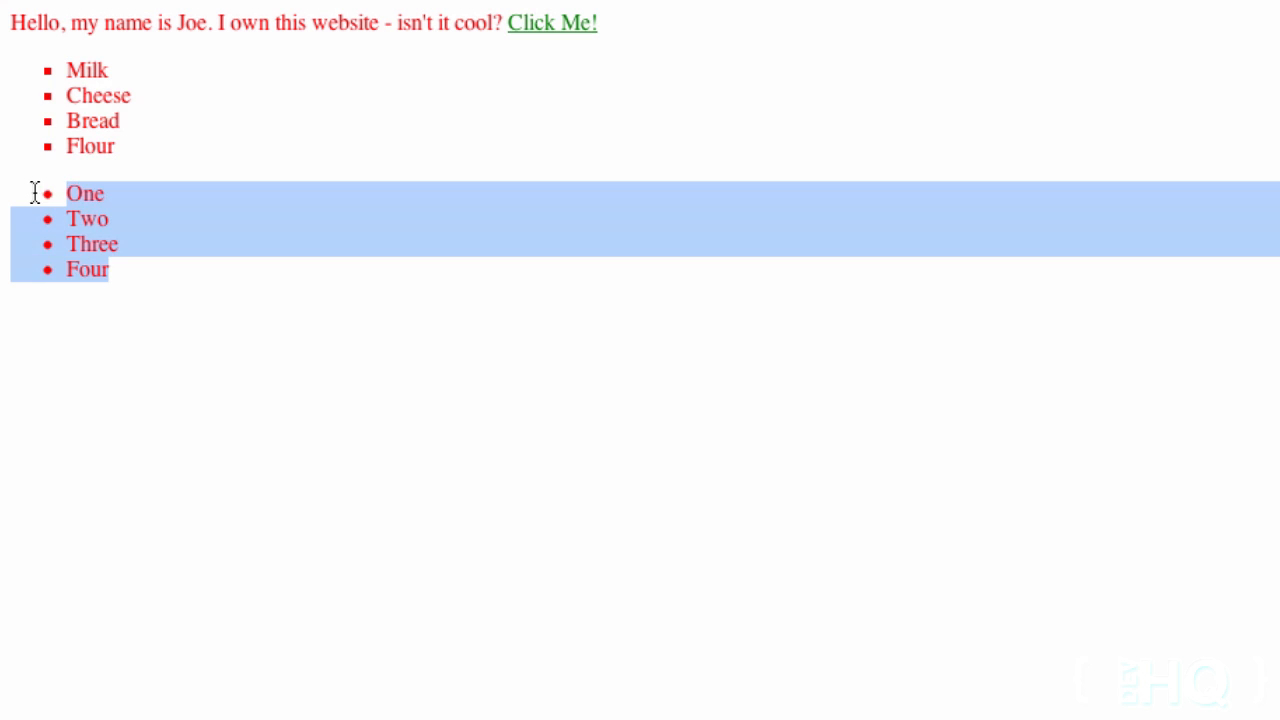
pyautogui.click(965, 595)
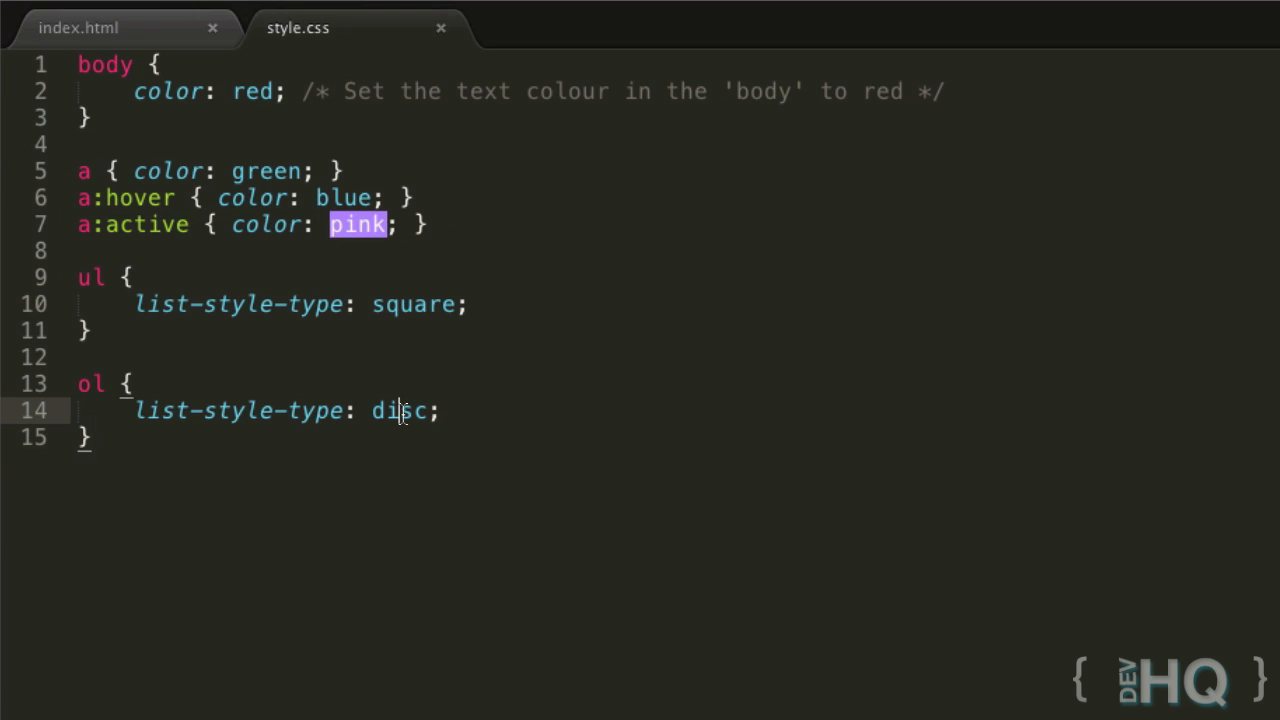
# Type decimal-leading-zero back in as the ol rule's list-style-type value
pyautogui.write('decimal')
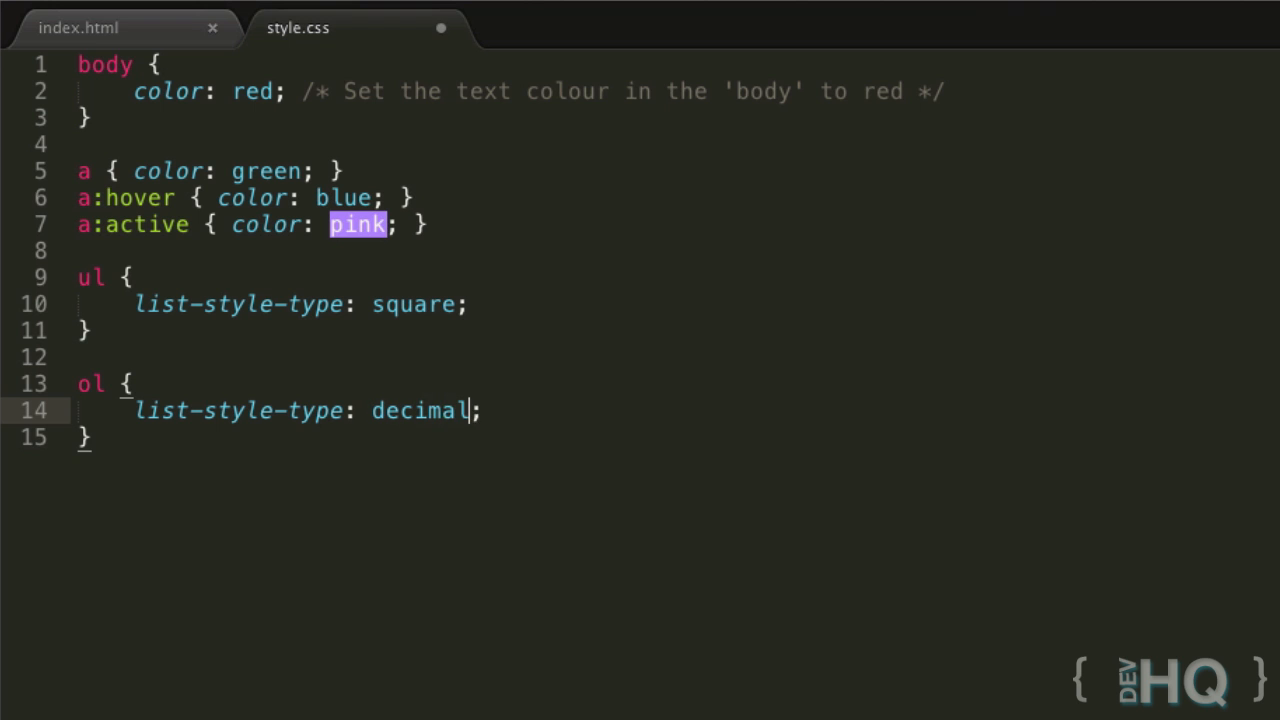
pyautogui.write('-leading-zero')
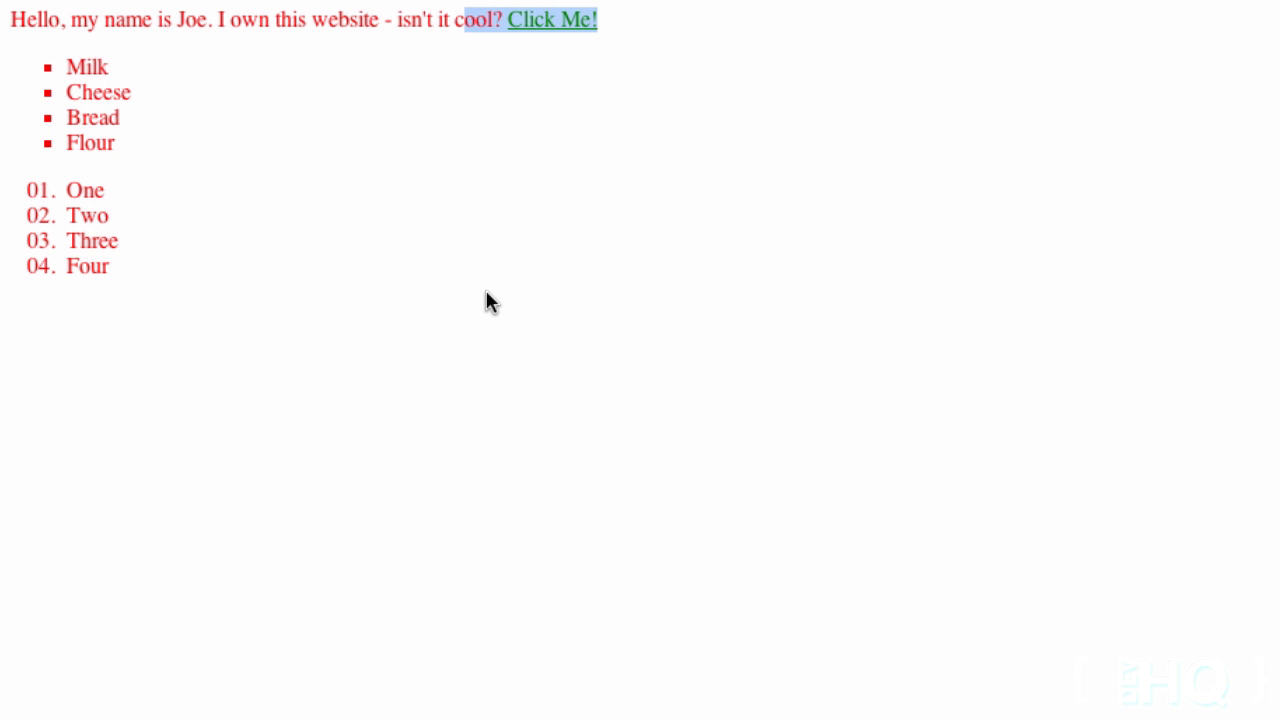
pyautogui.moveTo(330, 280)
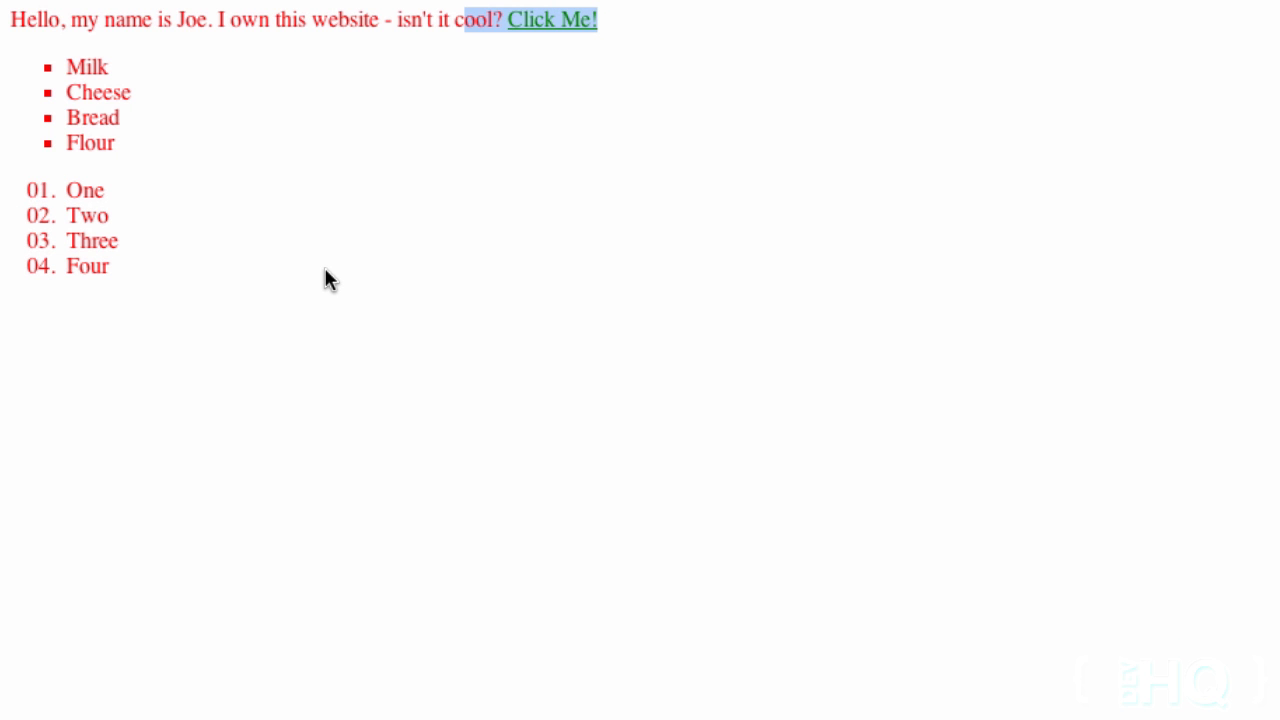